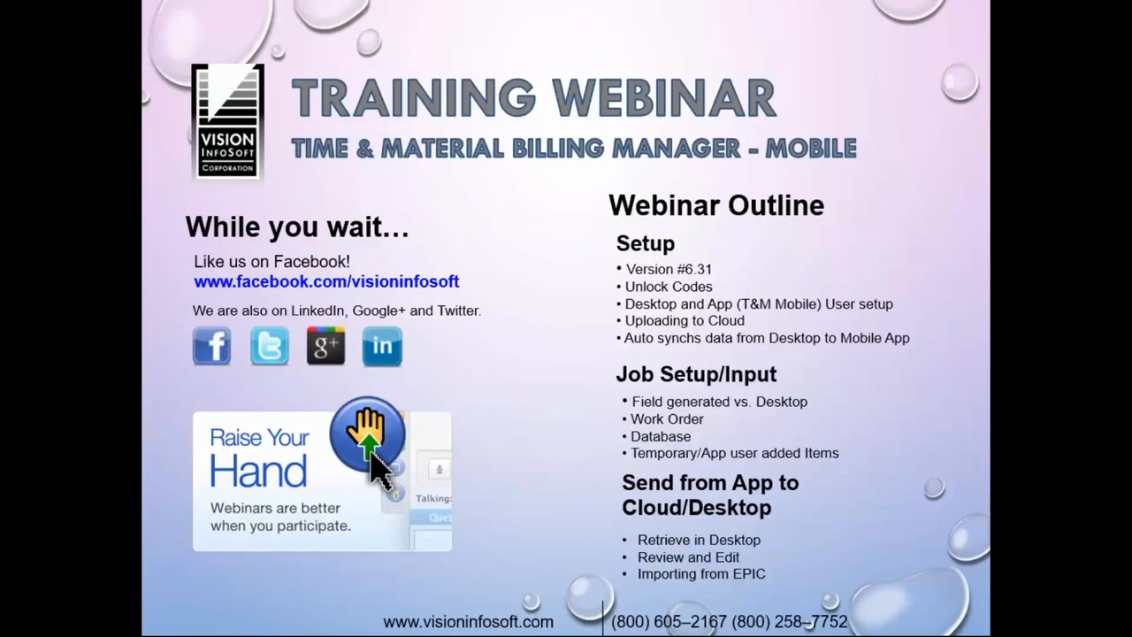
# Step: Press Alt+Tab during the webinar slide show to show the task switcher
pyautogui.press('alt+tab')
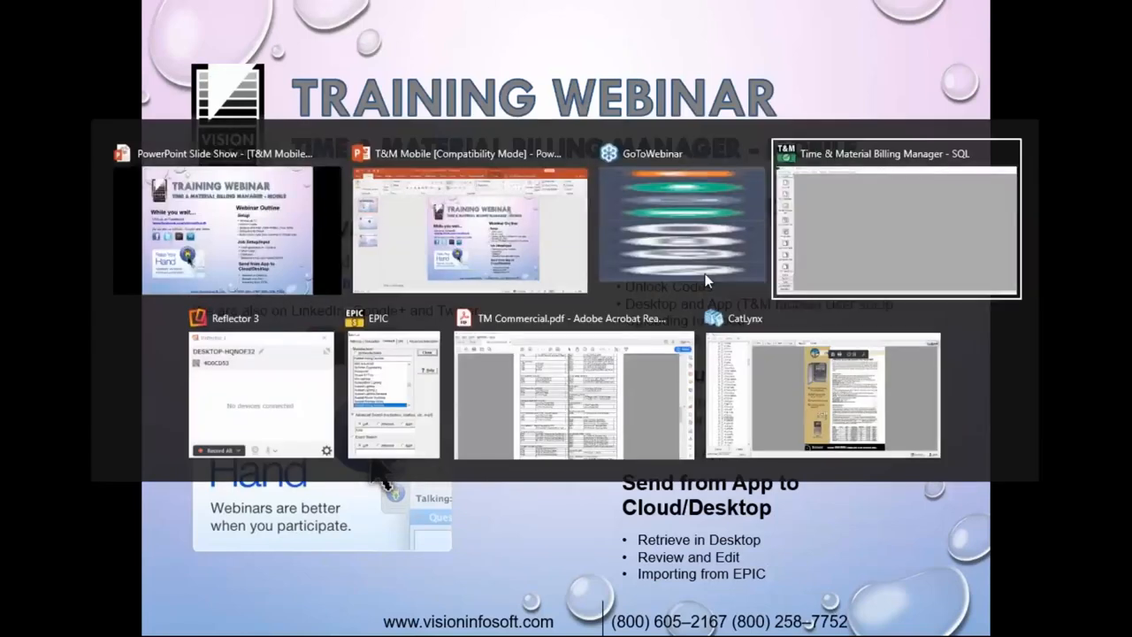
# Step: View Help > About in the billing manager, confirm version E-6.31, and close it
pyautogui.click(895, 217)
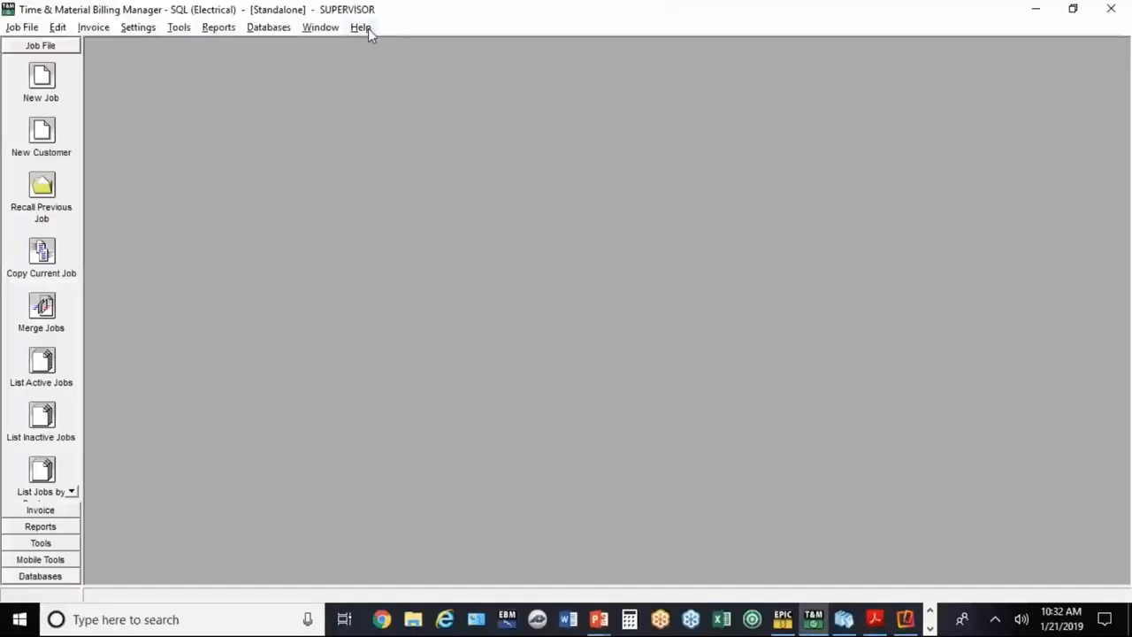
pyautogui.click(359, 27)
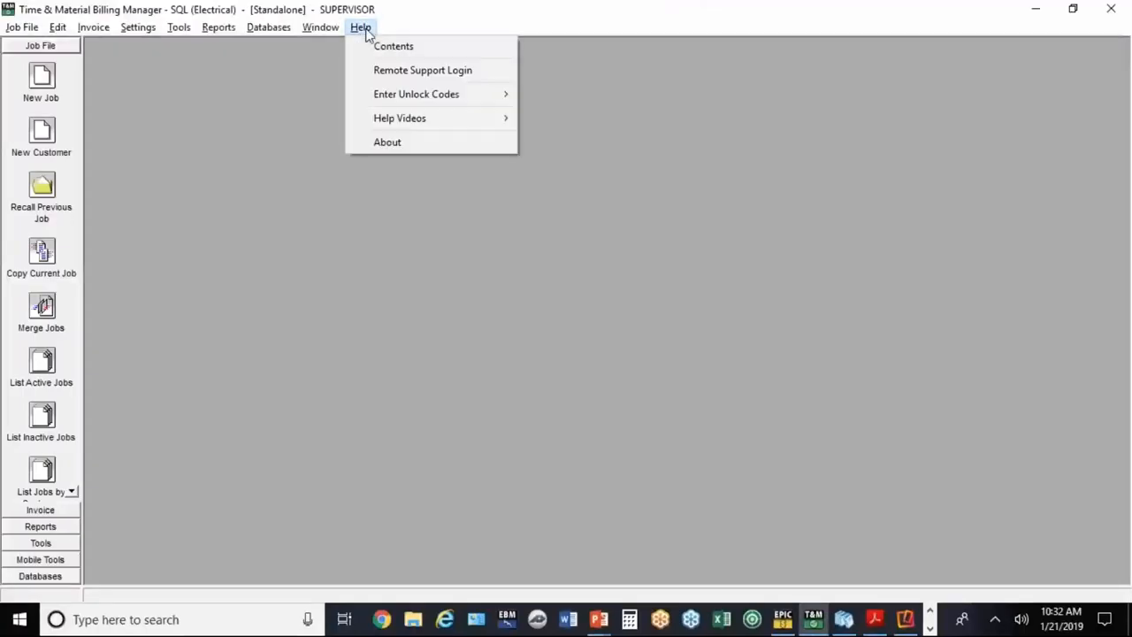
pyautogui.click(387, 142)
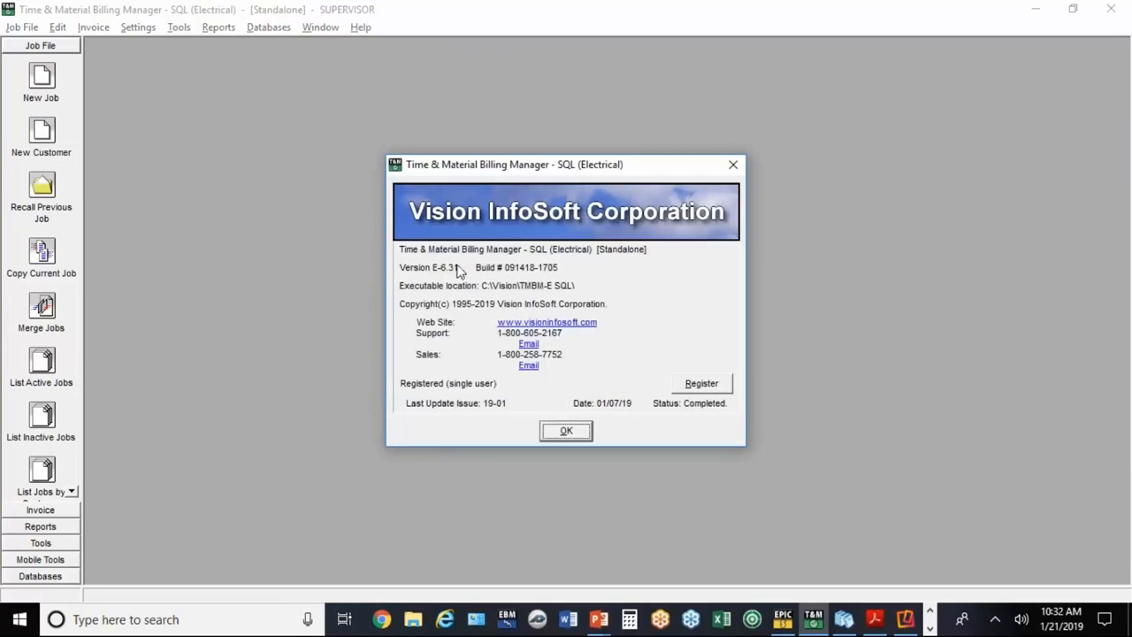
pyautogui.moveTo(453, 278)
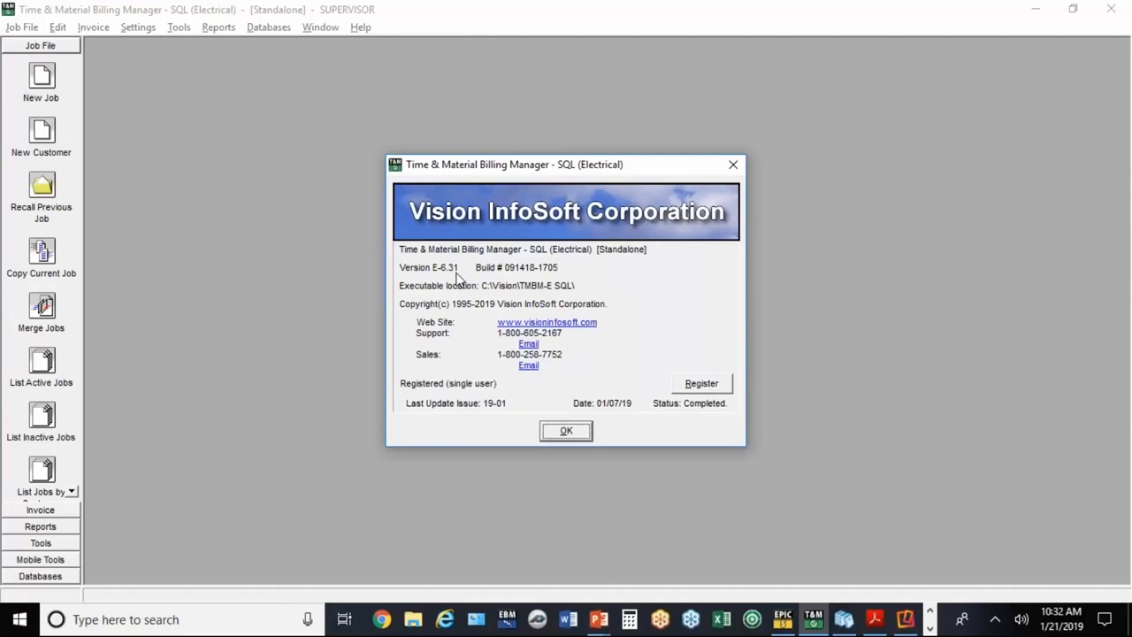
pyautogui.moveTo(531, 389)
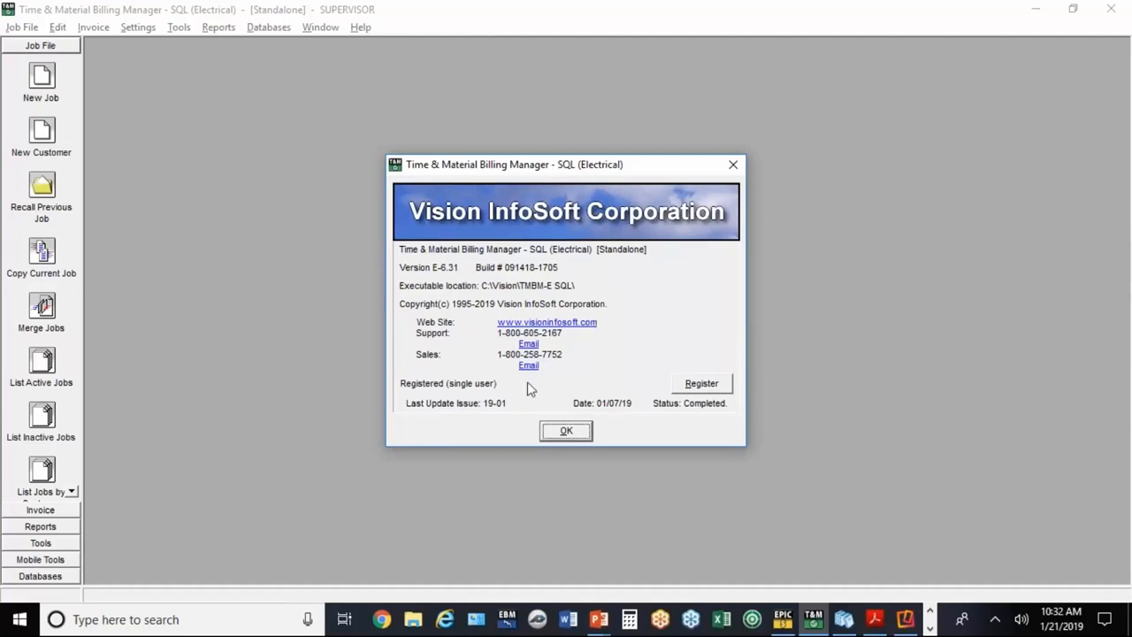
pyautogui.click(565, 431)
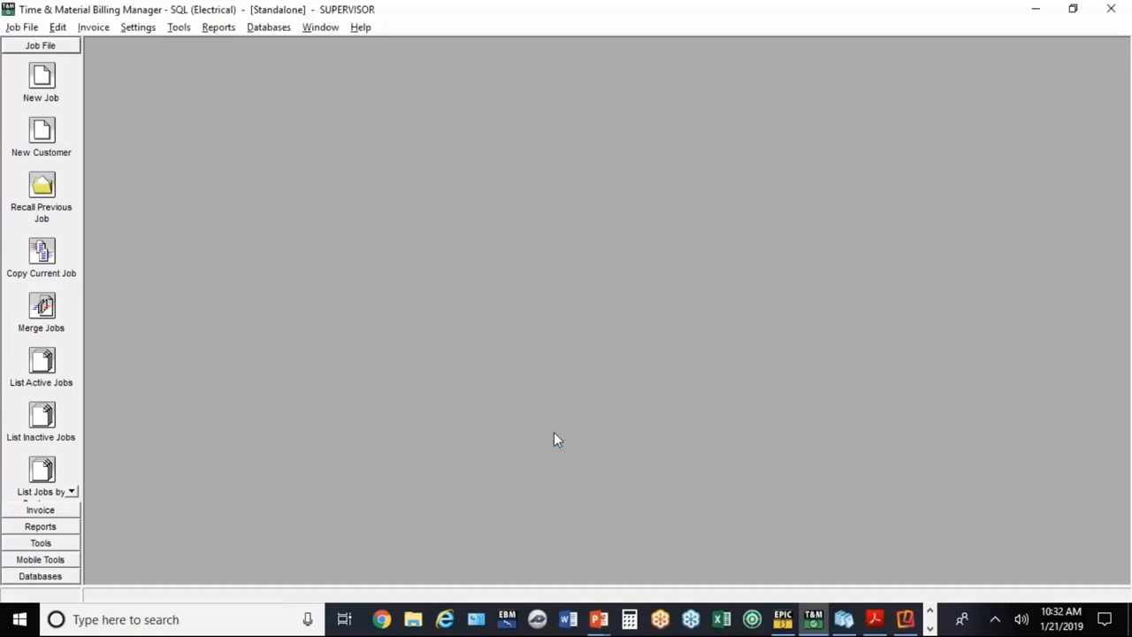
pyautogui.moveTo(360, 27)
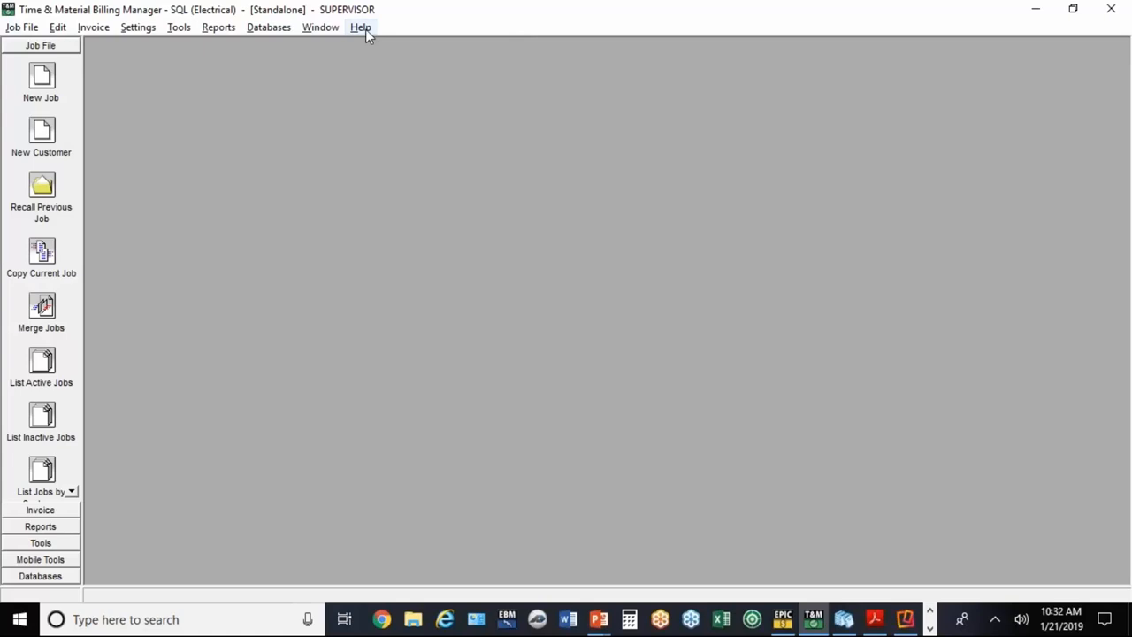
# Step: Show the Help menu's Enter Unlock Codes submenu, then Alt+Tab to the task switcher
pyautogui.click(360, 26)
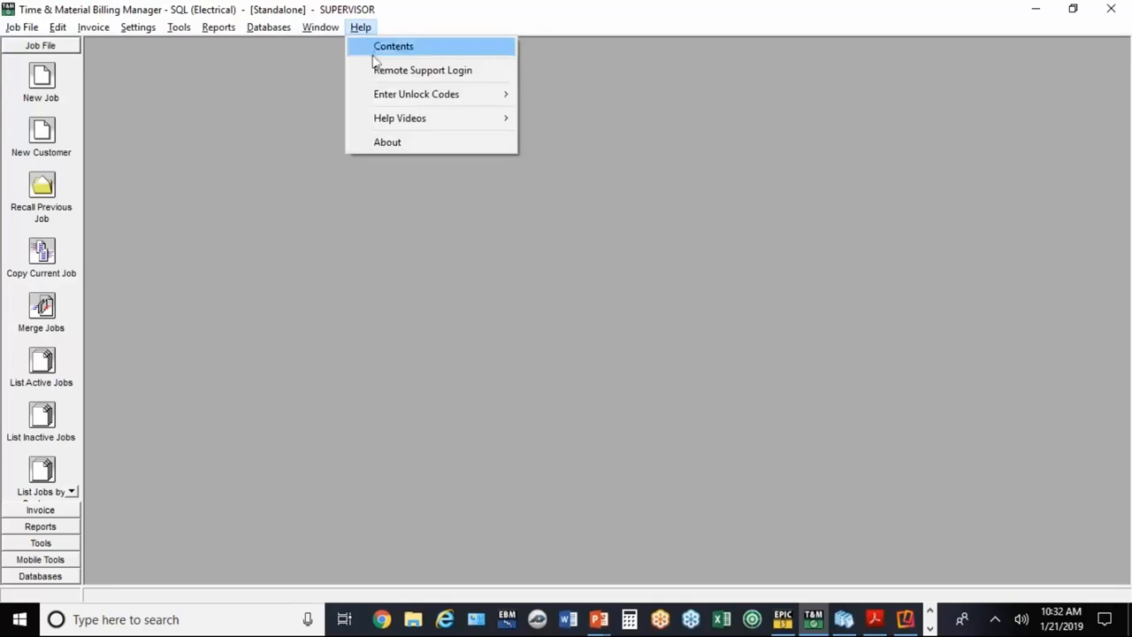
pyautogui.moveTo(416, 94)
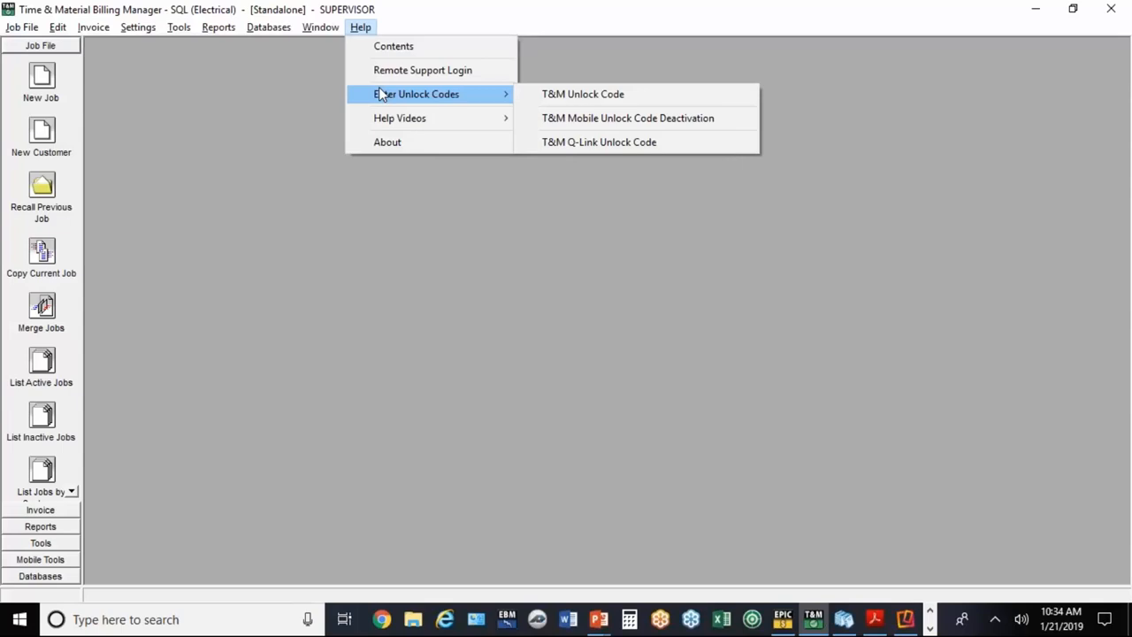
pyautogui.press('alt+tab')
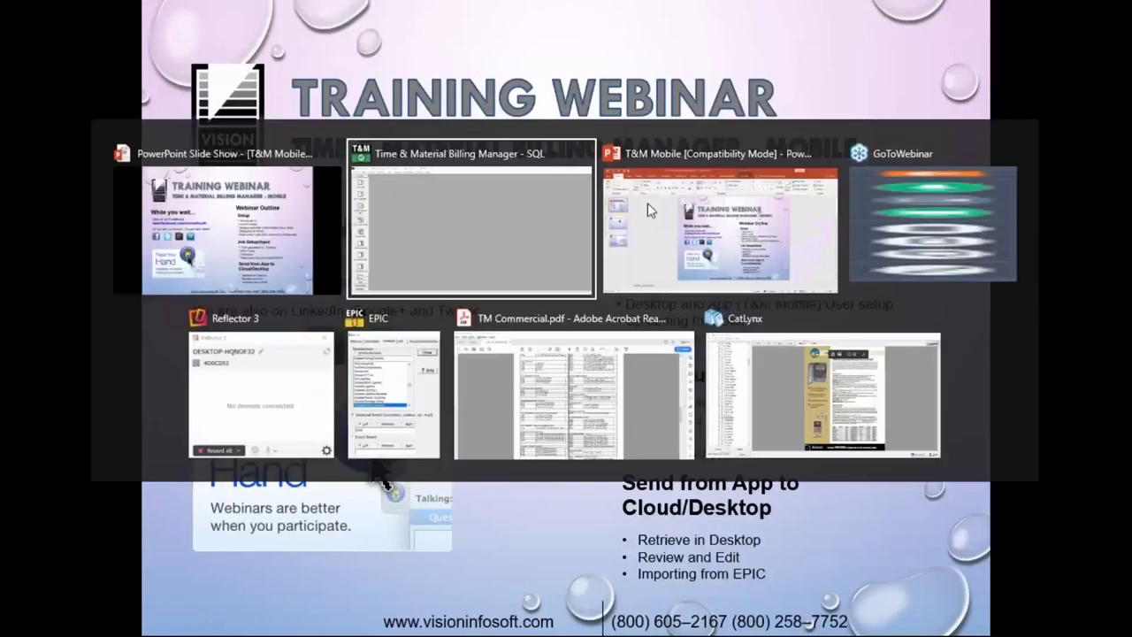
# Step: Sign in via Settings > Mobile User Maintenance, review both technician accounts, then close the list
pyautogui.click(471, 221)
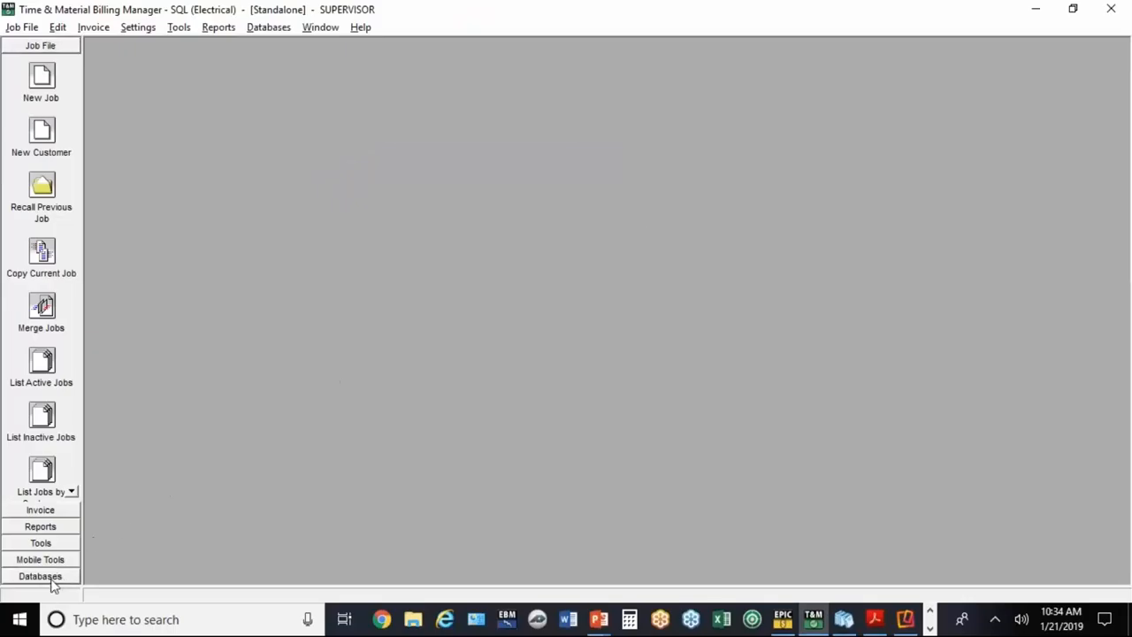
pyautogui.click(137, 27)
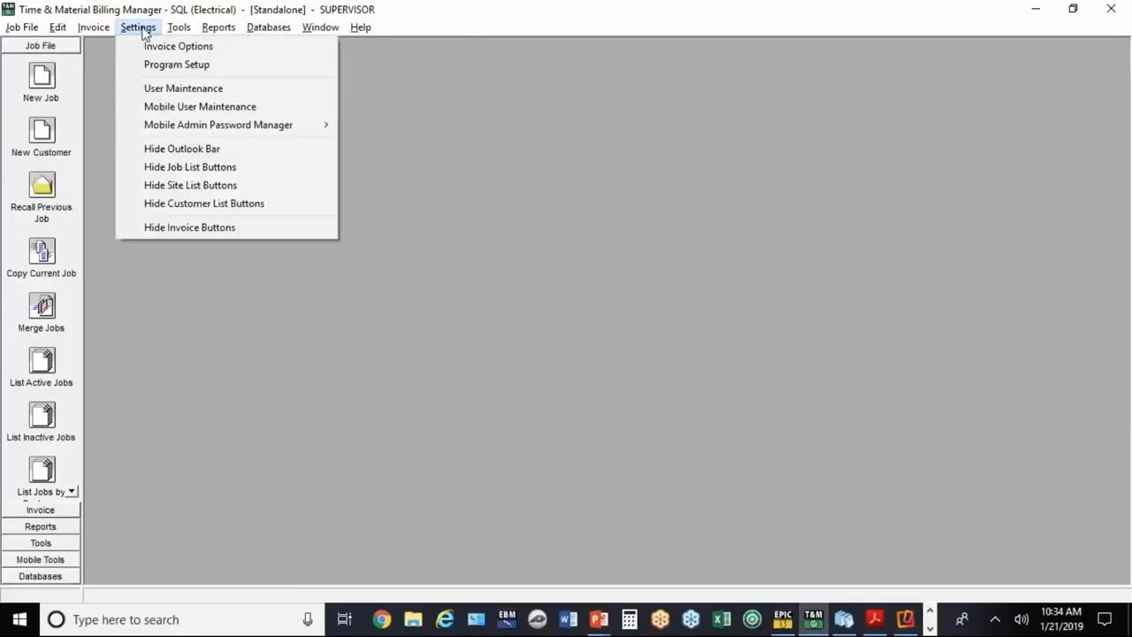
pyautogui.moveTo(199, 106)
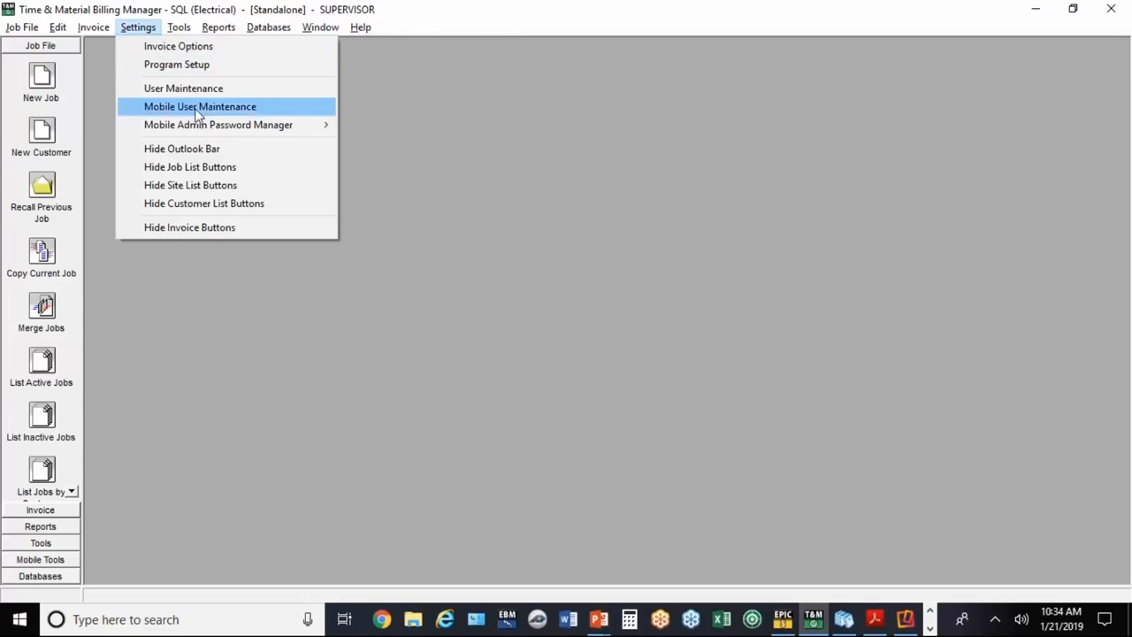
pyautogui.click(199, 106)
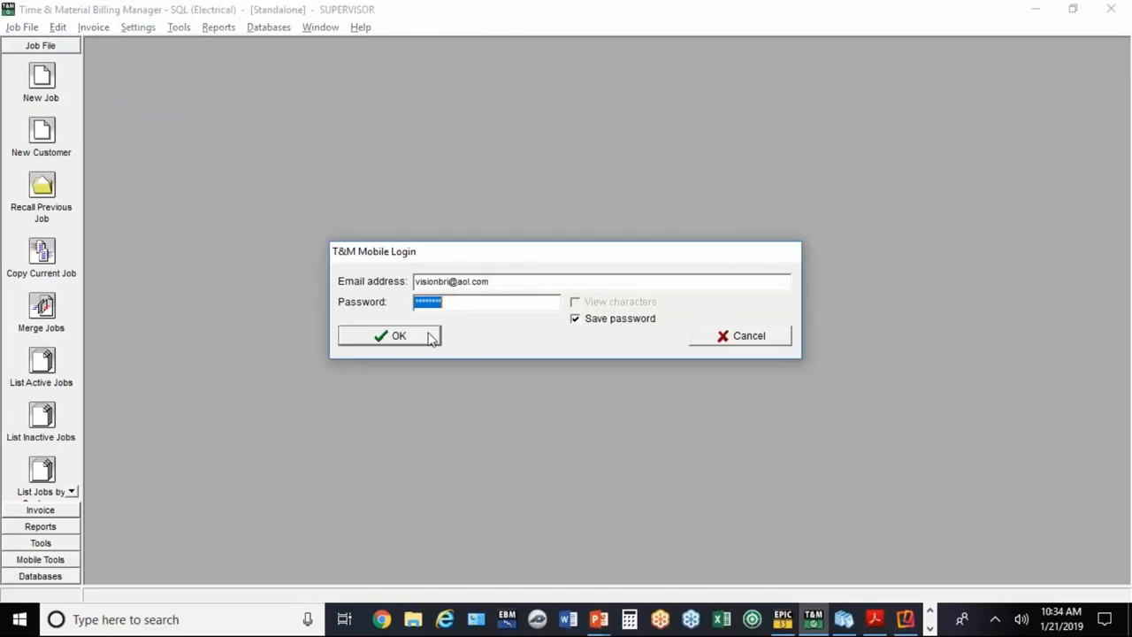
pyautogui.click(391, 335)
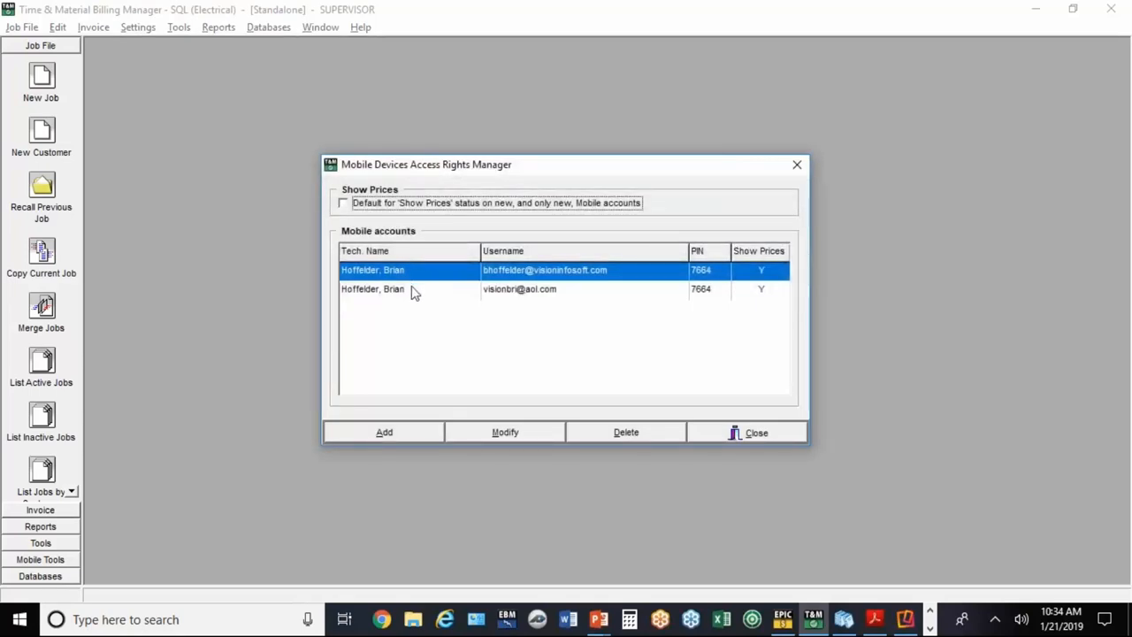
pyautogui.moveTo(541, 303)
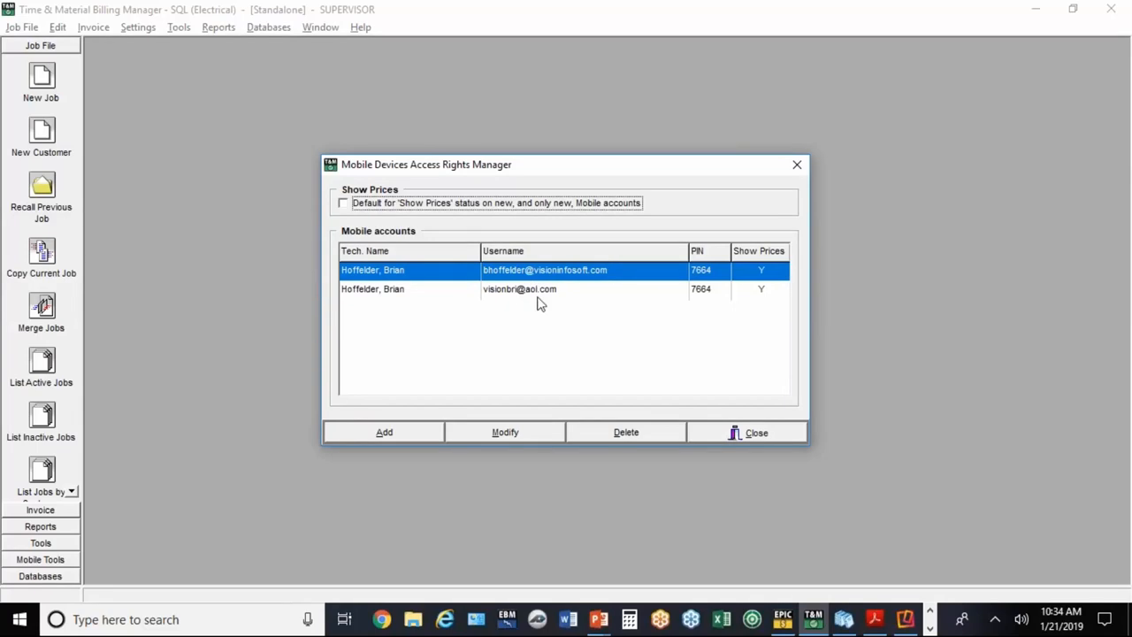
pyautogui.moveTo(517, 289)
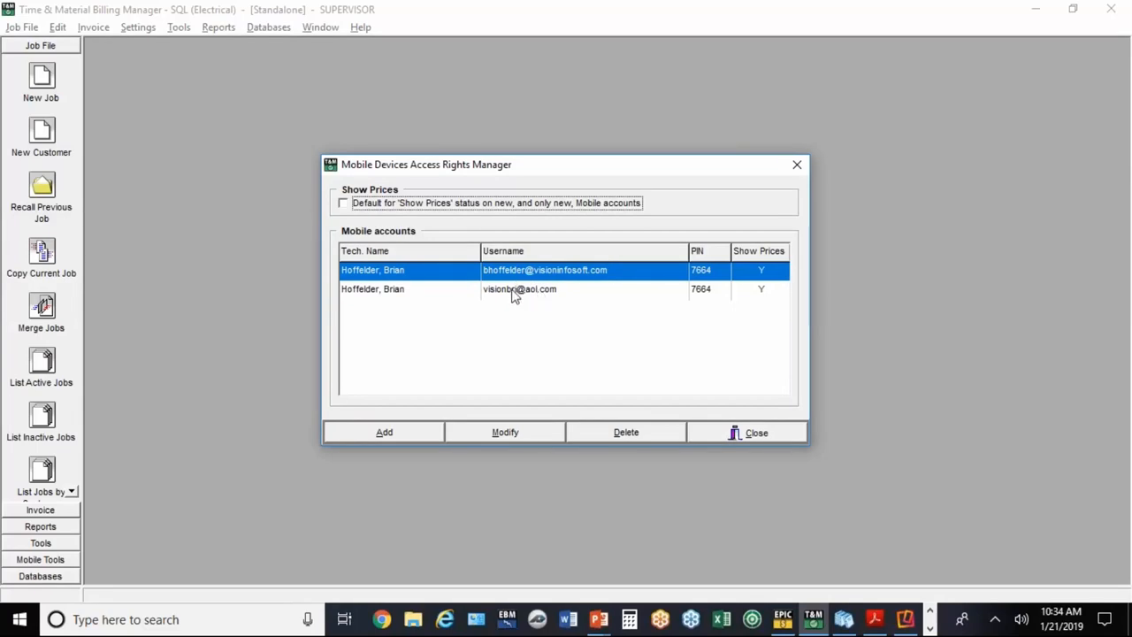
pyautogui.moveTo(516, 292)
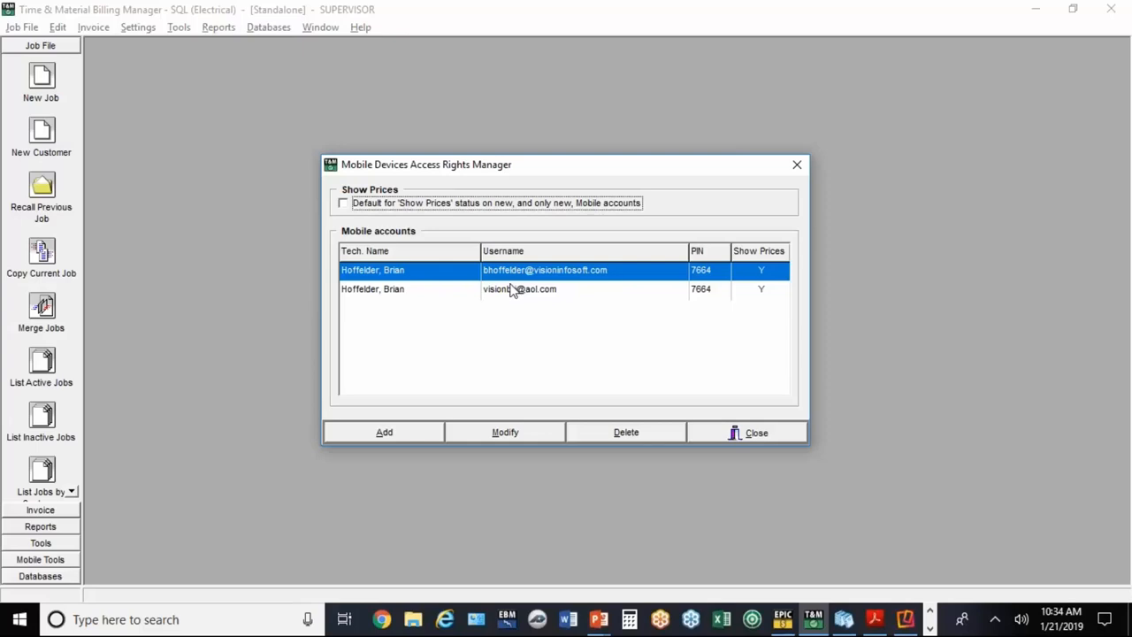
pyautogui.moveTo(513, 294)
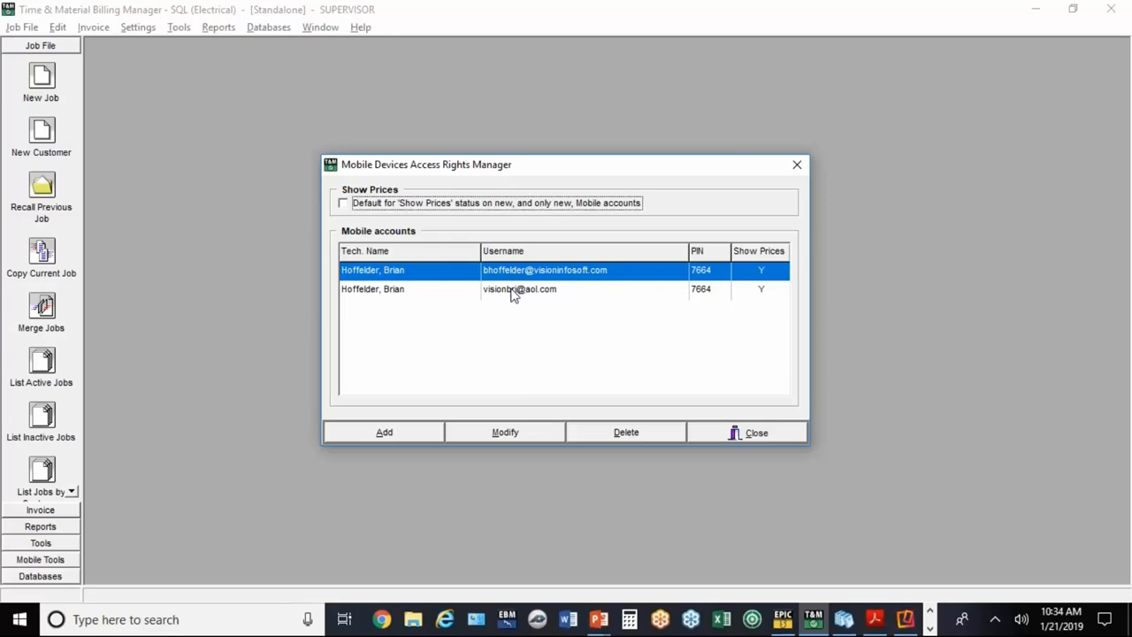
pyautogui.moveTo(716, 304)
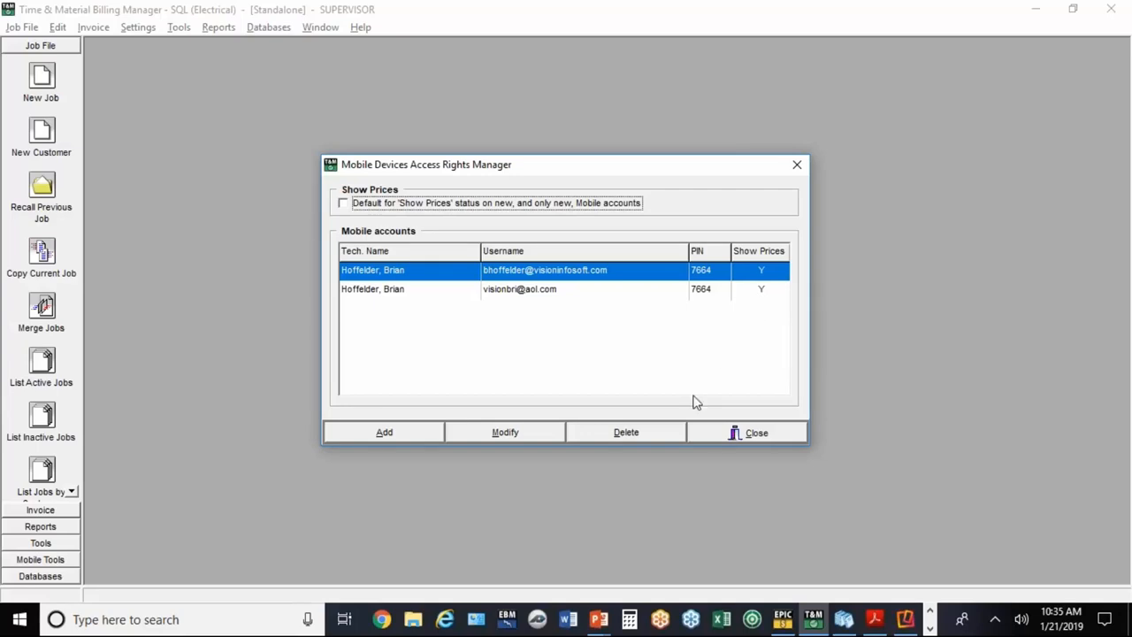
pyautogui.moveTo(752, 442)
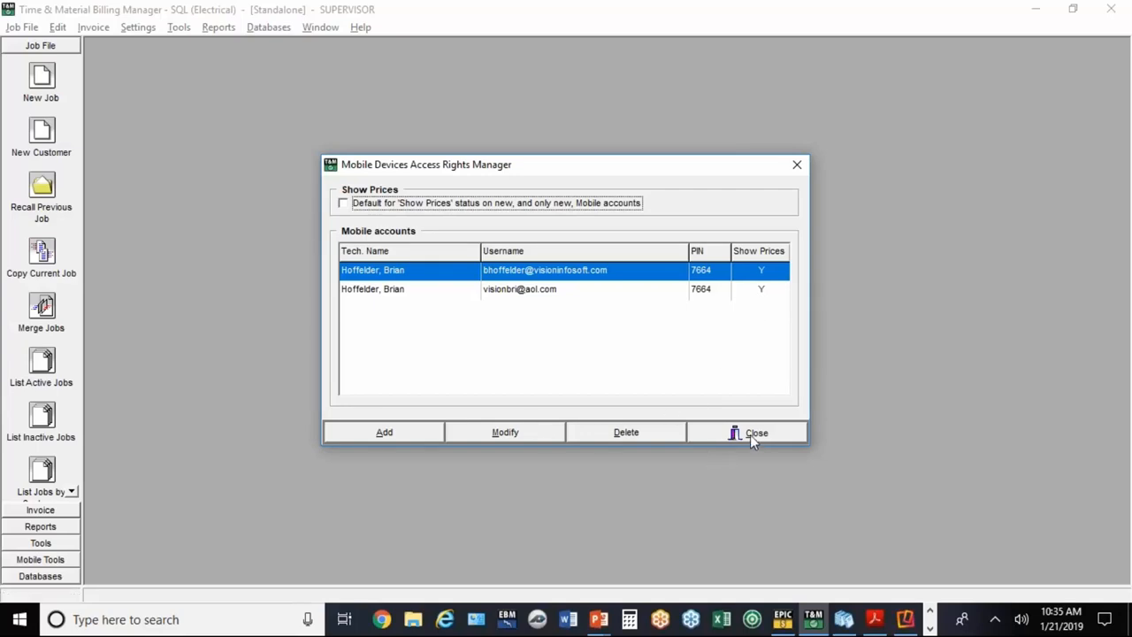
pyautogui.click(748, 432)
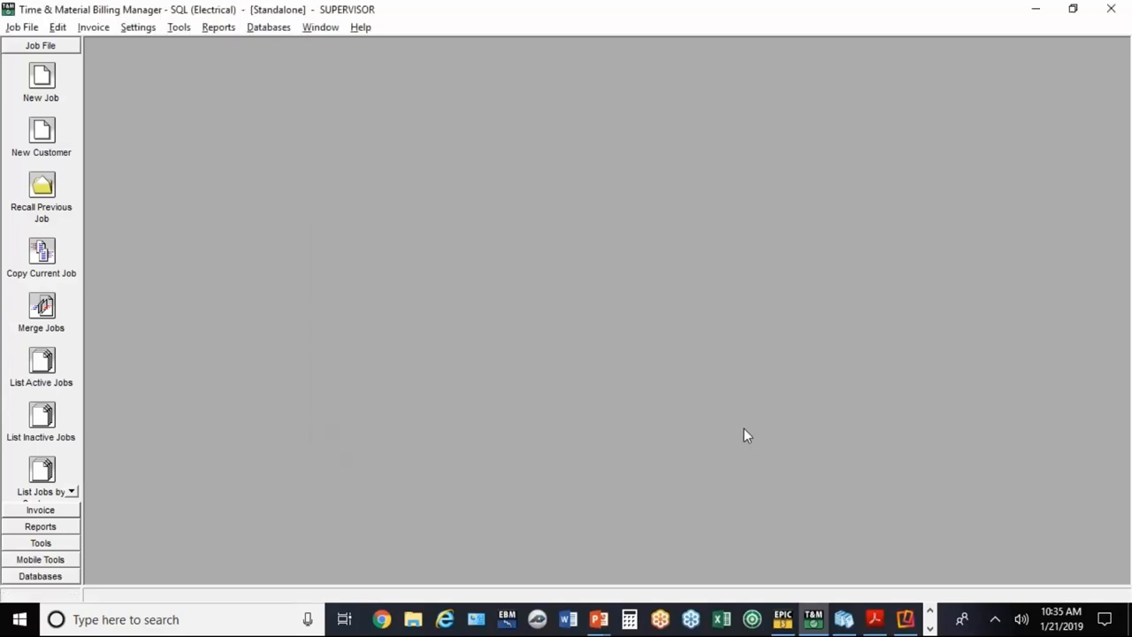
# Step: Briefly revisit the PowerPoint slide show, then Alt+Tab back to the billing manager
pyautogui.click(599, 618)
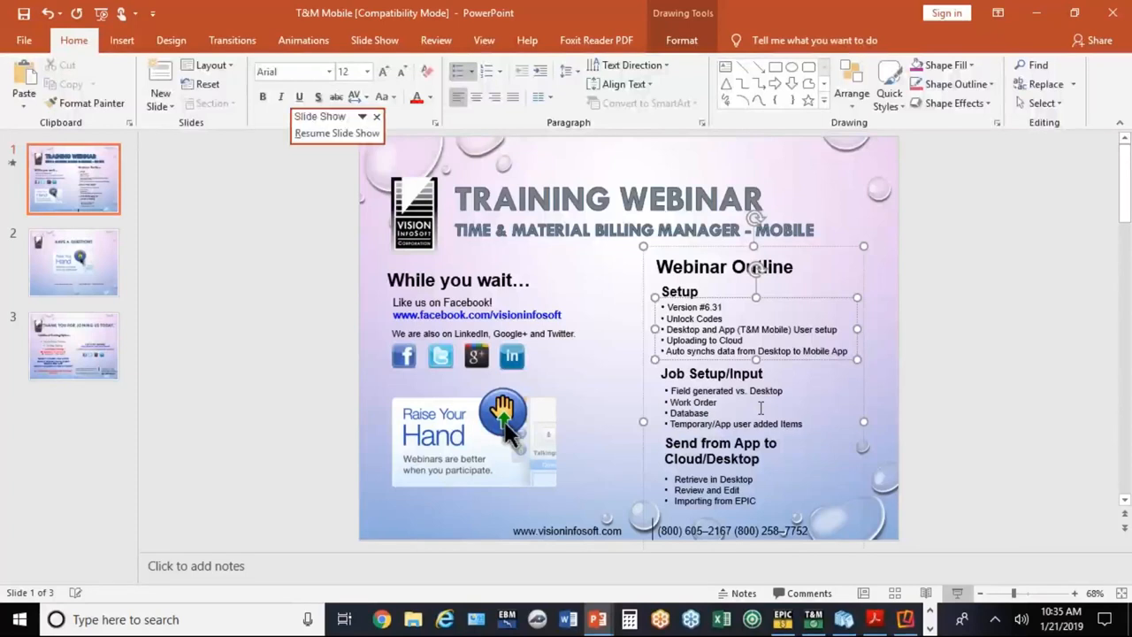
pyautogui.press('alt+tab')
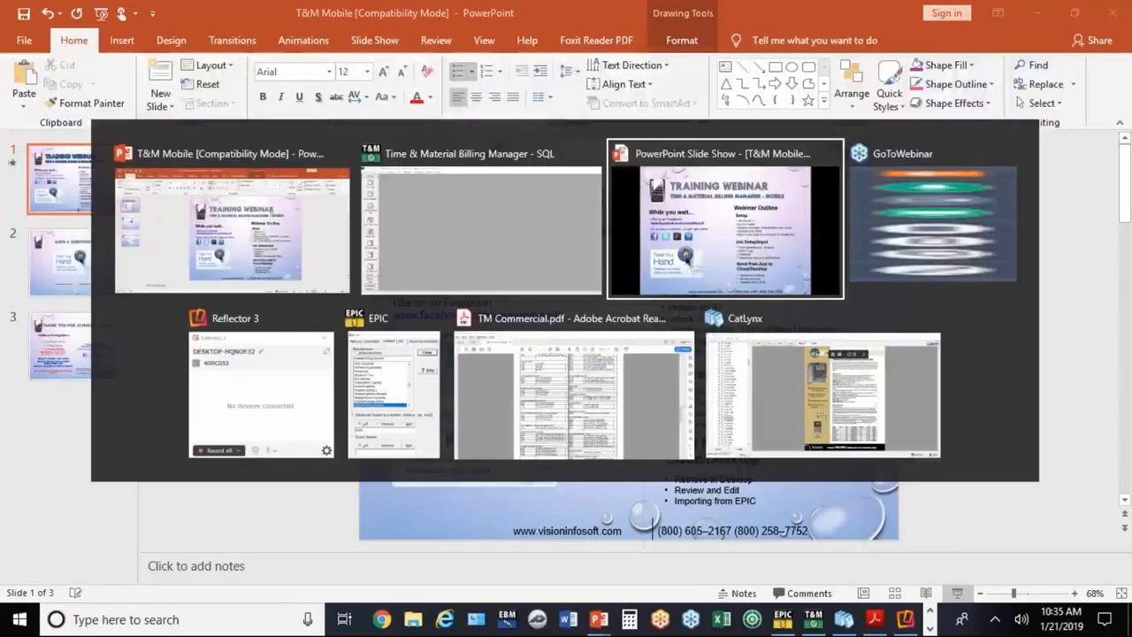
pyautogui.moveTo(573, 394)
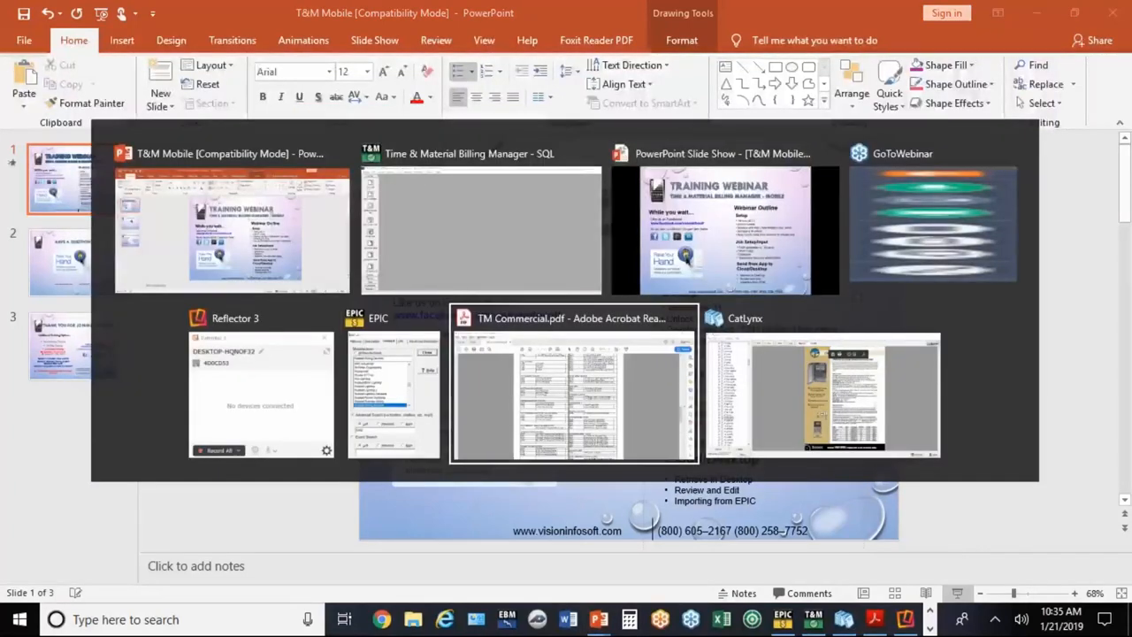
pyautogui.moveTo(764, 414)
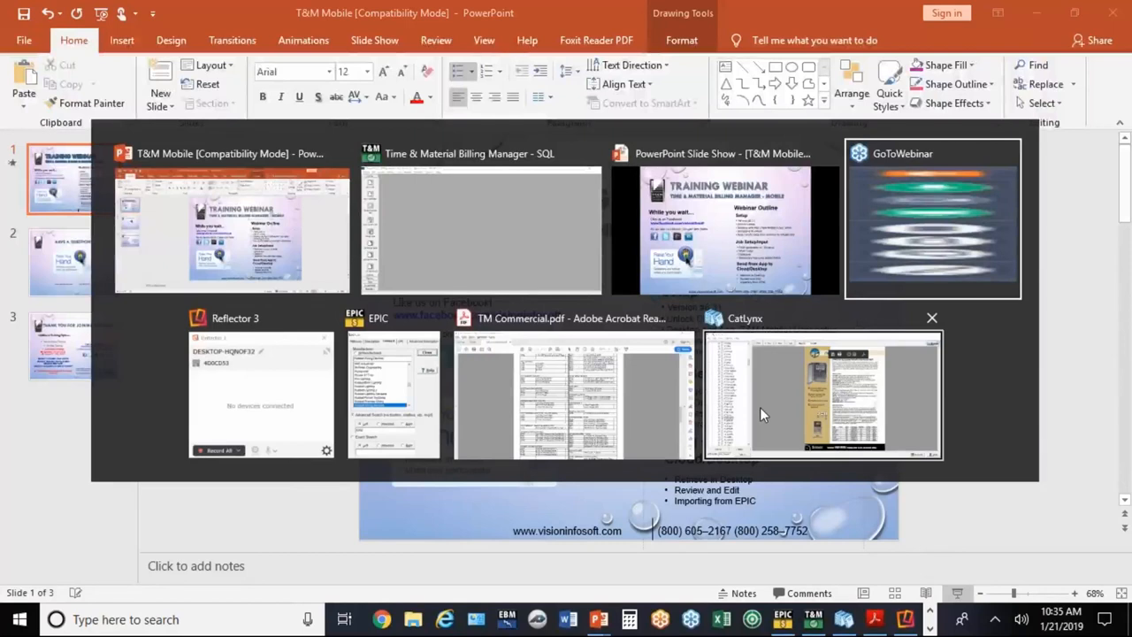
pyautogui.click(480, 230)
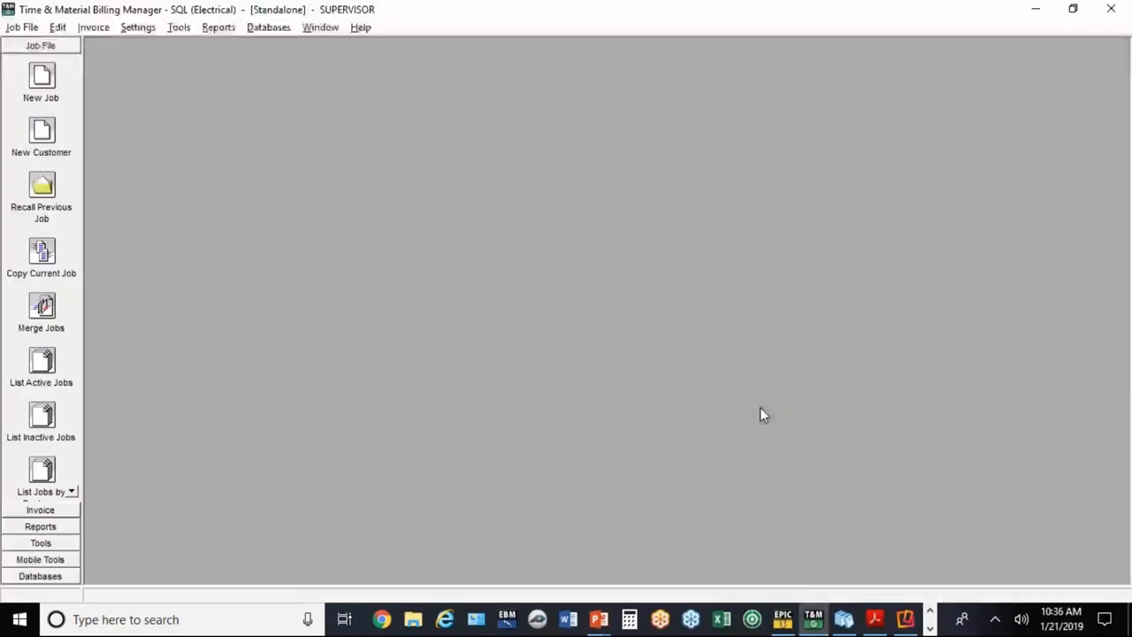
pyautogui.moveTo(237, 322)
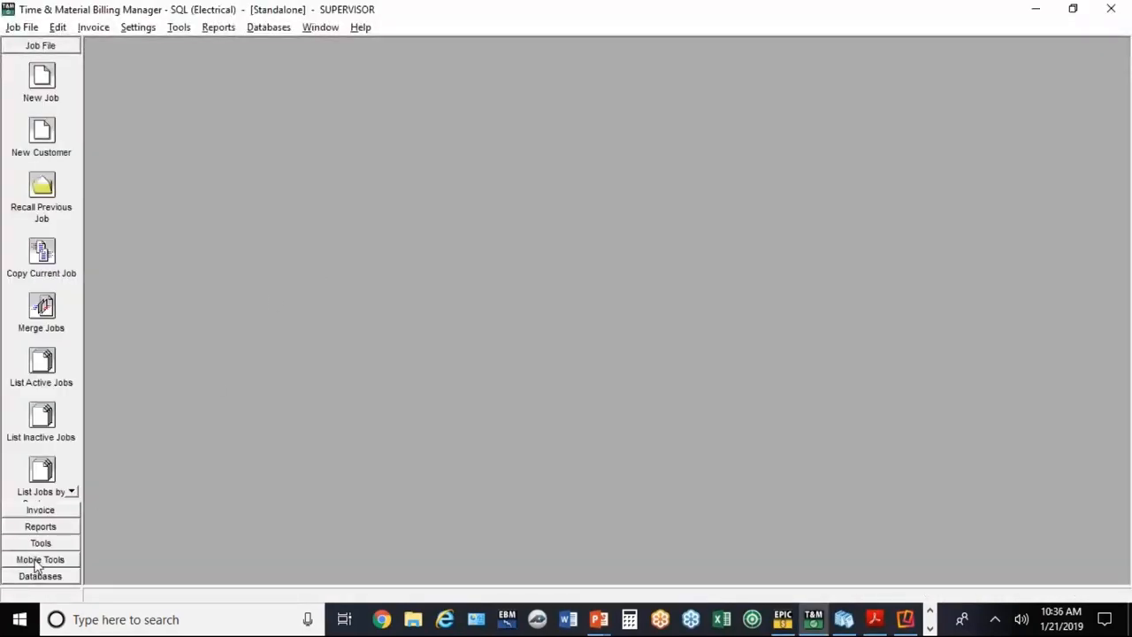
# Step: Choose Mobile Tools > Upload Data and confirm the T&M Mobile Login to reach Data to be uploaded
pyautogui.click(41, 558)
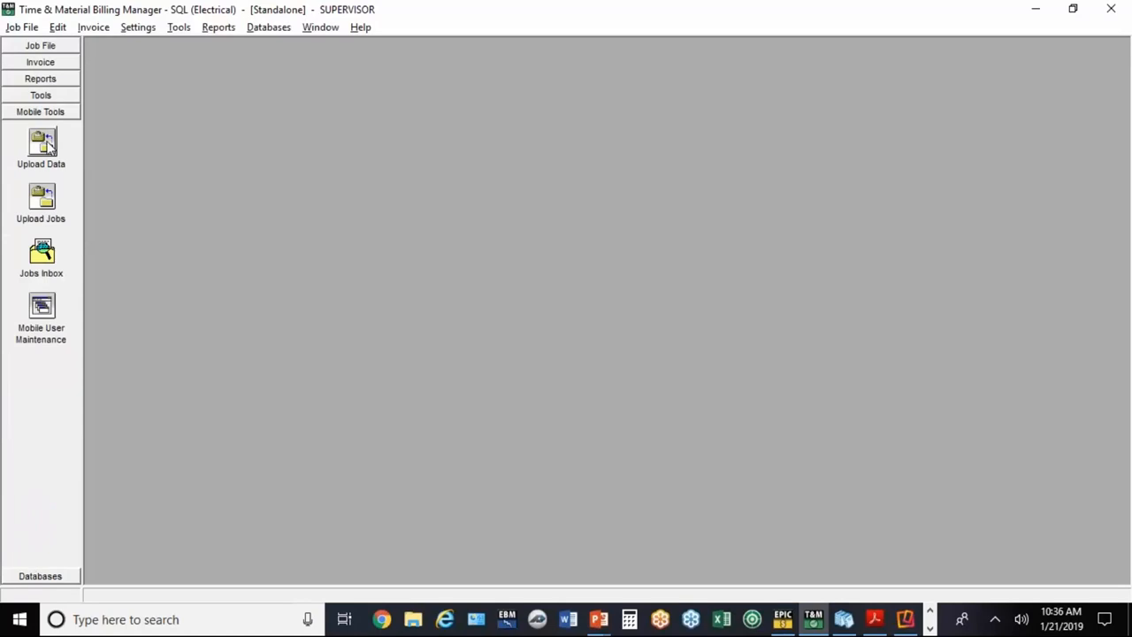
pyautogui.click(41, 146)
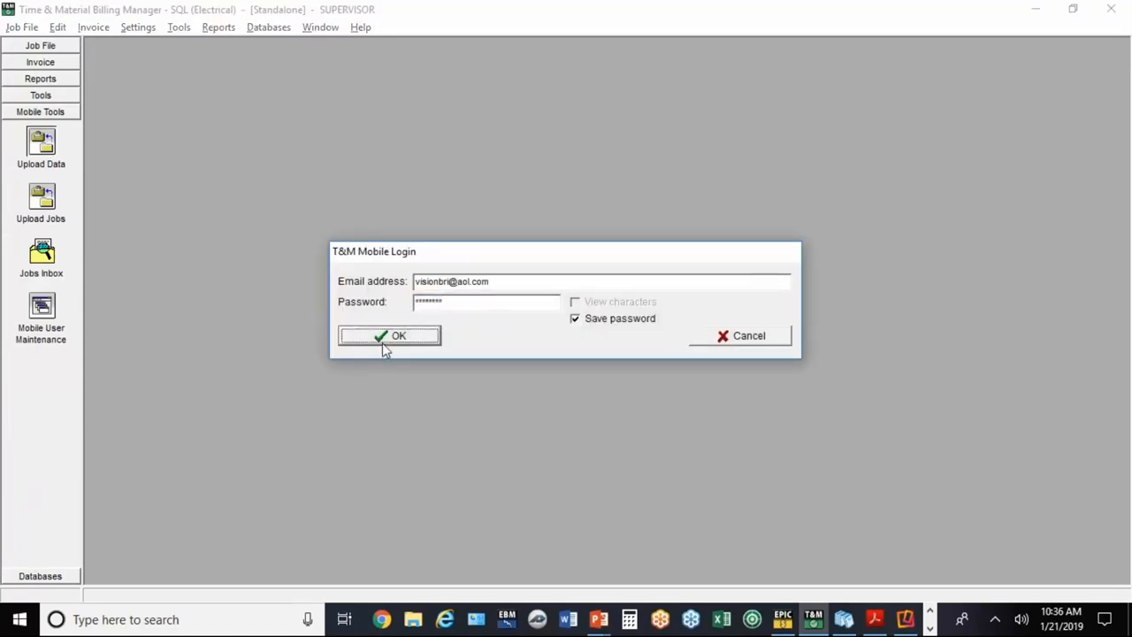
pyautogui.click(389, 335)
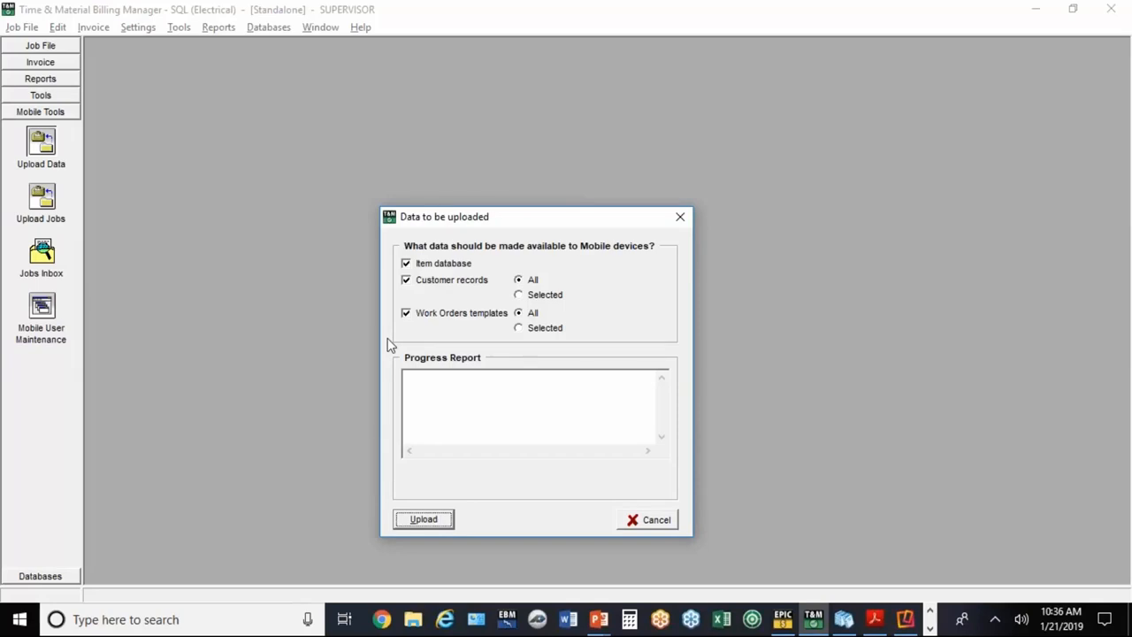
pyautogui.moveTo(533, 470)
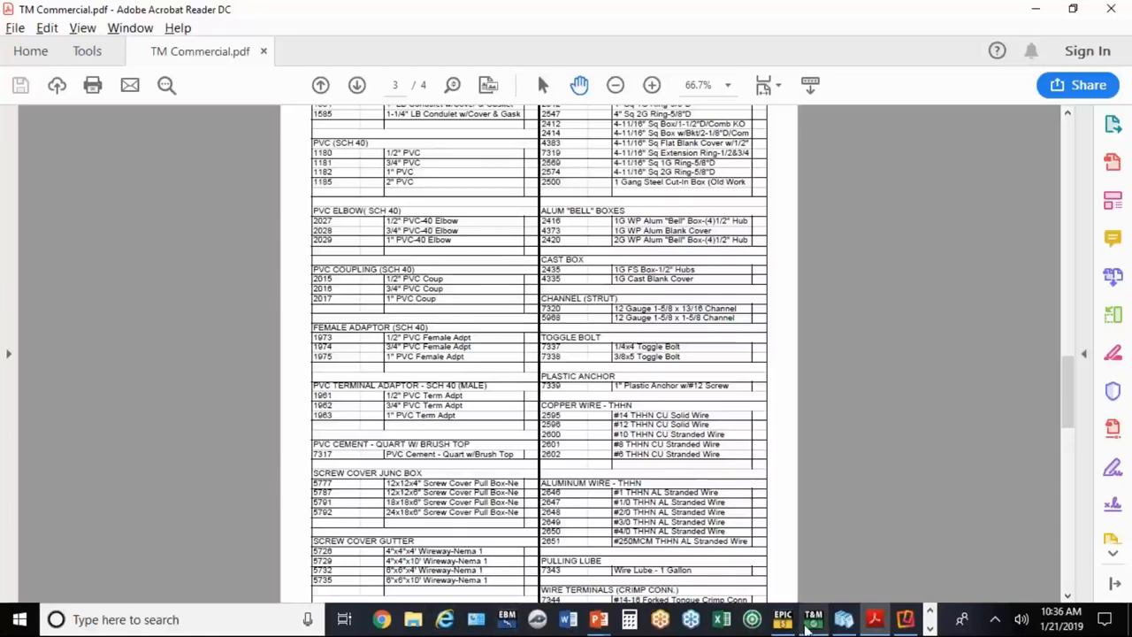
pyautogui.click(813, 619)
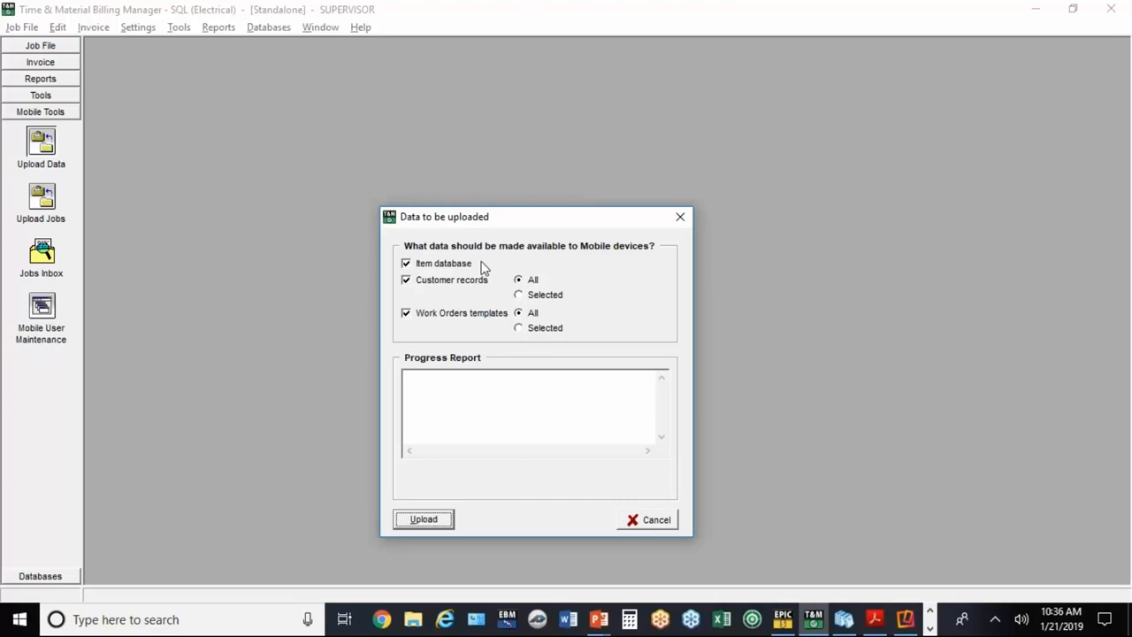
pyautogui.moveTo(617, 416)
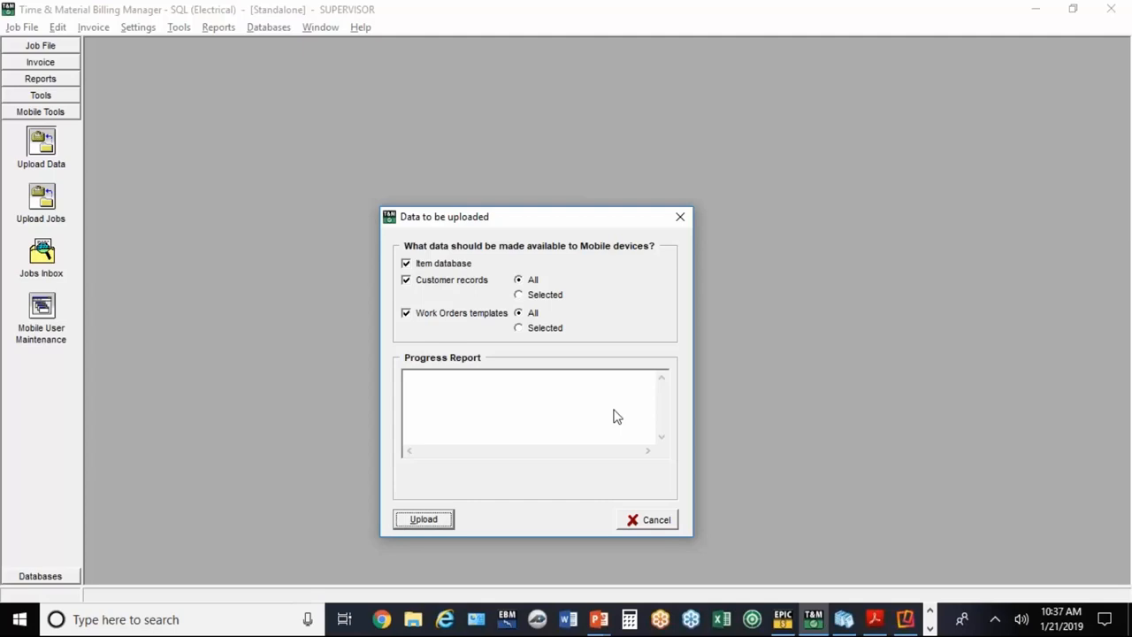
pyautogui.moveTo(634, 498)
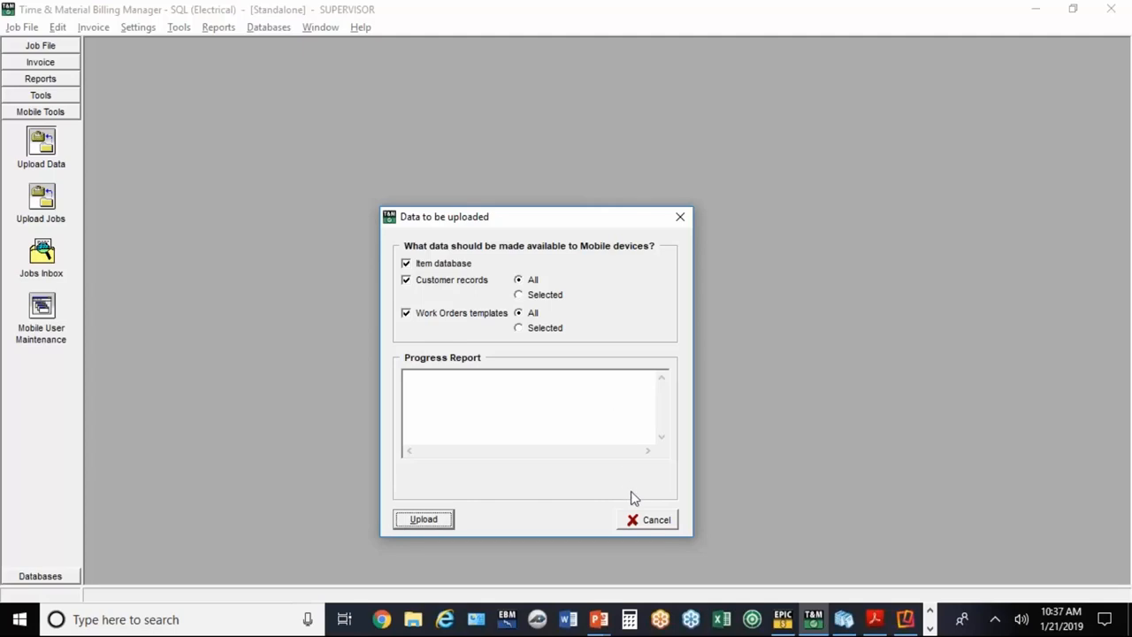
# Step: Cancel the upload and create a new job named 'Mobile Demo'
pyautogui.click(656, 519)
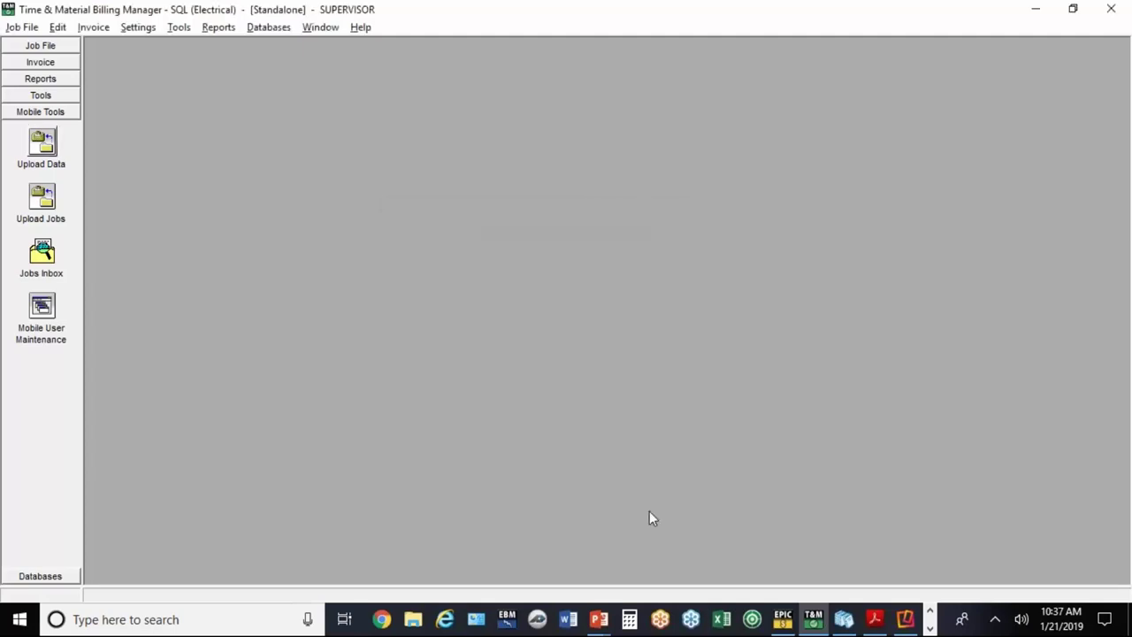
pyautogui.moveTo(397, 282)
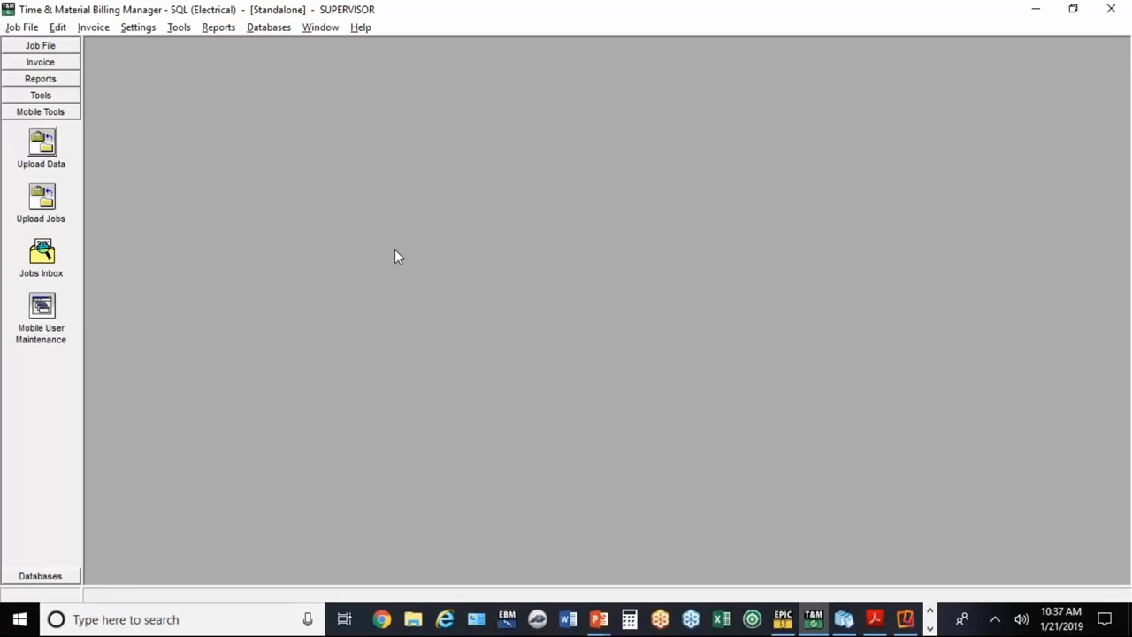
pyautogui.moveTo(404, 246)
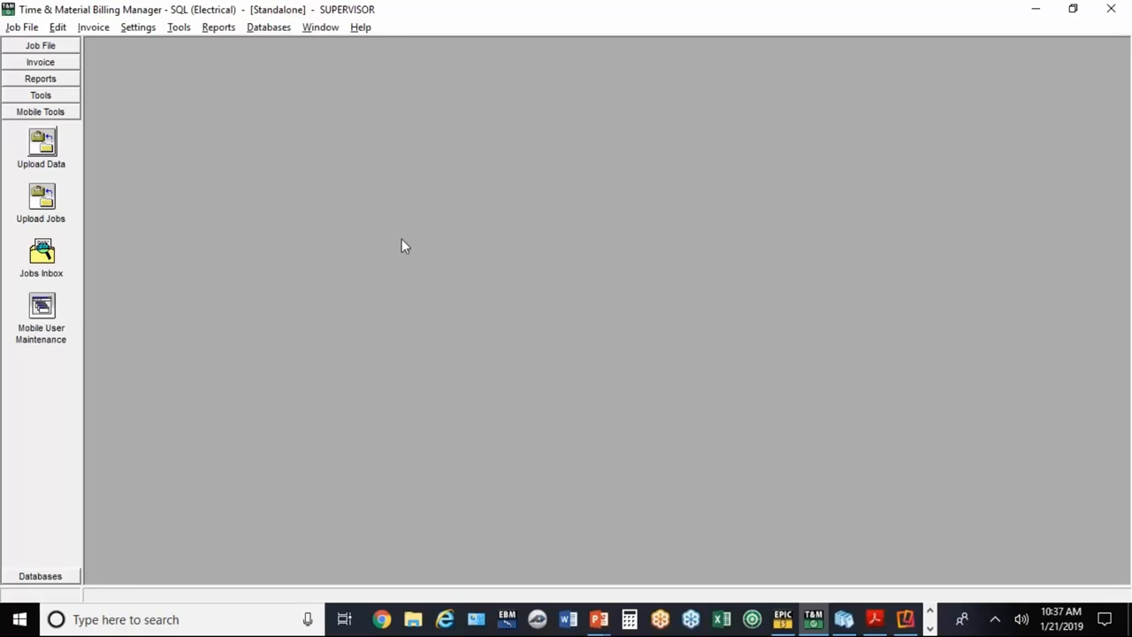
pyautogui.click(40, 45)
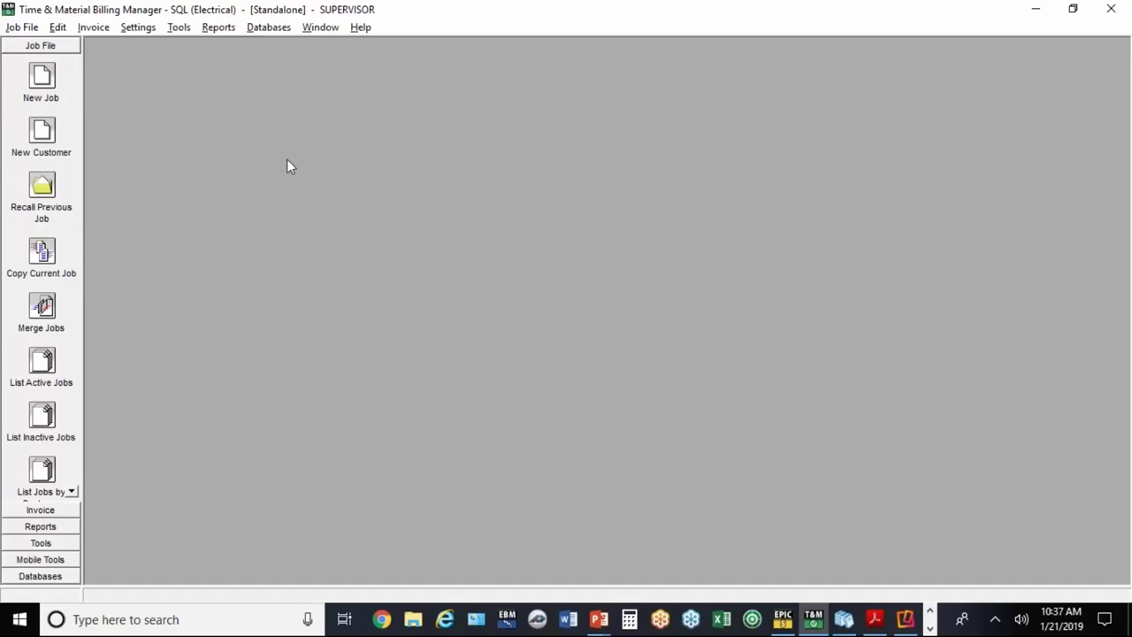
pyautogui.moveTo(41, 79)
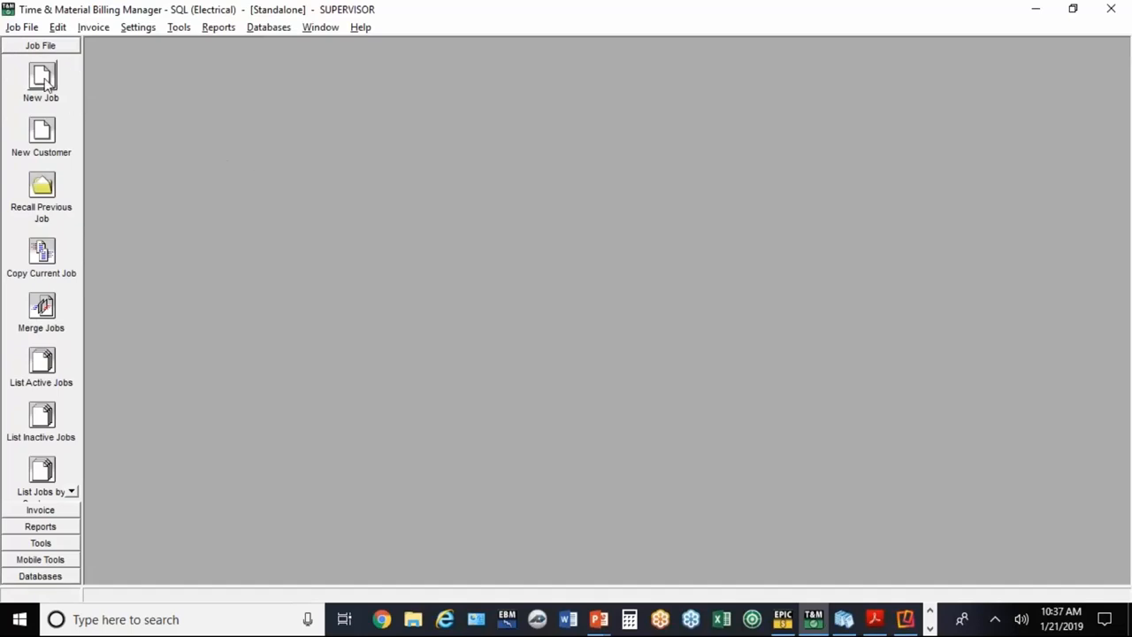
pyautogui.click(40, 80)
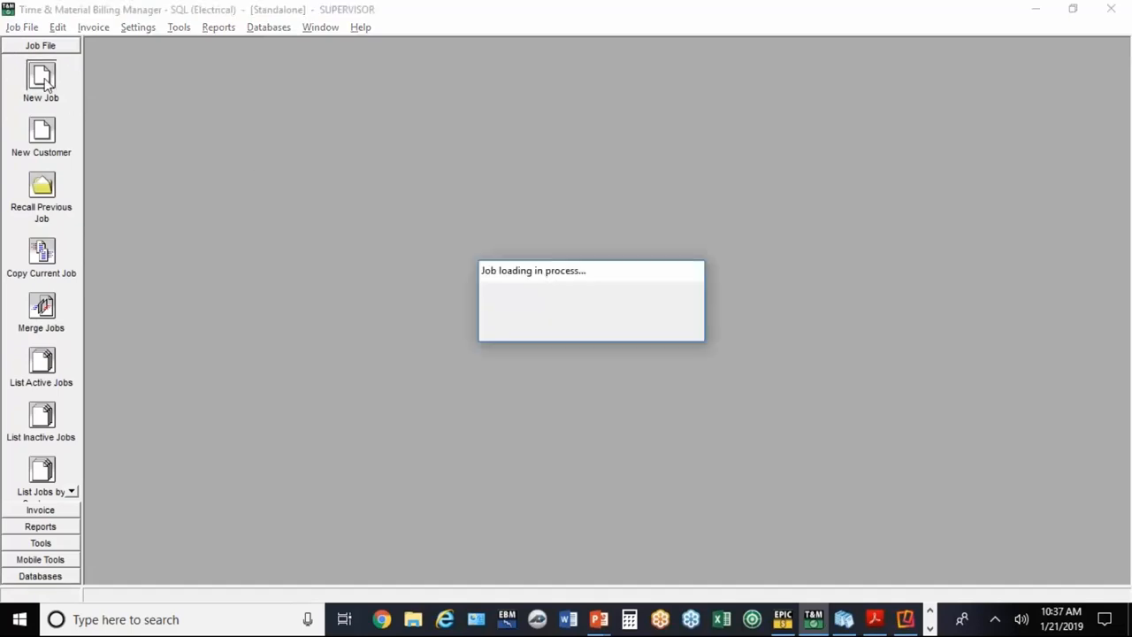
pyautogui.click(40, 80)
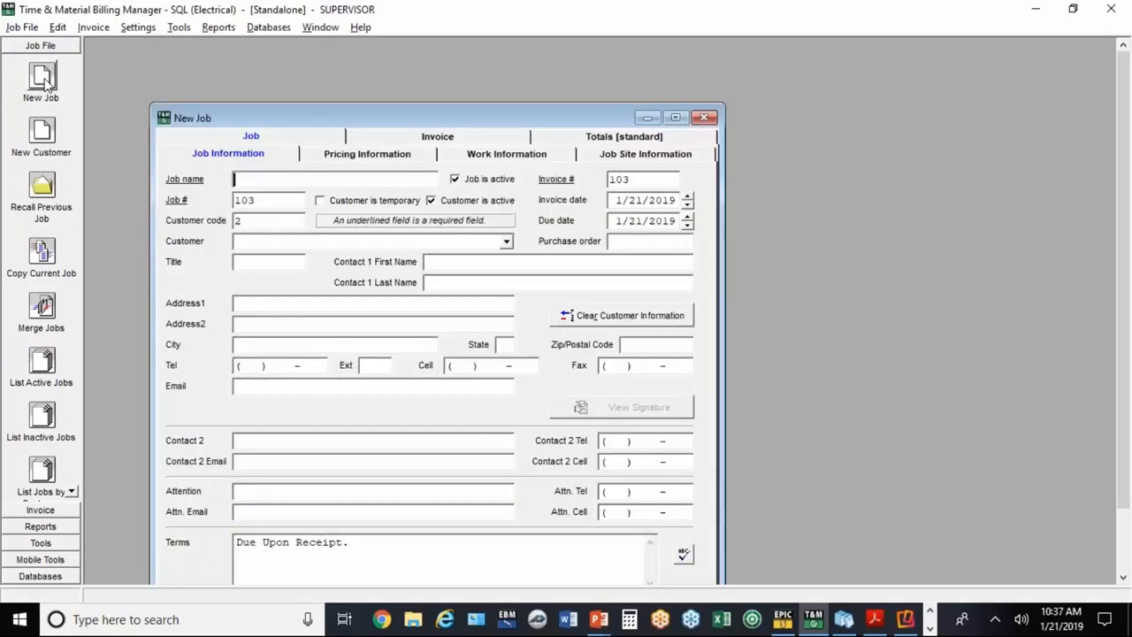
pyautogui.write('Mobile D')
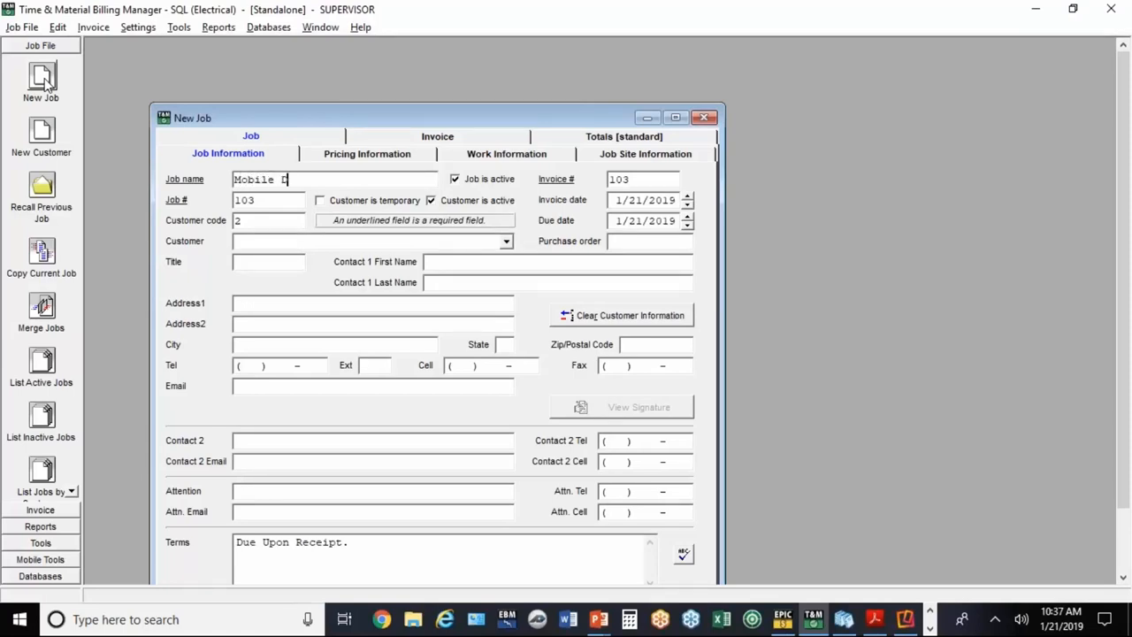
pyautogui.write('emo')
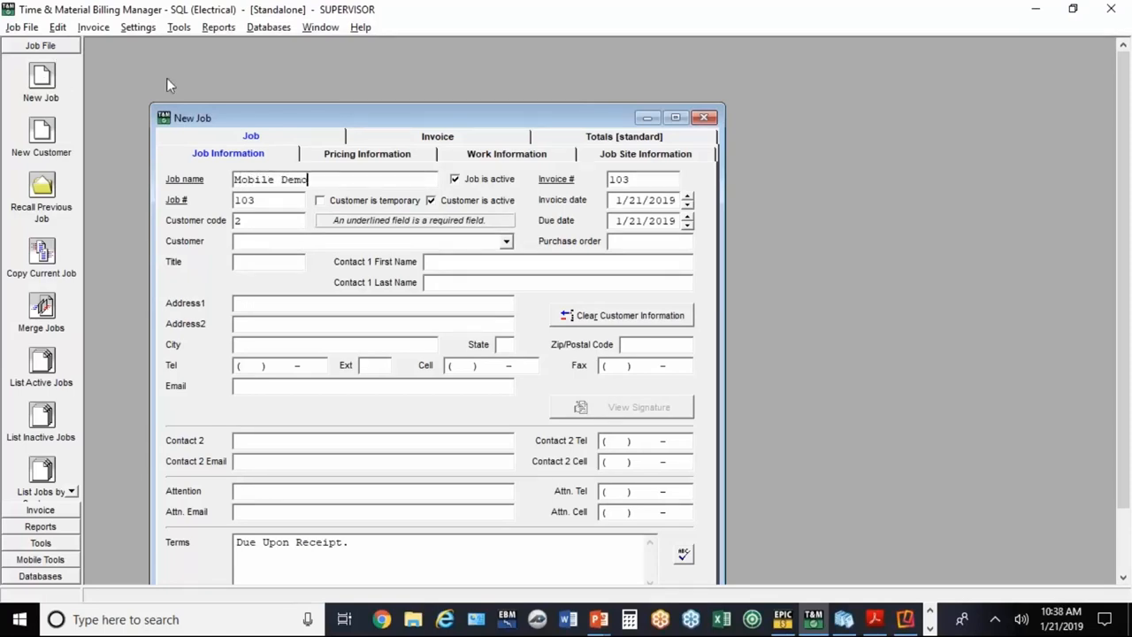
# Step: Assign ABC Company as the Mobile Demo job's customer
pyautogui.click(506, 240)
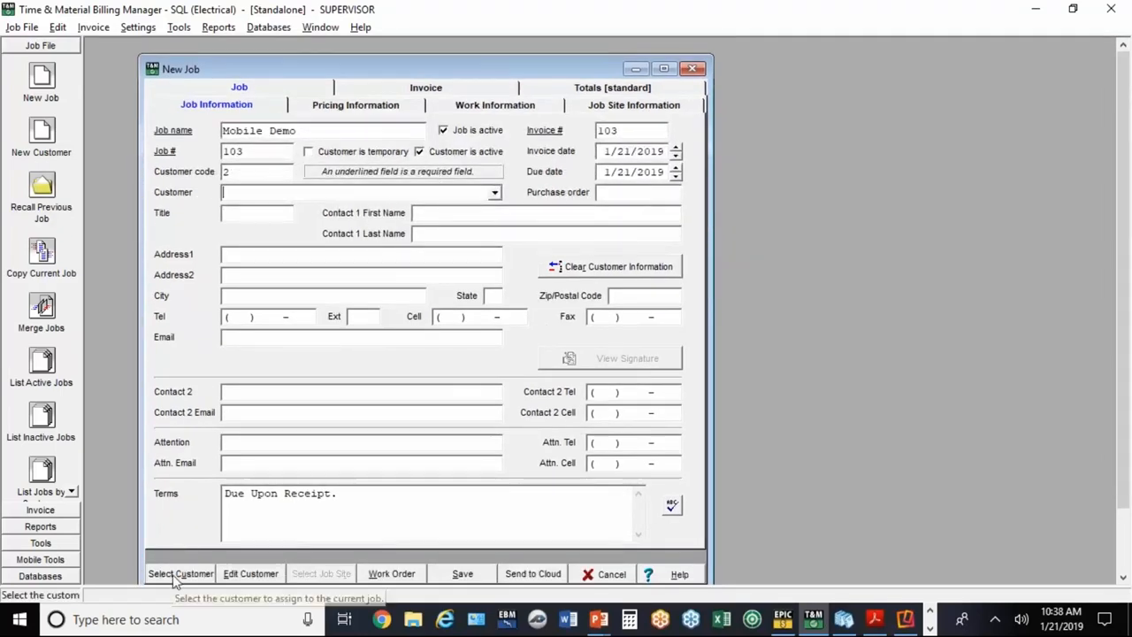
pyautogui.click(180, 573)
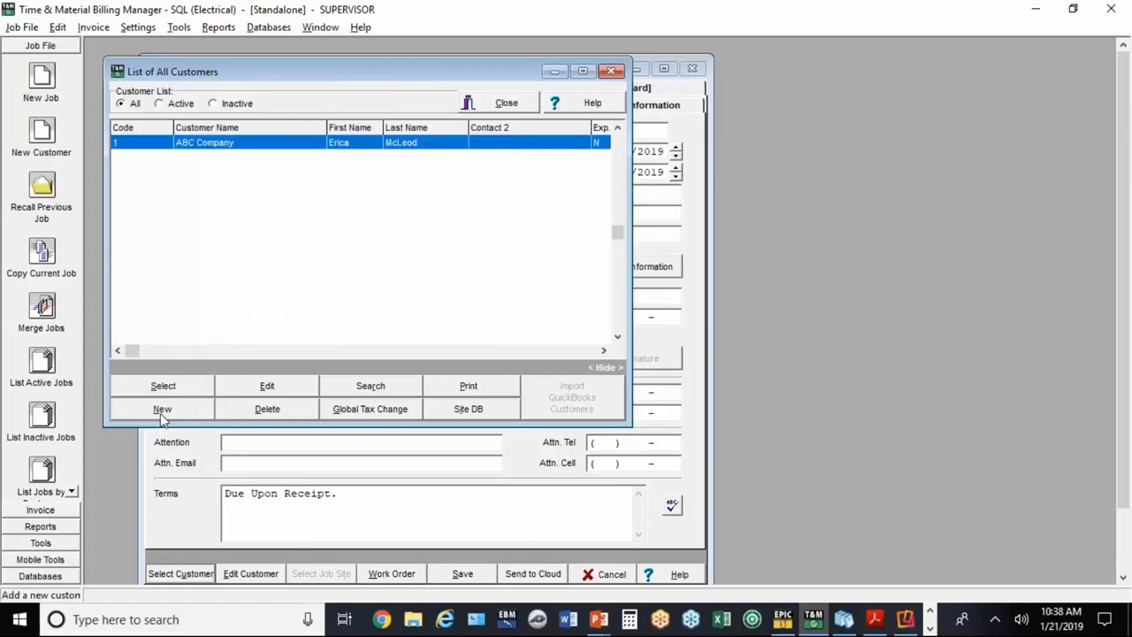
pyautogui.click(161, 408)
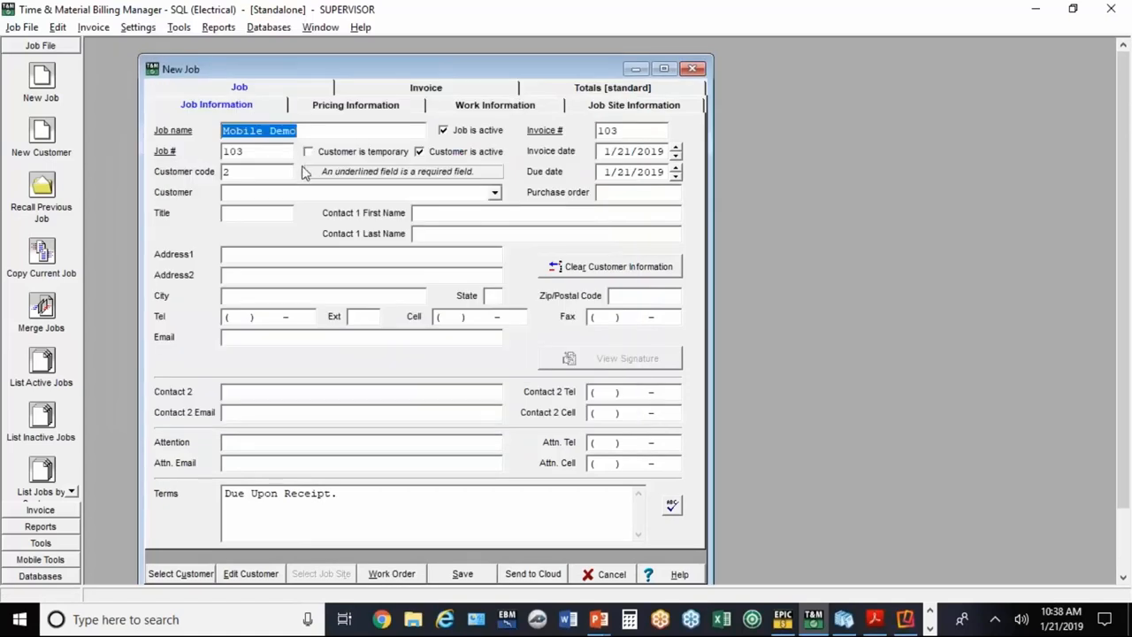
pyautogui.click(495, 192)
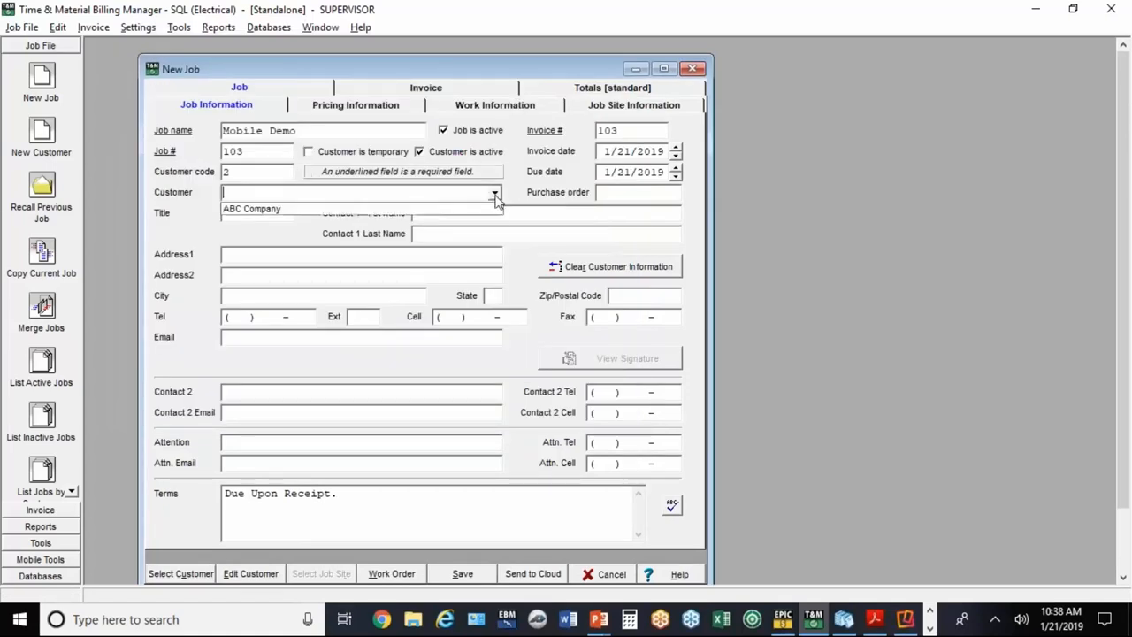
pyautogui.click(252, 208)
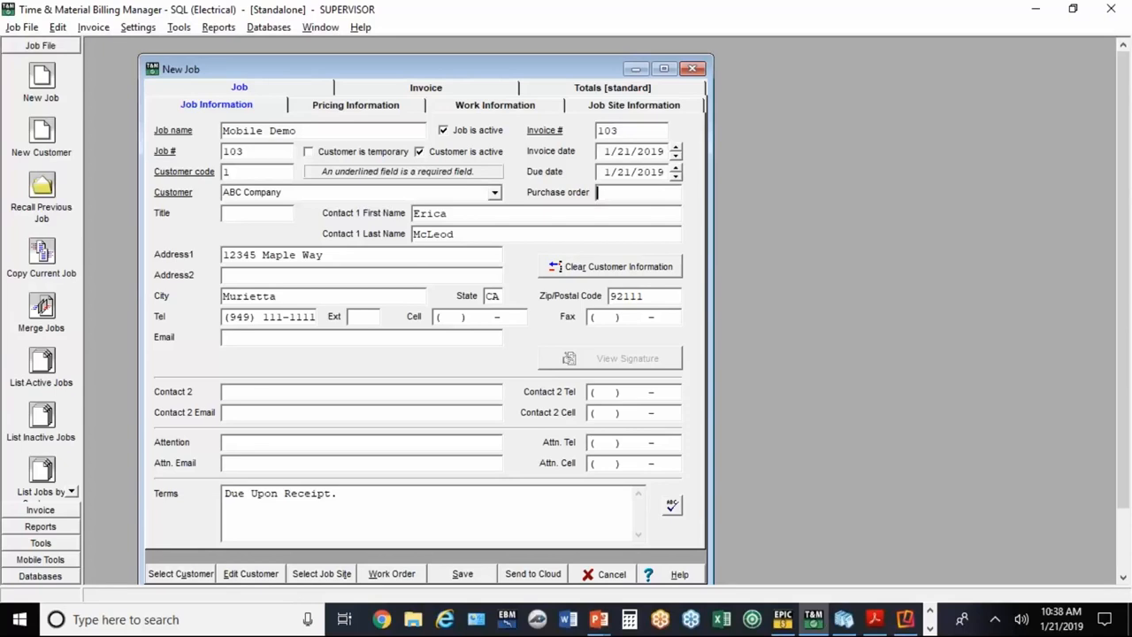
pyautogui.click(495, 104)
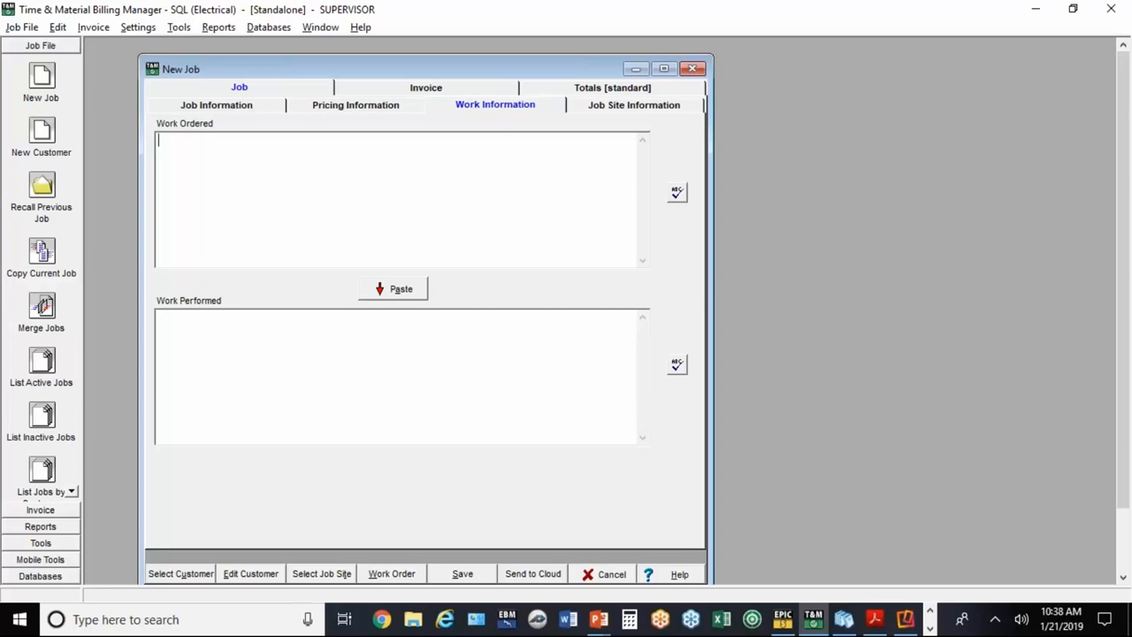
# Step: Enter 'Add new outlets in conference room.' in the Work Ordered box, correcting typos
pyautogui.write('Add new')
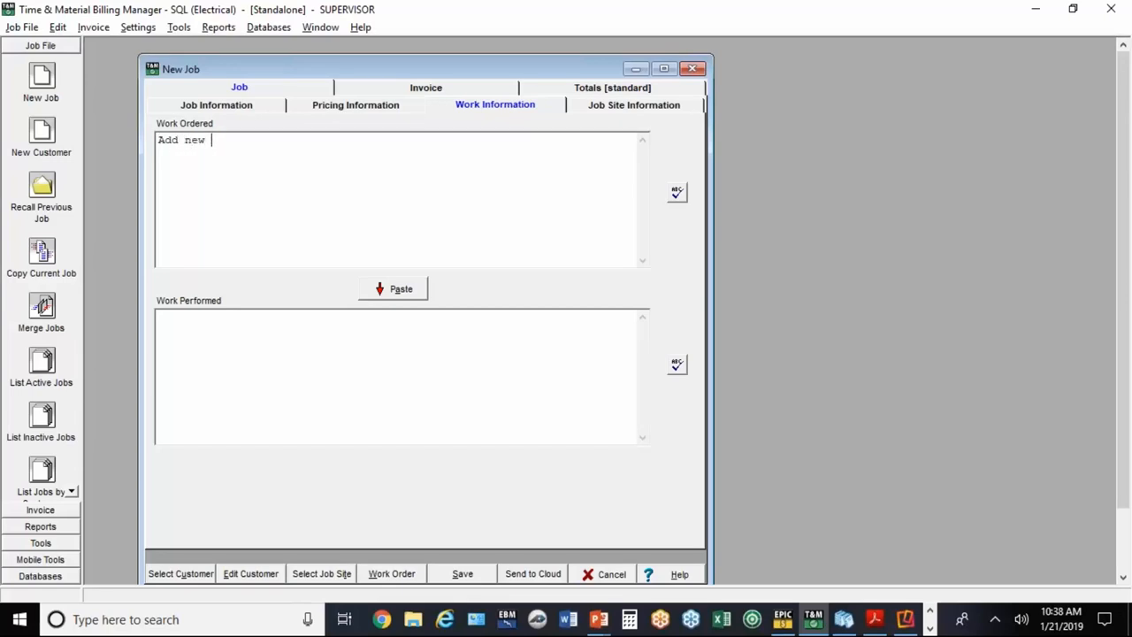
pyautogui.write('outlets i')
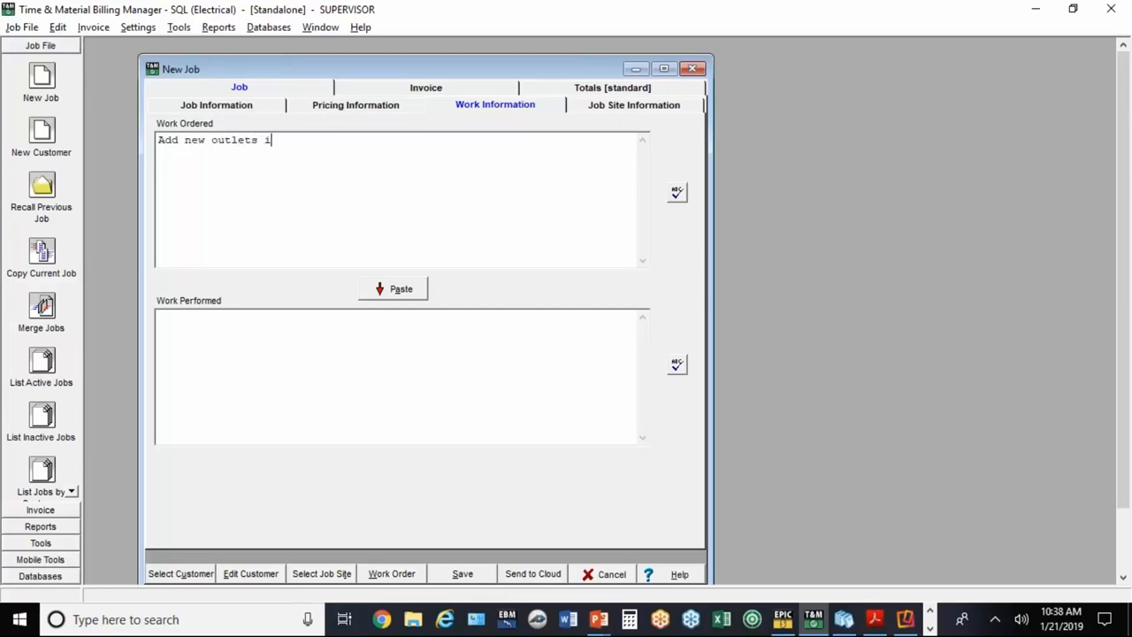
pyautogui.write('n wa')
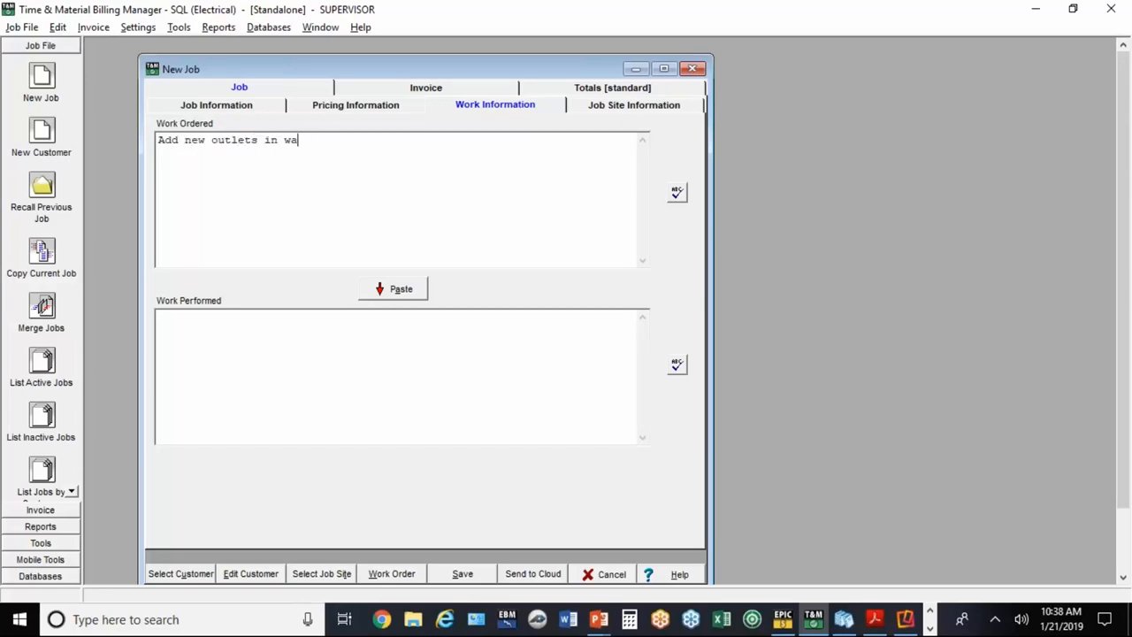
pyautogui.press('BackSpace')
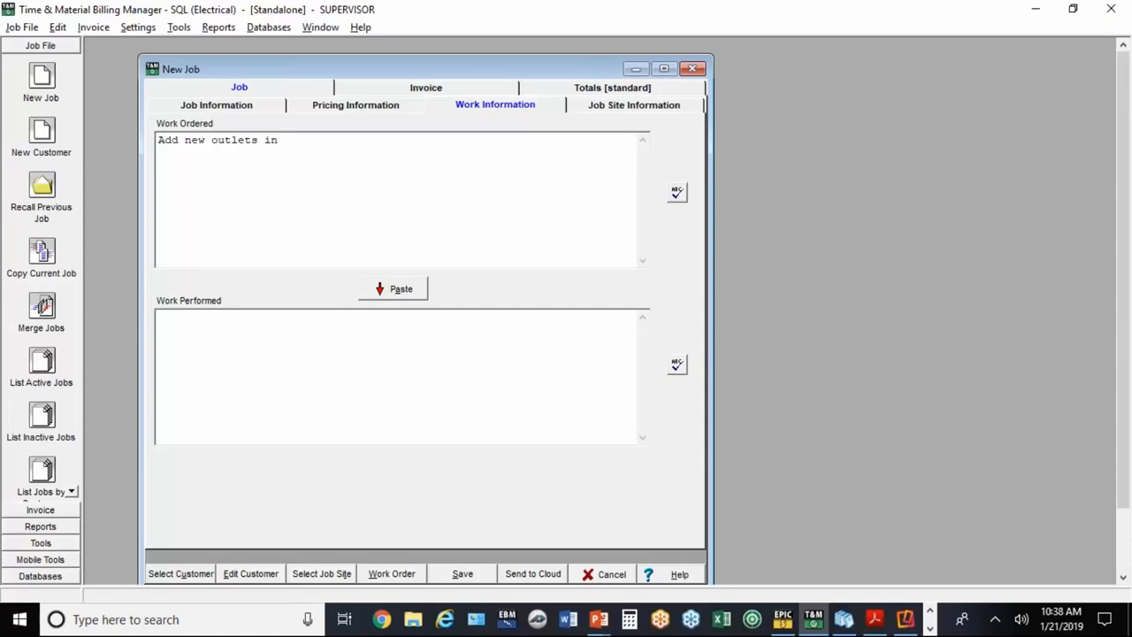
pyautogui.write('conf')
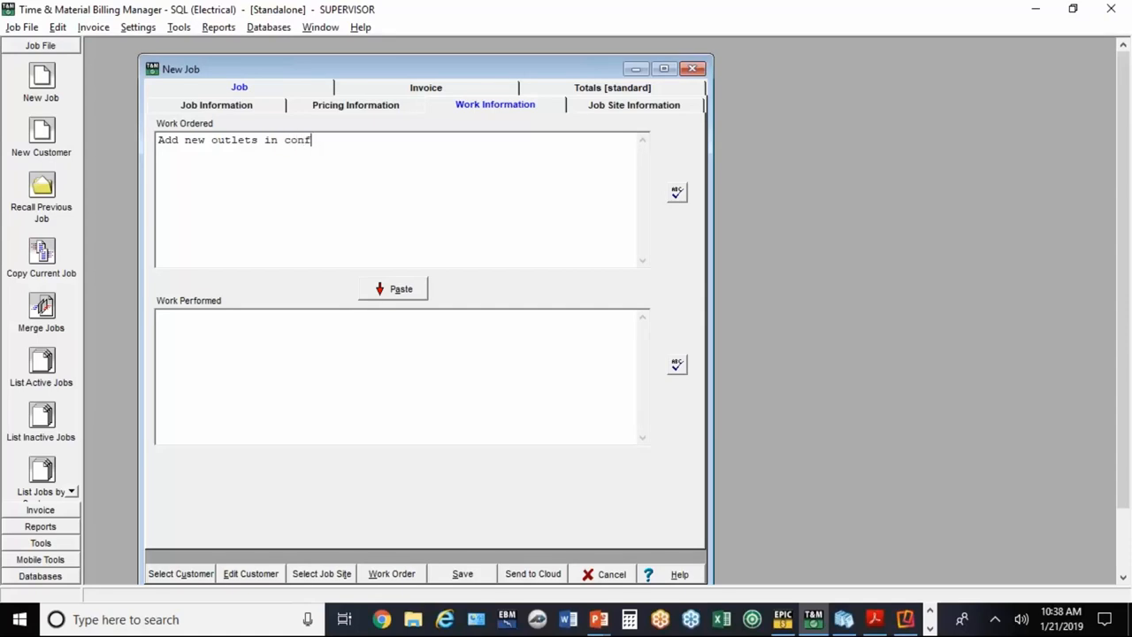
pyautogui.write('erence rro')
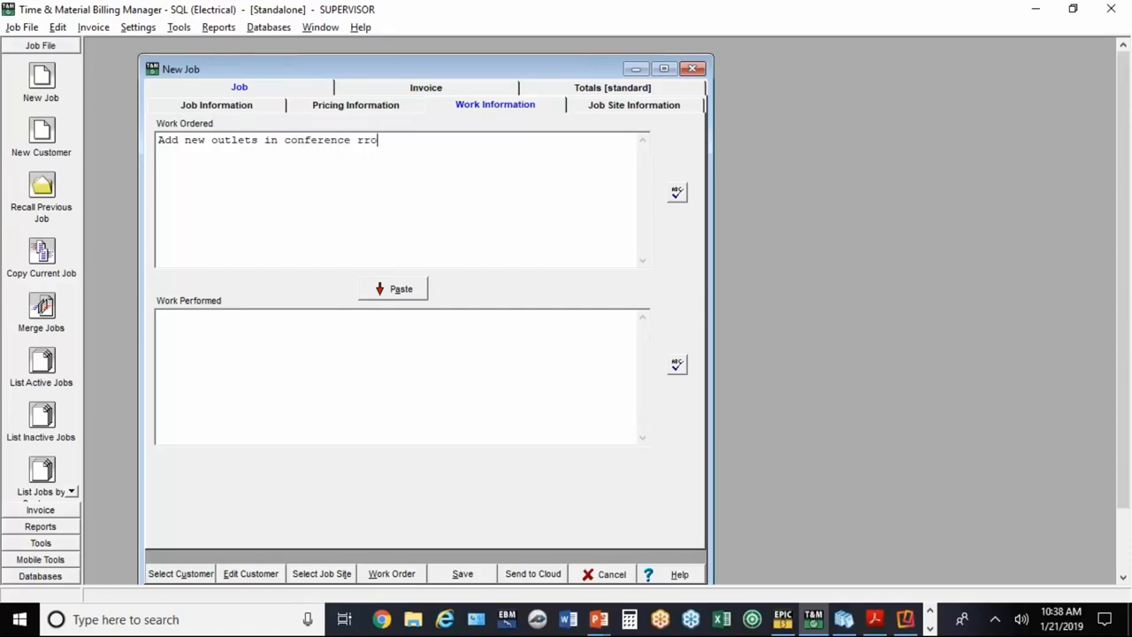
pyautogui.write('om')
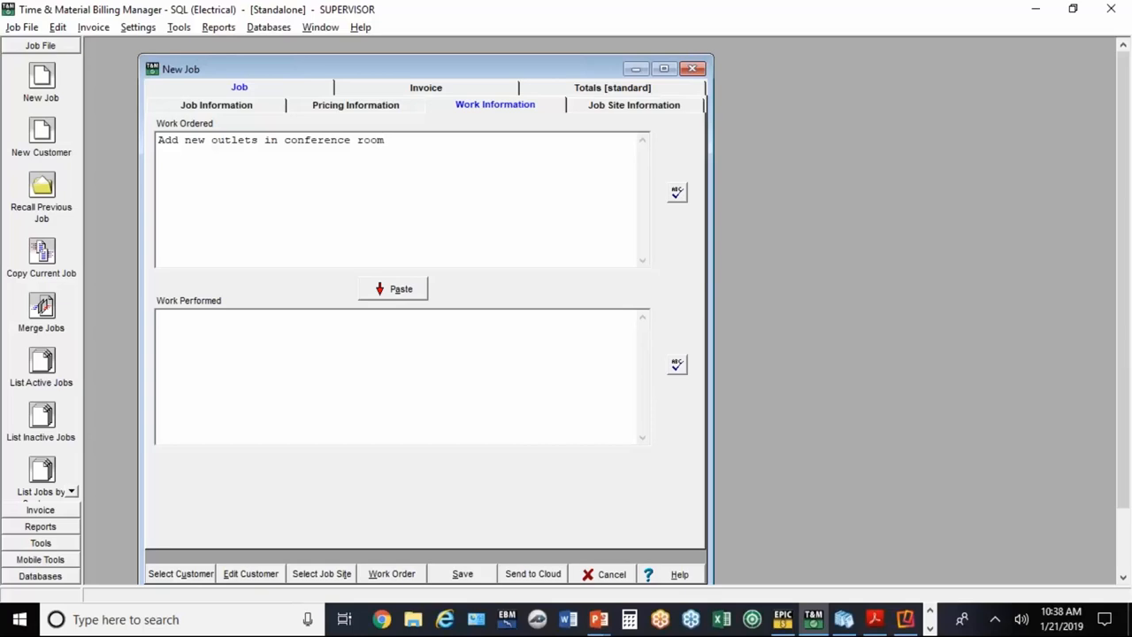
pyautogui.write('.')
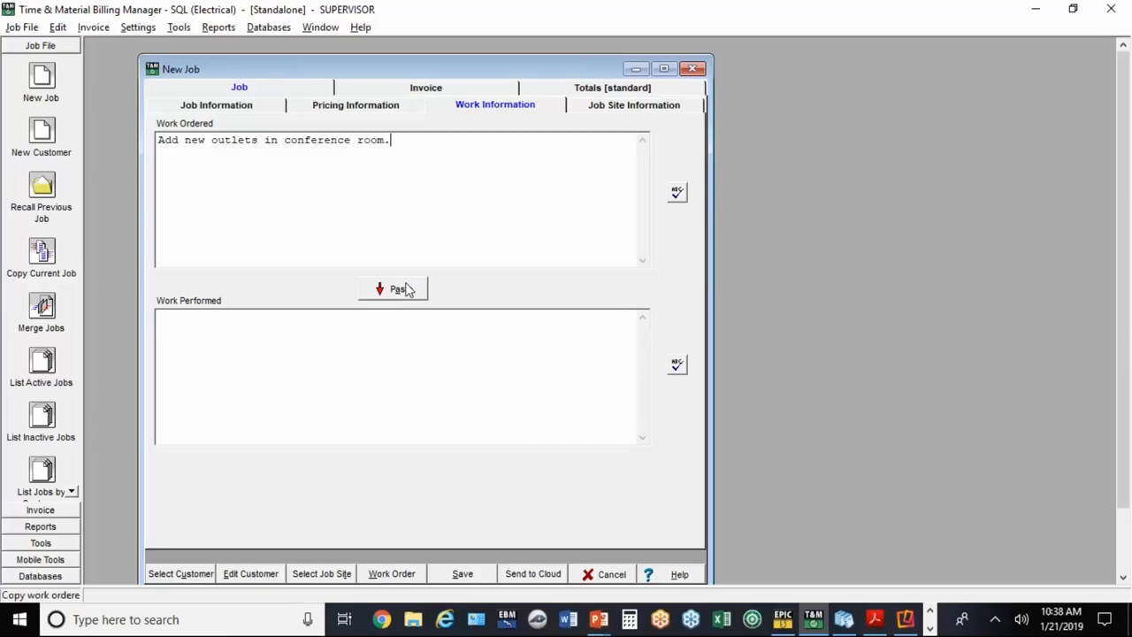
pyautogui.moveTo(519, 479)
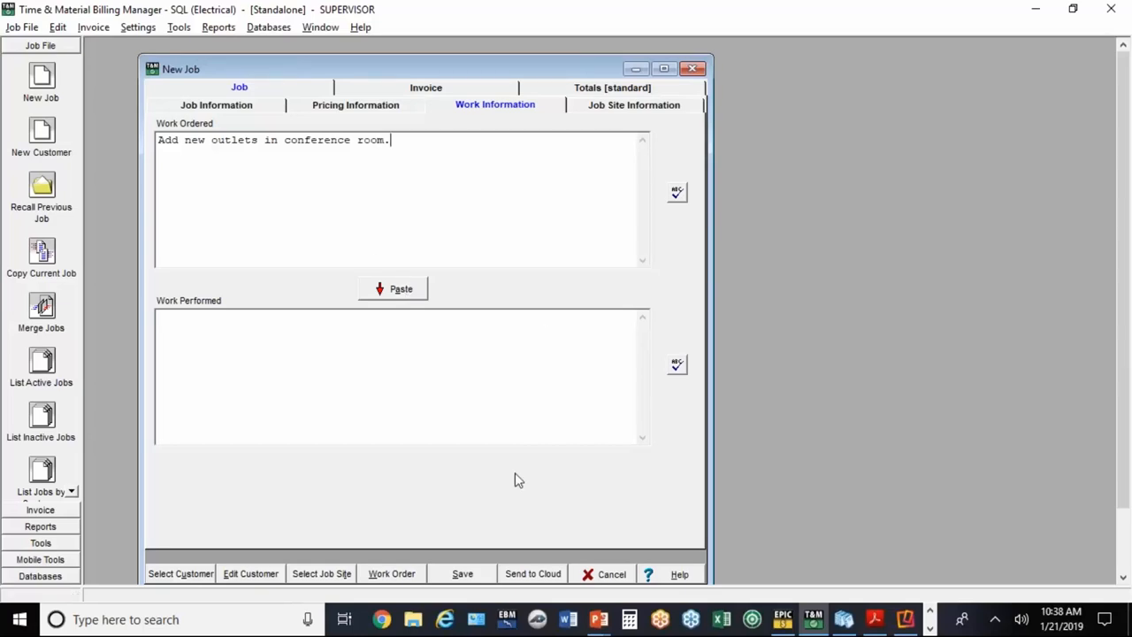
pyautogui.moveTo(532, 573)
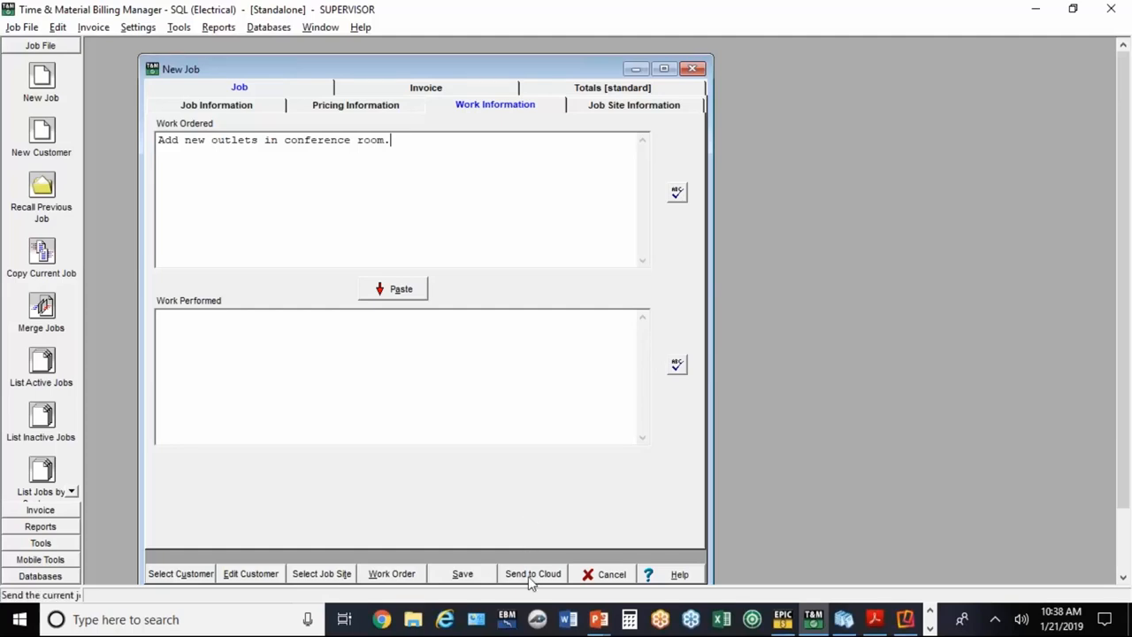
# Step: Dismiss the unique invoice number error and change the job number to 104
pyautogui.click(533, 574)
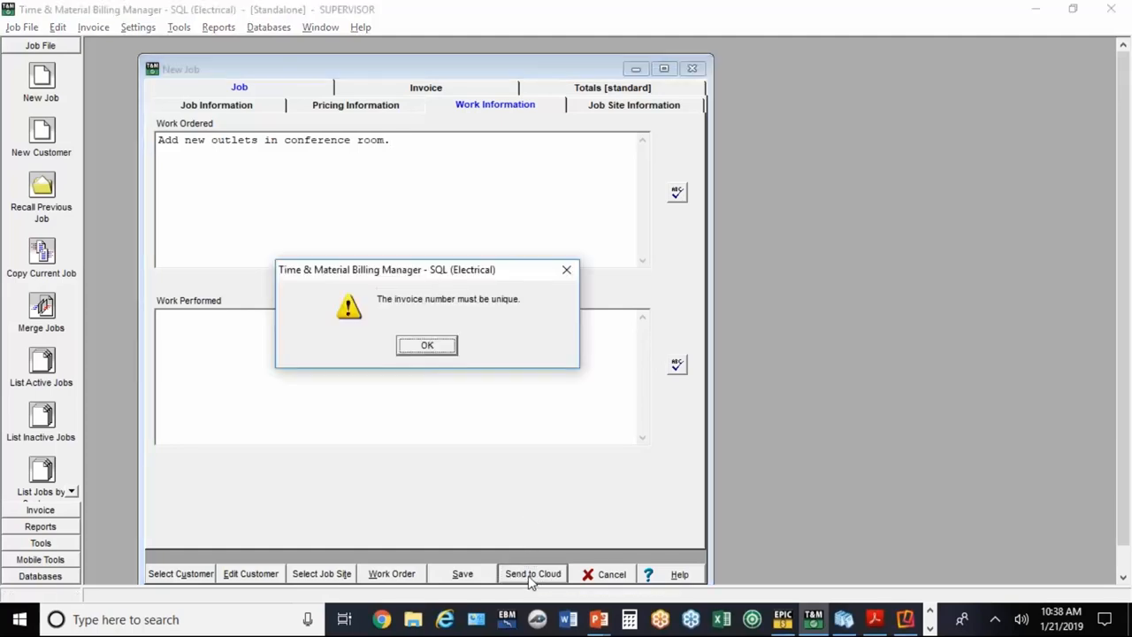
pyautogui.click(427, 345)
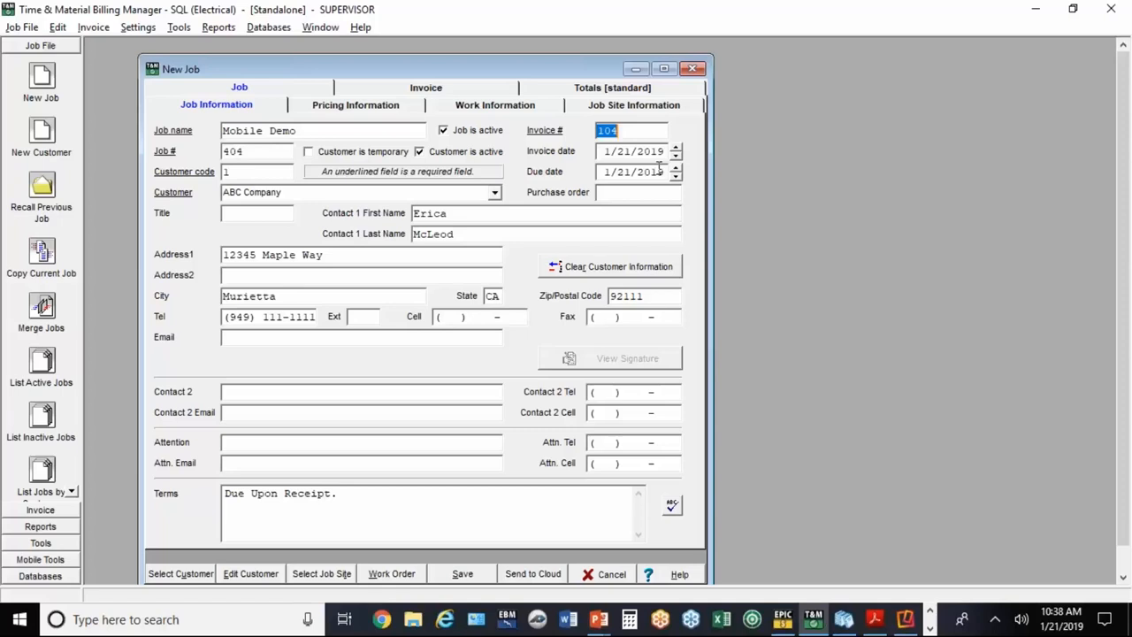
pyautogui.click(256, 150)
pyautogui.write('104')
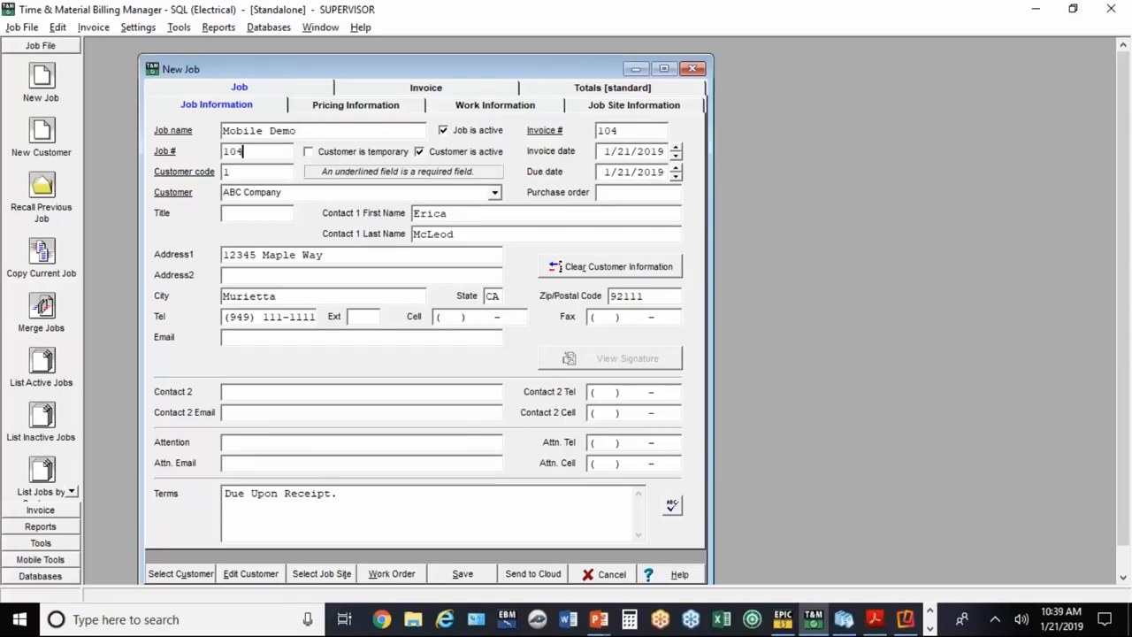
pyautogui.moveTo(532, 574)
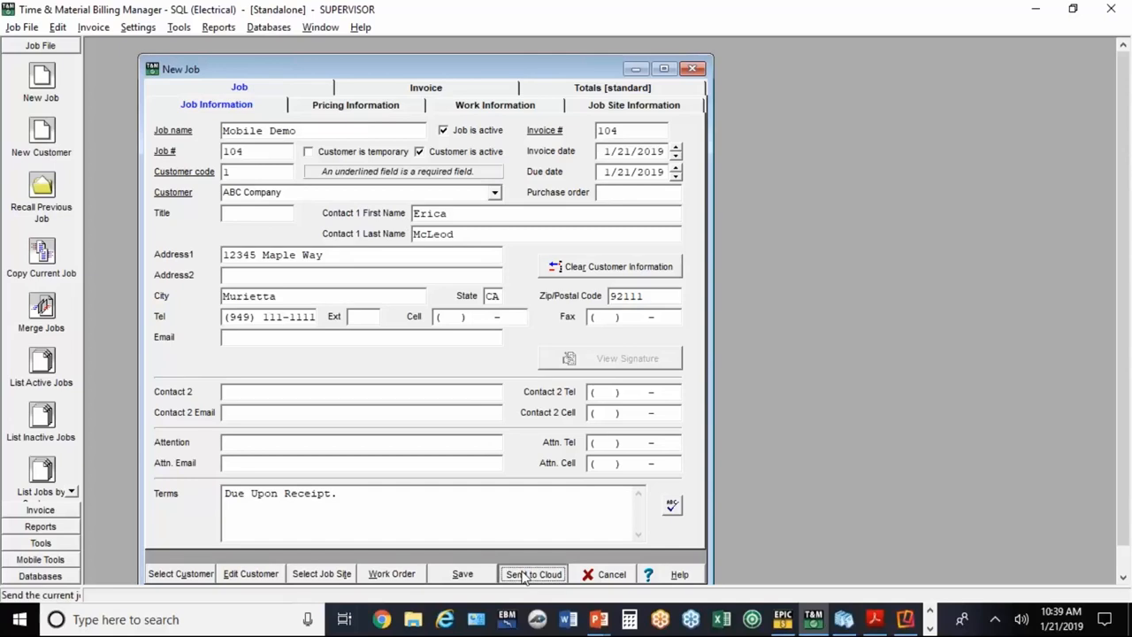
# Step: Send Mobile Demo to both mobile accounts, applying high priority to all jobs
pyautogui.click(532, 573)
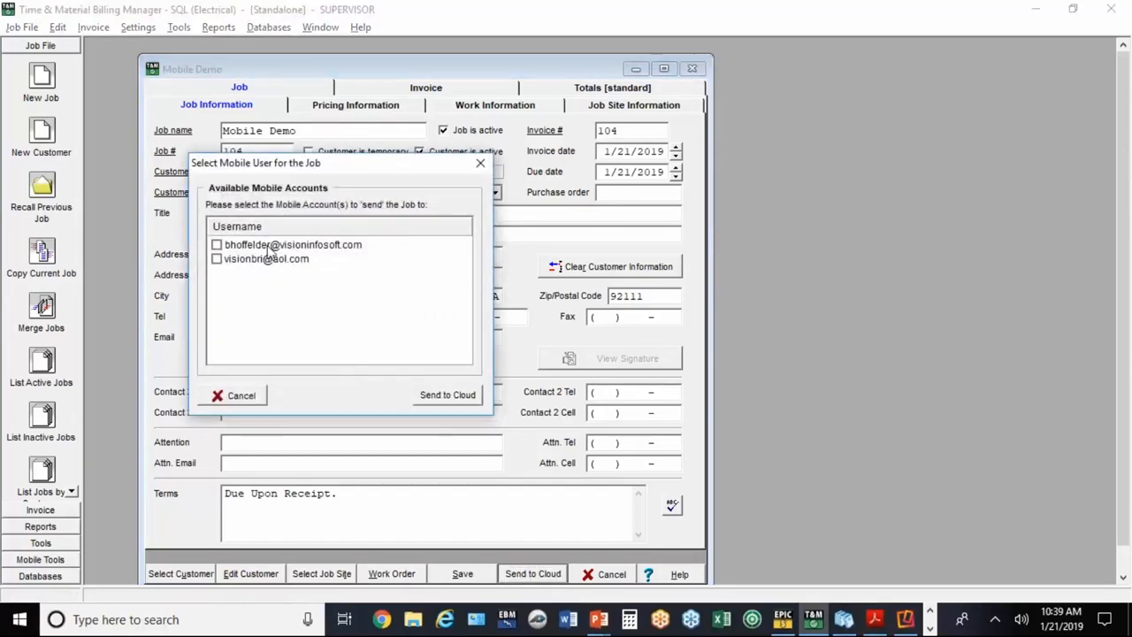
pyautogui.click(217, 258)
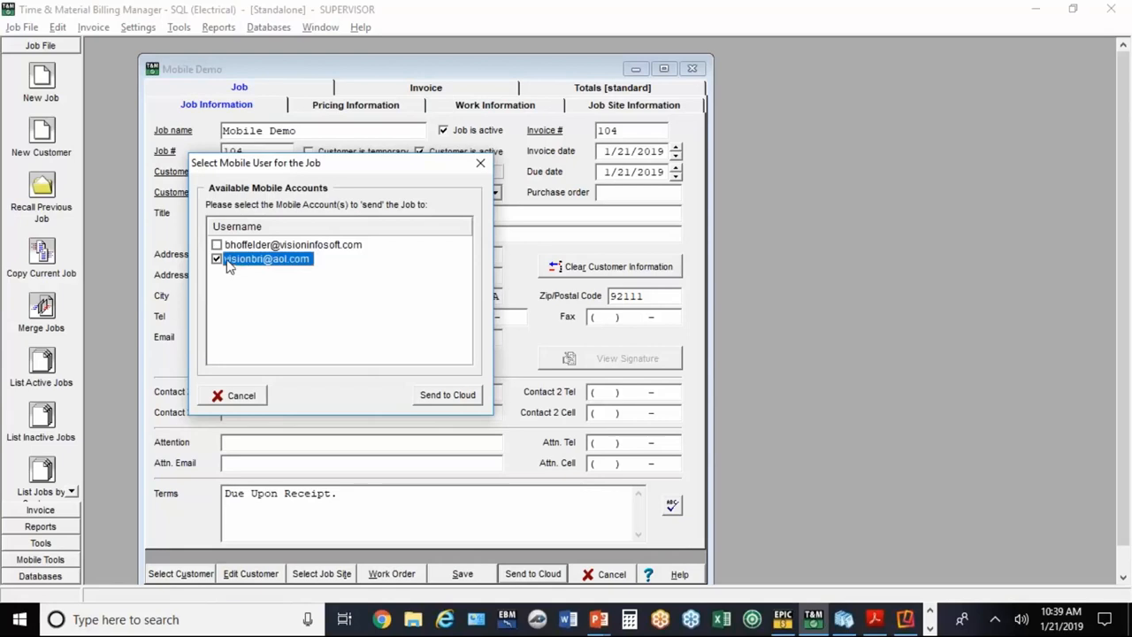
pyautogui.click(217, 245)
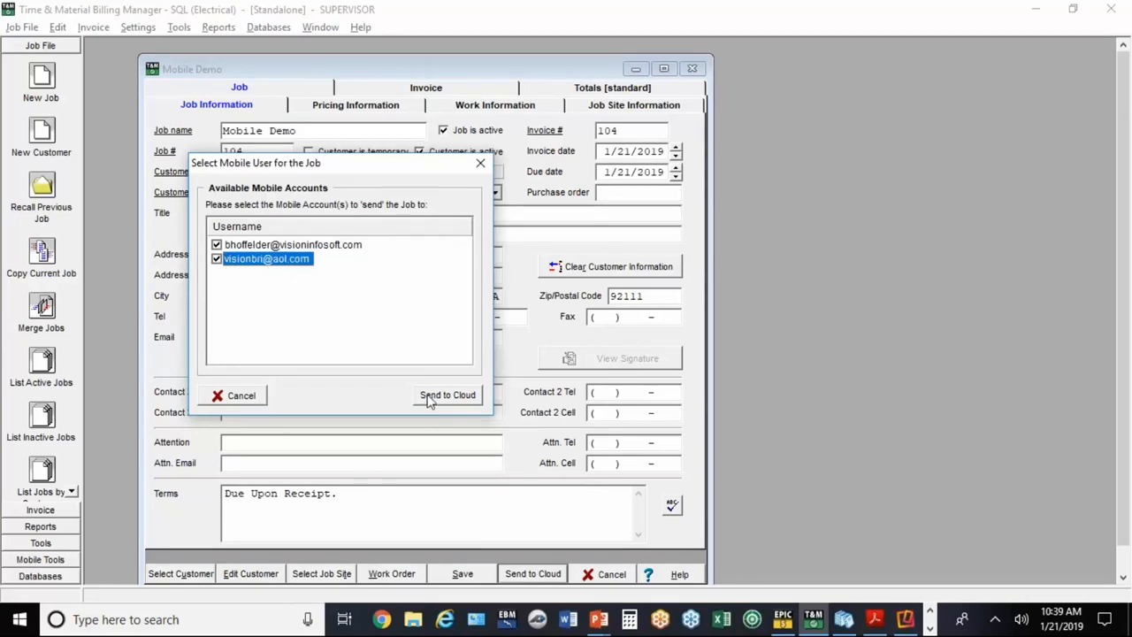
pyautogui.click(447, 396)
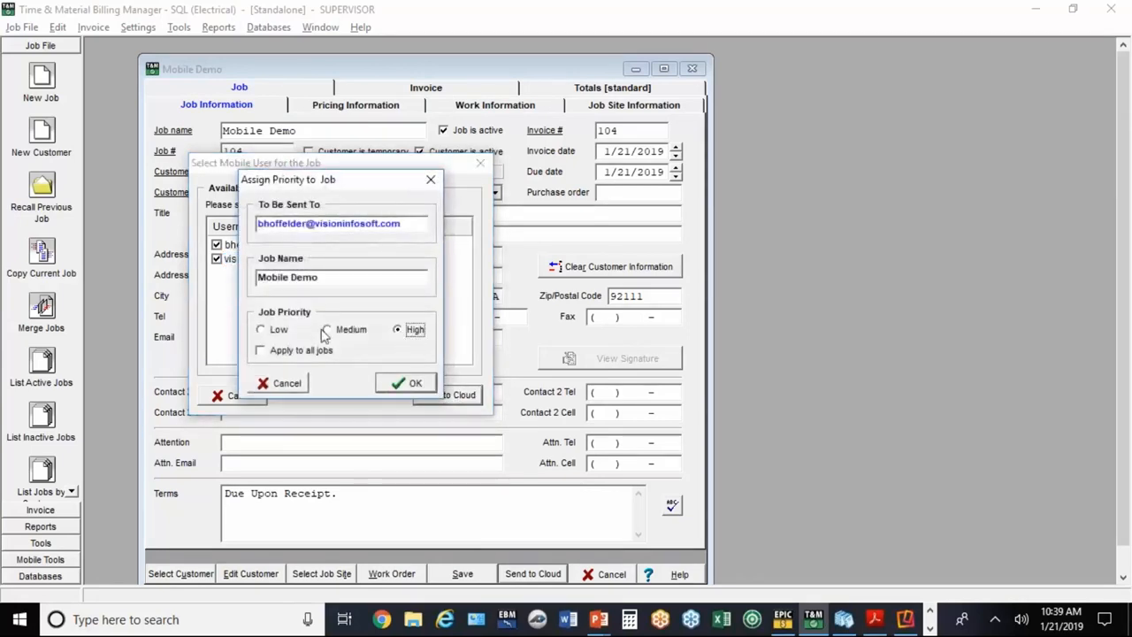
pyautogui.click(260, 350)
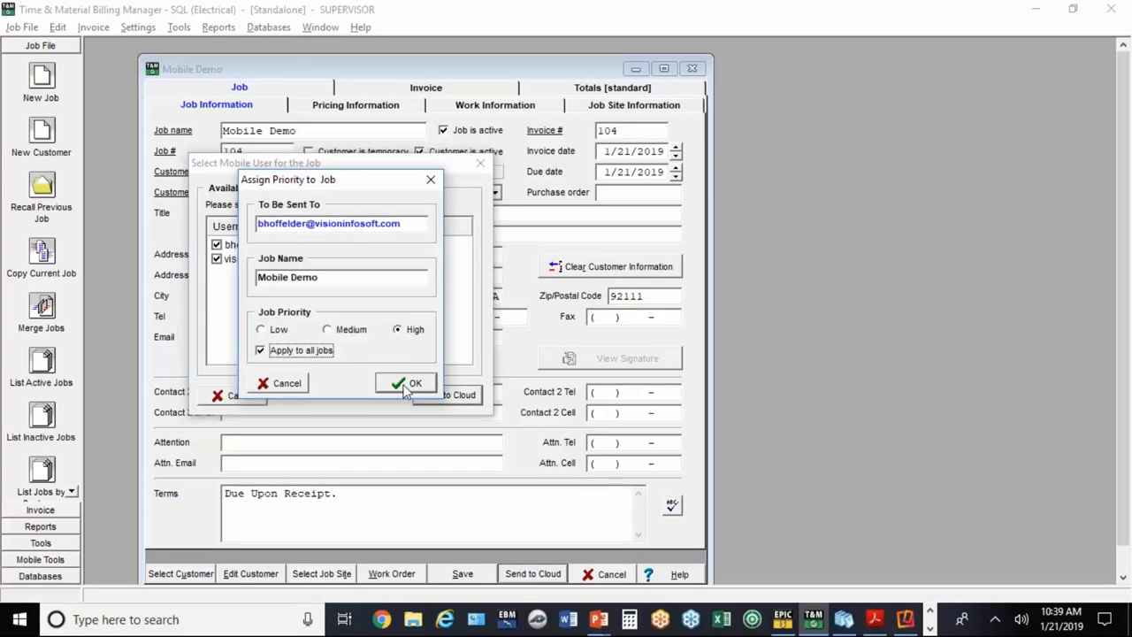
pyautogui.click(406, 383)
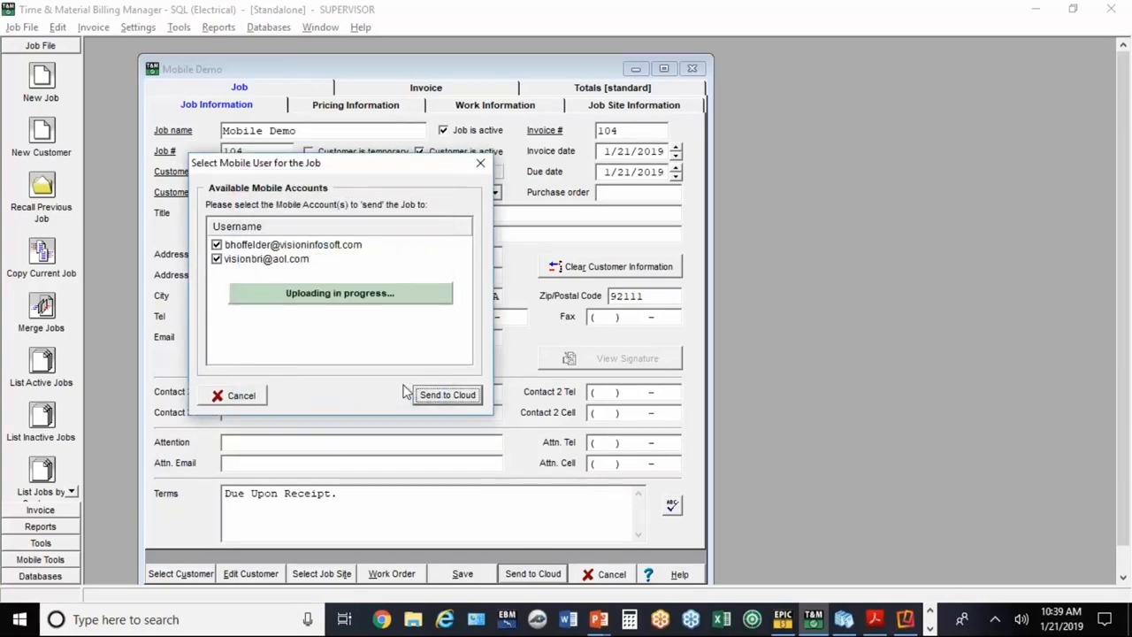
pyautogui.click(447, 394)
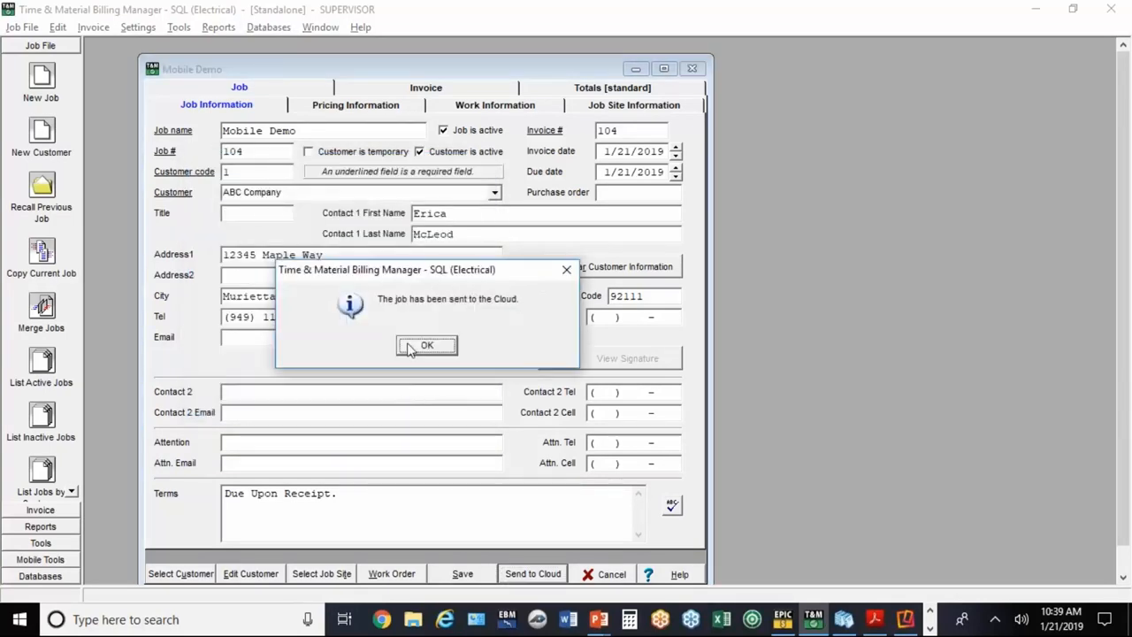
pyautogui.click(426, 345)
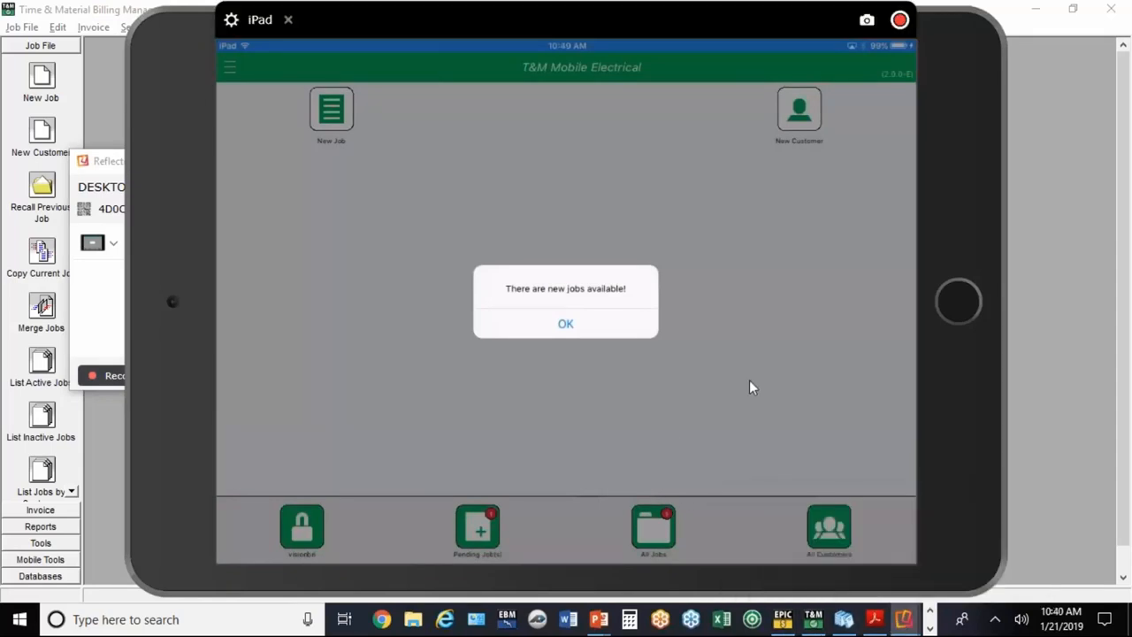
pyautogui.moveTo(690, 366)
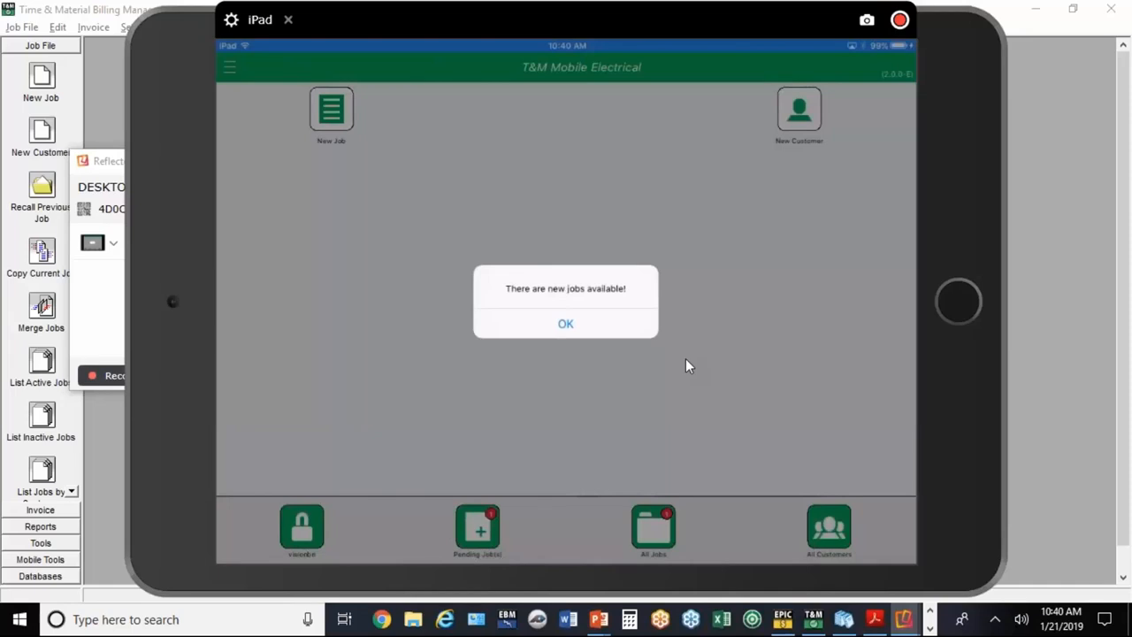
# Step: Dismiss the new-jobs alert and open pending job ABC Company, Mobile Demo with template BRIAN
pyautogui.click(565, 322)
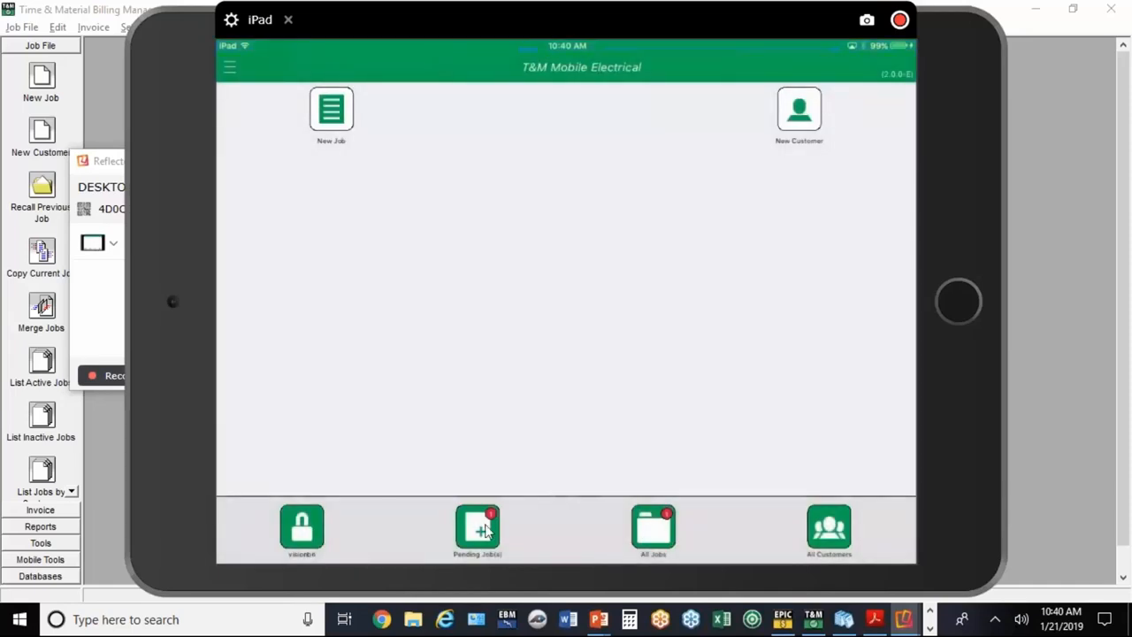
pyautogui.moveTo(458, 537)
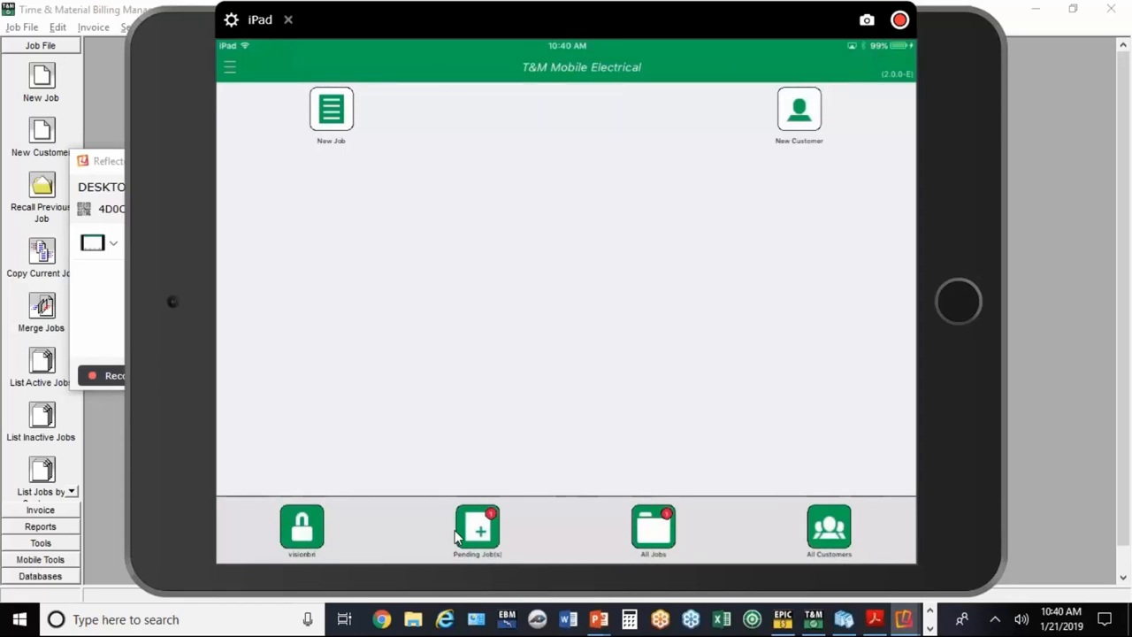
pyautogui.click(477, 531)
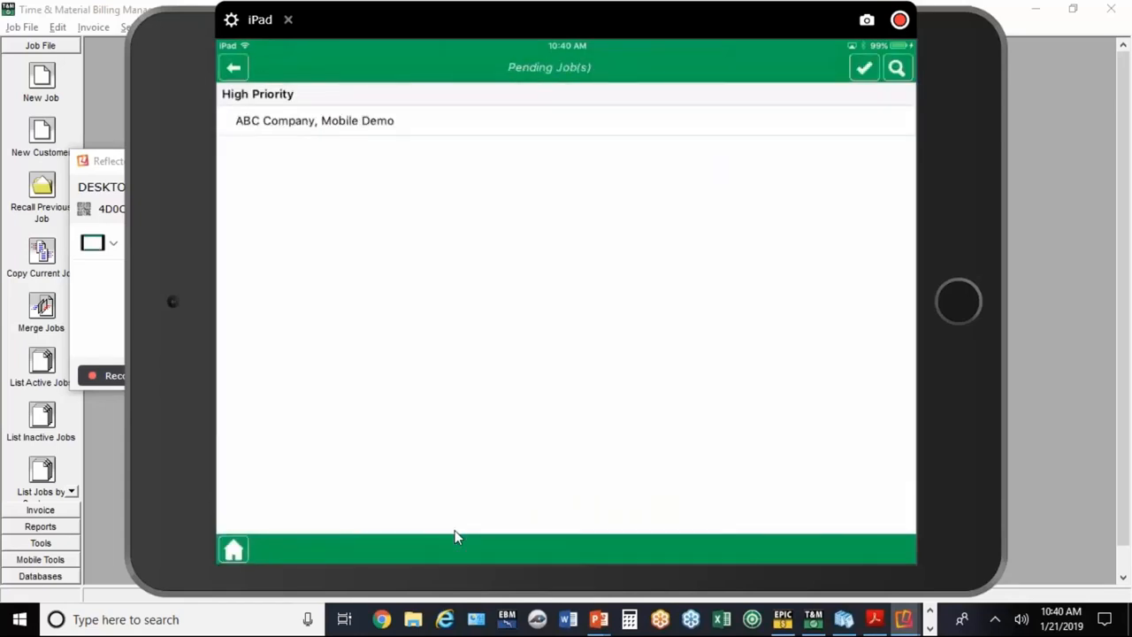
pyautogui.click(864, 67)
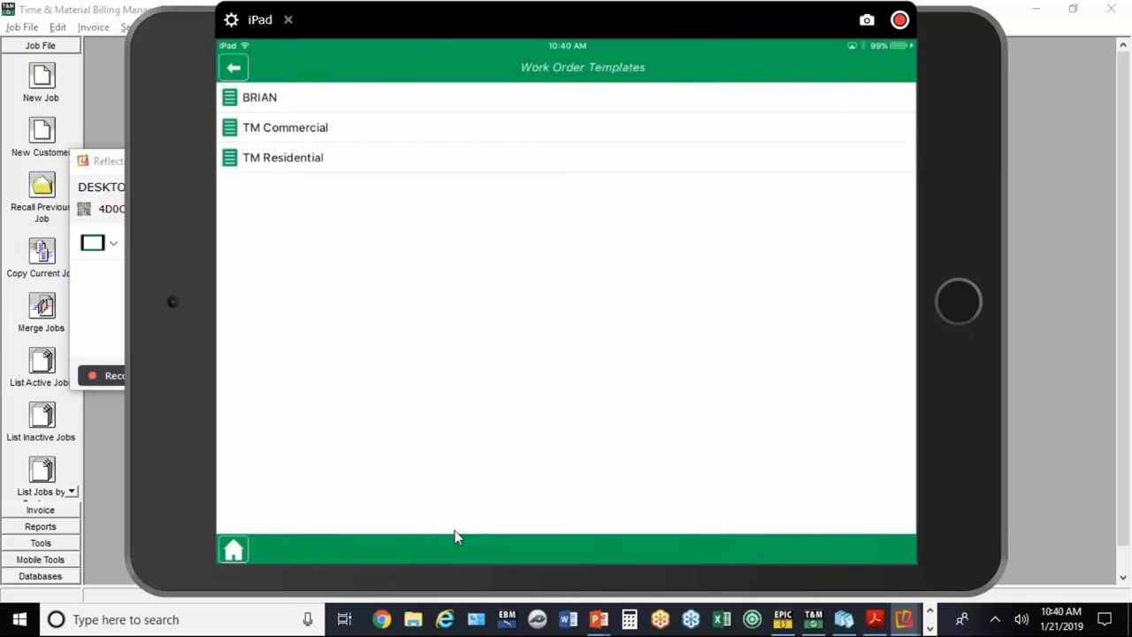
pyautogui.moveTo(62, 327)
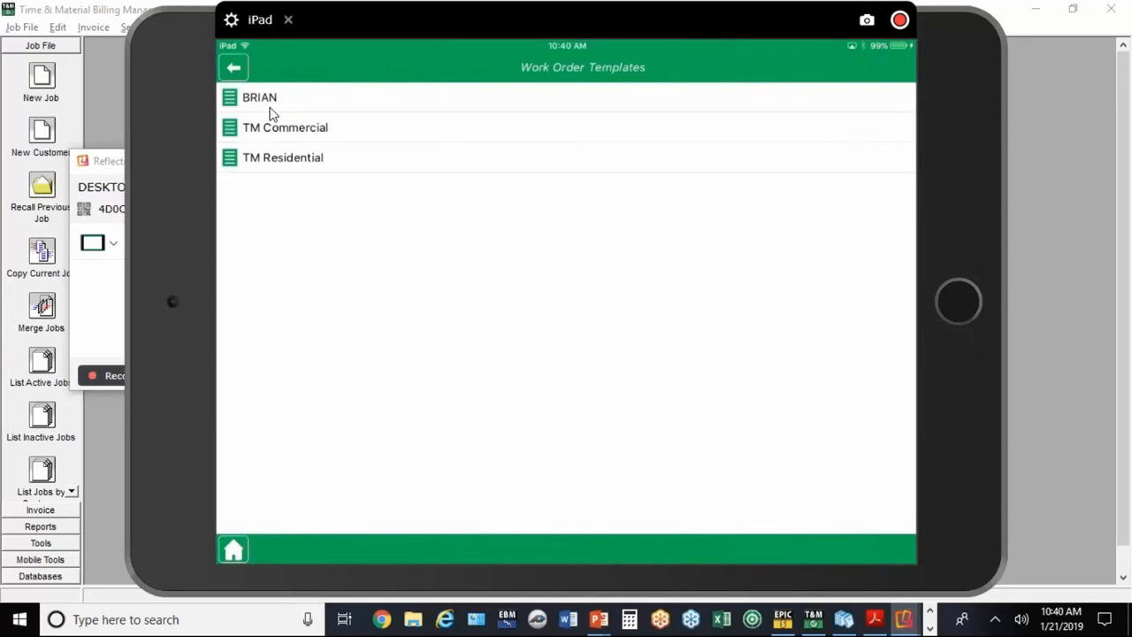
pyautogui.click(259, 97)
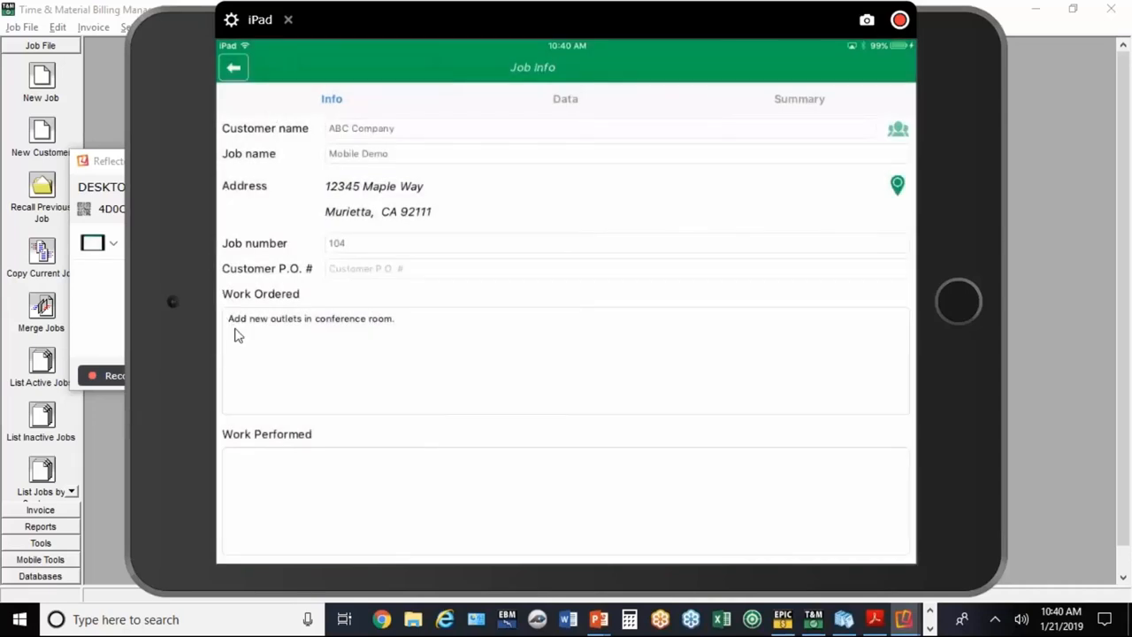
pyautogui.moveTo(242, 465)
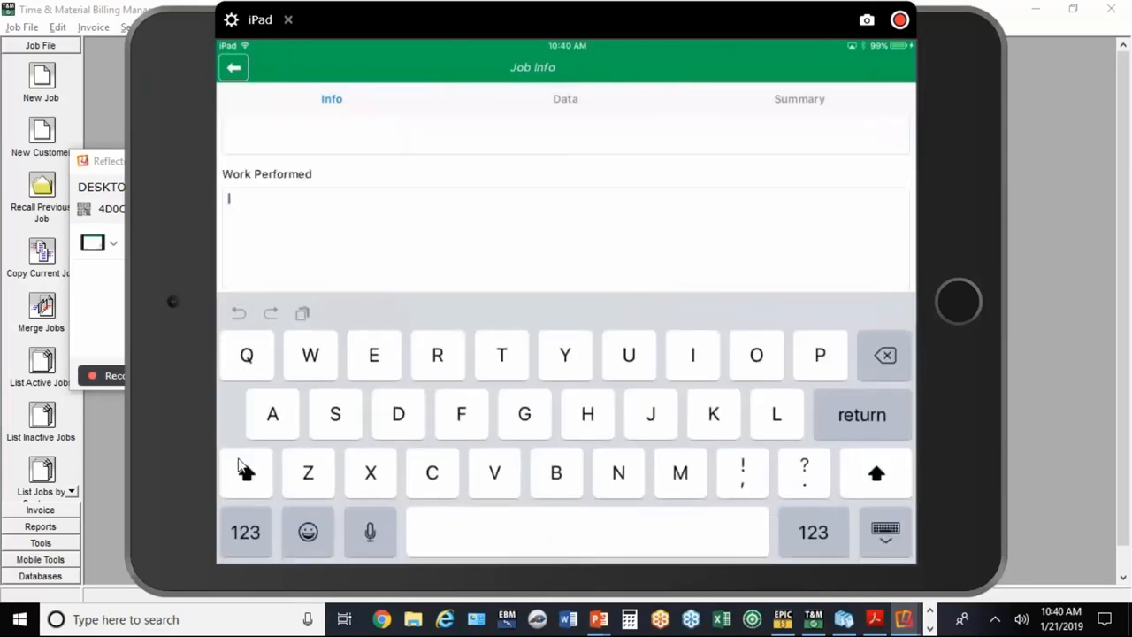
# Step: Enter '5 new outlets' in the Work Performed field of the Mobile Demo job
pyautogui.click(245, 531)
pyautogui.write('5')
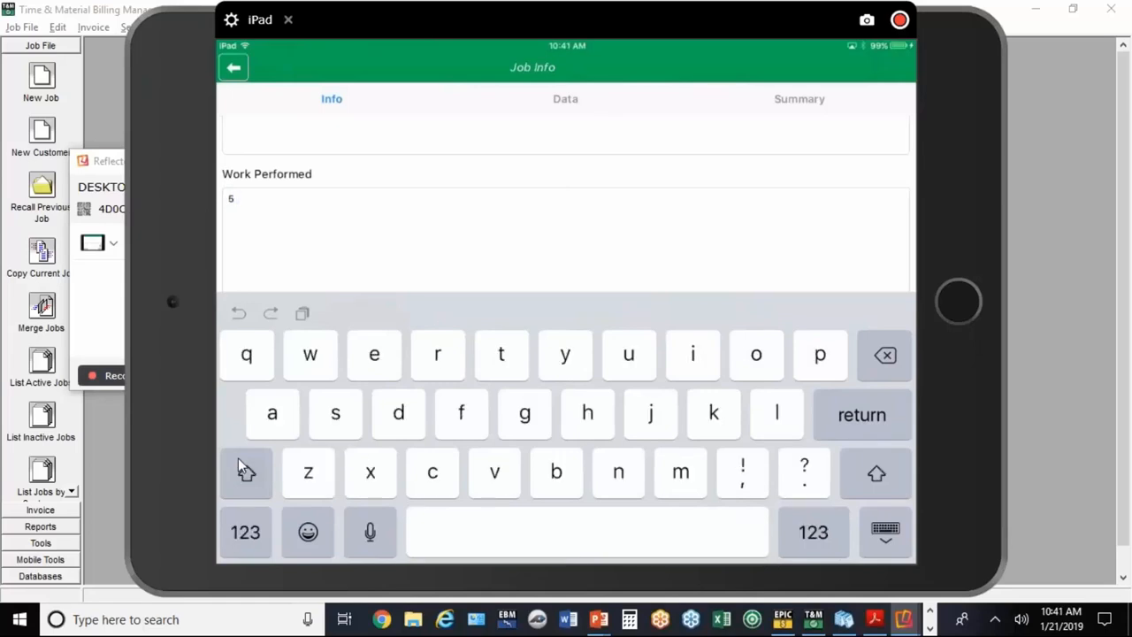
pyautogui.write('new otle')
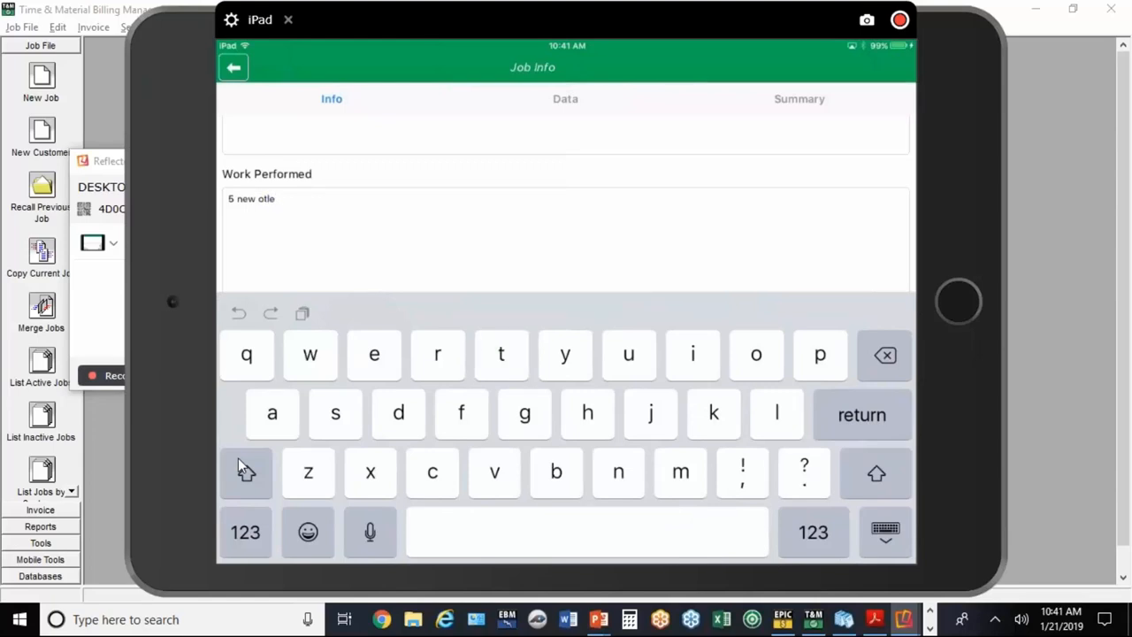
pyautogui.write('ts')
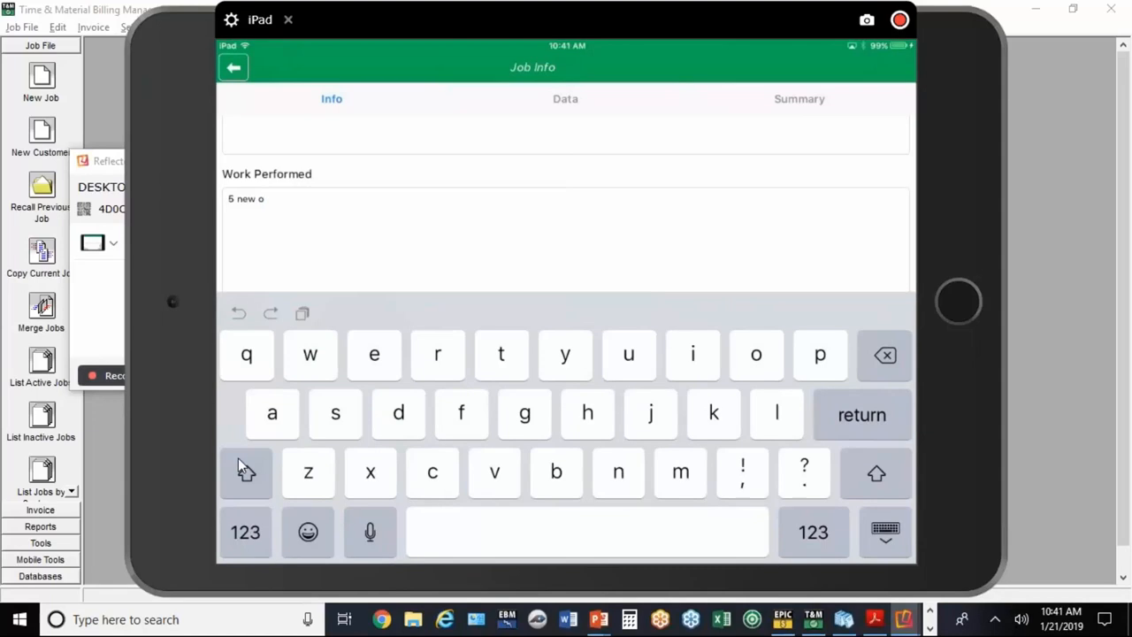
pyautogui.write('utlets')
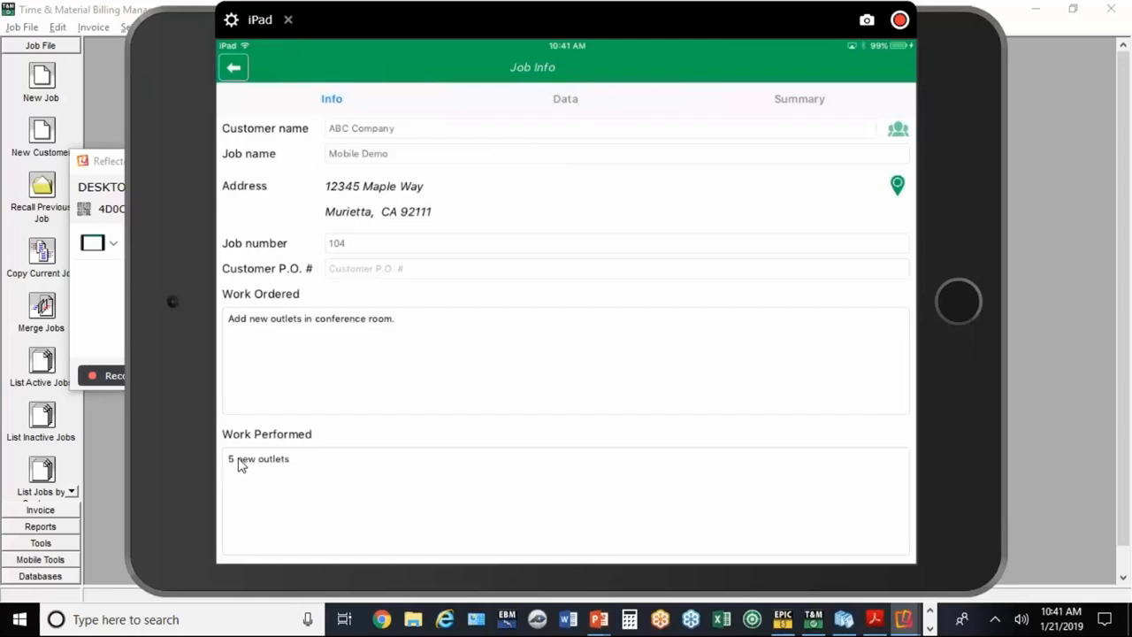
pyautogui.moveTo(423, 368)
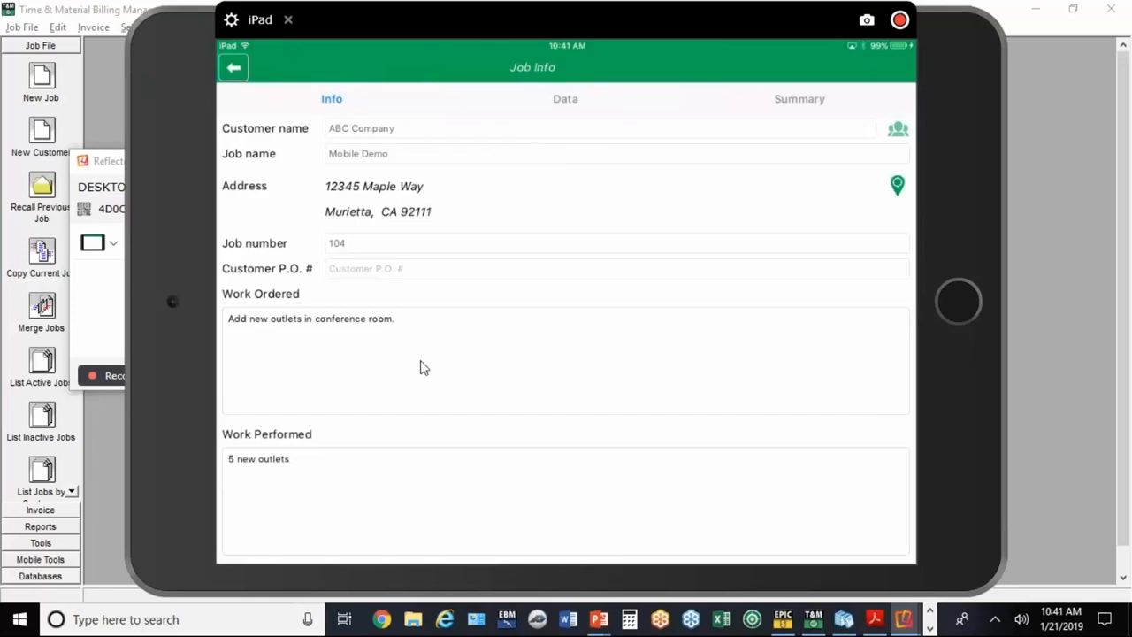
pyautogui.moveTo(519, 352)
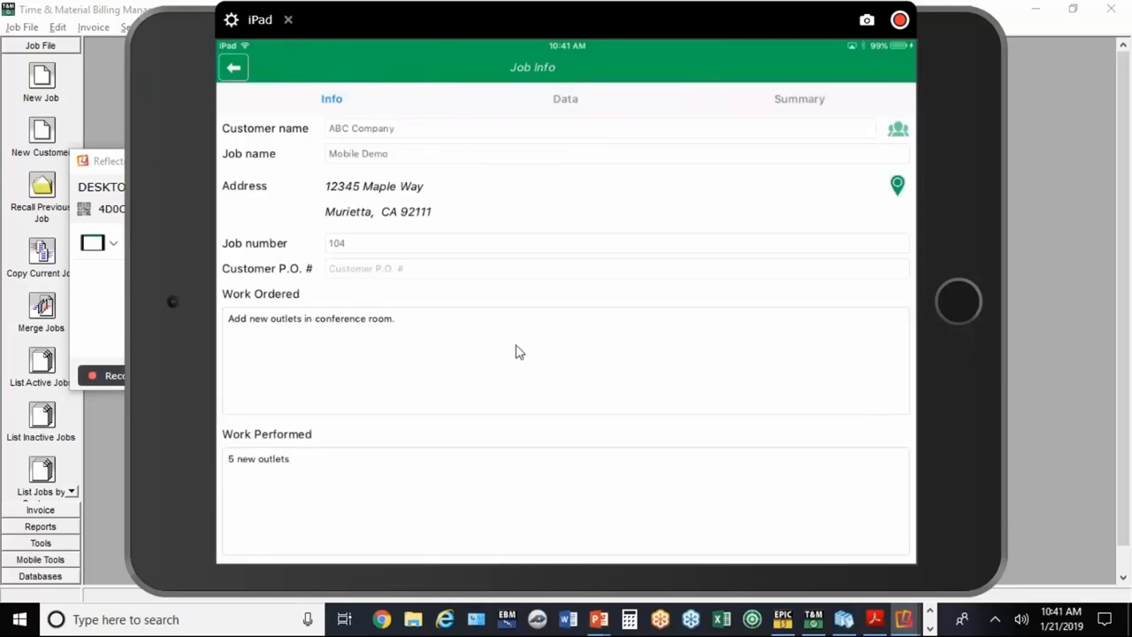
pyautogui.moveTo(549, 234)
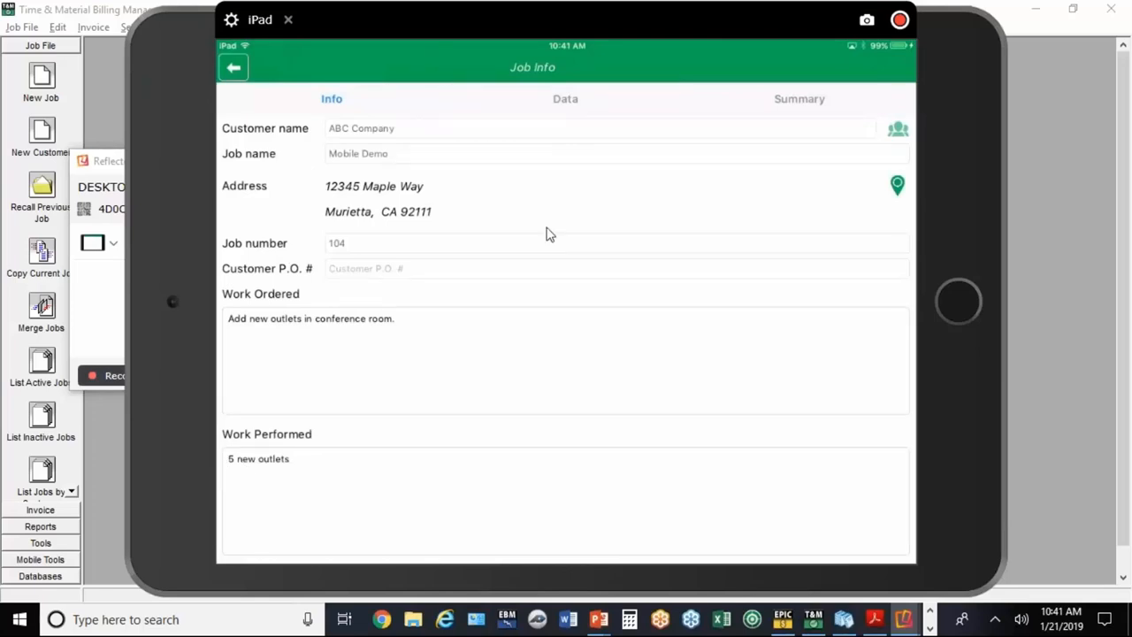
pyautogui.moveTo(577, 111)
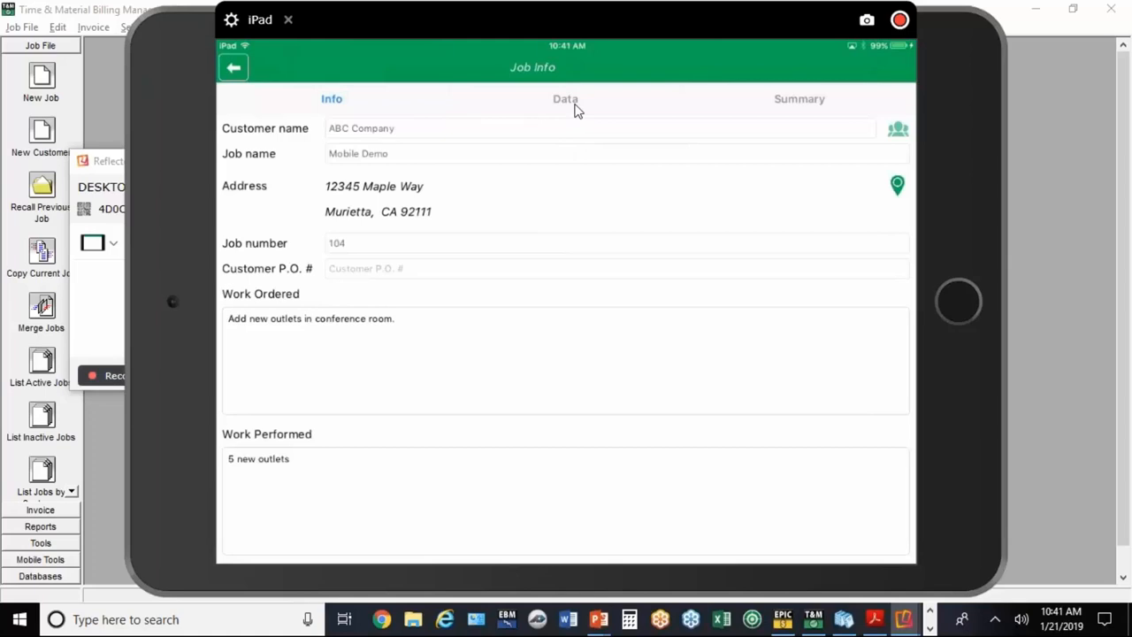
# Step: Add 110 of item 1001 3/4" EMT from the EMT category, subtotal $114.81
pyautogui.click(565, 98)
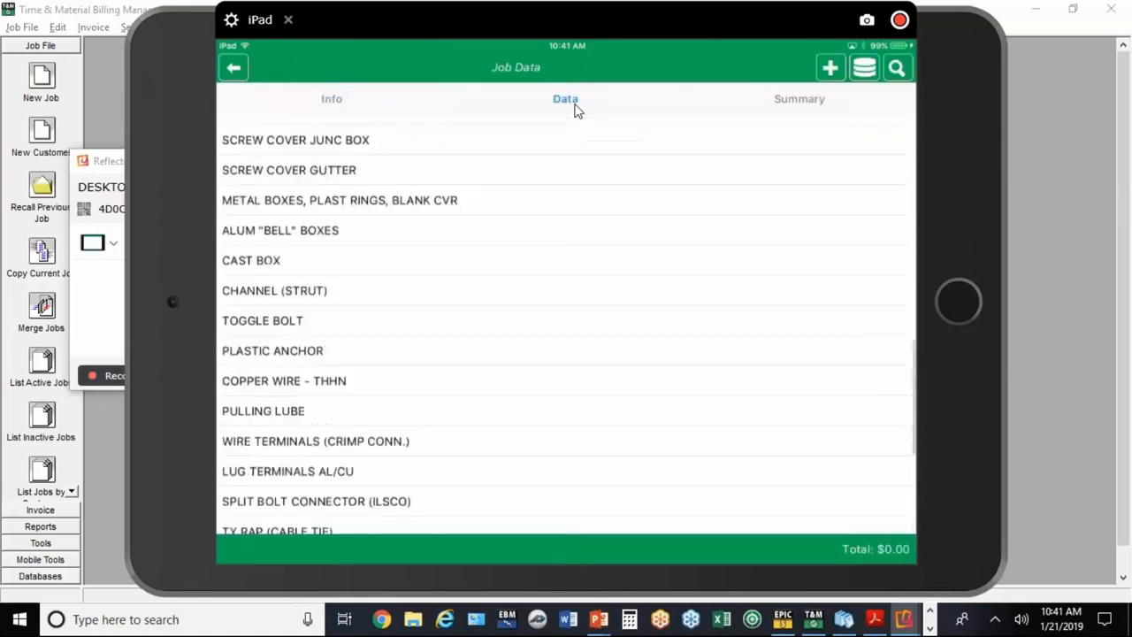
pyautogui.scroll(3)
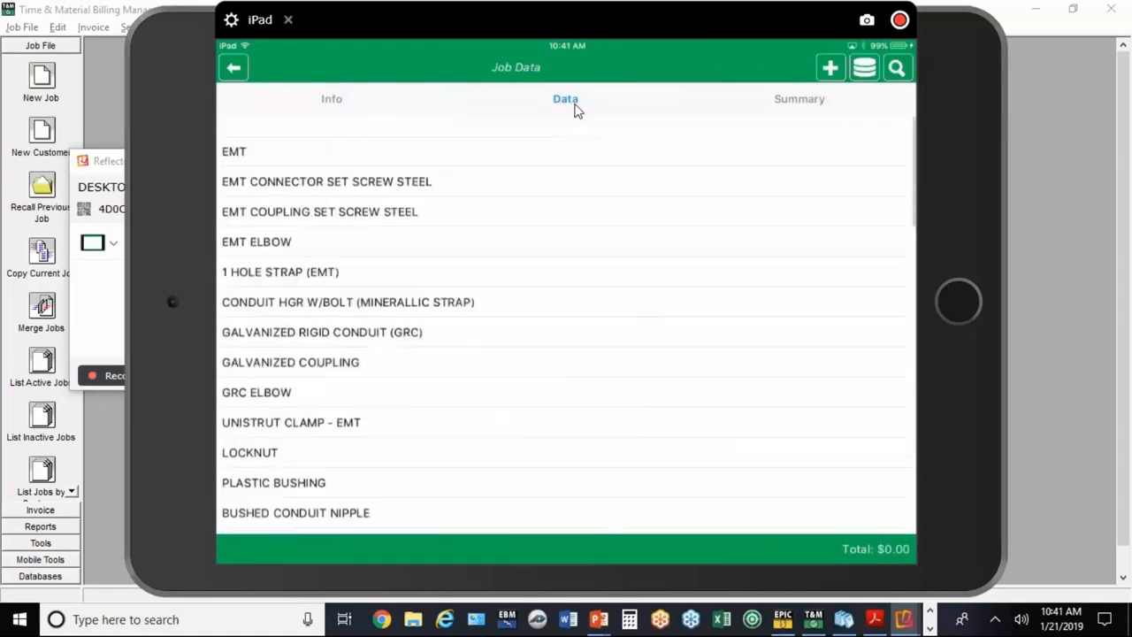
pyautogui.scroll(3)
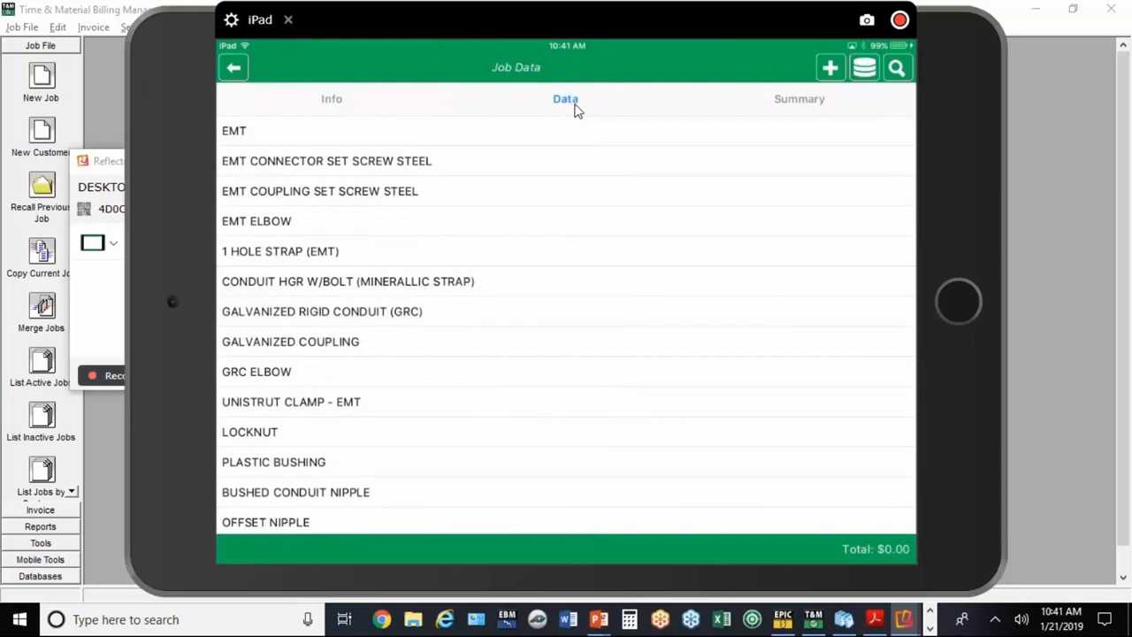
pyautogui.click(233, 130)
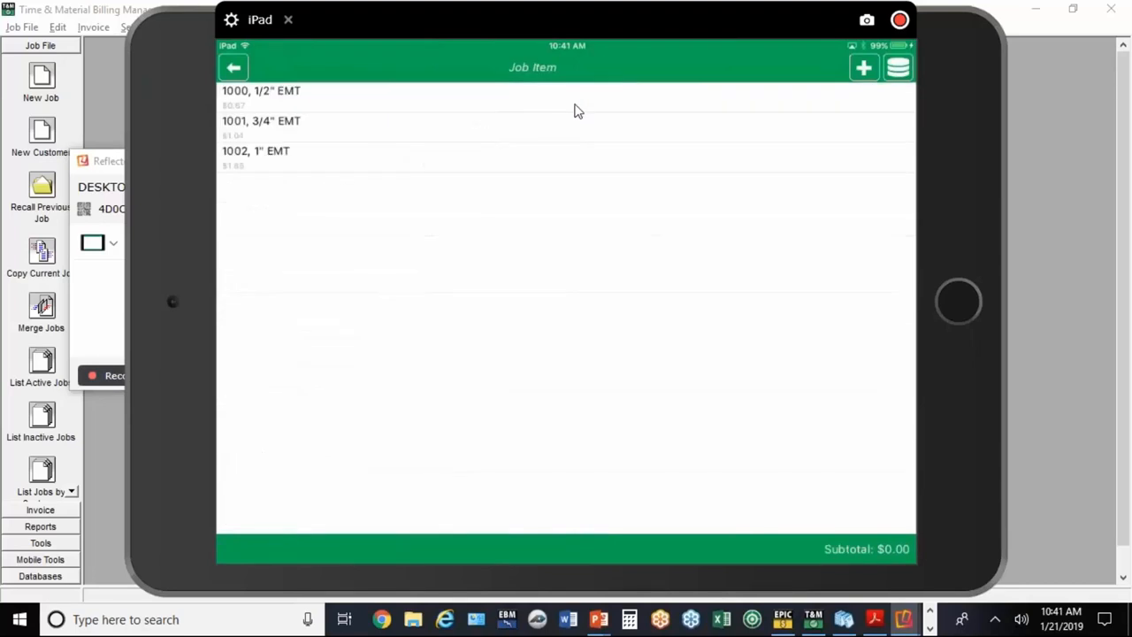
pyautogui.click(261, 121)
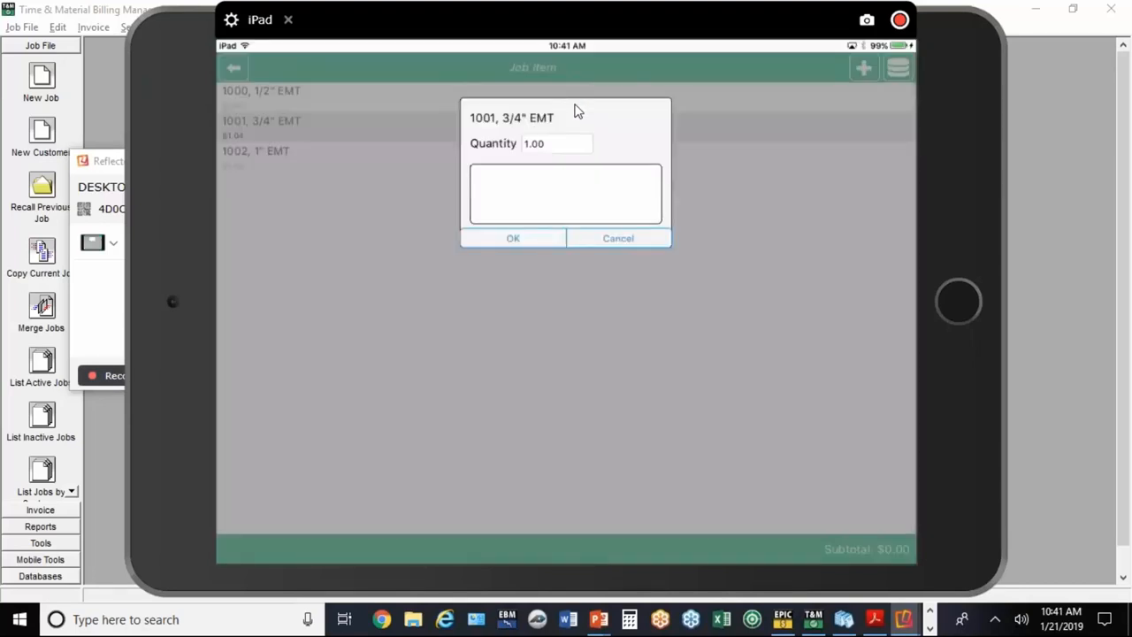
pyautogui.click(557, 143)
pyautogui.write('110')
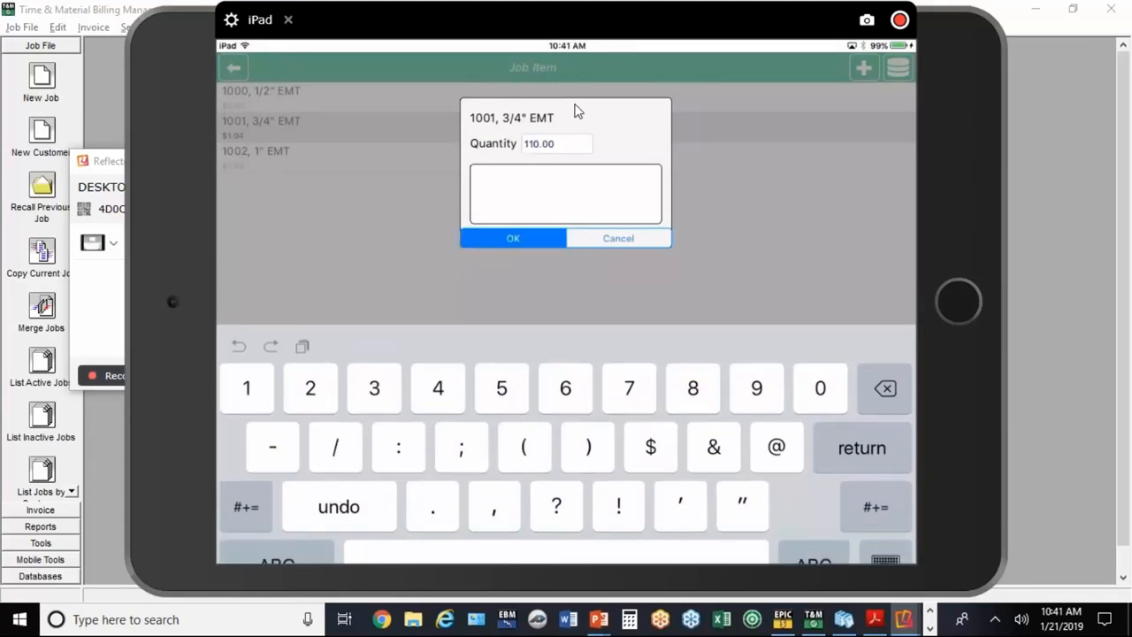
pyautogui.click(513, 238)
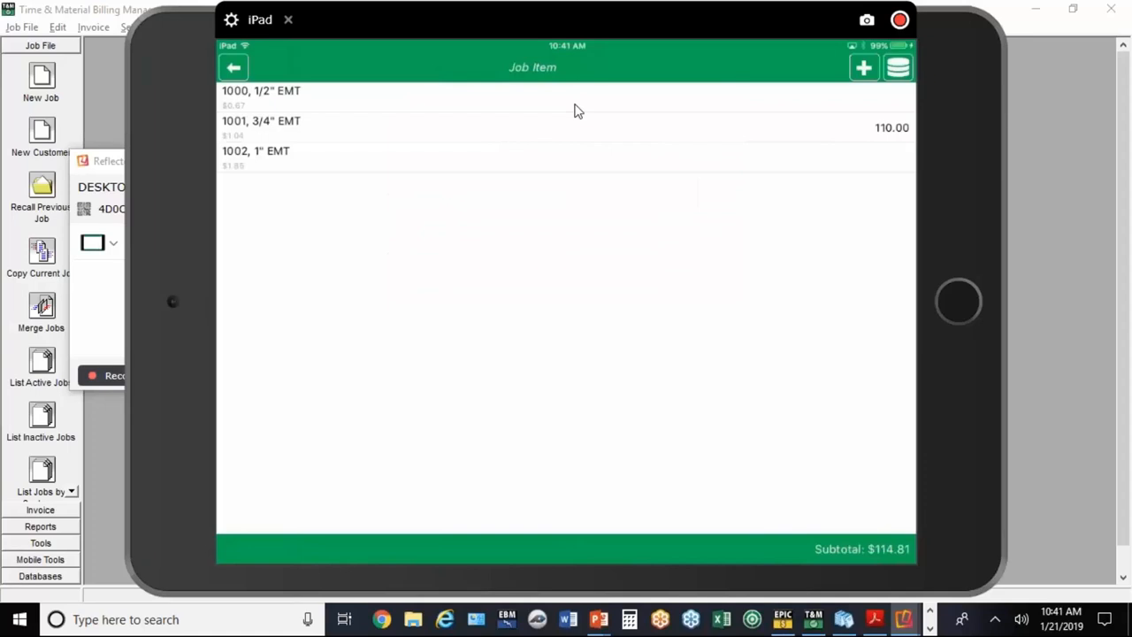
pyautogui.moveTo(255, 80)
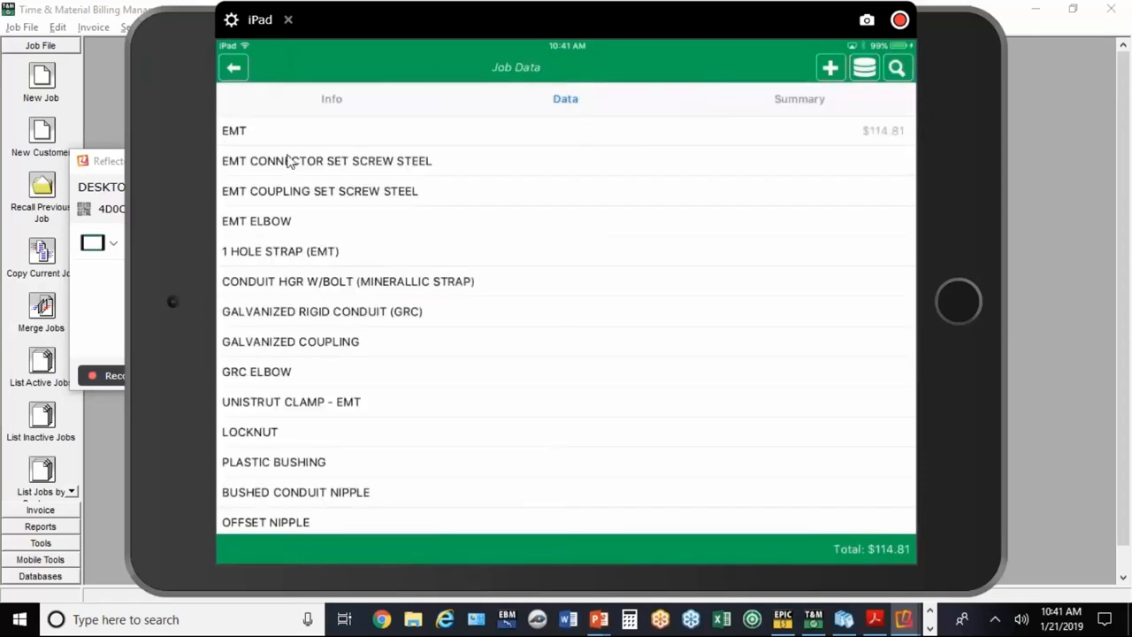
pyautogui.moveTo(314, 99)
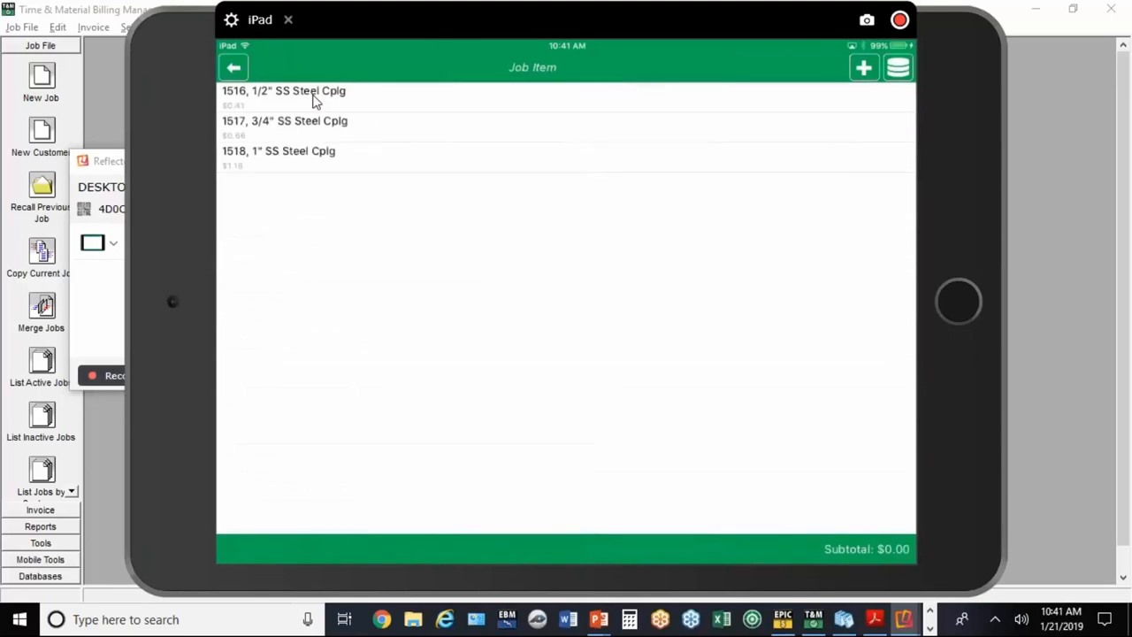
# Step: Add 11 of item 1517 3/4" SS Steel Cplg, raising the total to $122.02
pyautogui.click(284, 120)
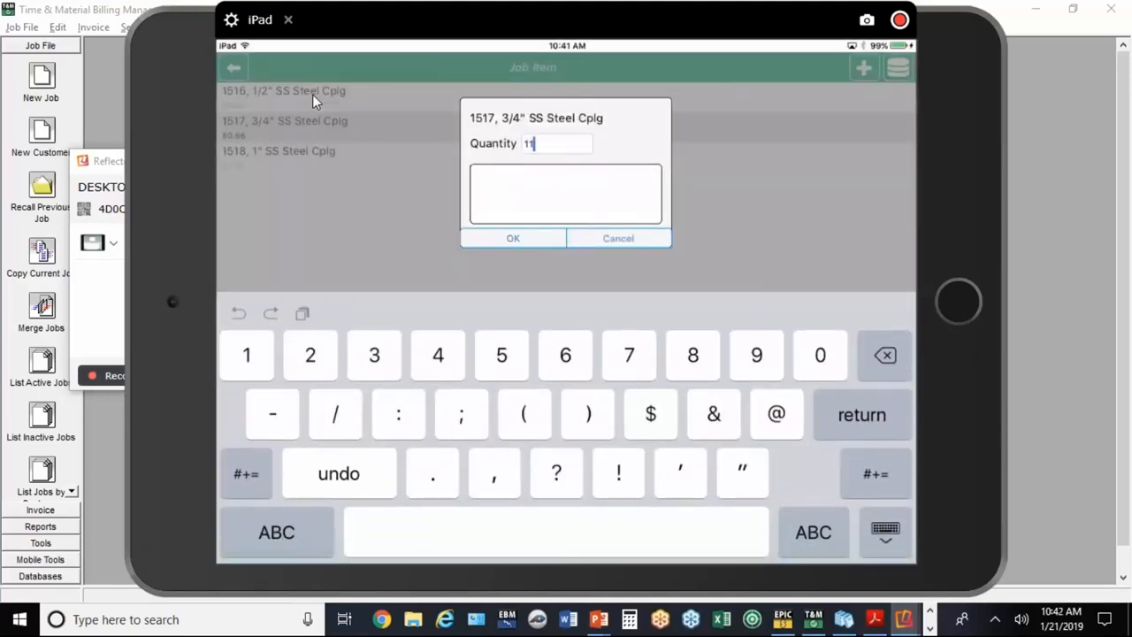
pyautogui.click(513, 238)
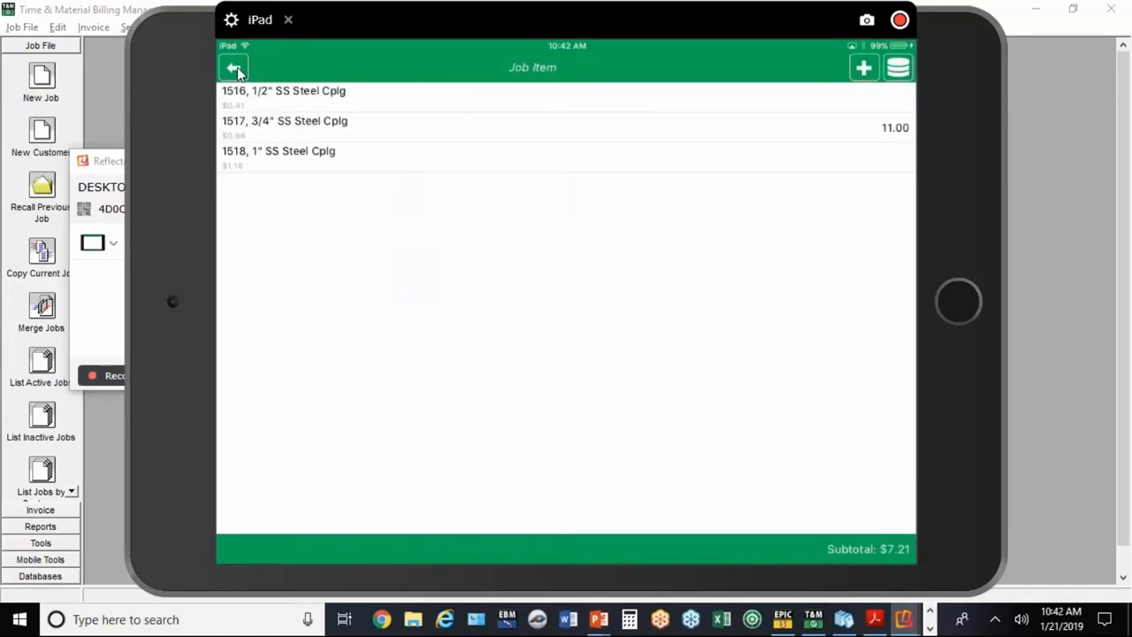
pyautogui.click(234, 68)
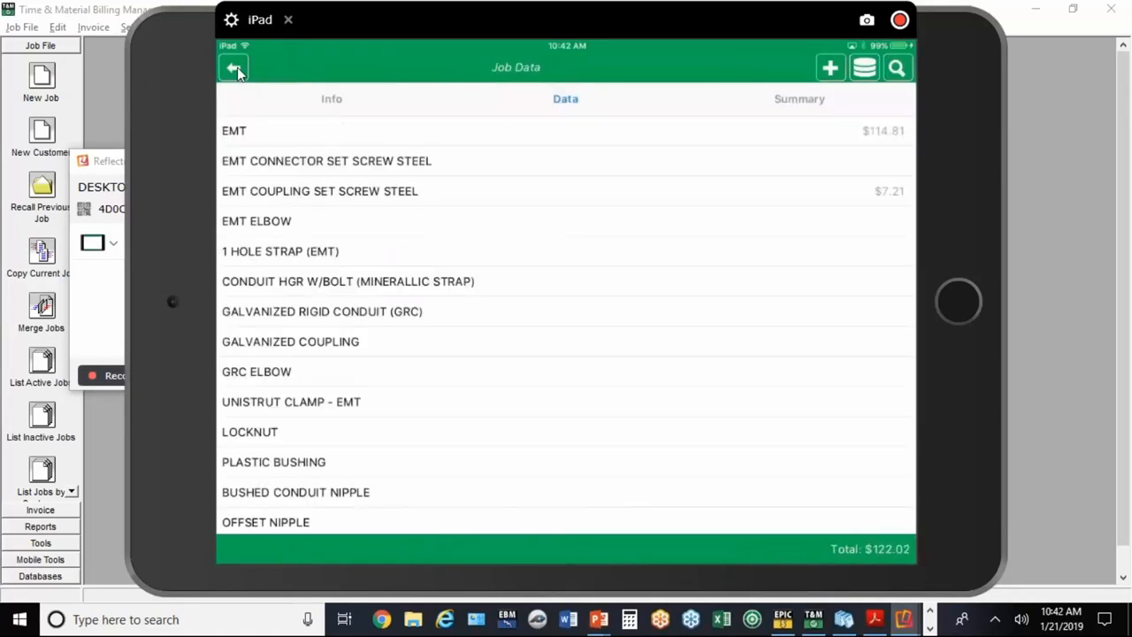
# Step: Add 10 of item 1397 3/4" SS Steel Conn from EMT CONNECTOR SET SCREW STEEL
pyautogui.click(319, 191)
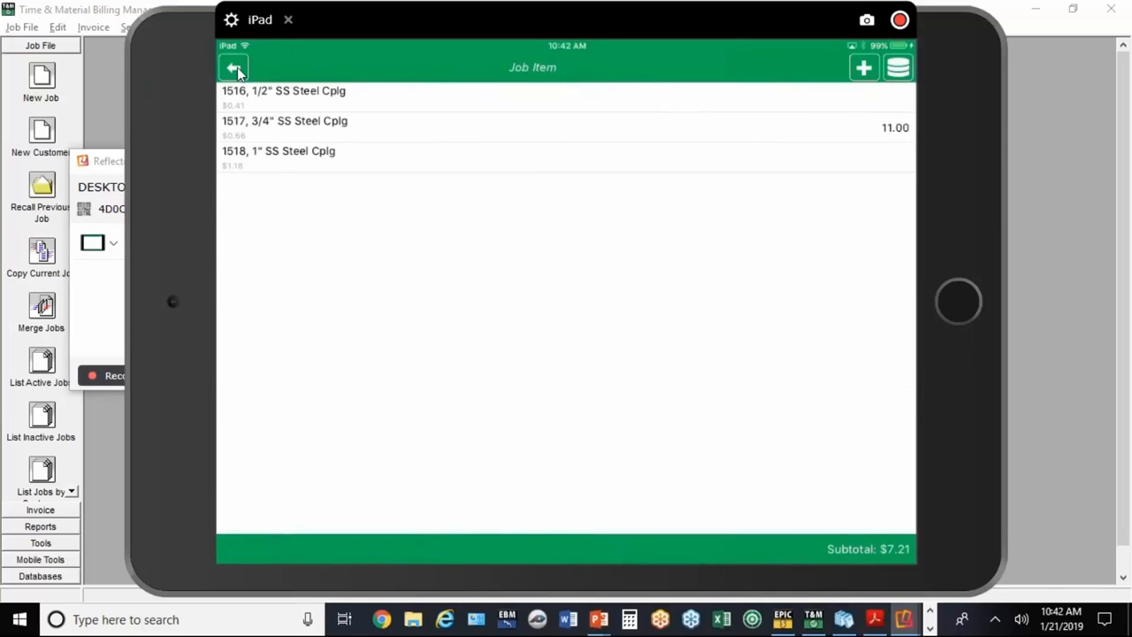
pyautogui.click(233, 67)
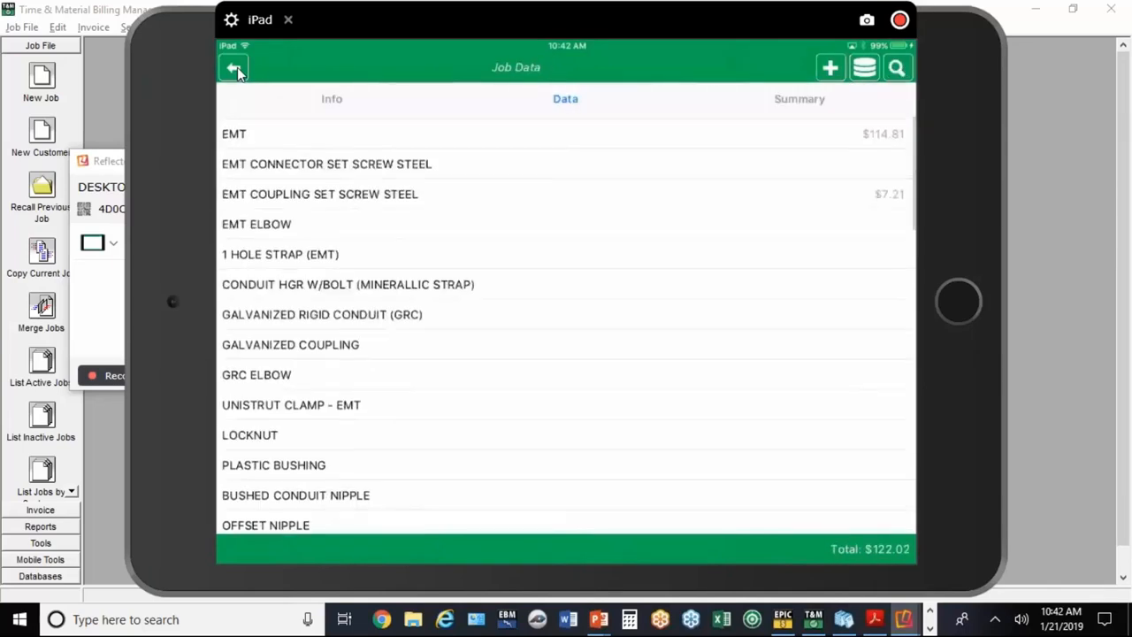
pyautogui.click(326, 164)
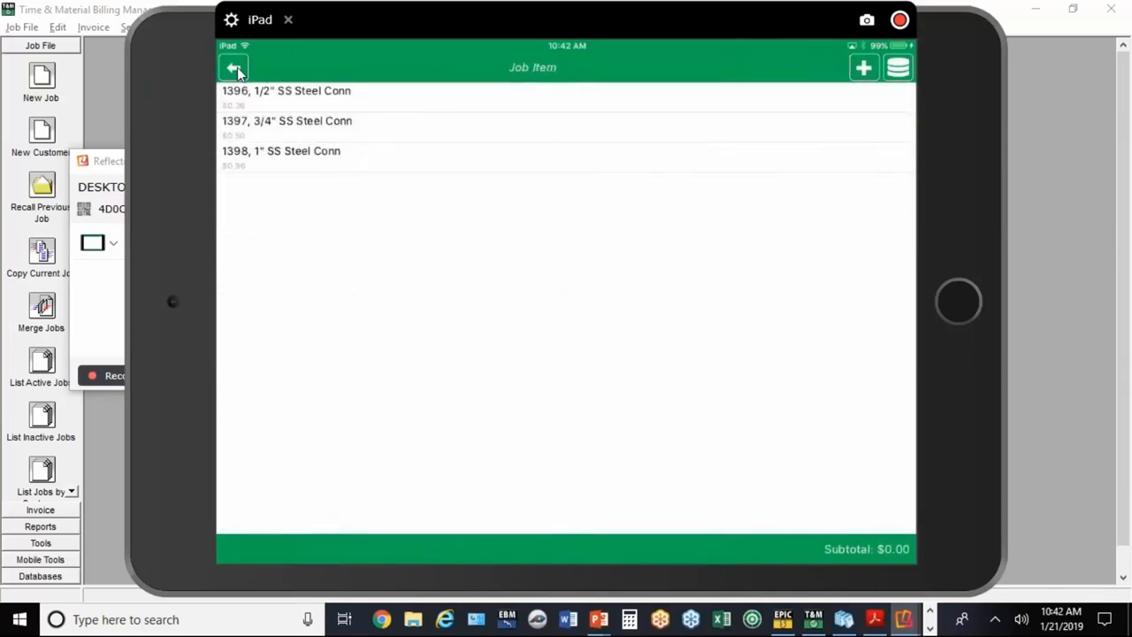
pyautogui.click(287, 121)
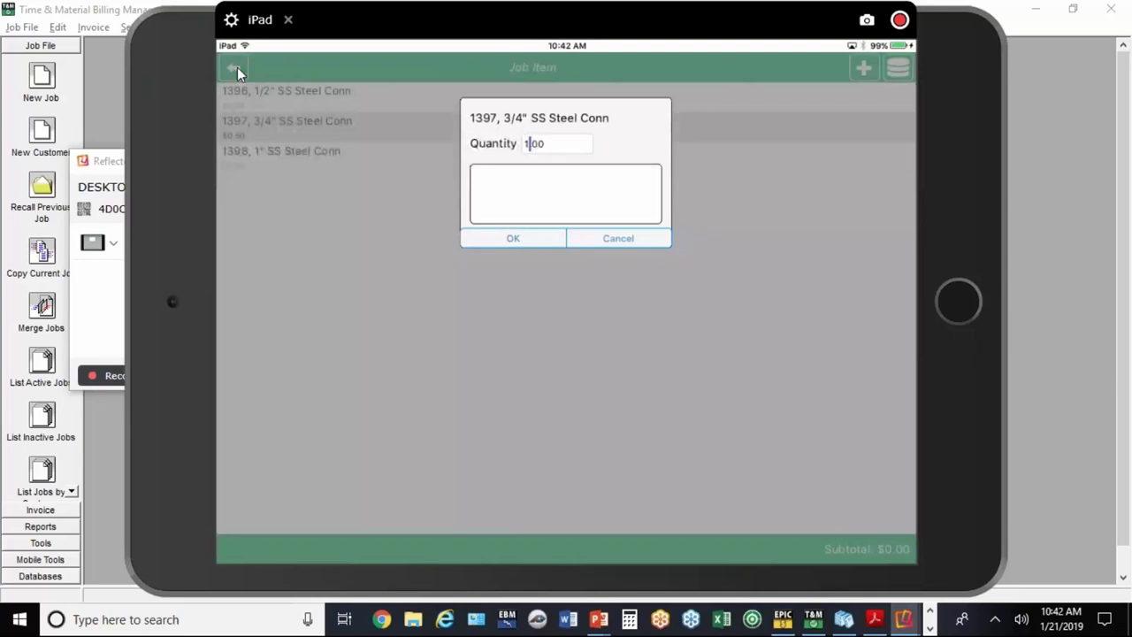
pyautogui.click(556, 143)
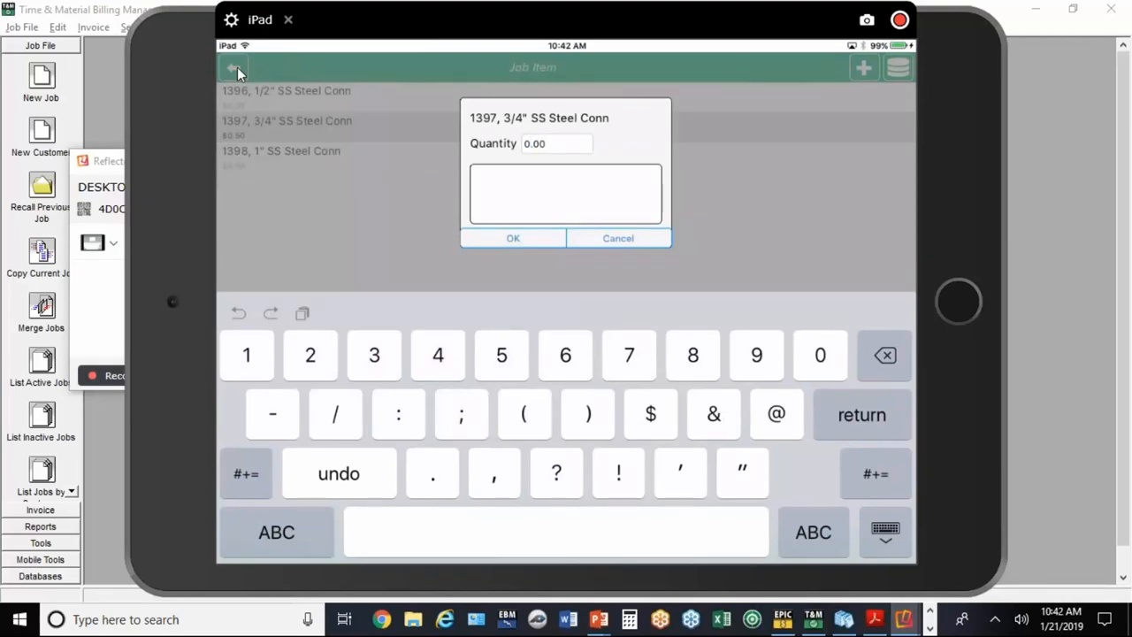
pyautogui.click(555, 143)
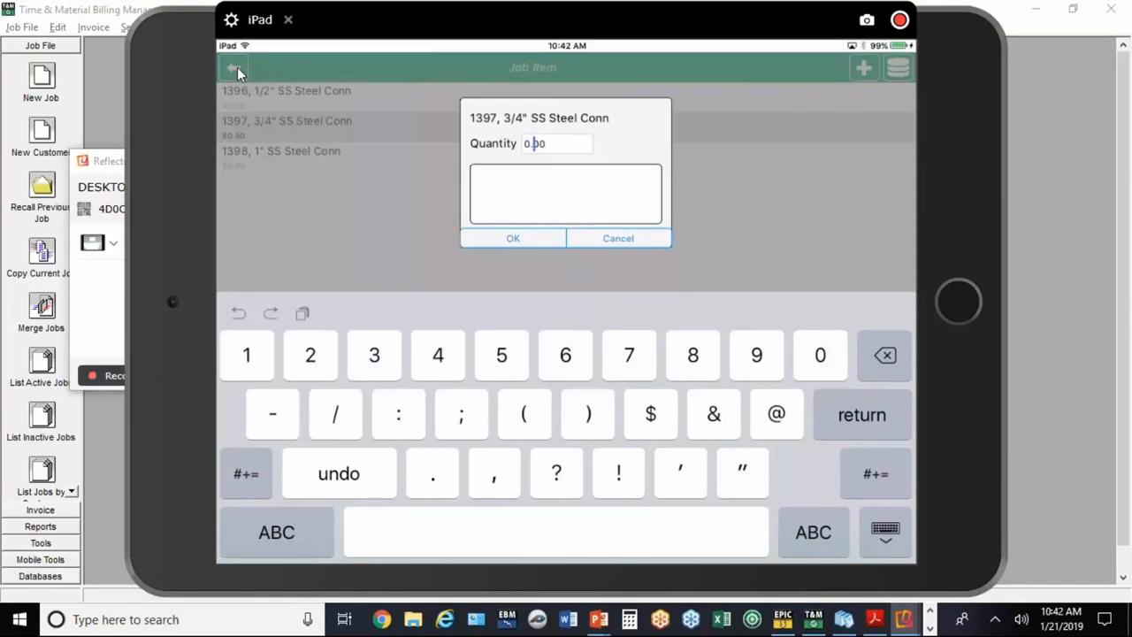
pyautogui.write('10')
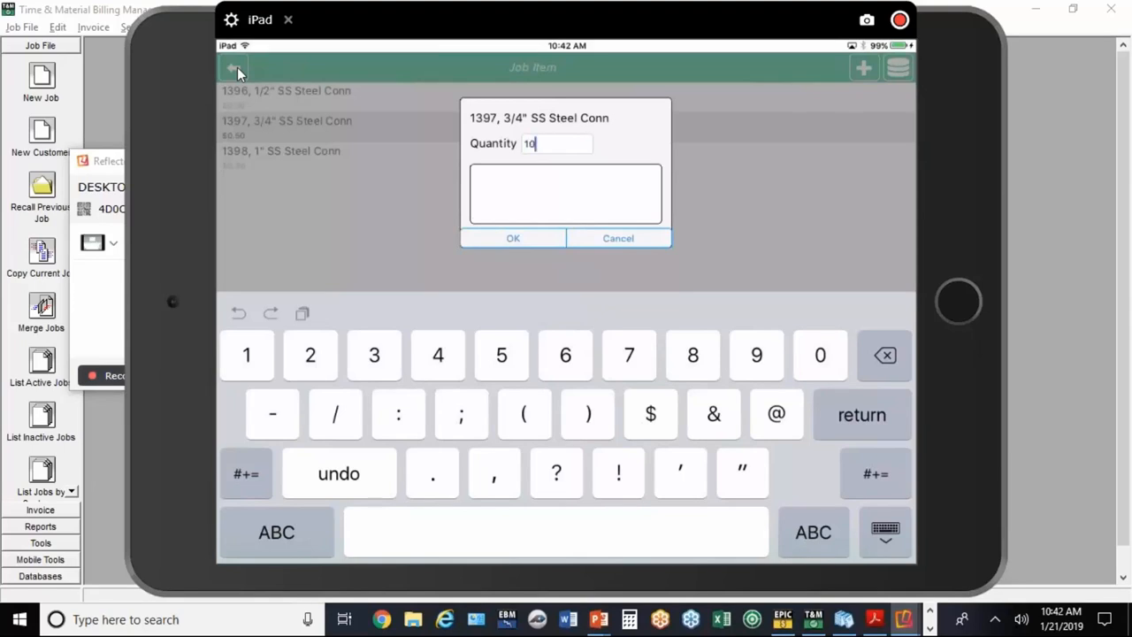
pyautogui.click(513, 238)
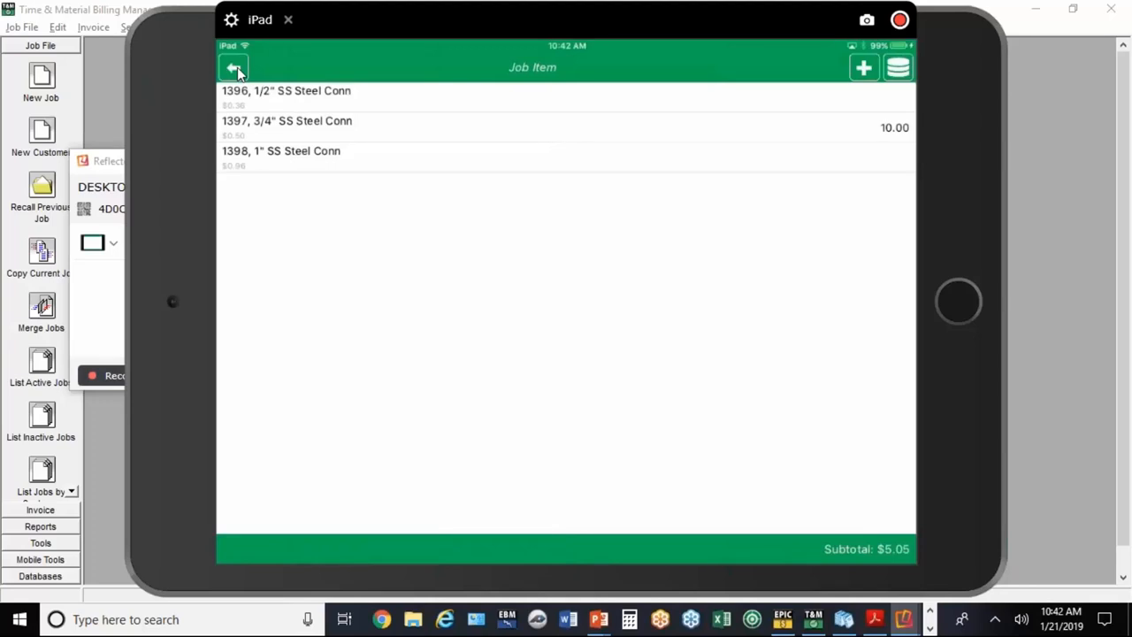
pyautogui.click(233, 69)
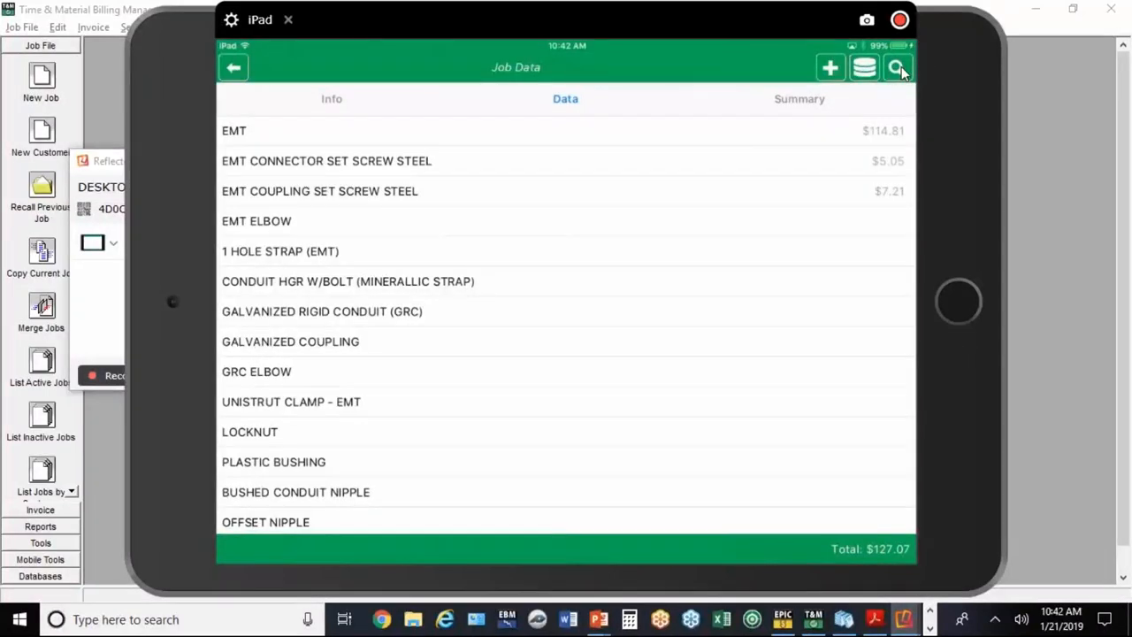
# Step: Search the database for 'Str' and add 20 of 2124 3/4" 1-Hole Strap
pyautogui.click(896, 67)
pyautogui.write('s')
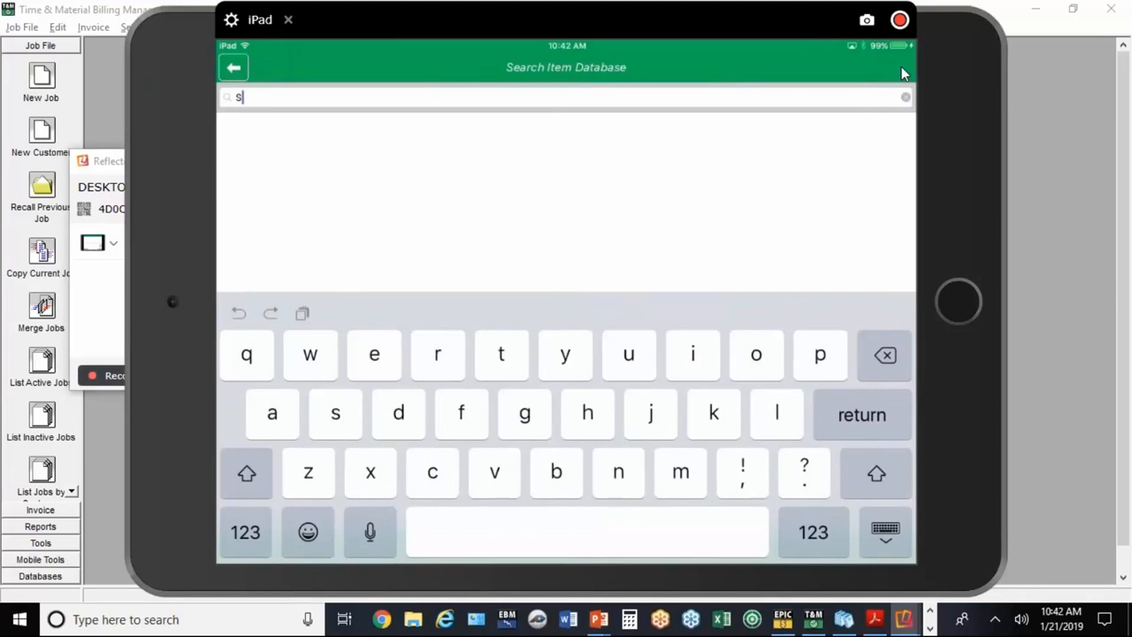
pyautogui.write('tr')
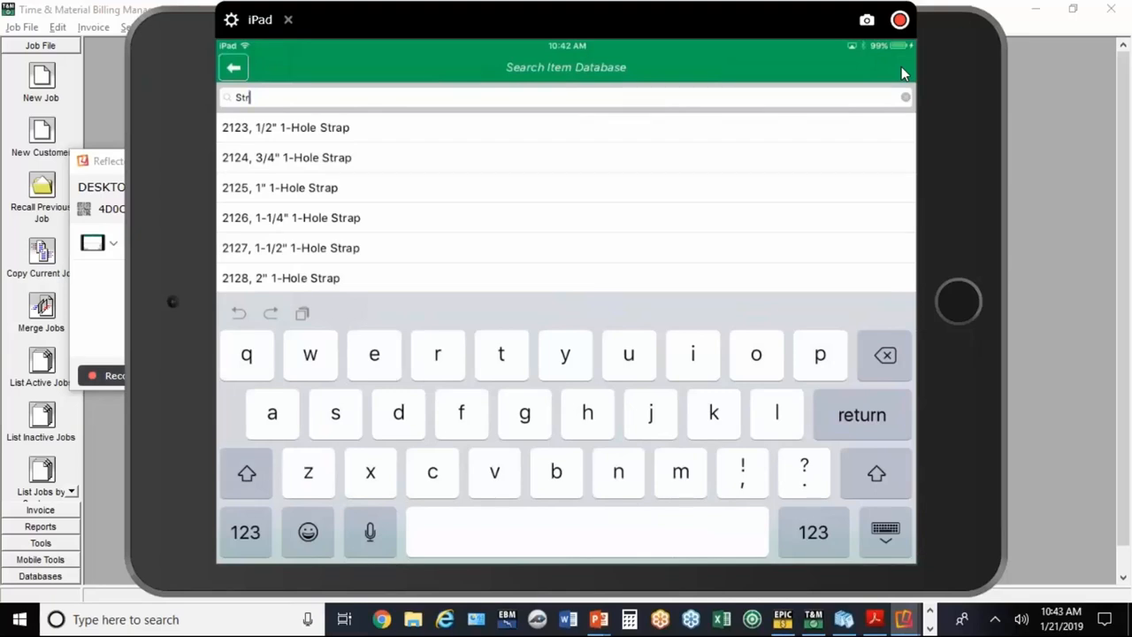
pyautogui.click(286, 158)
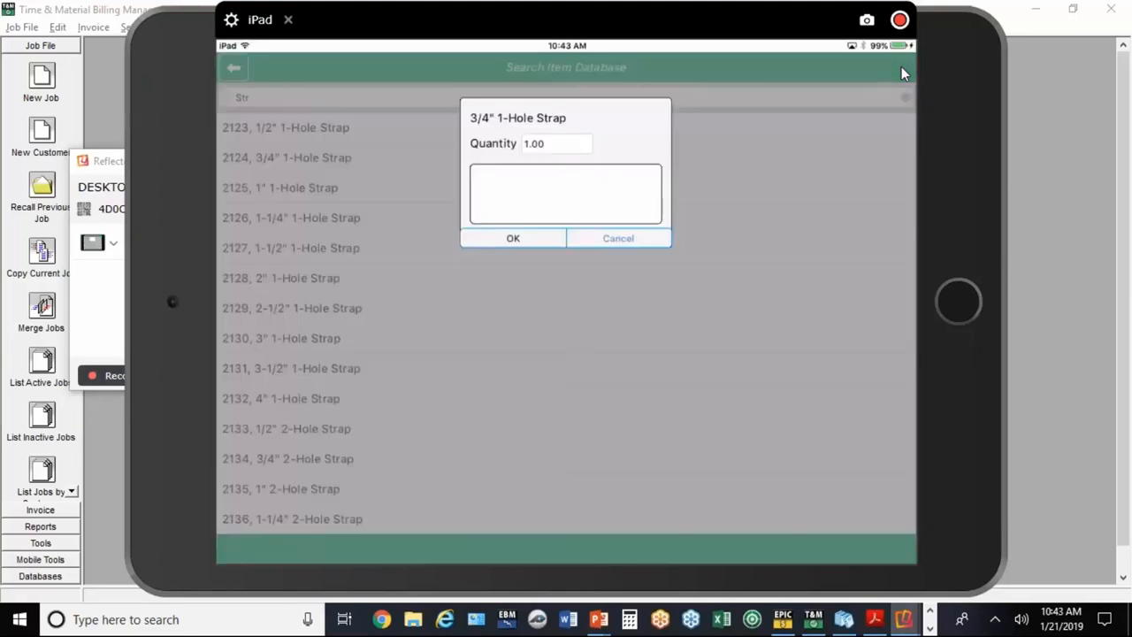
pyautogui.moveTo(555, 150)
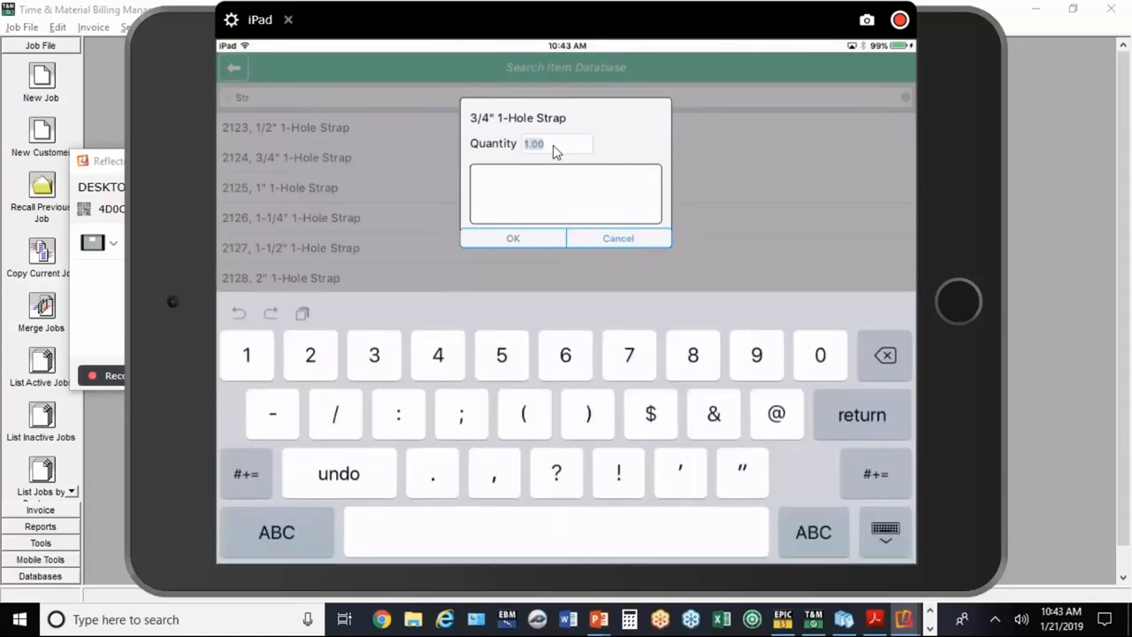
pyautogui.write('20')
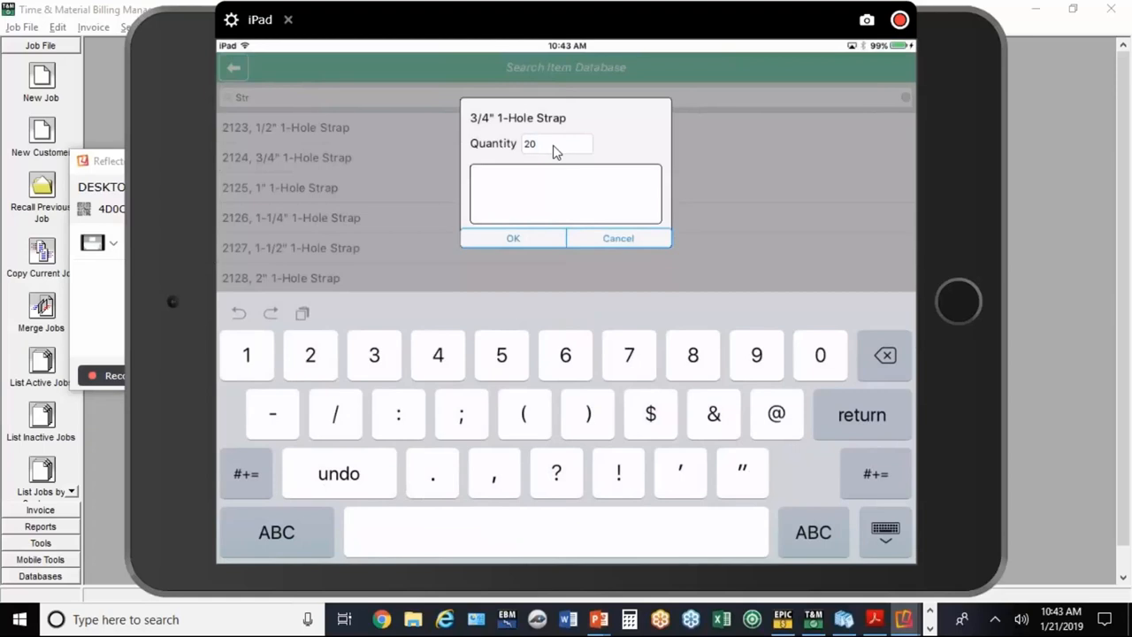
pyautogui.click(513, 238)
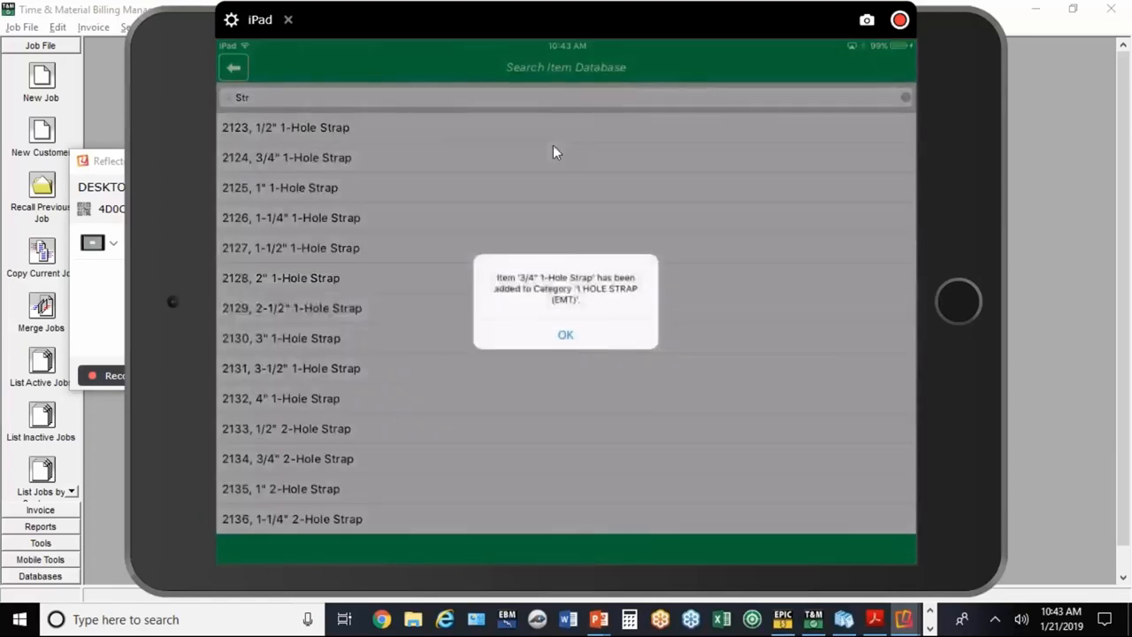
pyautogui.click(565, 334)
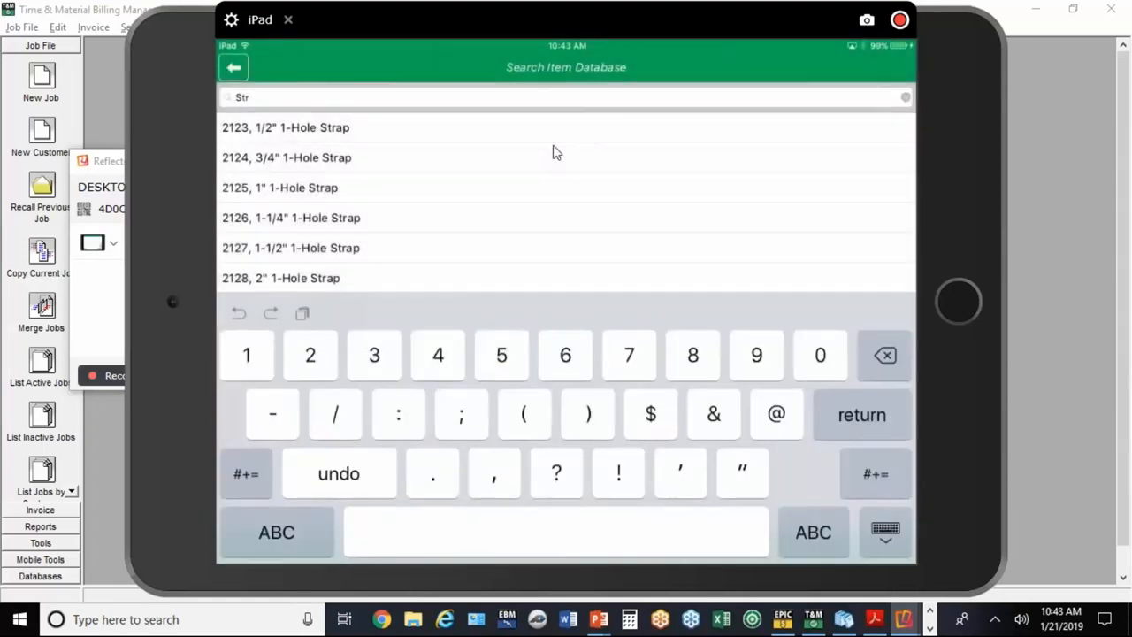
pyautogui.click(885, 532)
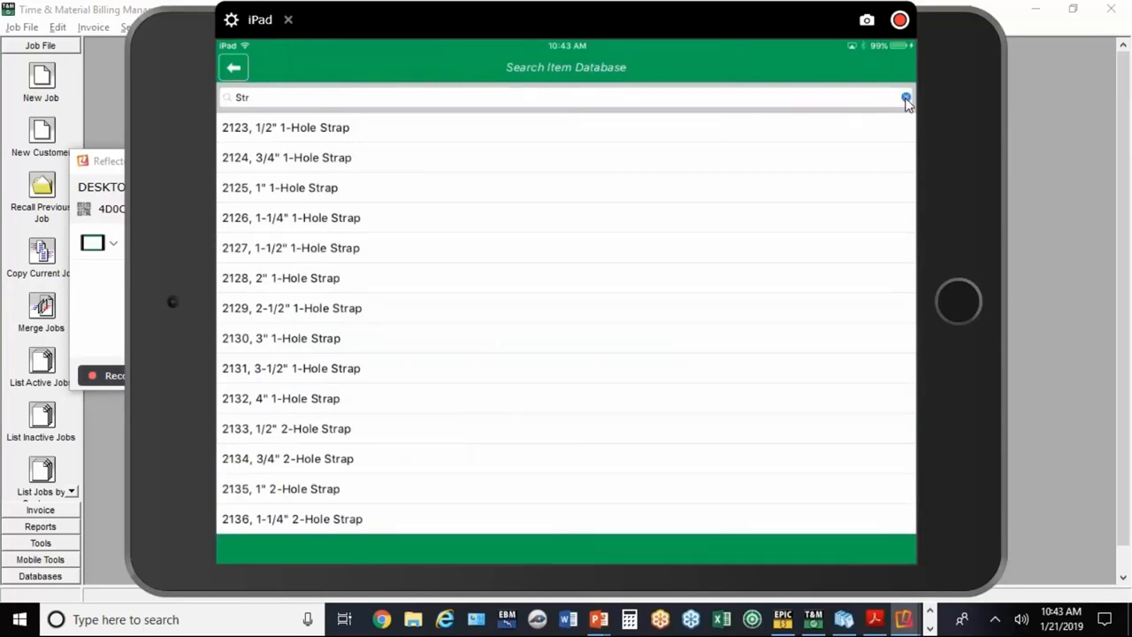
# Step: Search 'Thhn' and add 60 of #12 THHN CU Stranded Wire under COPPER WIRE - THHN
pyautogui.click(905, 97)
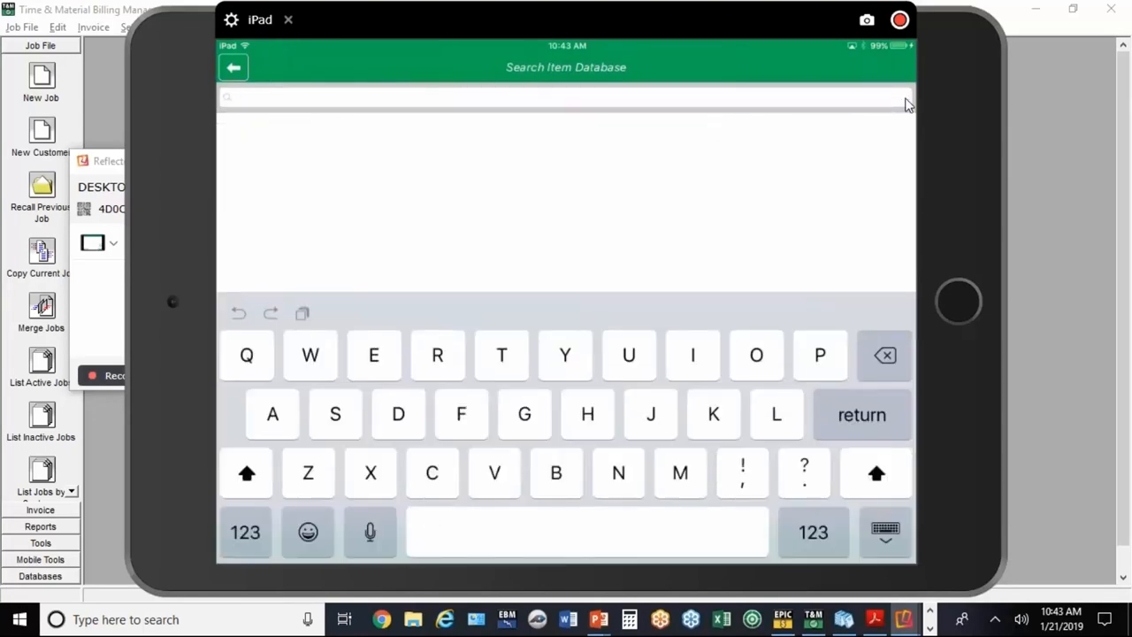
pyautogui.write('Yhh')
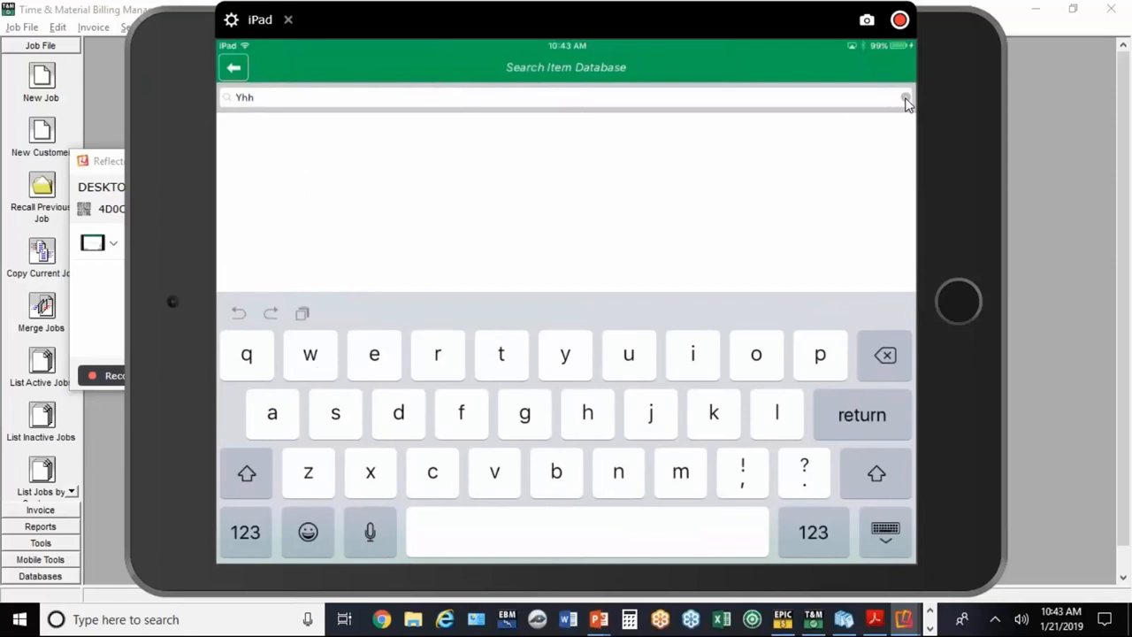
pyautogui.click(884, 355)
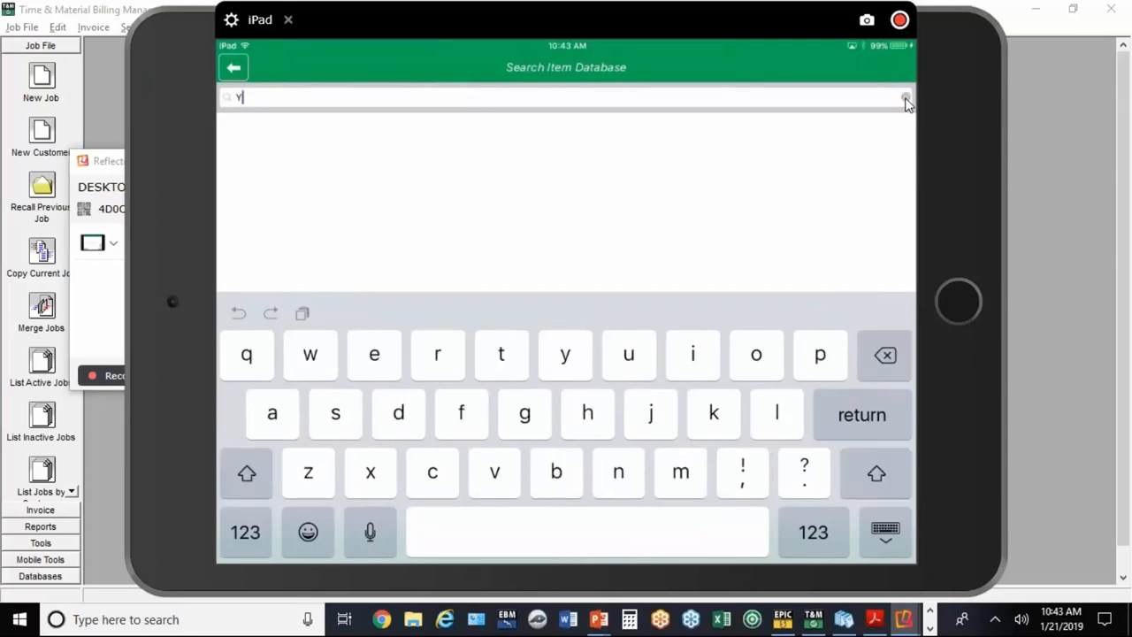
pyautogui.click(587, 413)
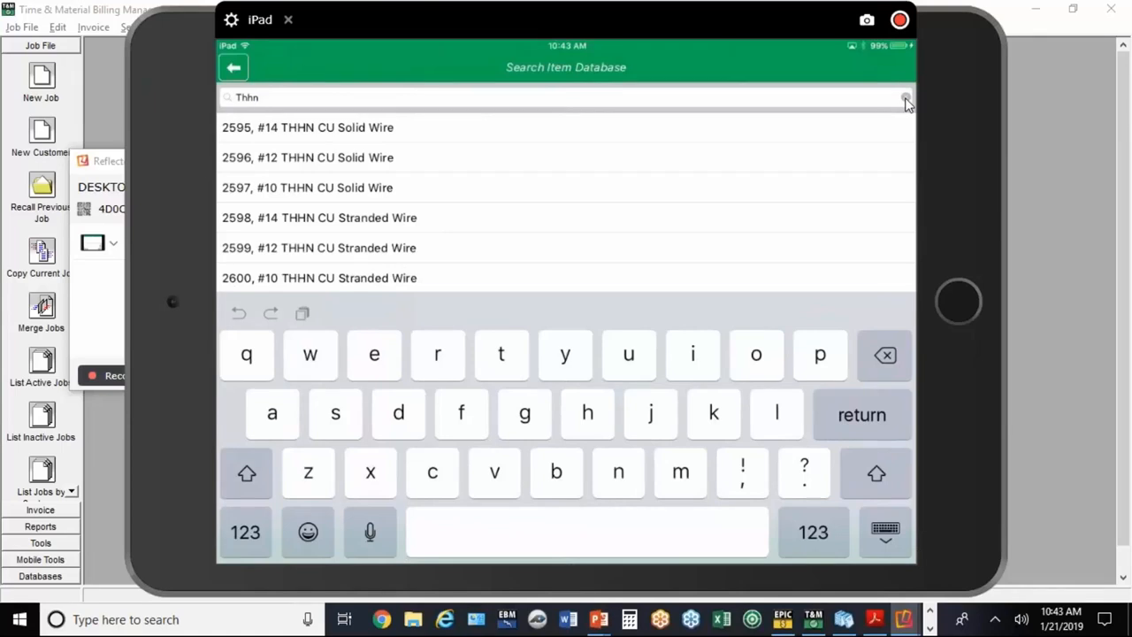
pyautogui.moveTo(417, 275)
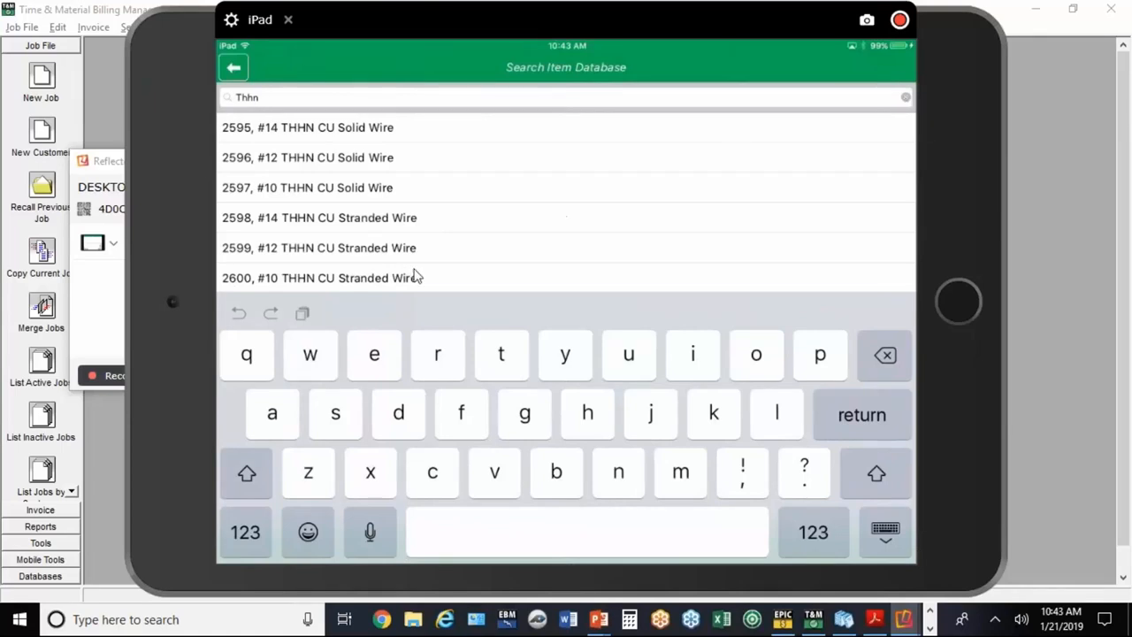
pyautogui.moveTo(384, 261)
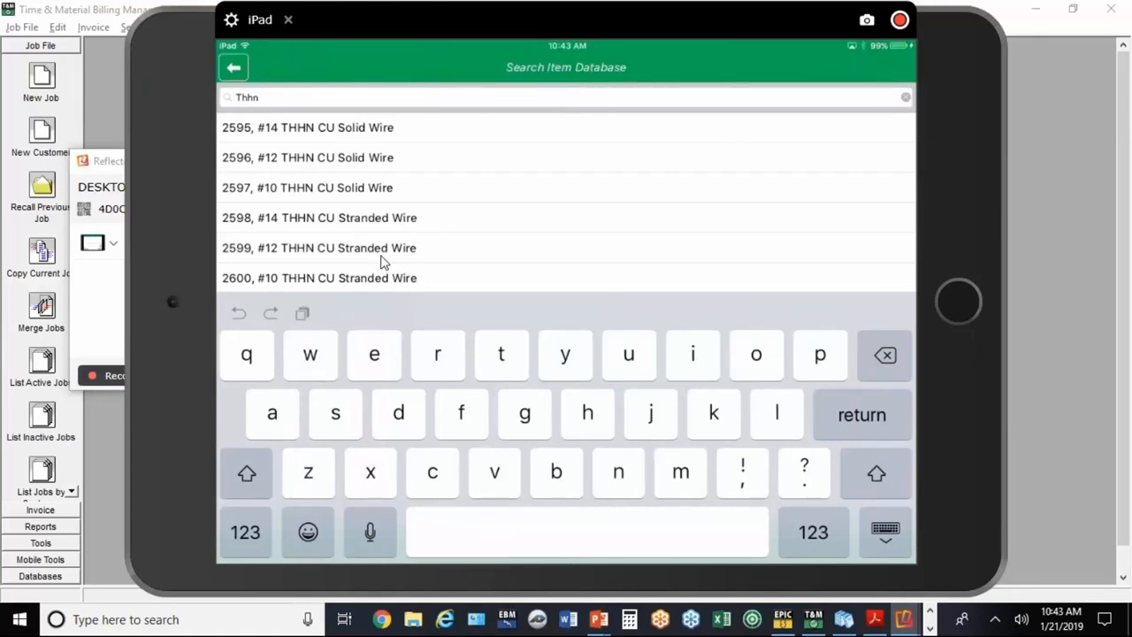
pyautogui.click(318, 248)
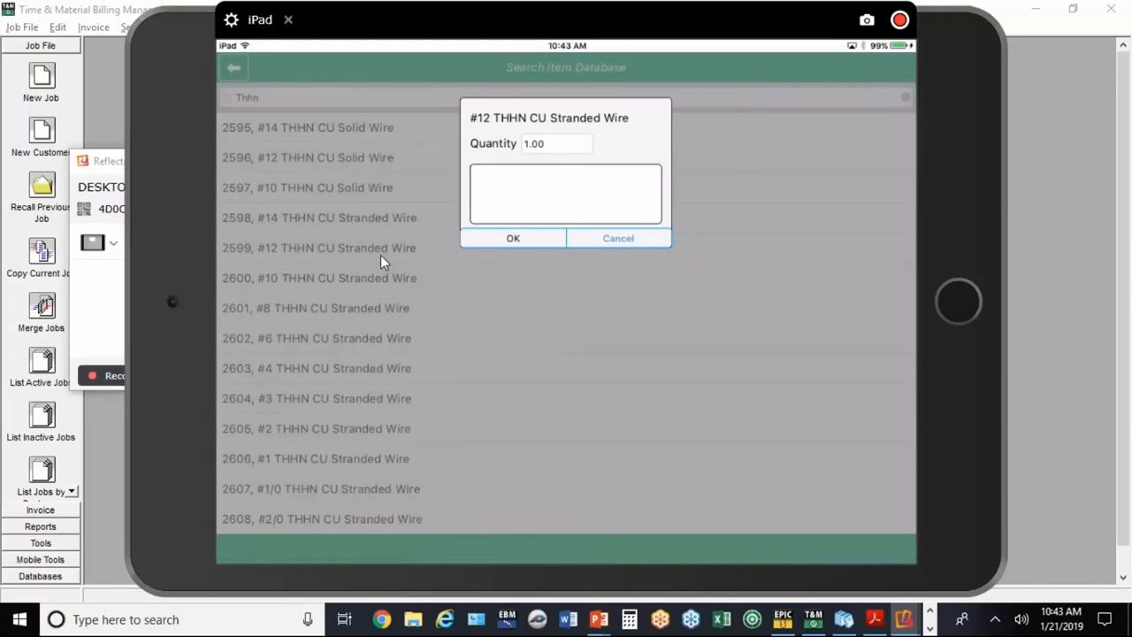
pyautogui.click(555, 143)
pyautogui.write('50')
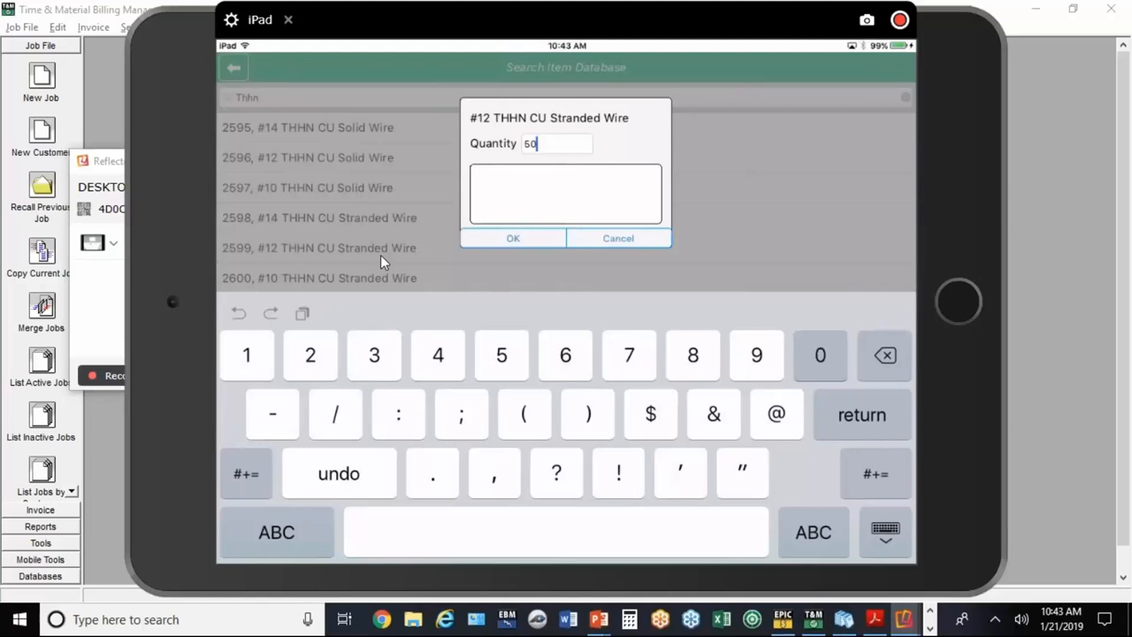
pyautogui.click(513, 238)
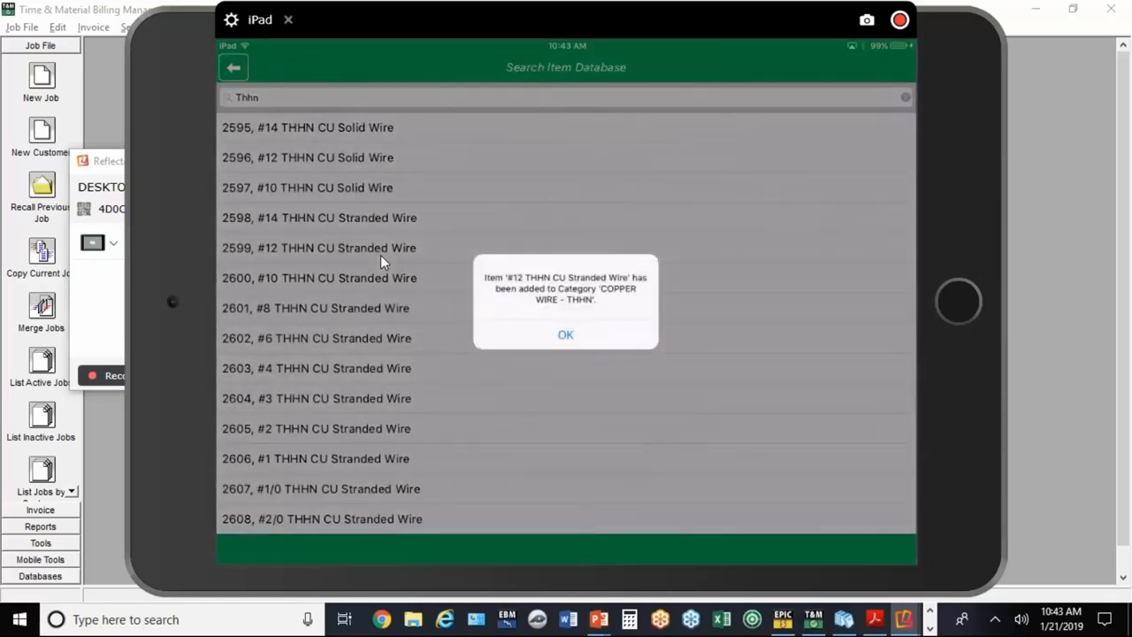
pyautogui.click(565, 334)
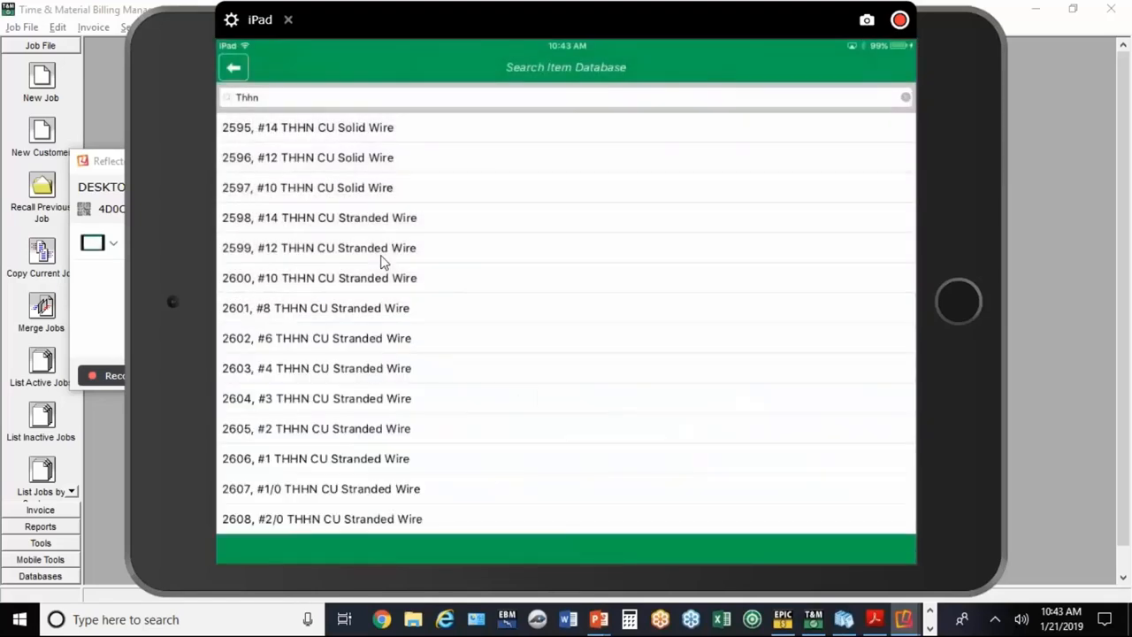
pyautogui.click(905, 97)
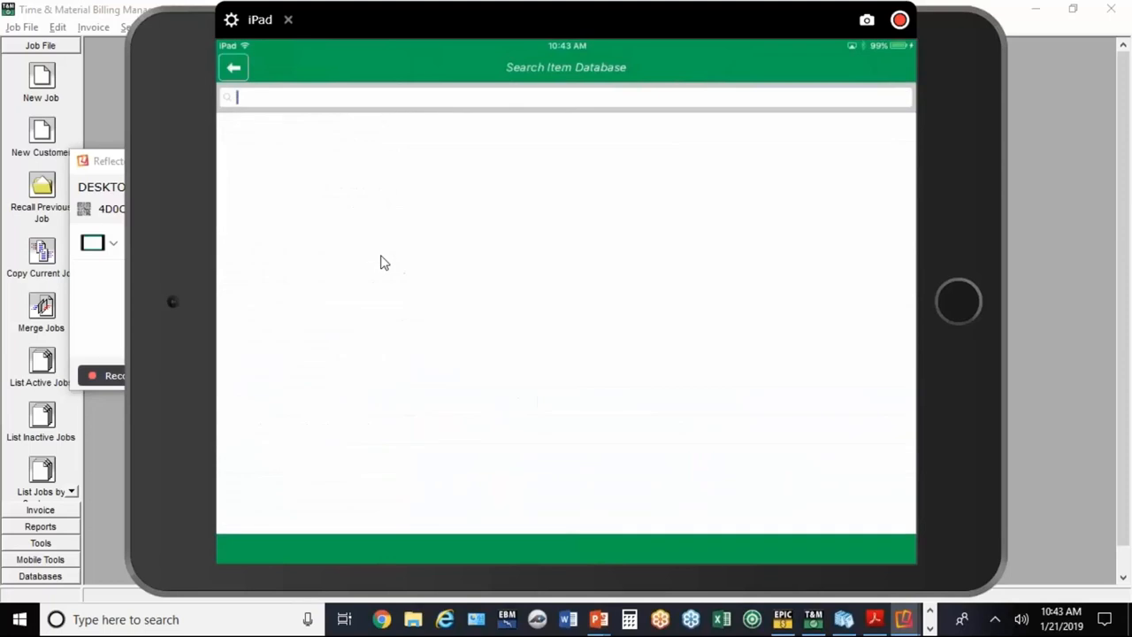
# Step: Search 'Plate' and add the 1G SS Dup Rcpt Plate under USER ADDED DB ITEMS
pyautogui.click(566, 96)
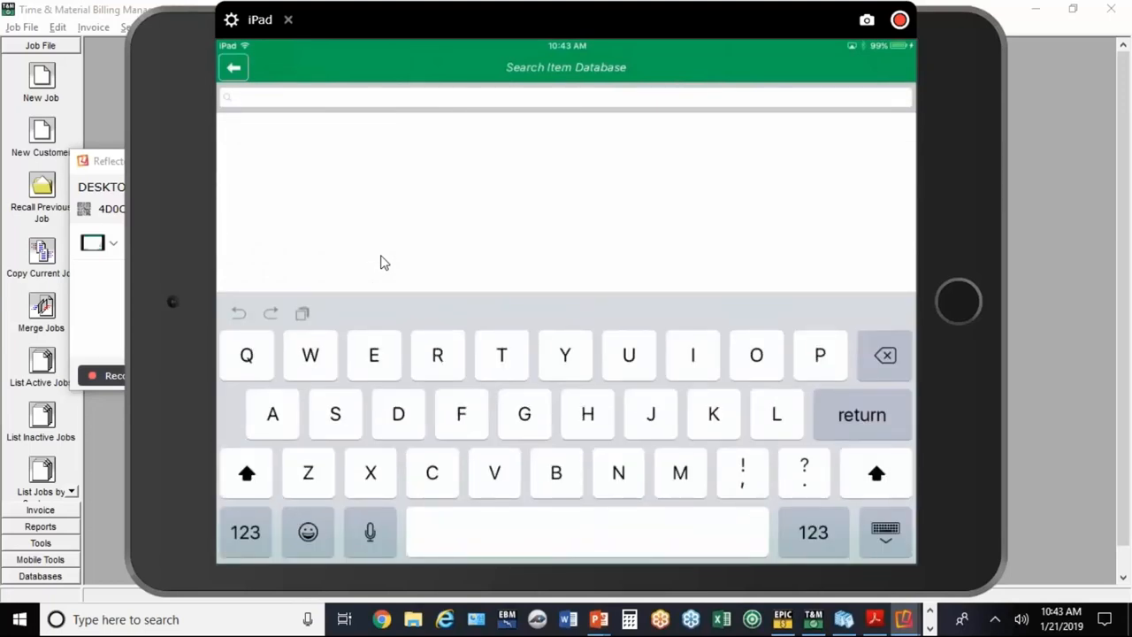
pyautogui.write('Pla')
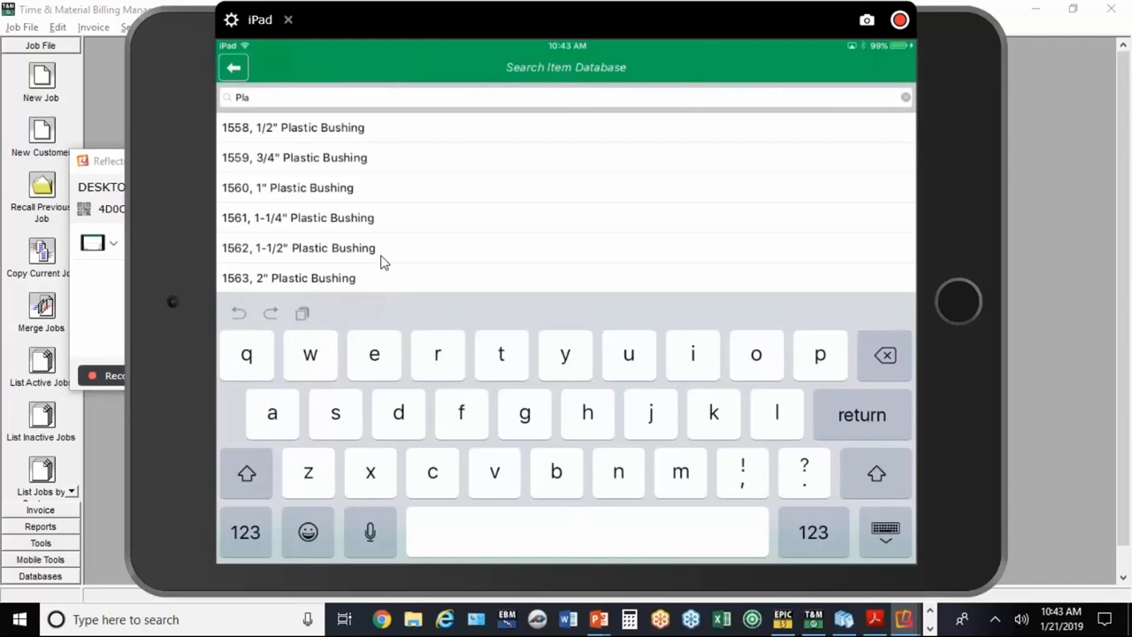
pyautogui.write('te')
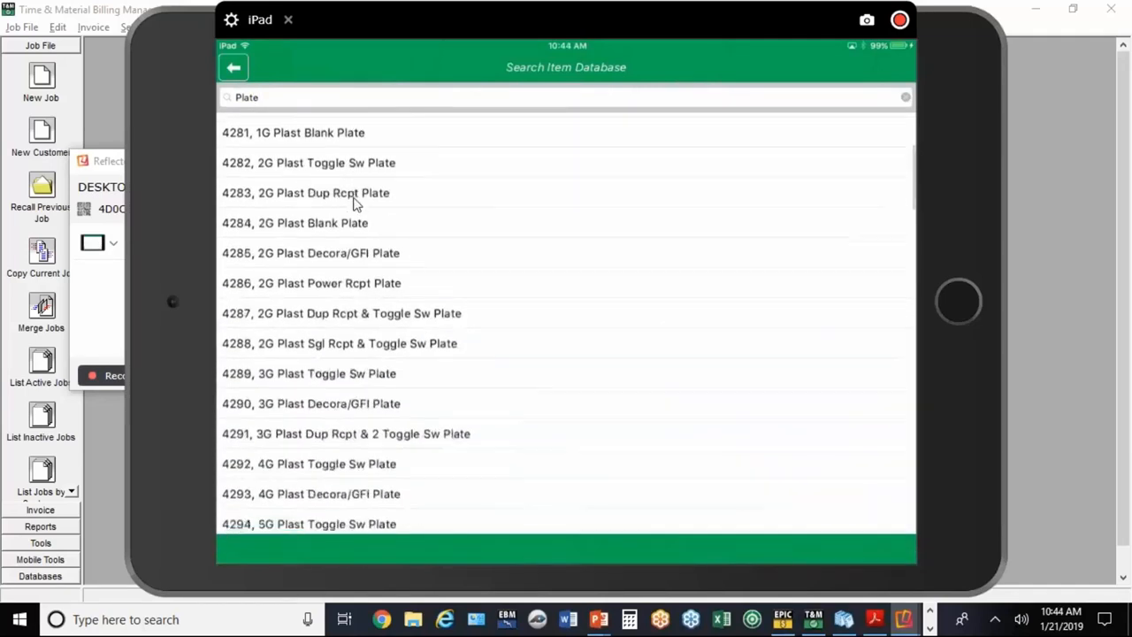
pyautogui.scroll(3)
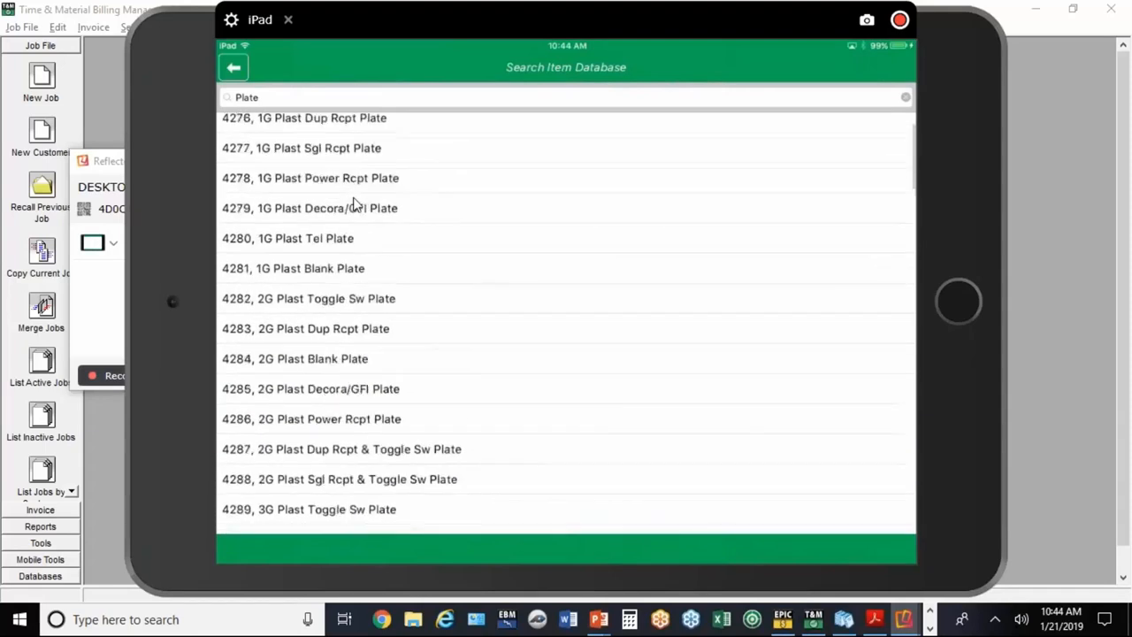
pyautogui.scroll(-3)
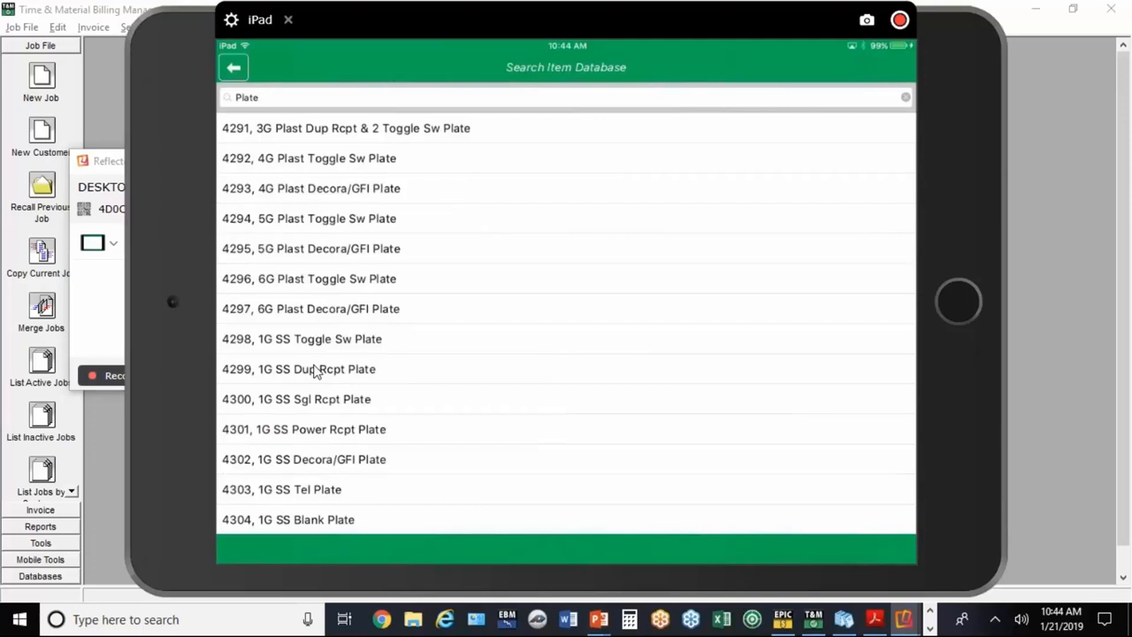
pyautogui.click(298, 369)
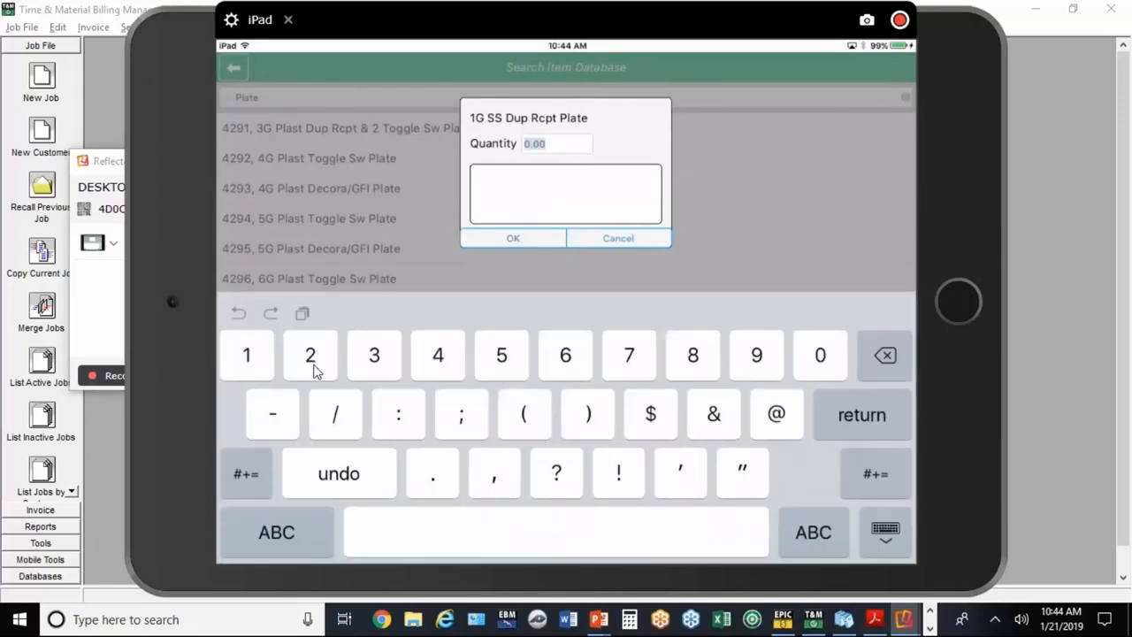
pyautogui.click(618, 238)
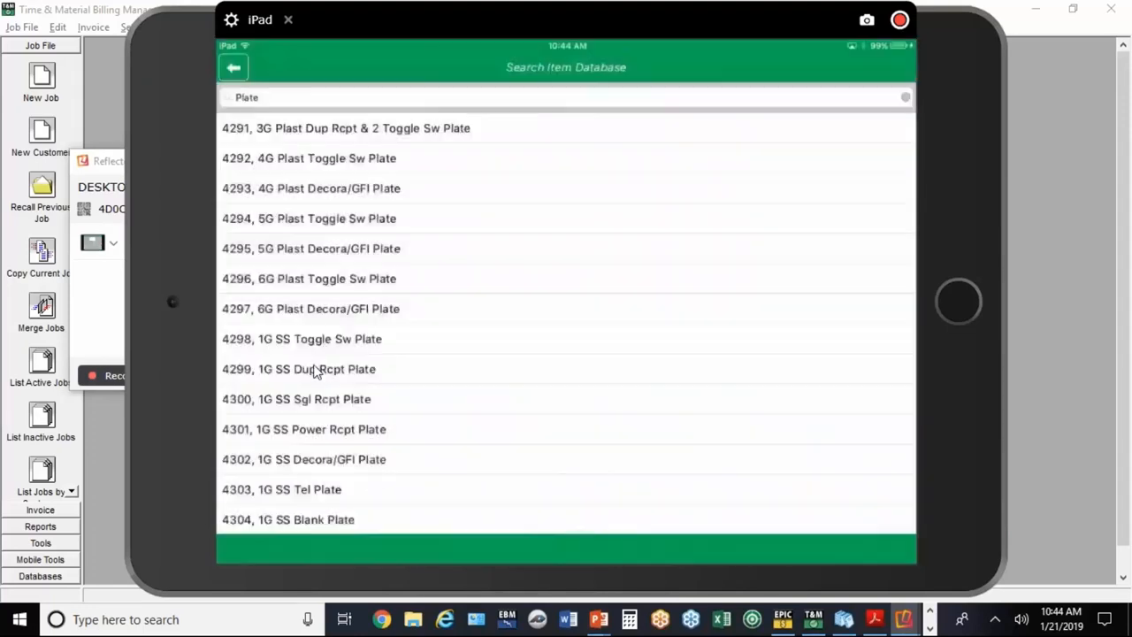
pyautogui.click(298, 369)
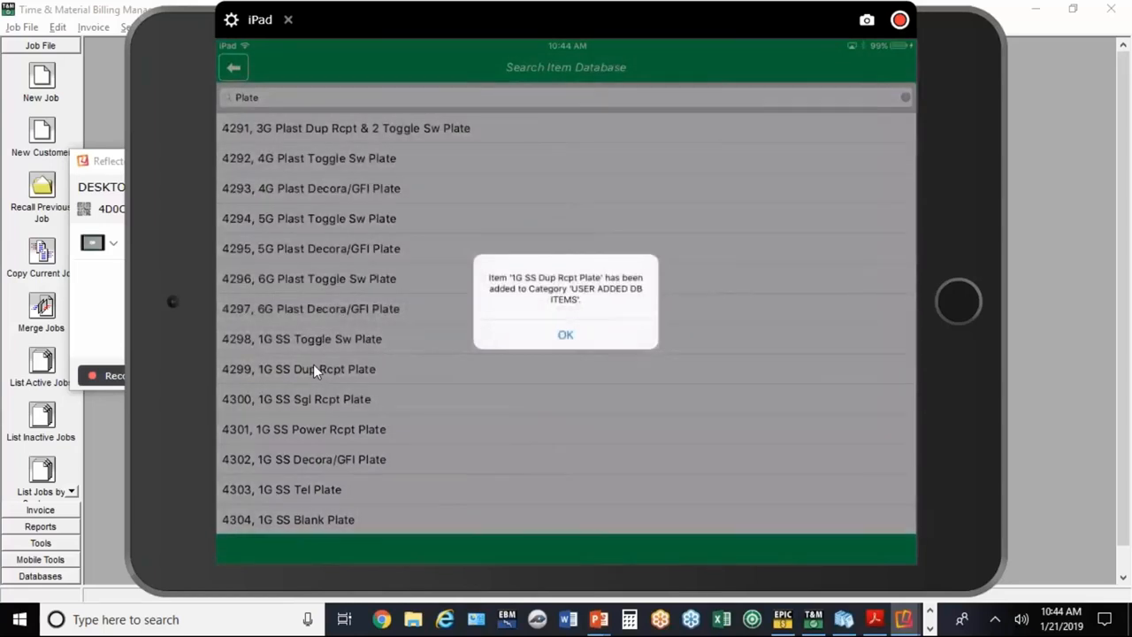
pyautogui.click(565, 334)
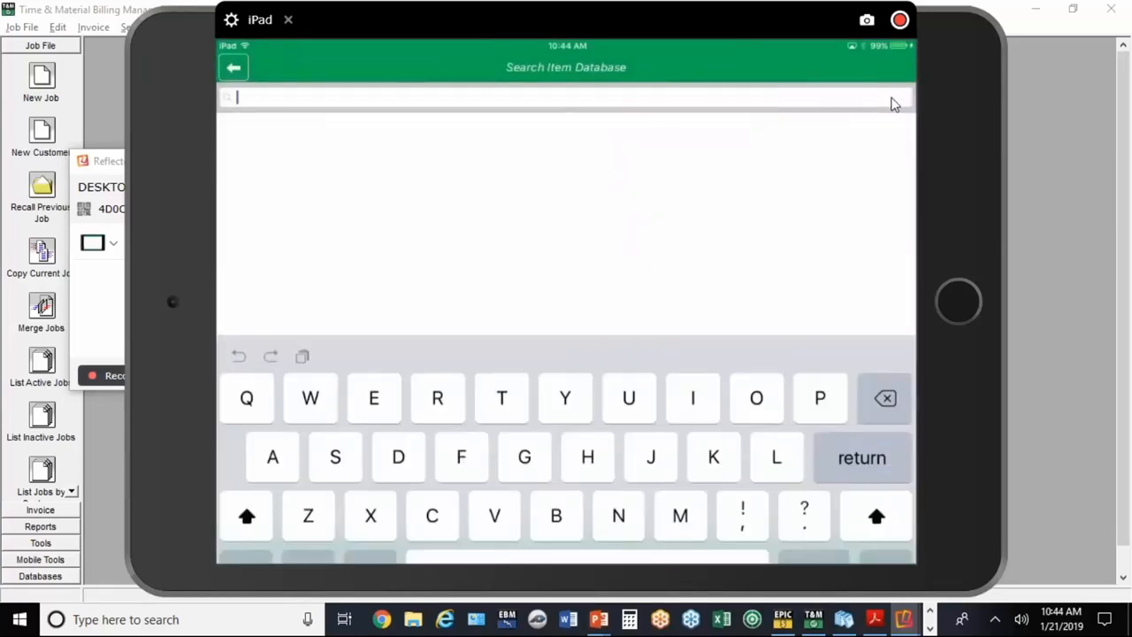
# Step: Search 'Cut' and add the 1 Gang Steel Cut-In Box, bringing job data to $243.36
pyautogui.write('Cut')
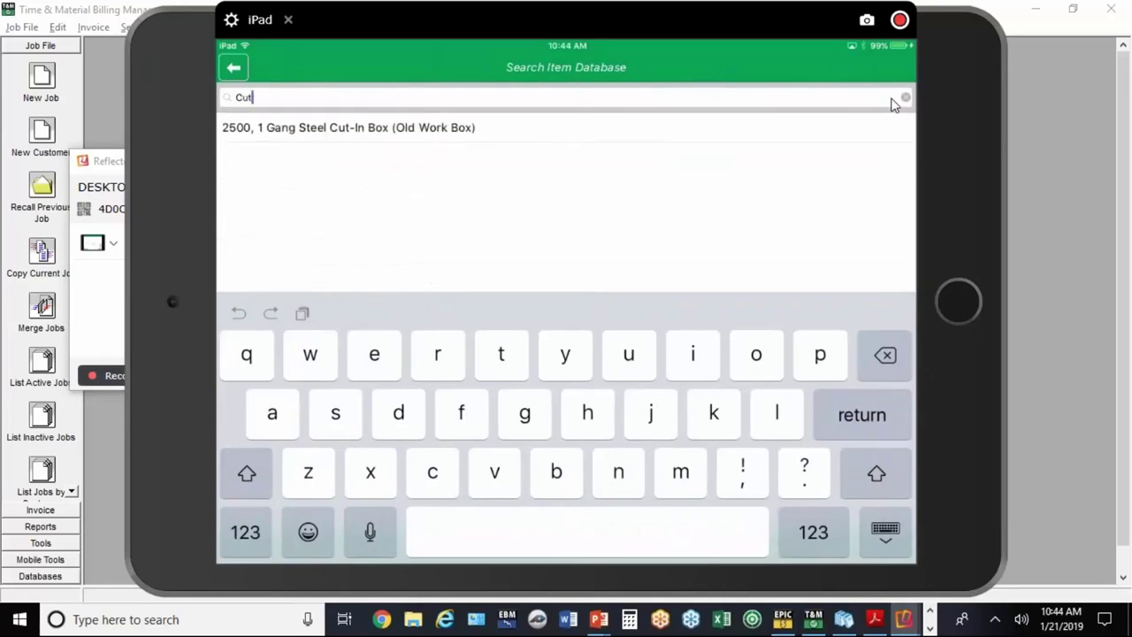
pyautogui.click(885, 532)
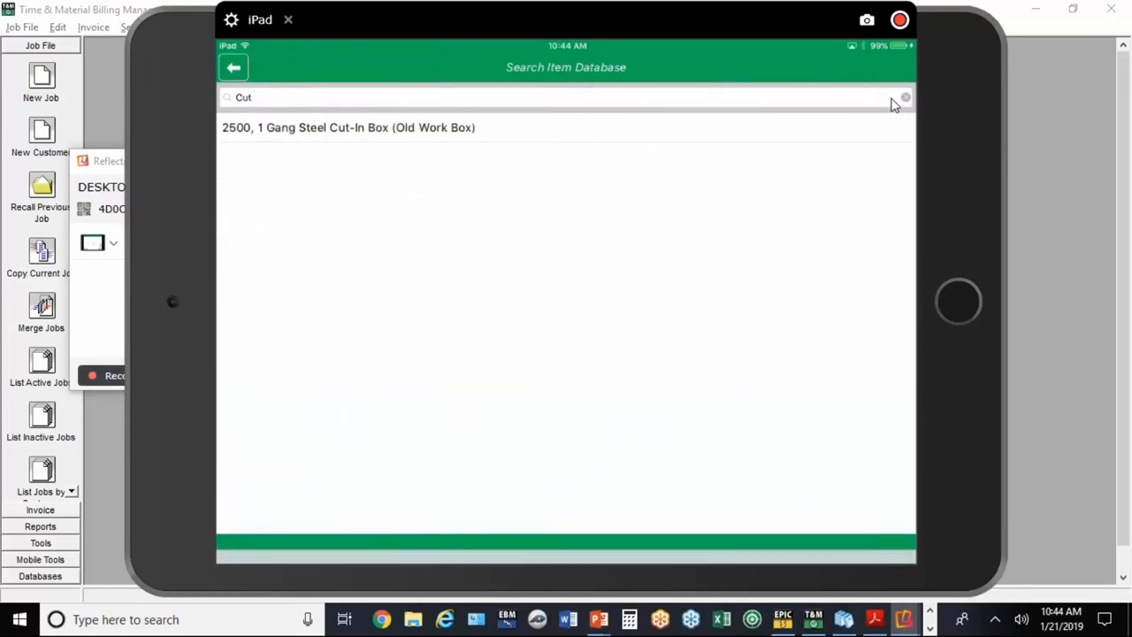
pyautogui.click(347, 128)
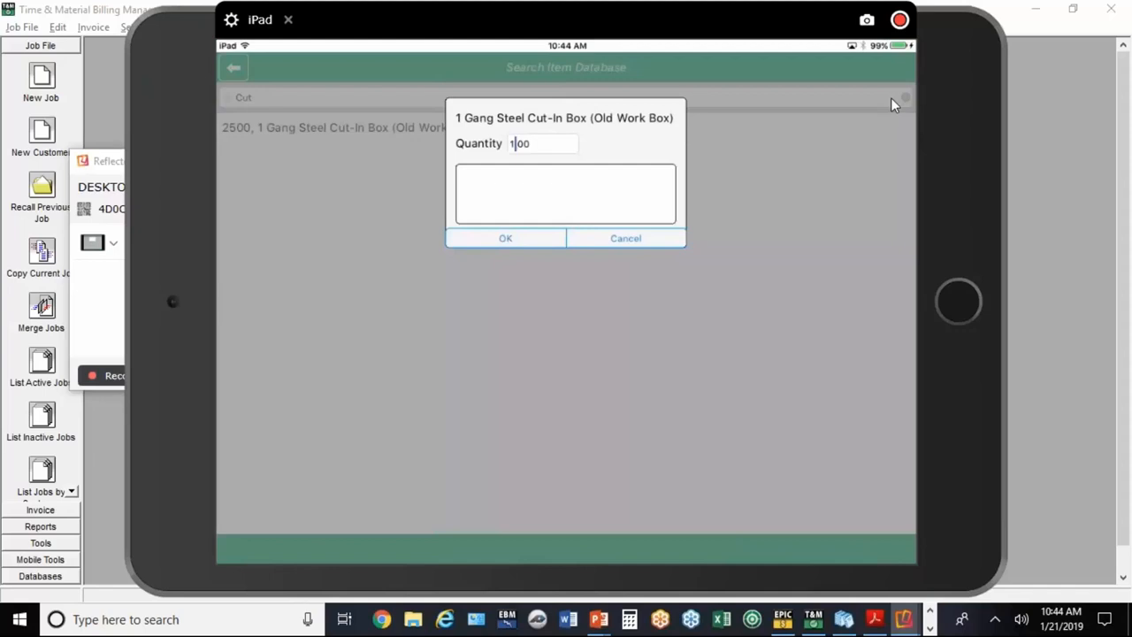
pyautogui.click(543, 143)
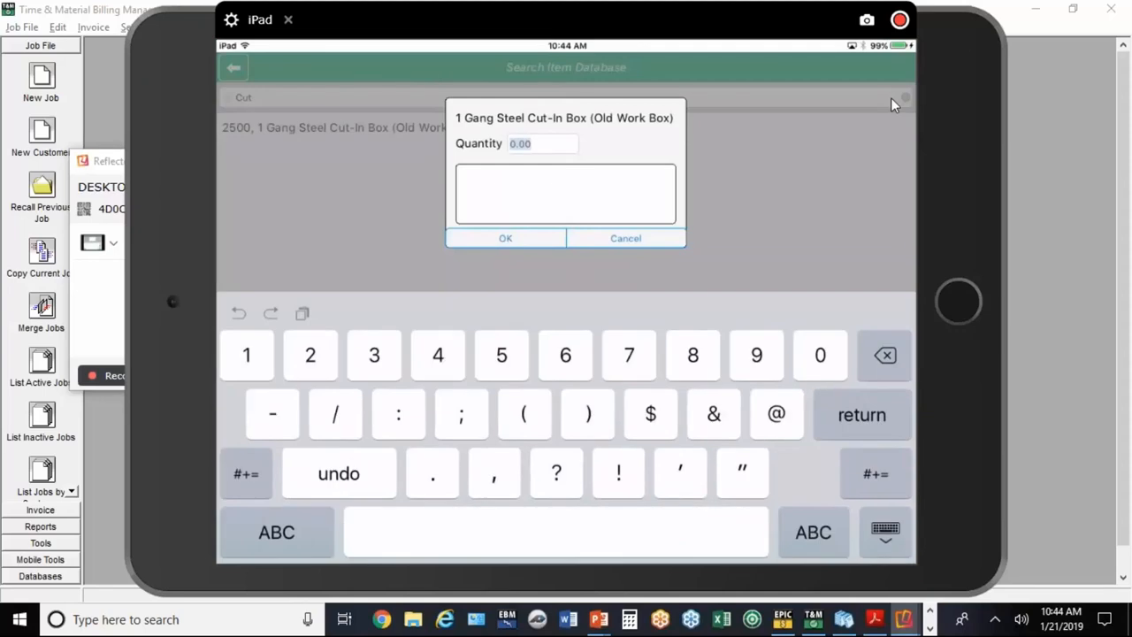
pyautogui.click(505, 238)
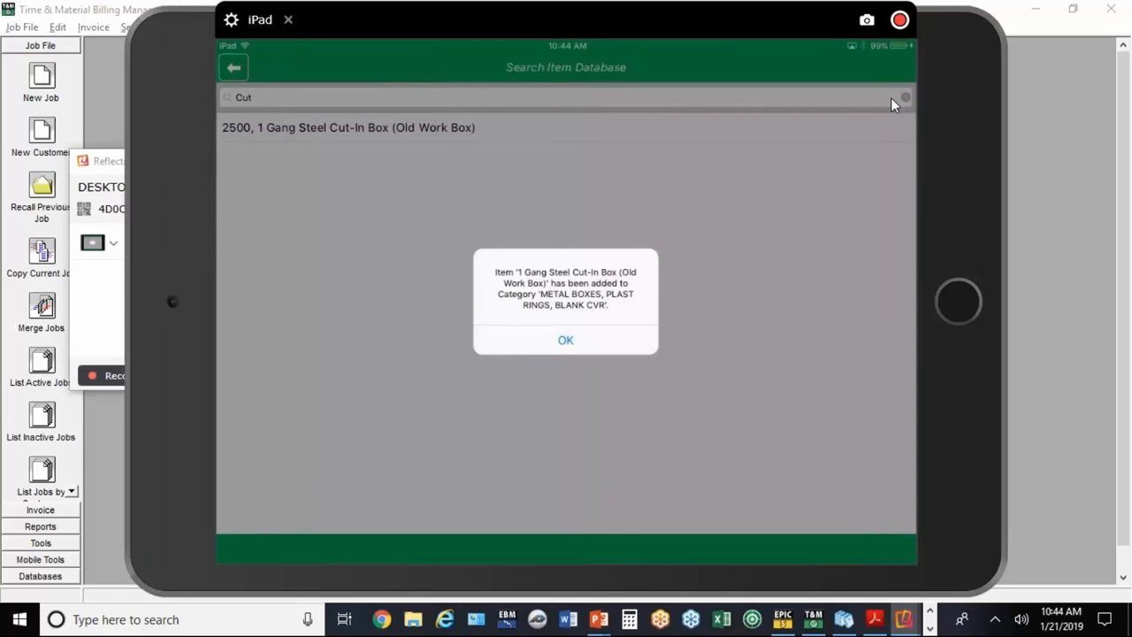
pyautogui.click(565, 339)
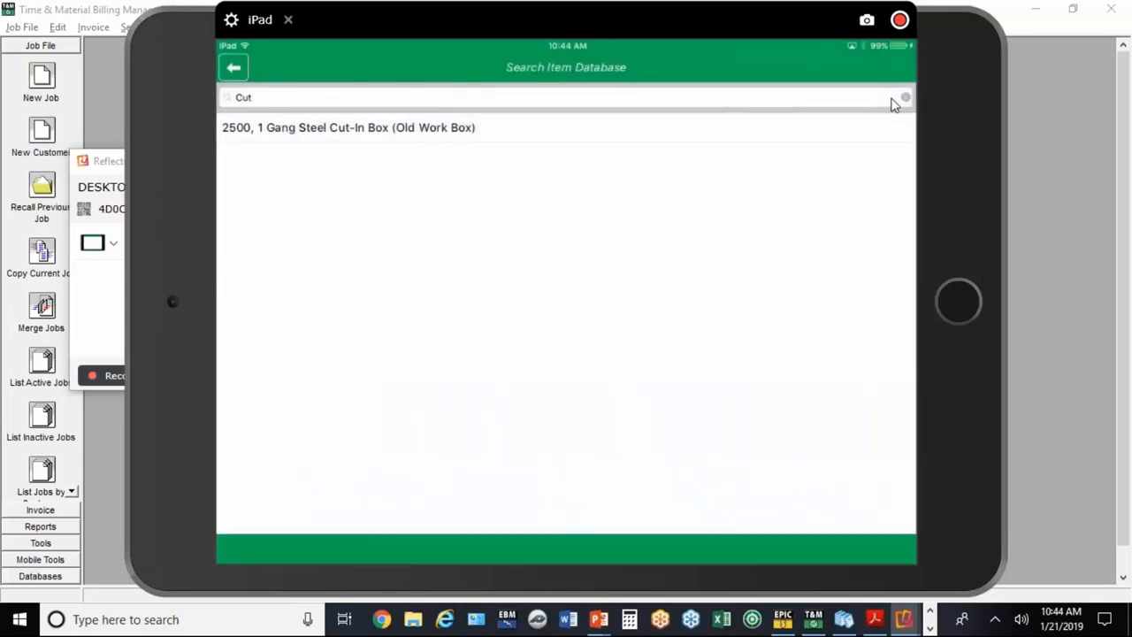
pyautogui.click(905, 97)
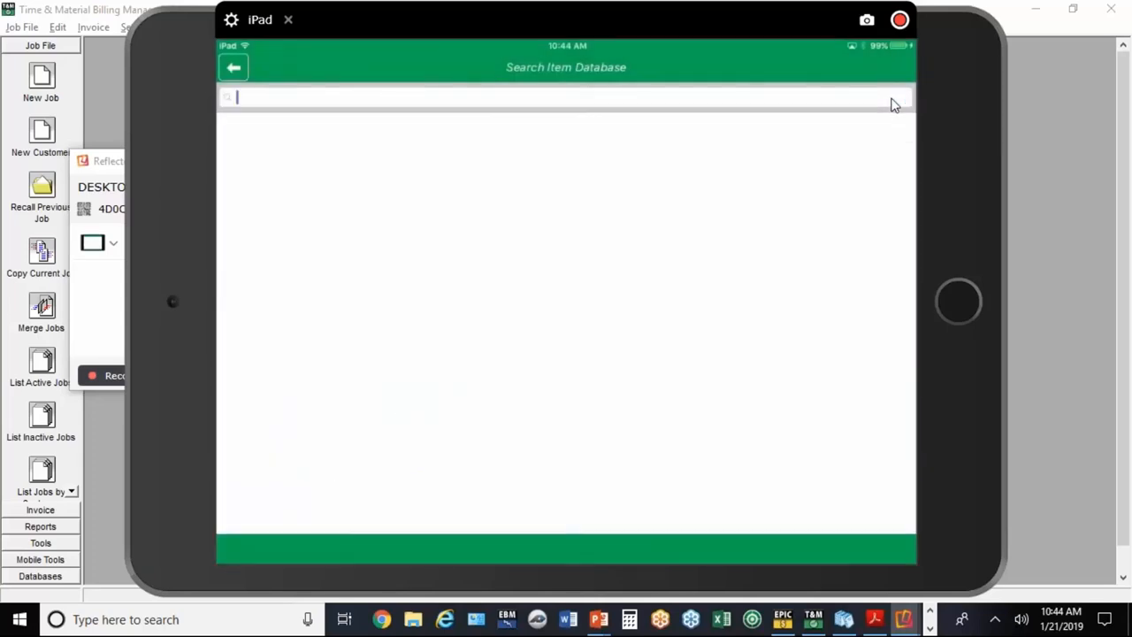
pyautogui.click(566, 97)
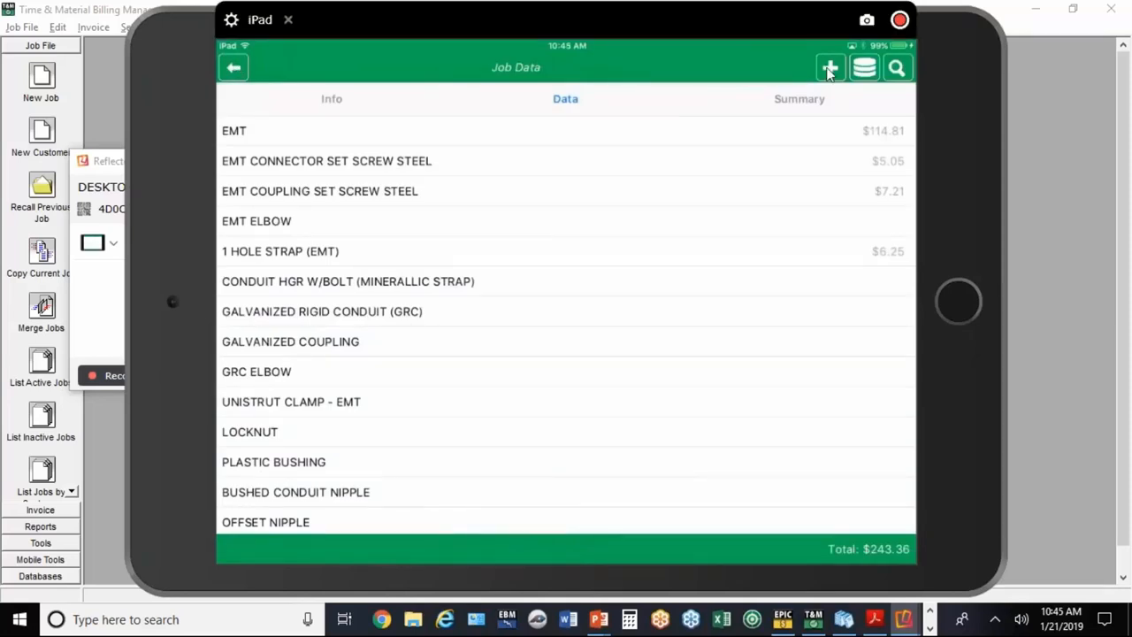
# Step: Create the custom item WIDGET at $0.00 under USER CREATED DB ITEMS
pyautogui.click(829, 68)
pyautogui.write('W')
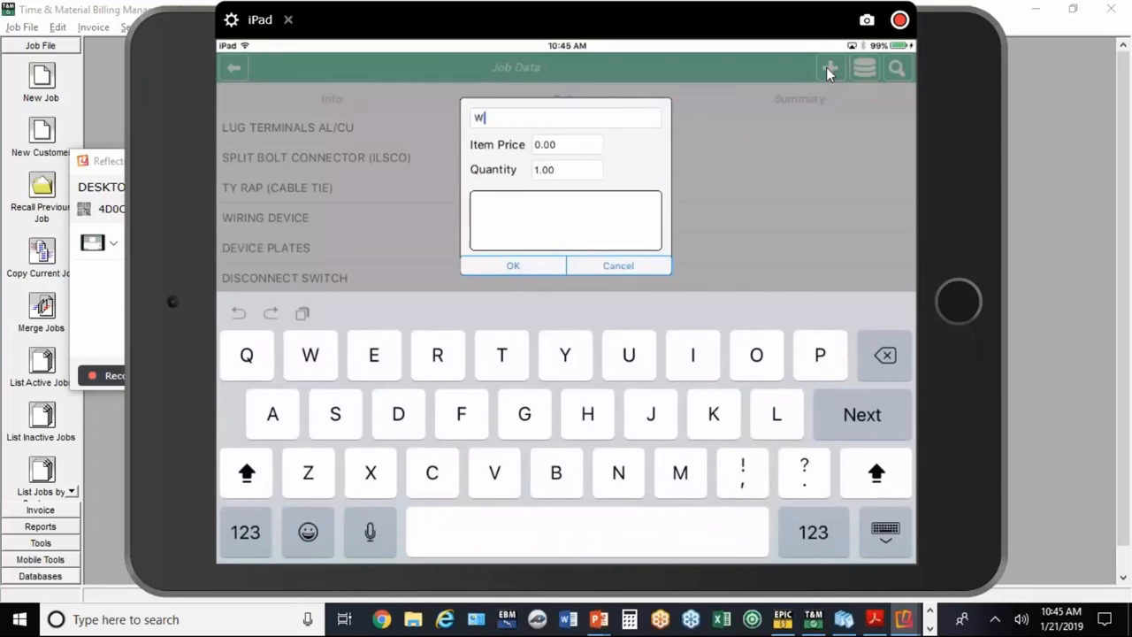
pyautogui.write('IDGET')
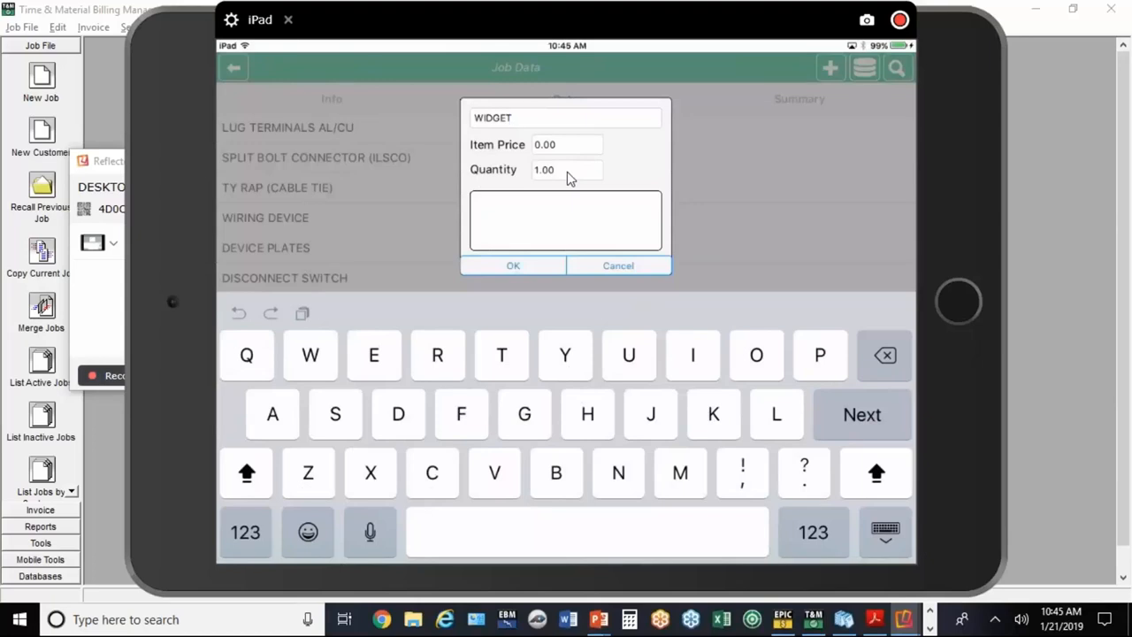
pyautogui.click(566, 169)
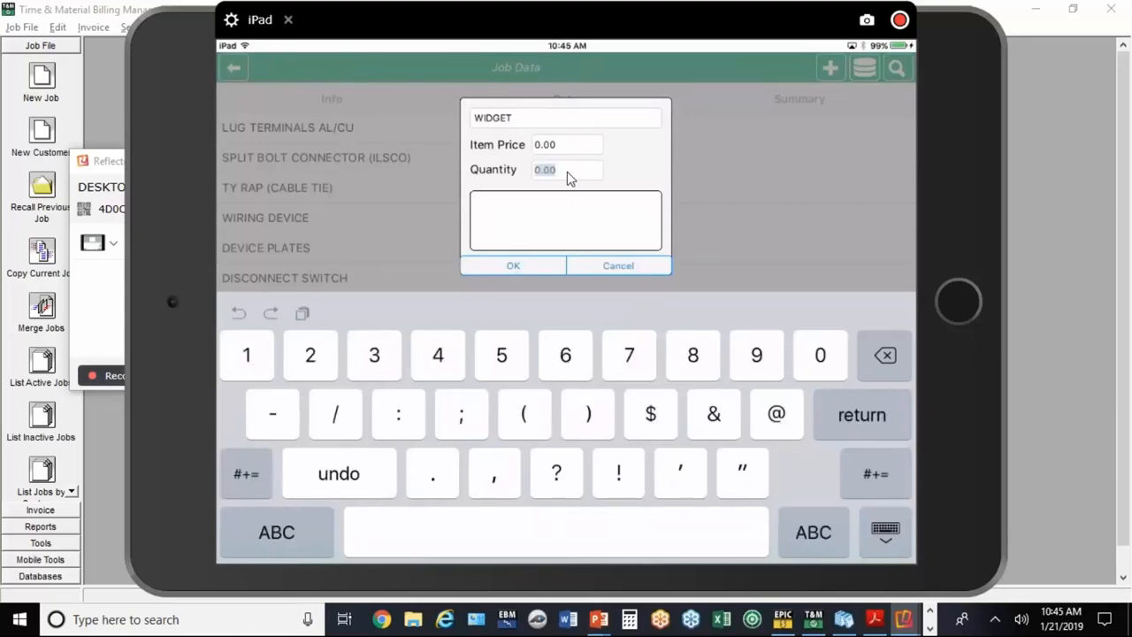
pyautogui.click(513, 265)
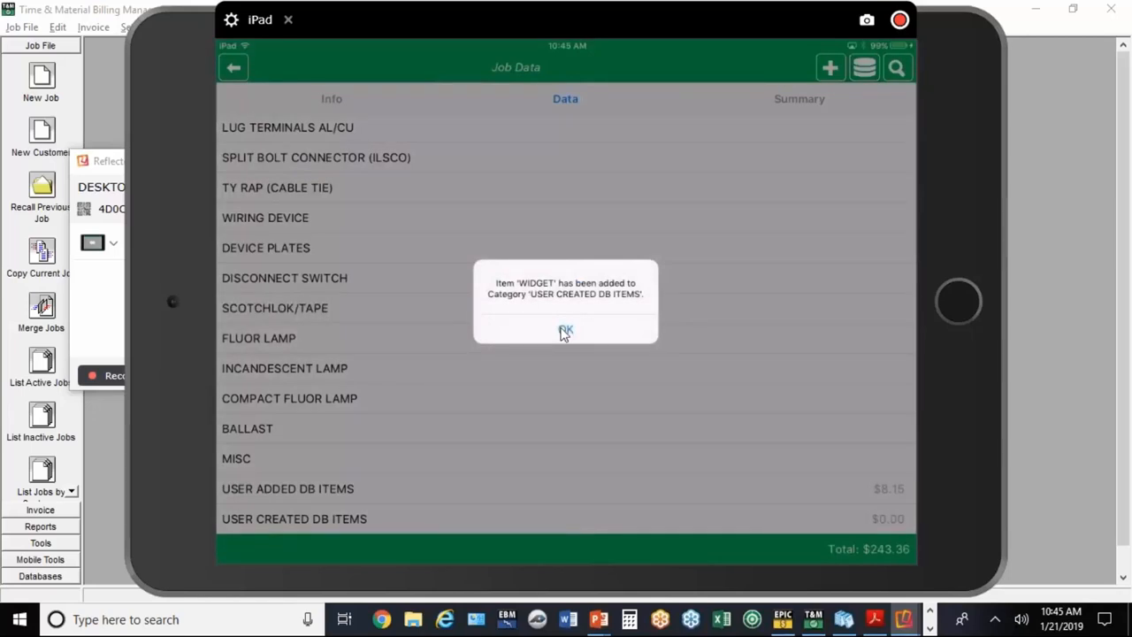
pyautogui.click(565, 329)
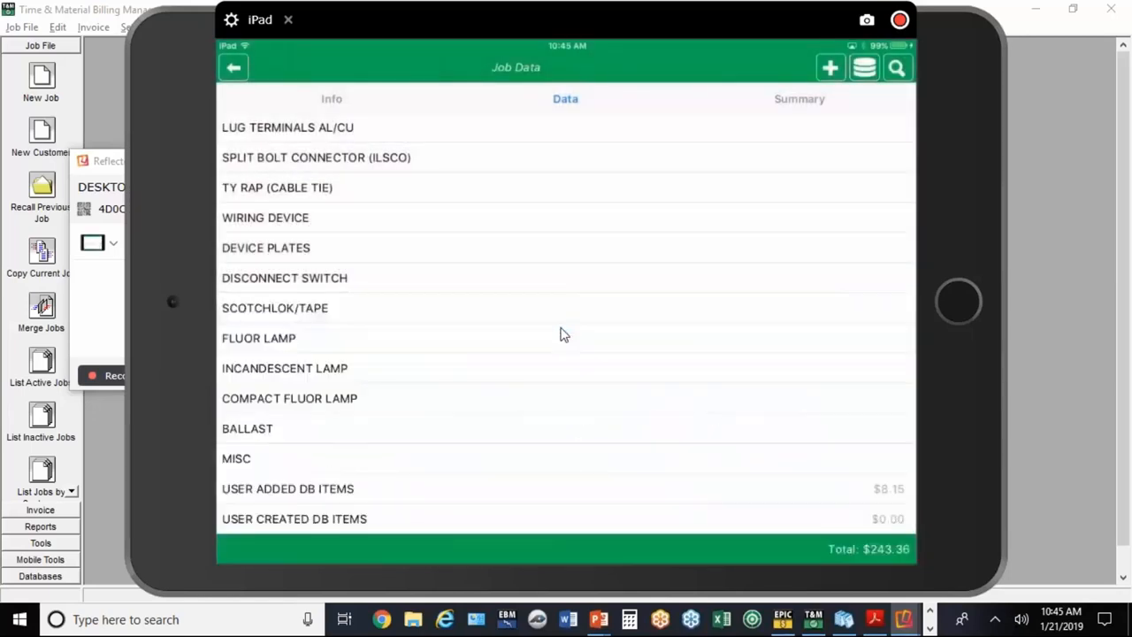
pyautogui.moveTo(697, 184)
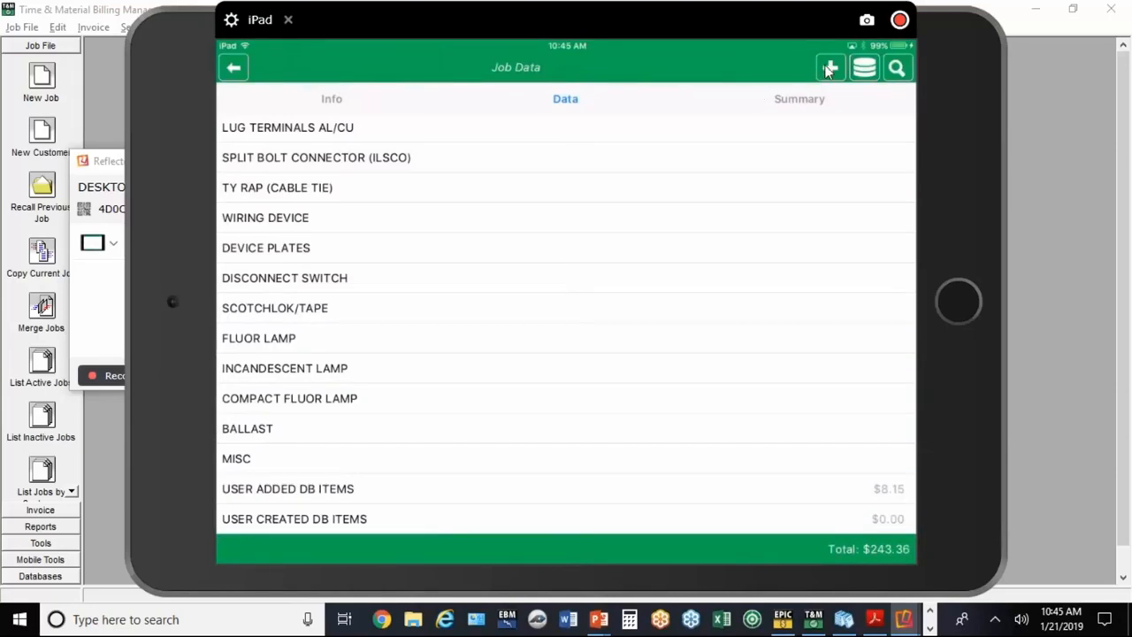
# Step: Create the custom item HUBBELL 5362I with quantity 5, total staying $243.36
pyautogui.click(829, 67)
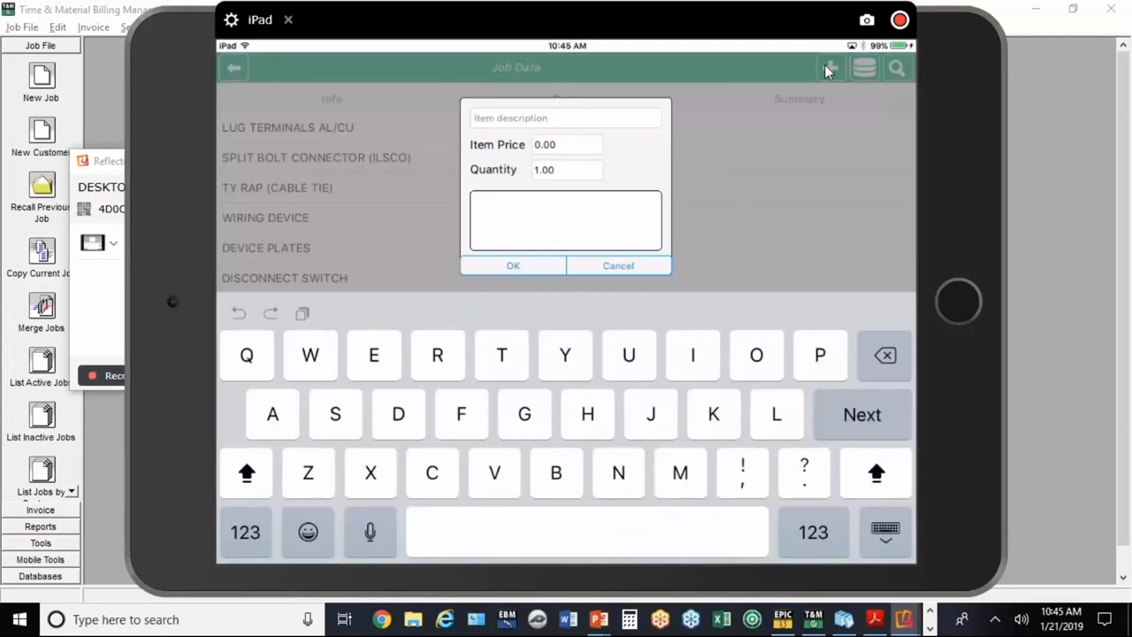
pyautogui.write('HUBB')
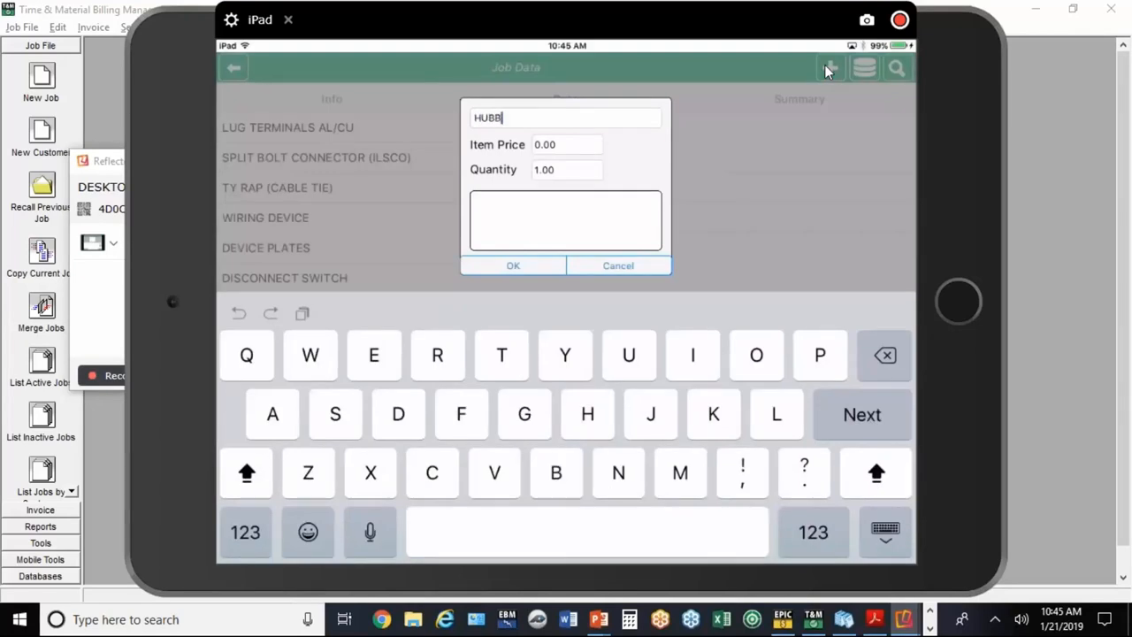
pyautogui.write('ELL 536')
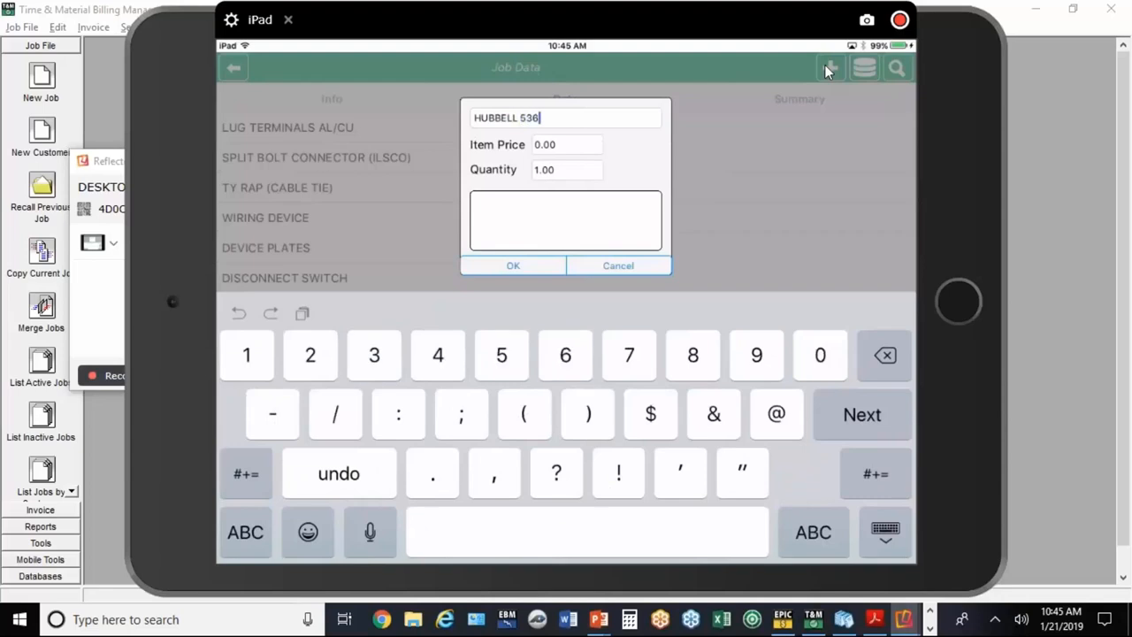
pyautogui.write('2I')
pyautogui.click(567, 169)
pyautogui.write('5')
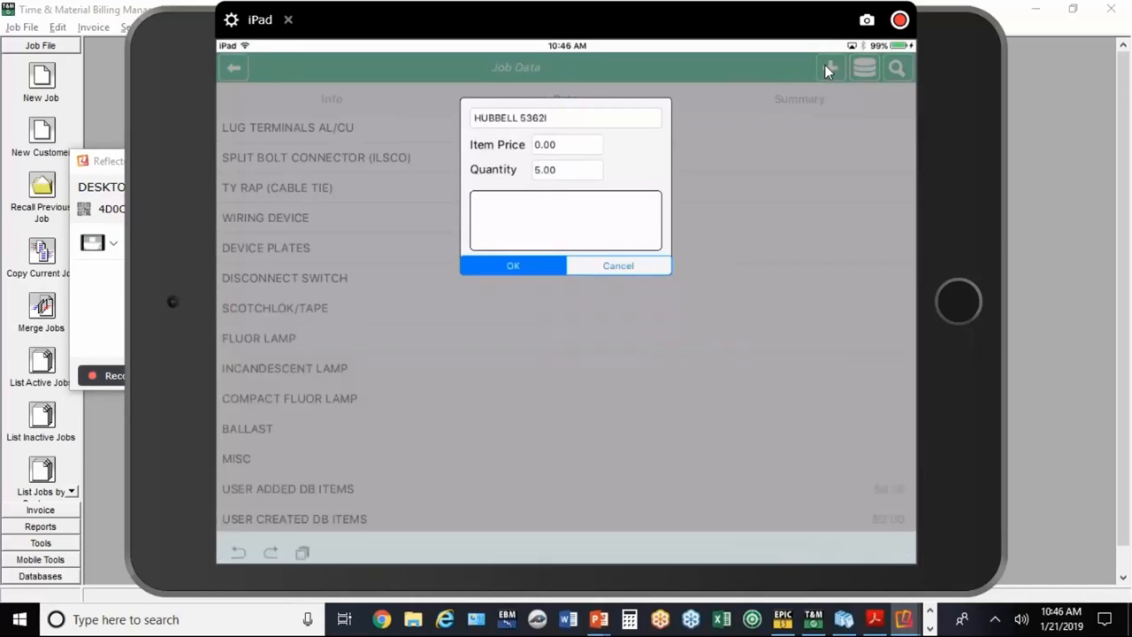
pyautogui.click(513, 265)
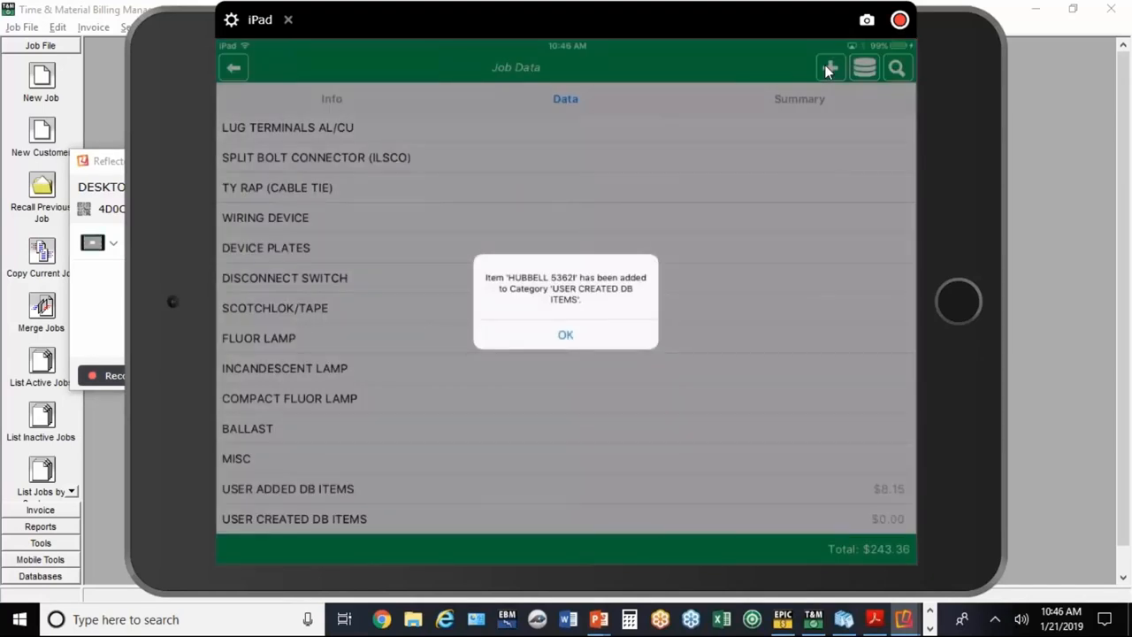
pyautogui.click(565, 335)
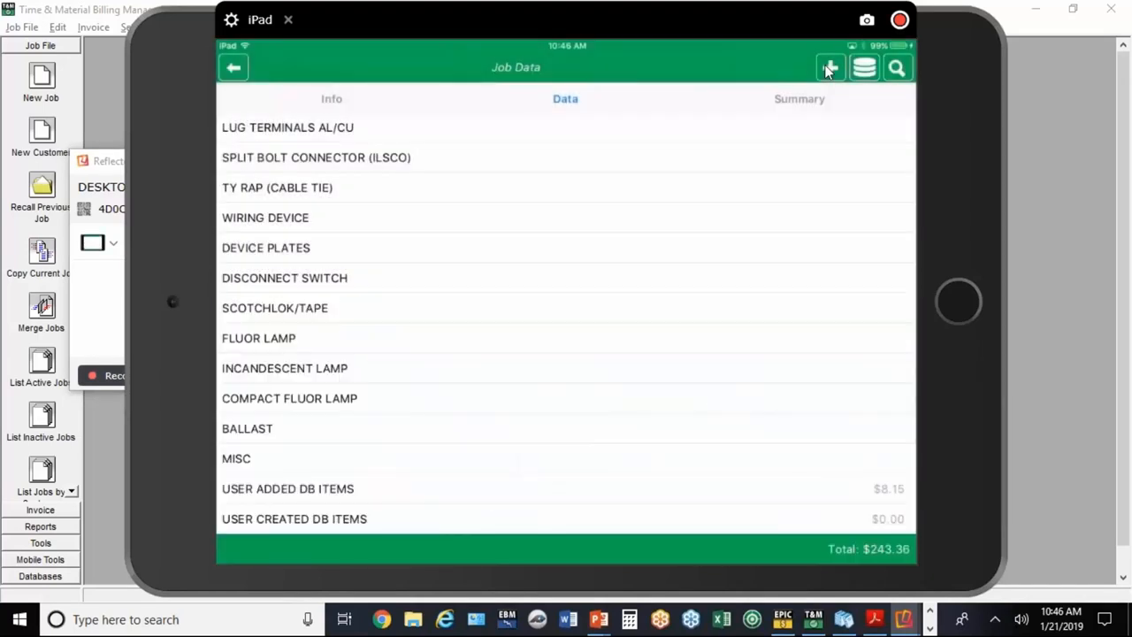
pyautogui.moveTo(840, 51)
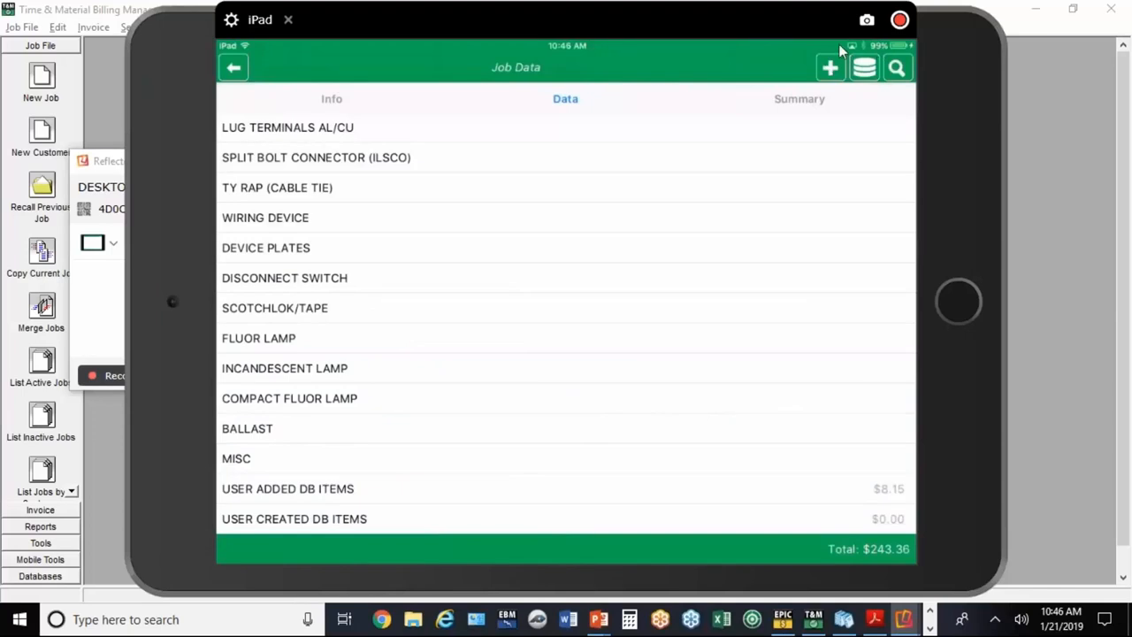
pyautogui.moveTo(915, 68)
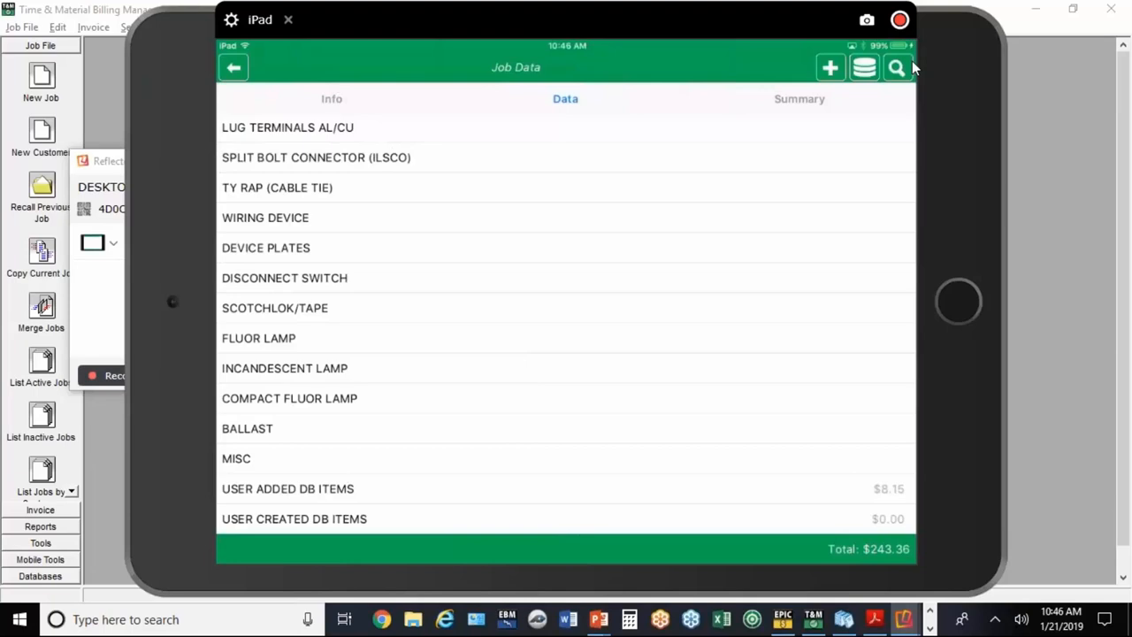
# Step: Find L100 Journeyman in the item database and add 16 units to the job
pyautogui.click(896, 67)
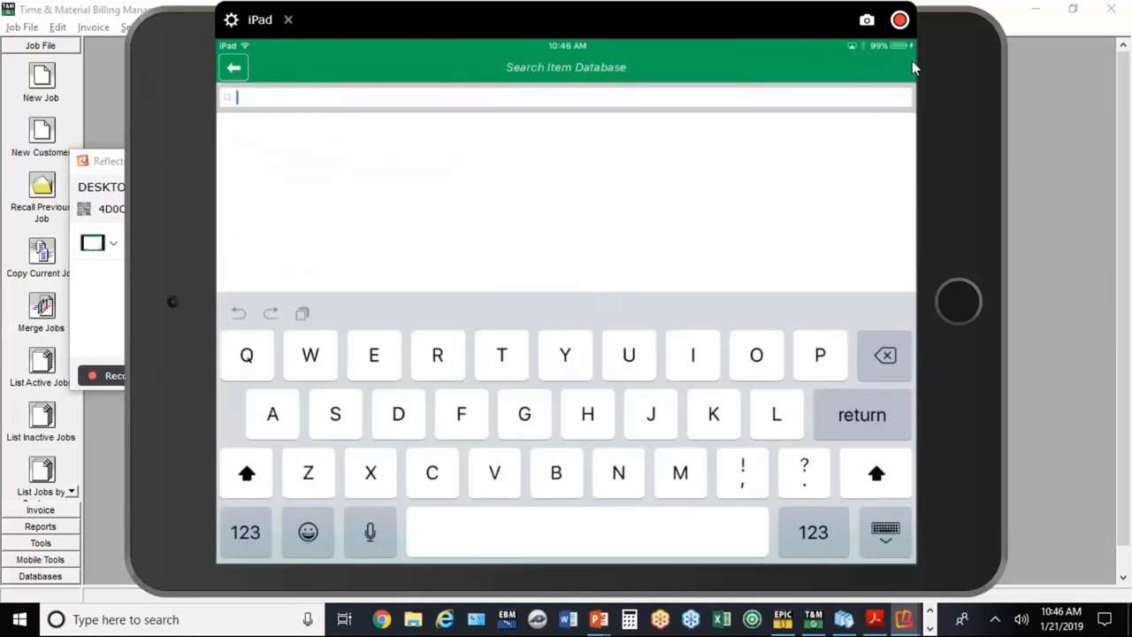
pyautogui.write('o')
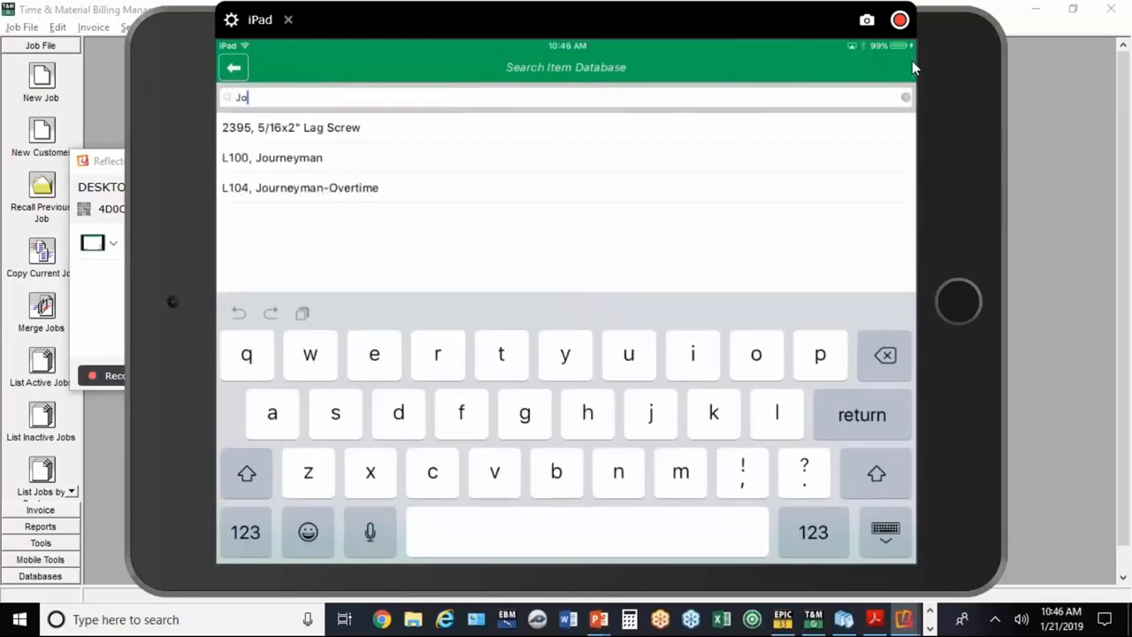
pyautogui.click(271, 158)
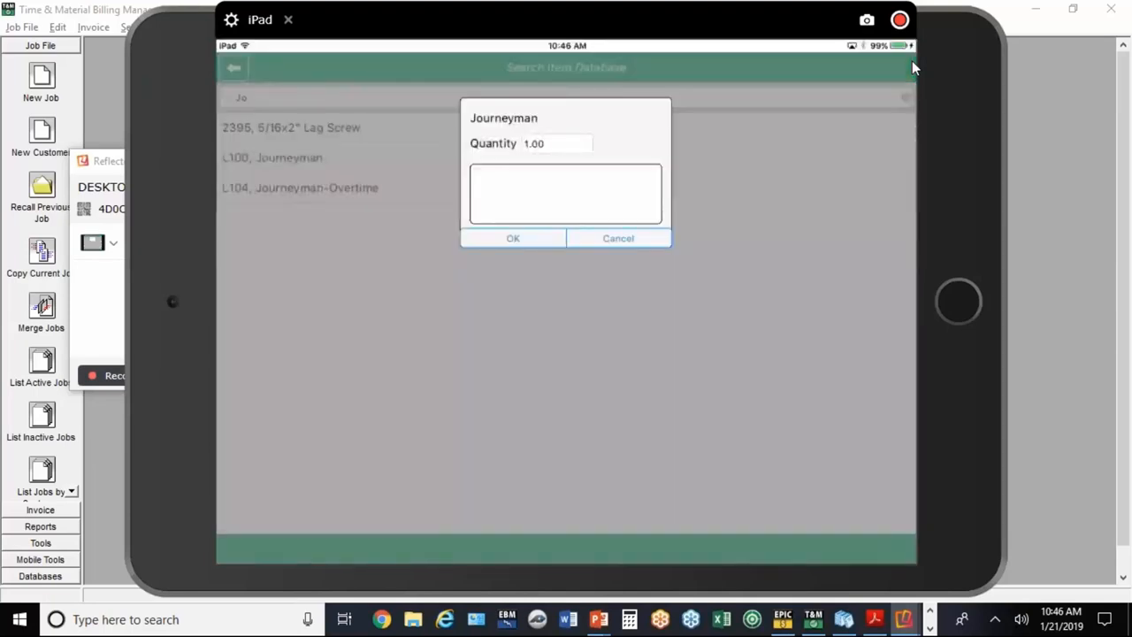
pyautogui.click(557, 143)
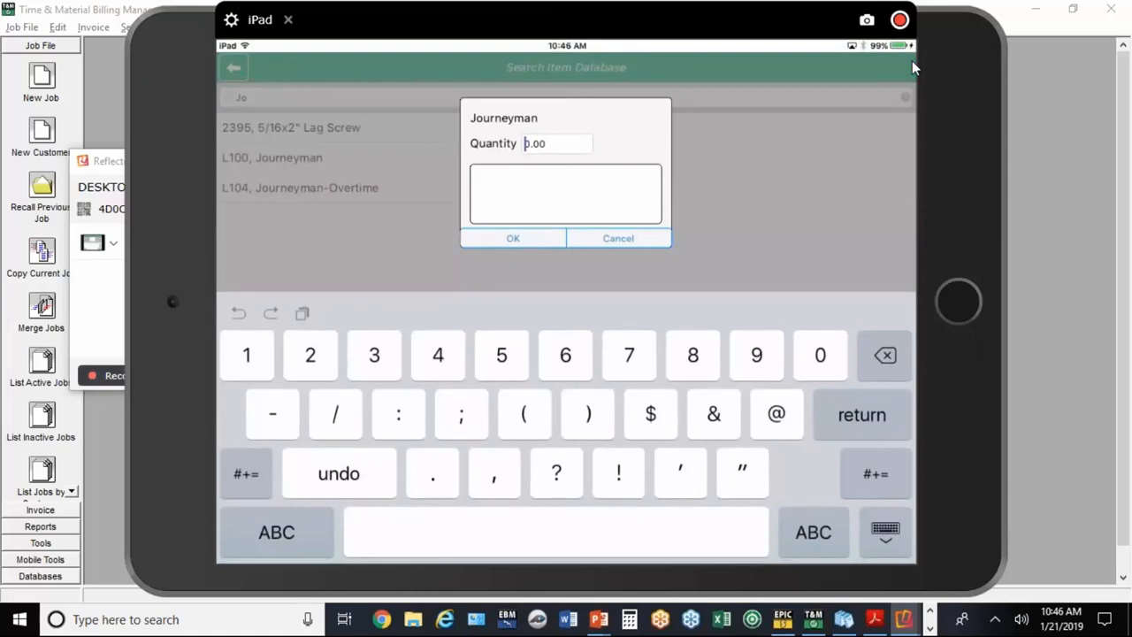
pyautogui.write('160')
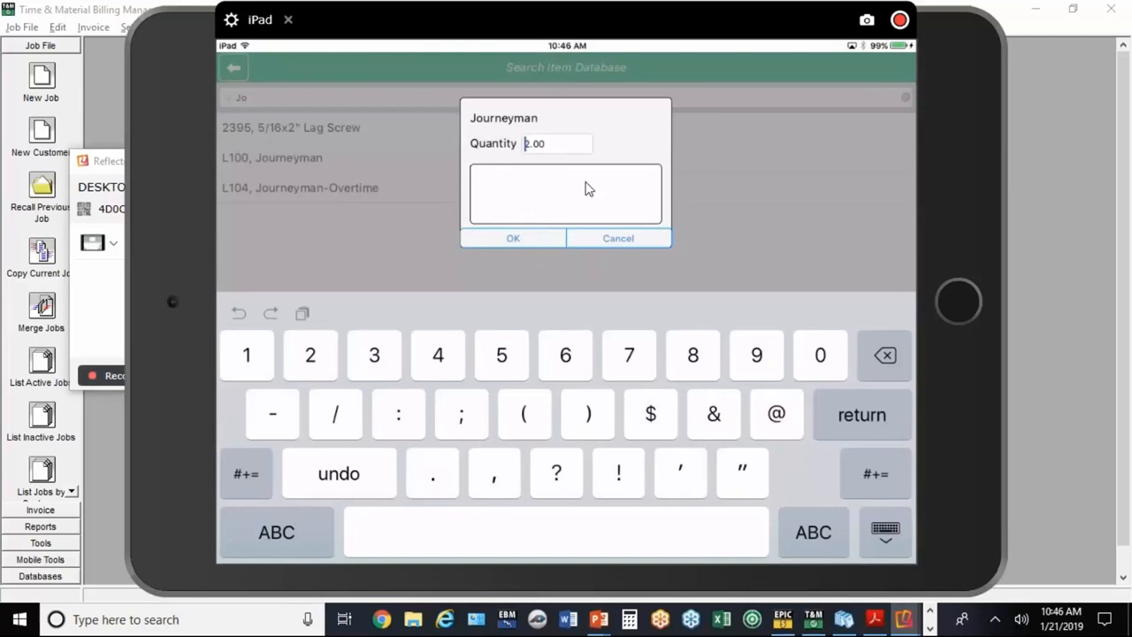
pyautogui.click(566, 355)
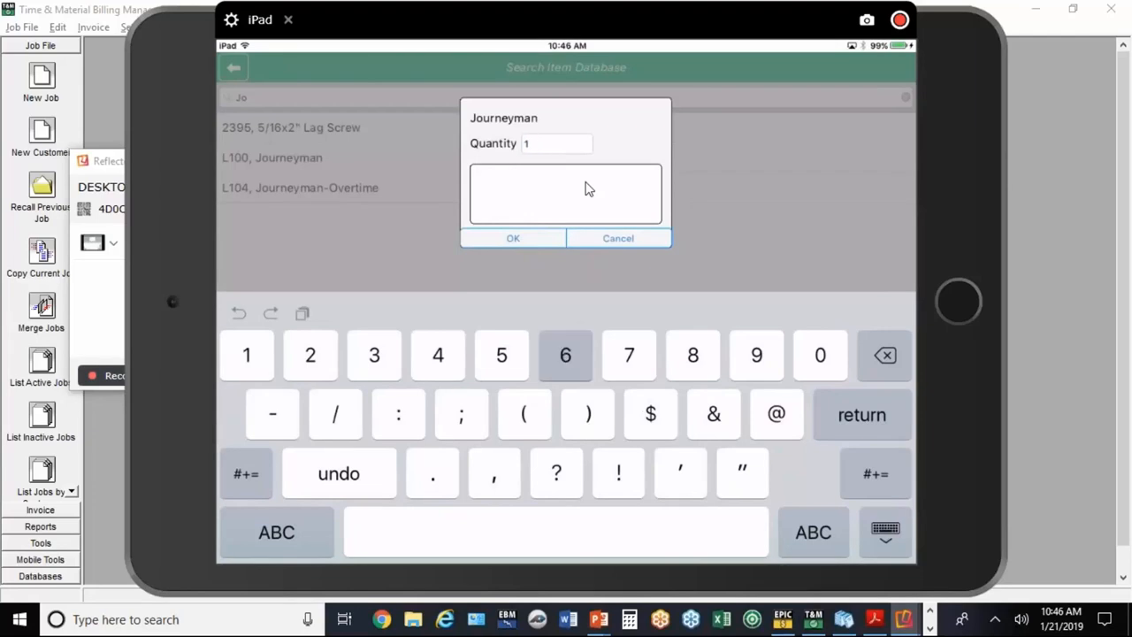
pyautogui.click(565, 355)
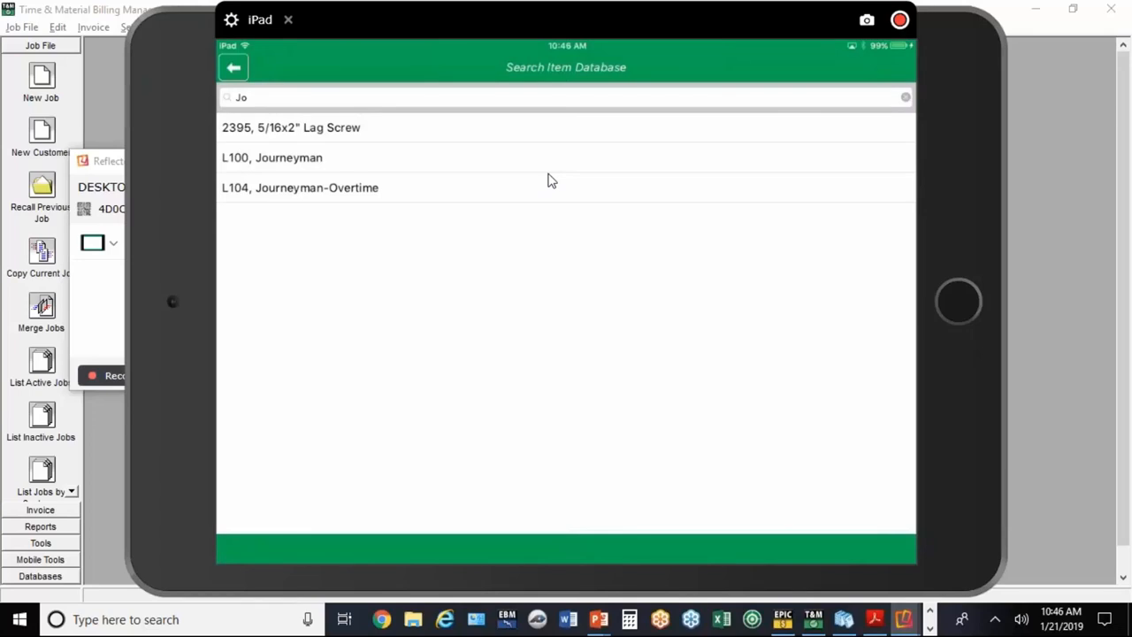
# Step: Check the job Summary showing the $1,763.36 total, then return to the item categories
pyautogui.click(234, 67)
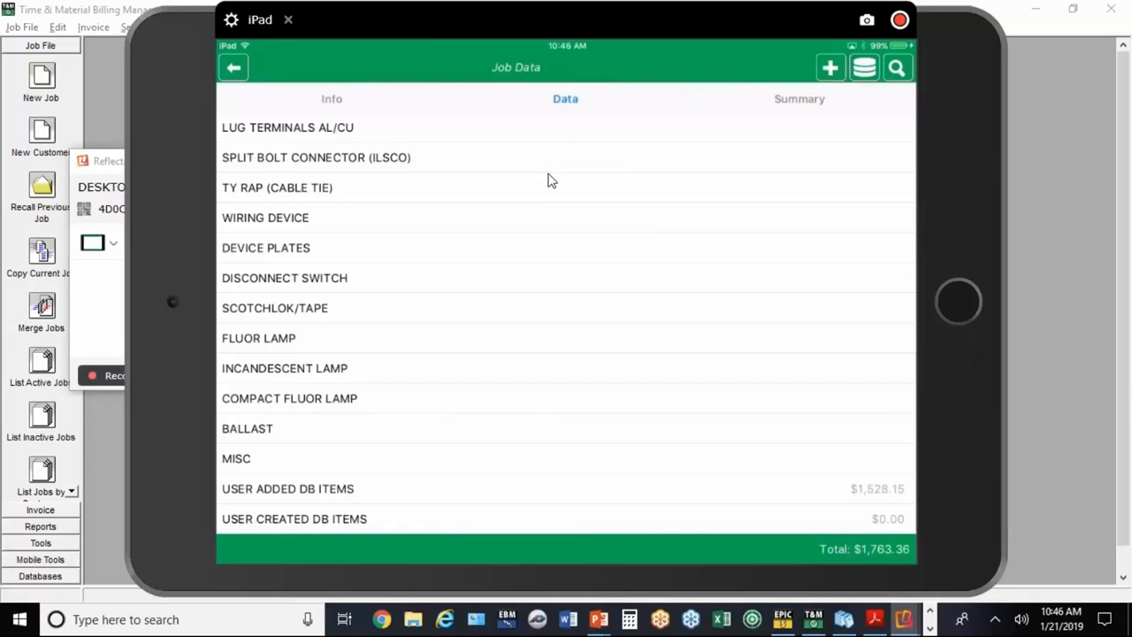
pyautogui.moveTo(311, 355)
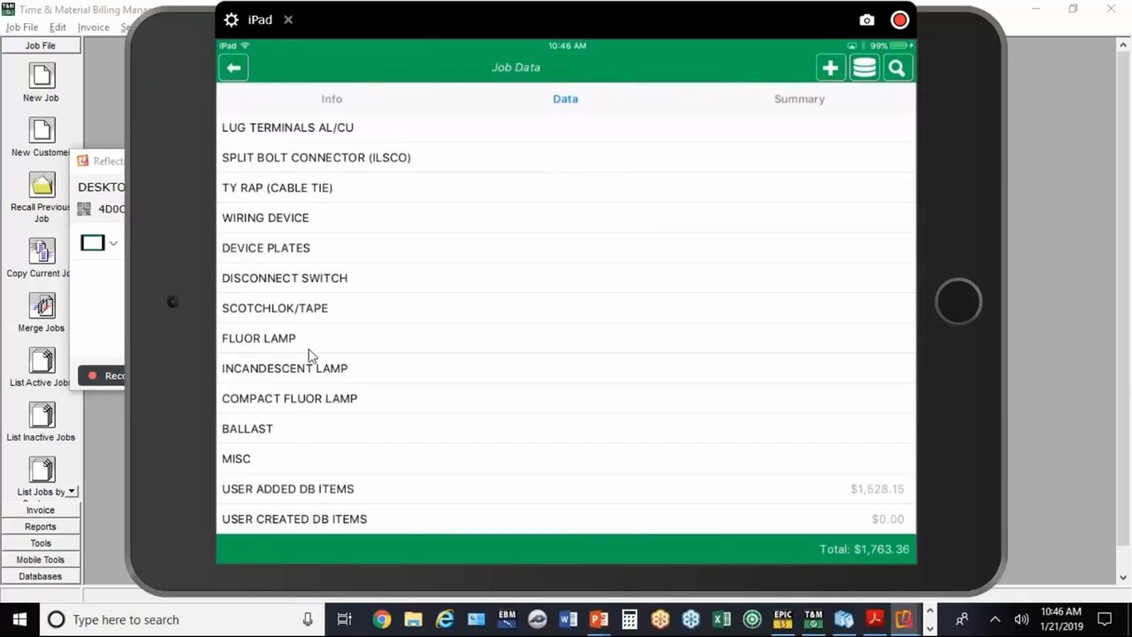
pyautogui.moveTo(777, 108)
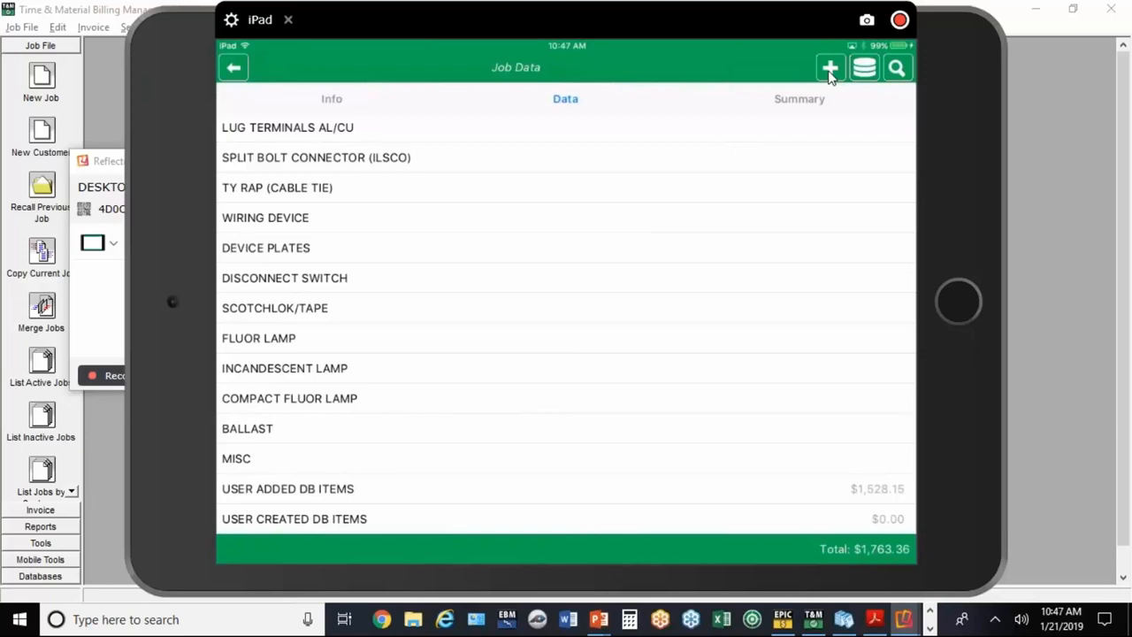
pyautogui.moveTo(904, 78)
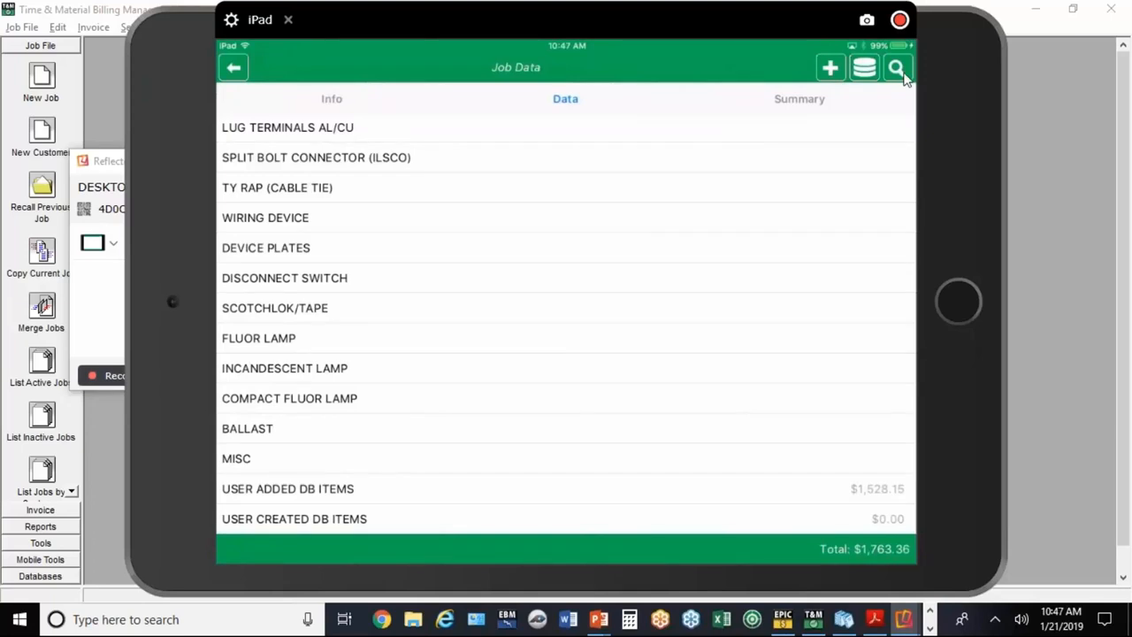
pyautogui.moveTo(548, 187)
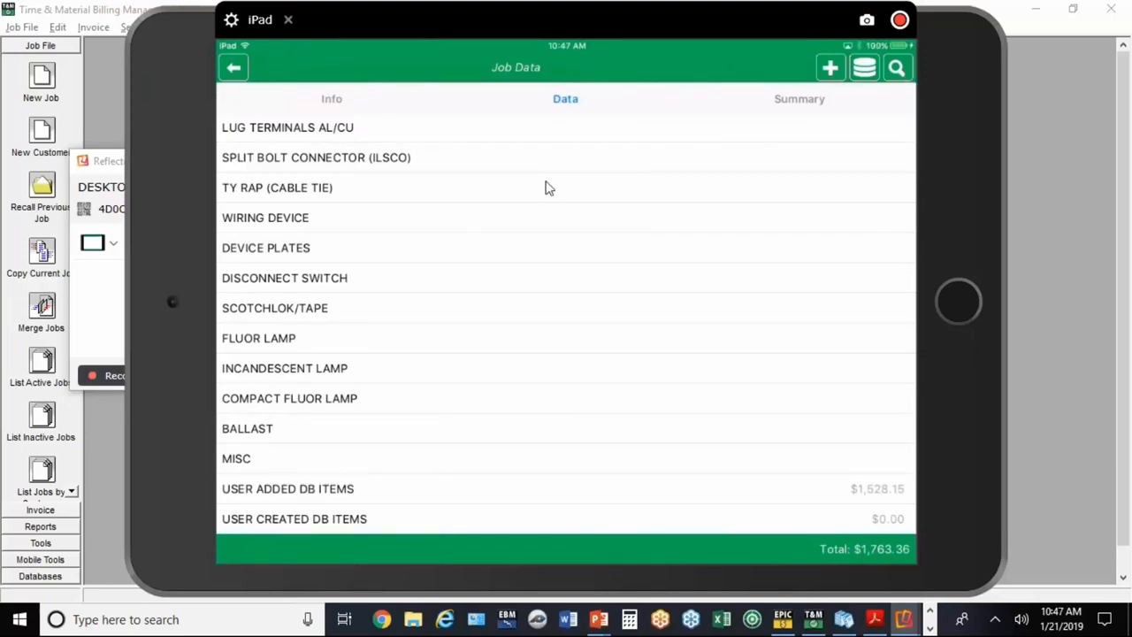
pyautogui.click(798, 98)
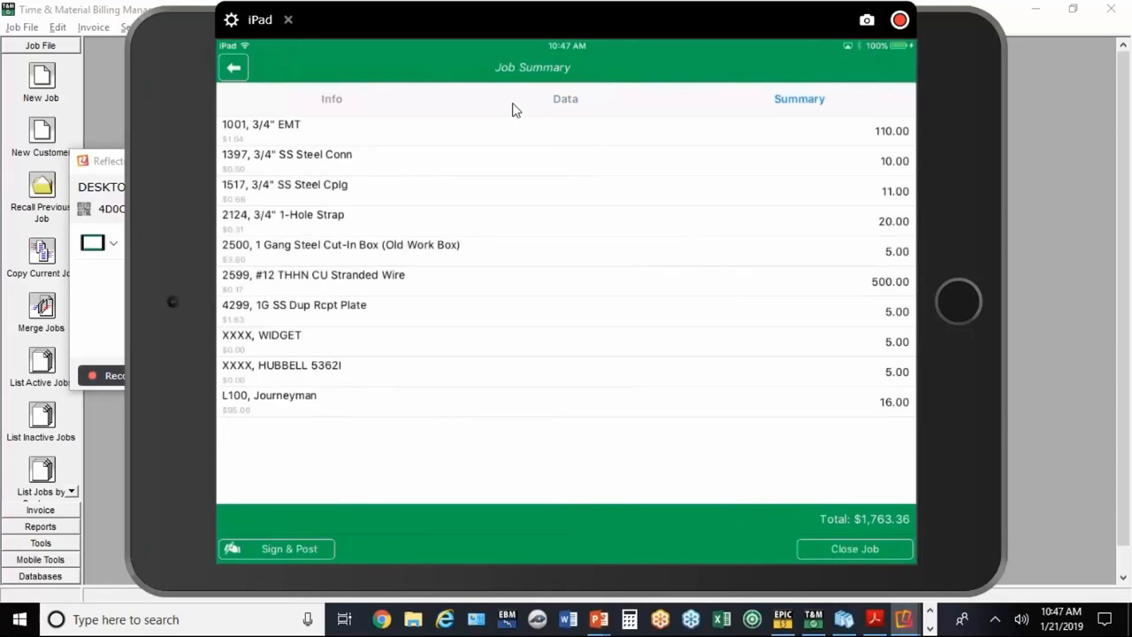
pyautogui.click(565, 98)
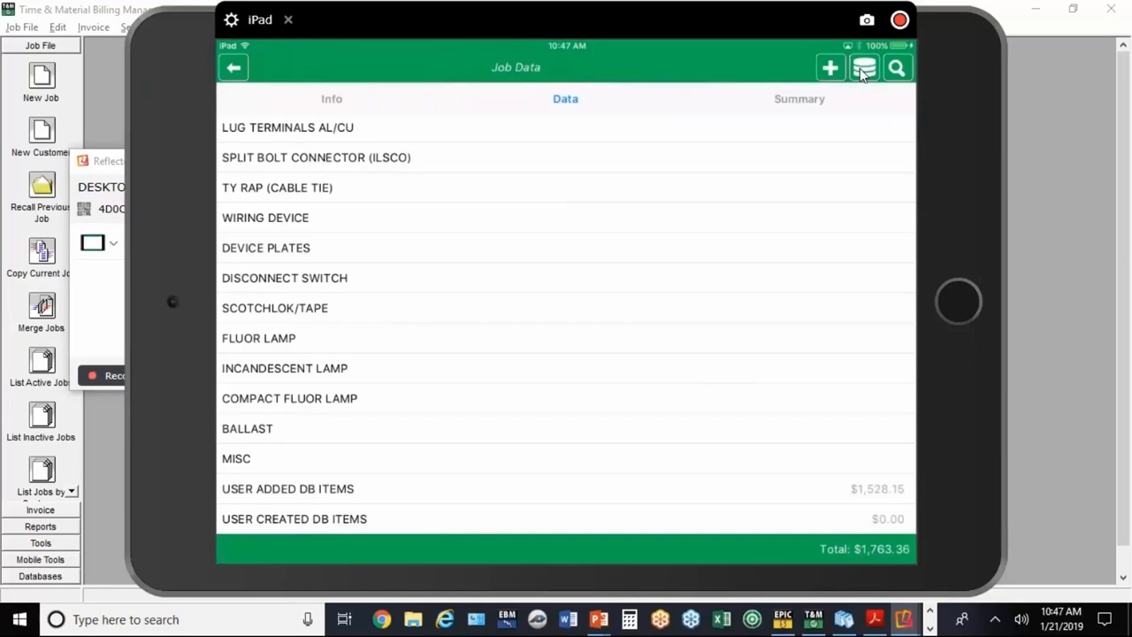
# Step: Add the 12' Scaffold-5'x7' platform (per day) item from the Daily rental folder
pyautogui.click(864, 67)
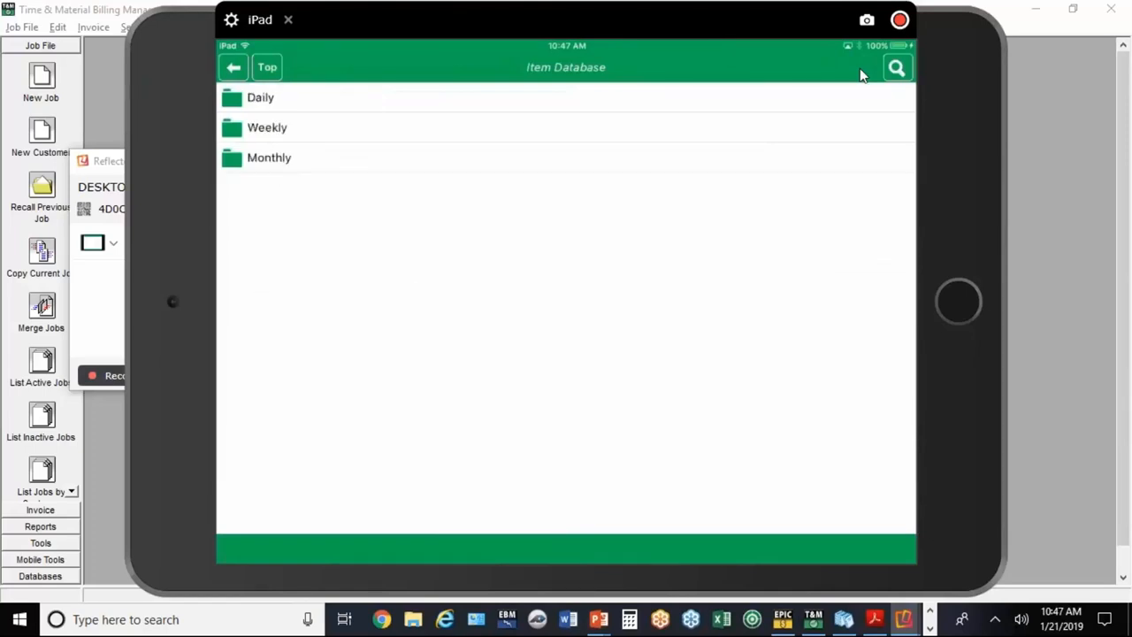
pyautogui.click(260, 97)
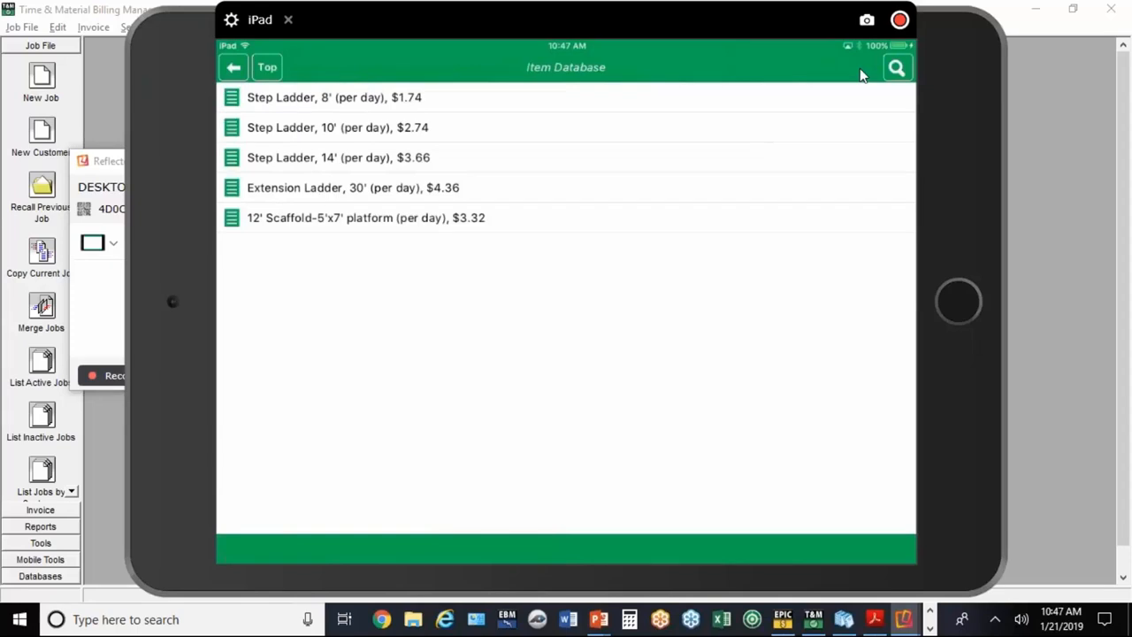
pyautogui.click(366, 218)
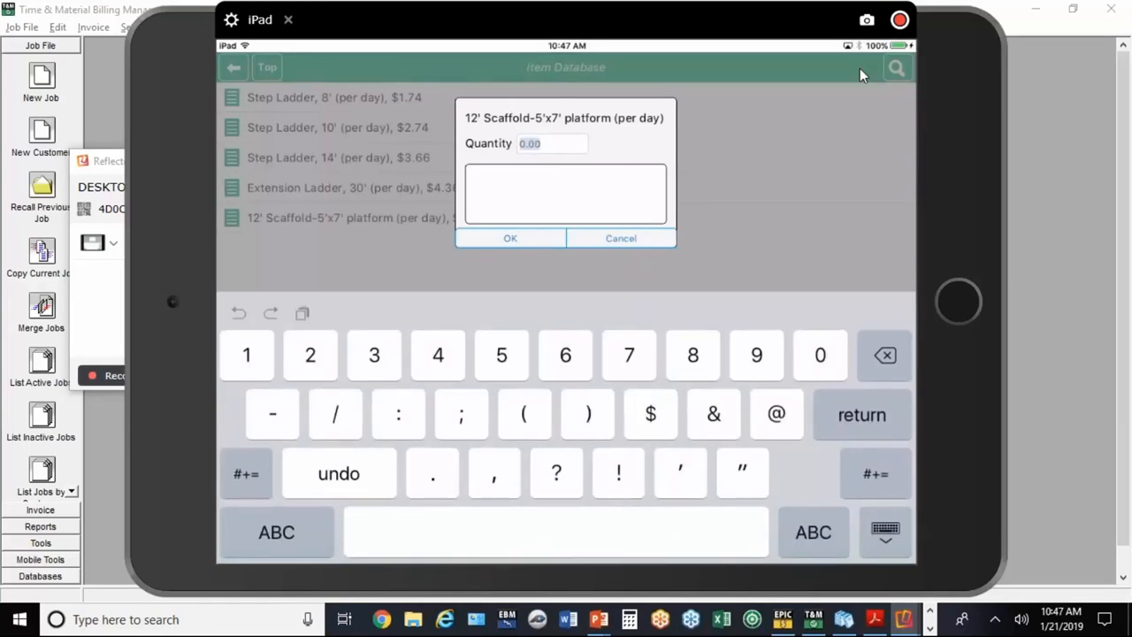
pyautogui.click(620, 238)
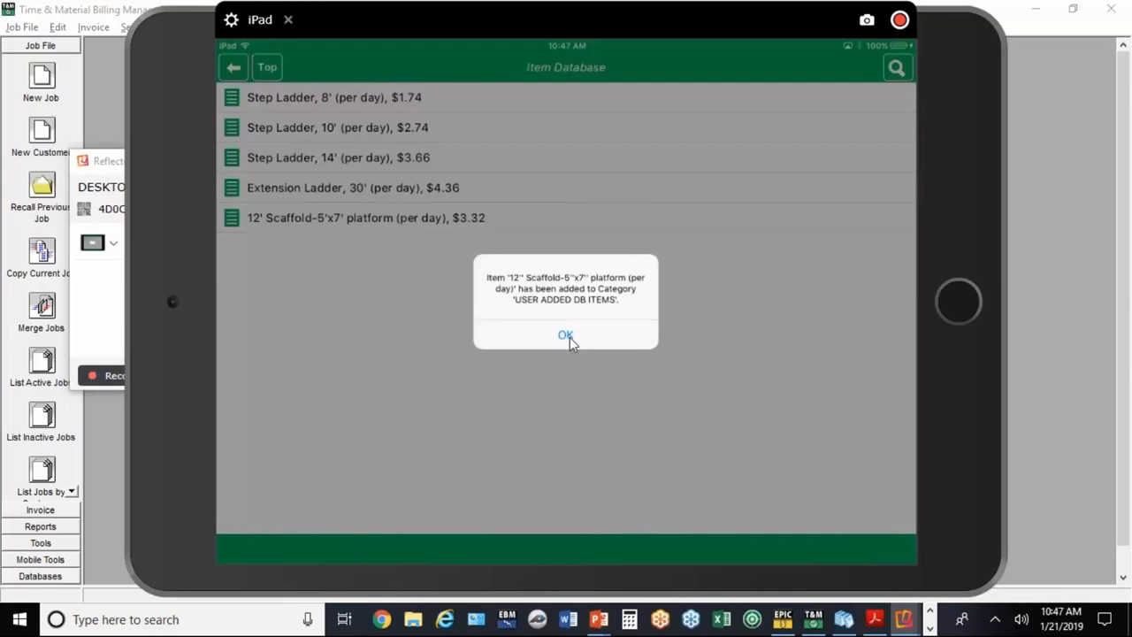
pyautogui.click(565, 334)
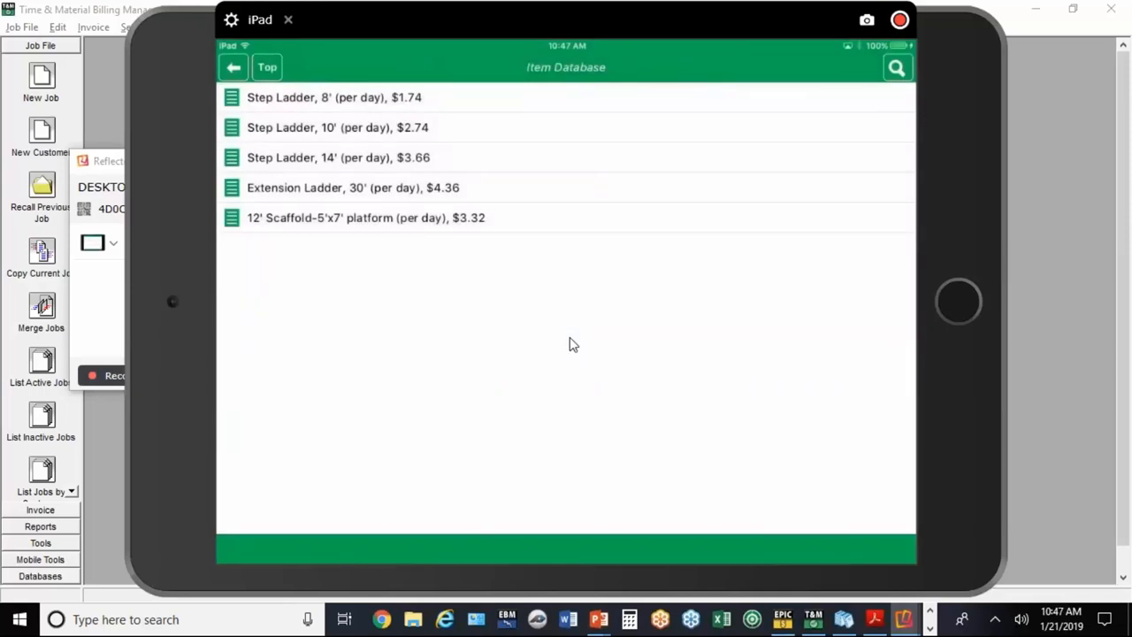
pyautogui.moveTo(275, 83)
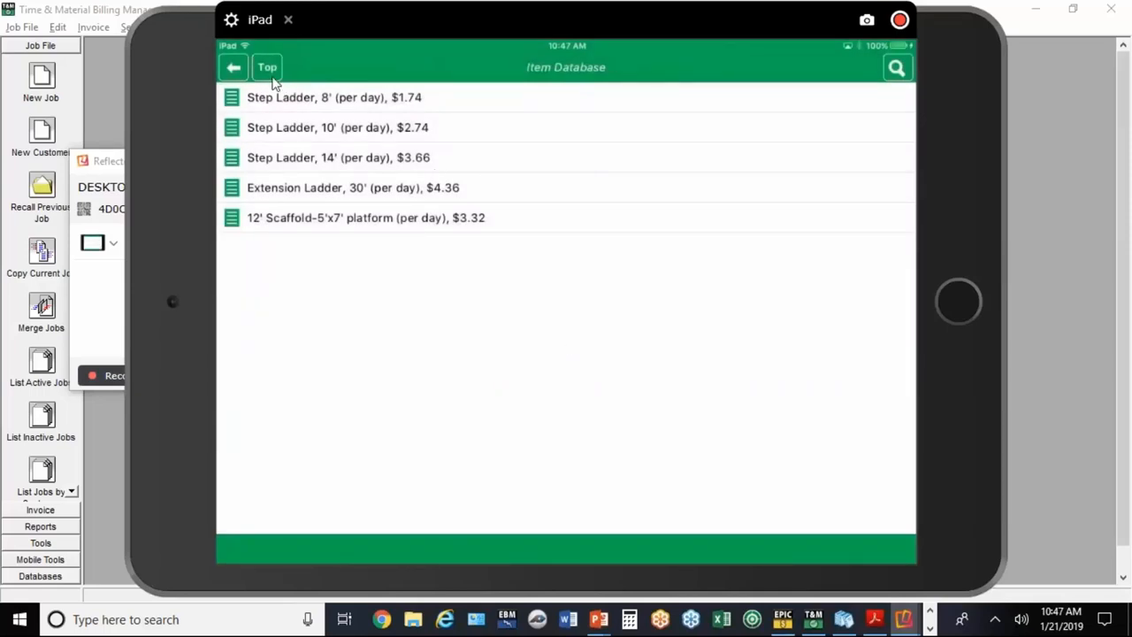
pyautogui.click(266, 66)
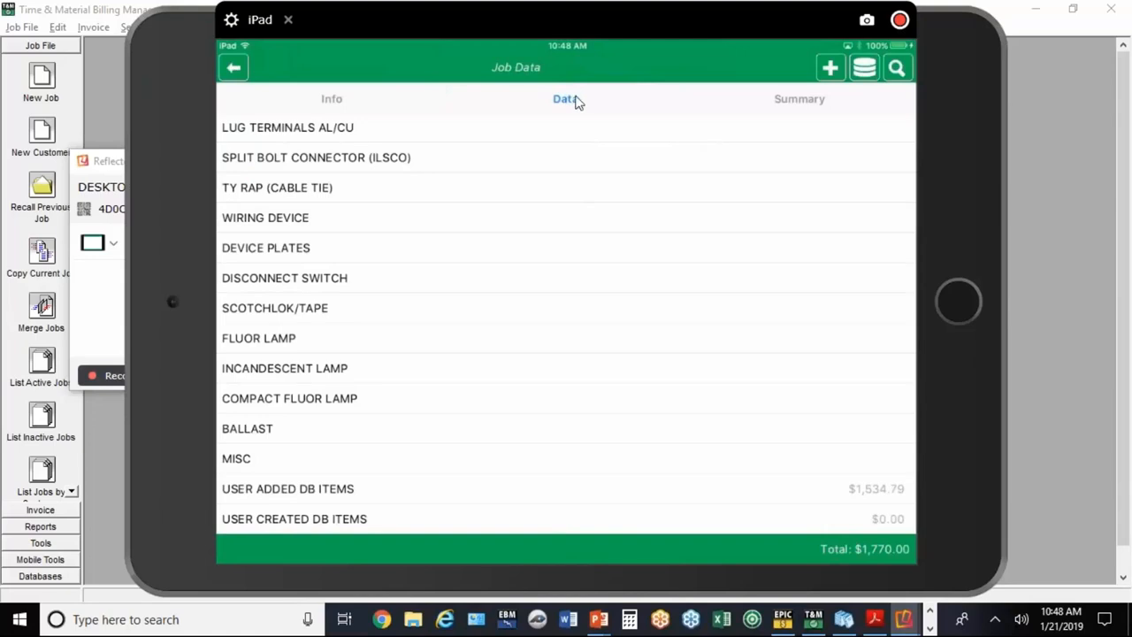
pyautogui.moveTo(782, 108)
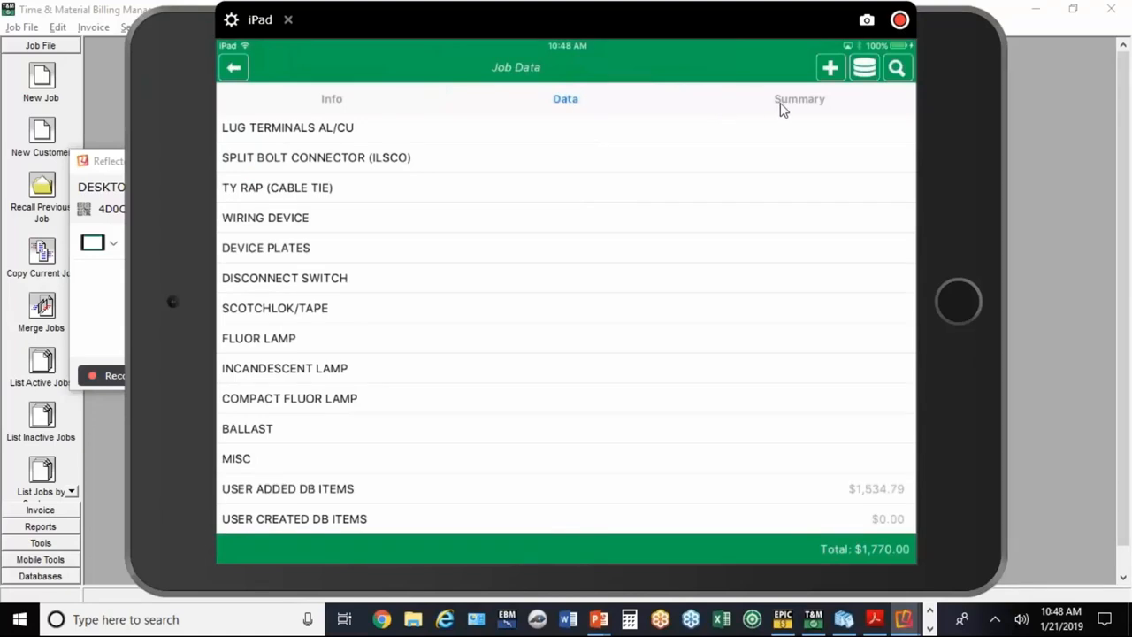
# Step: Check the $1,770.00 Summary, Sign & Post the job, and acknowledge the upload message
pyautogui.click(798, 99)
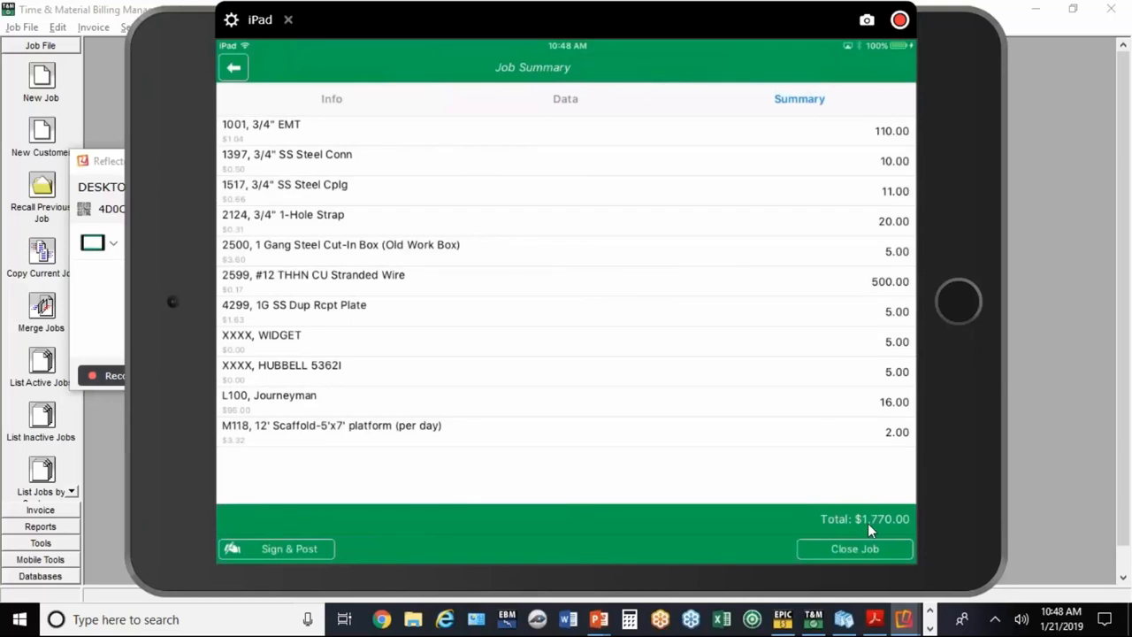
pyautogui.moveTo(745, 495)
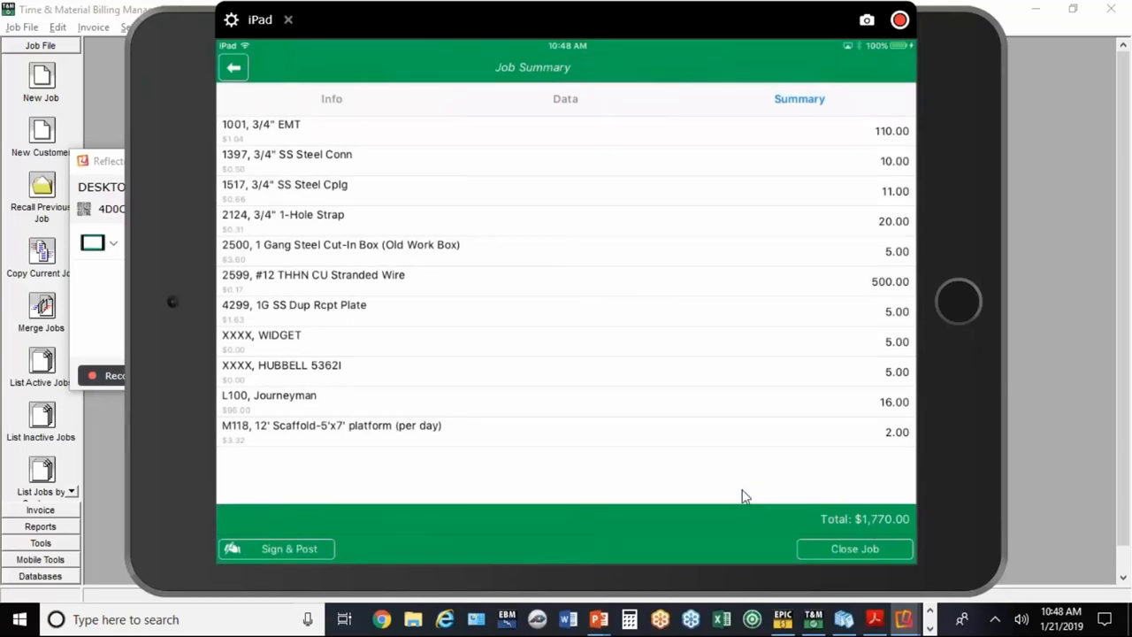
pyautogui.moveTo(289, 549)
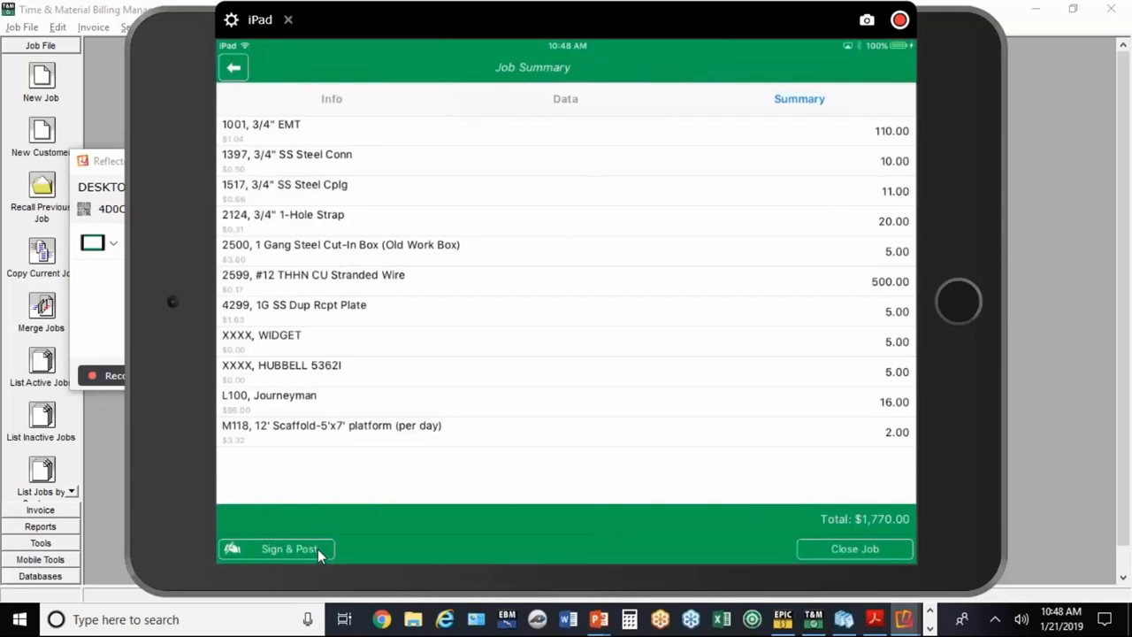
pyautogui.click(289, 548)
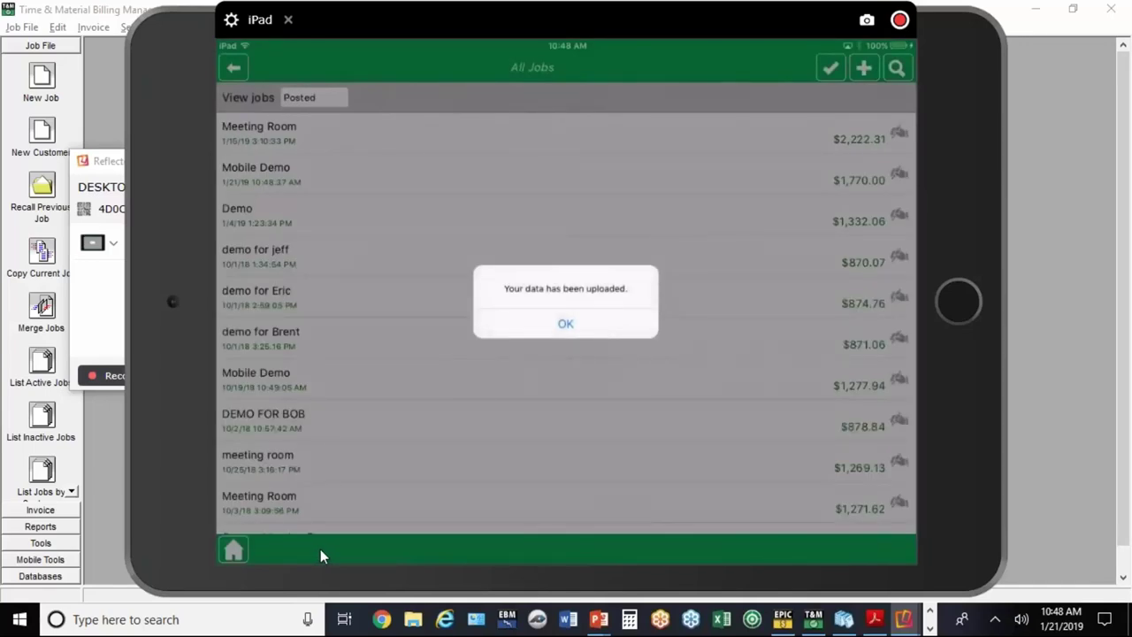
pyautogui.moveTo(334, 566)
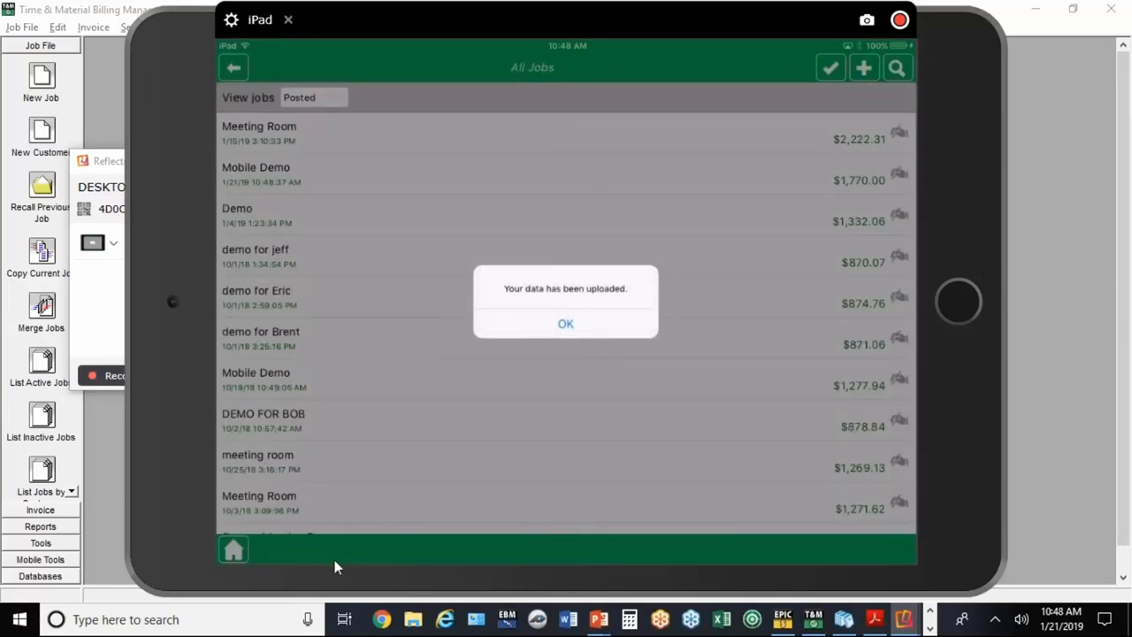
pyautogui.moveTo(321, 573)
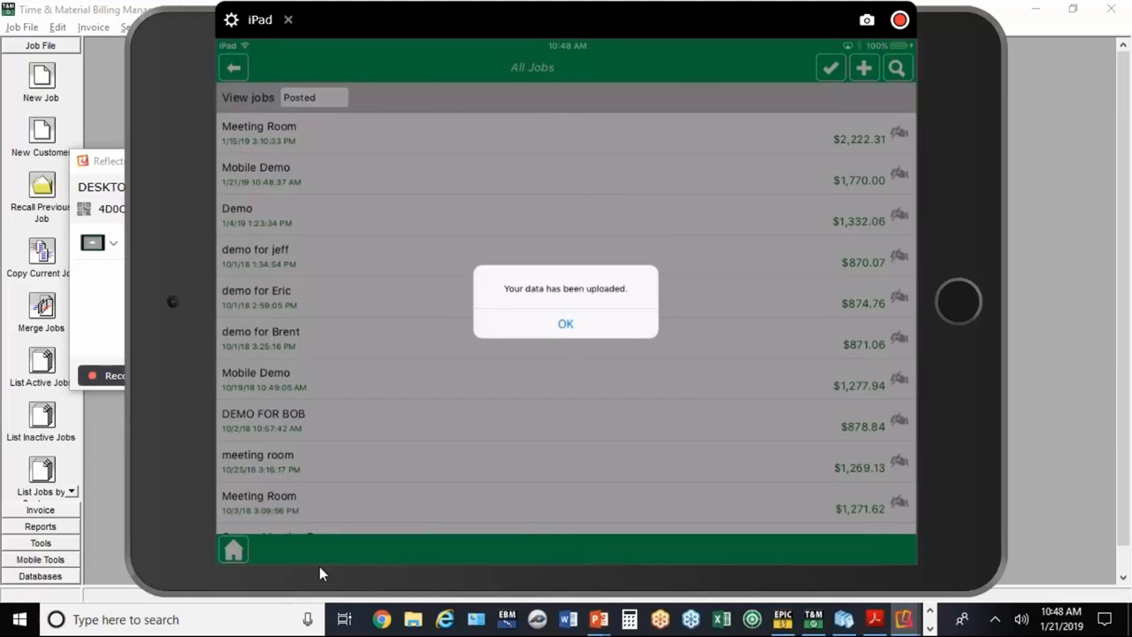
pyautogui.click(566, 323)
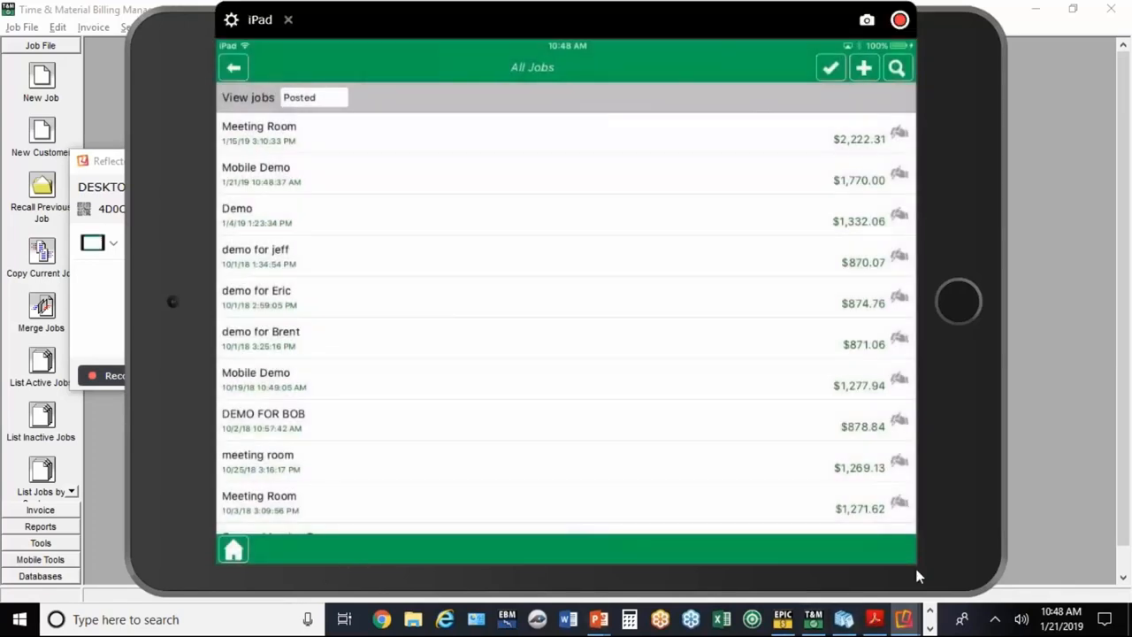
pyautogui.moveTo(1052, 515)
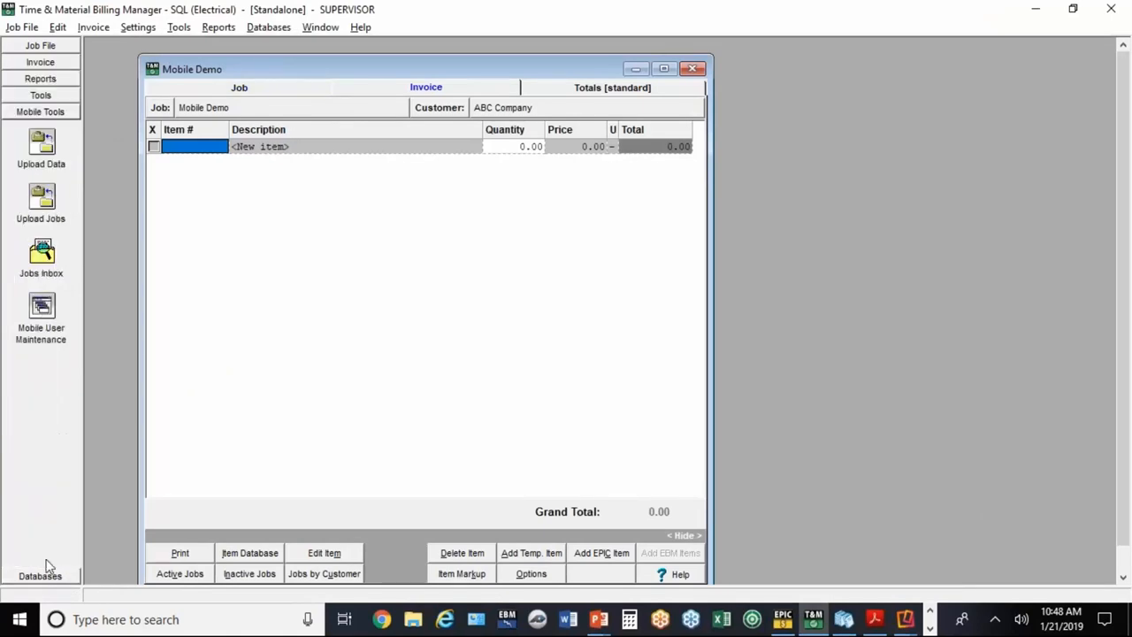
pyautogui.moveTo(41, 251)
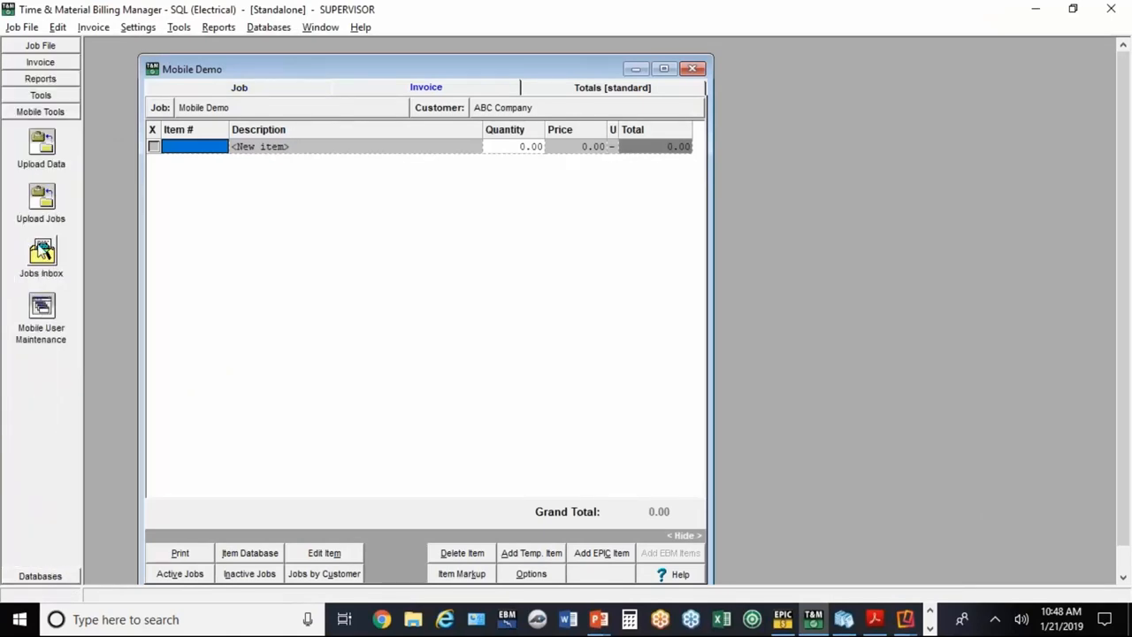
# Step: Open the Jobs Inbox, check the cloud, and select the Mobile Demo work order
pyautogui.click(41, 252)
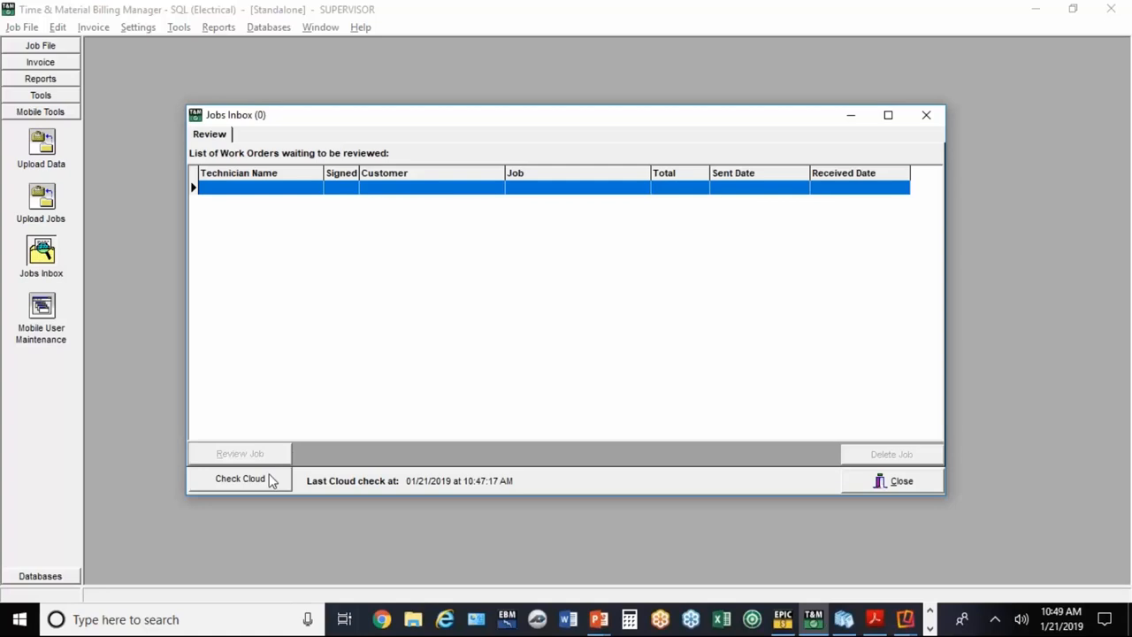
pyautogui.click(239, 478)
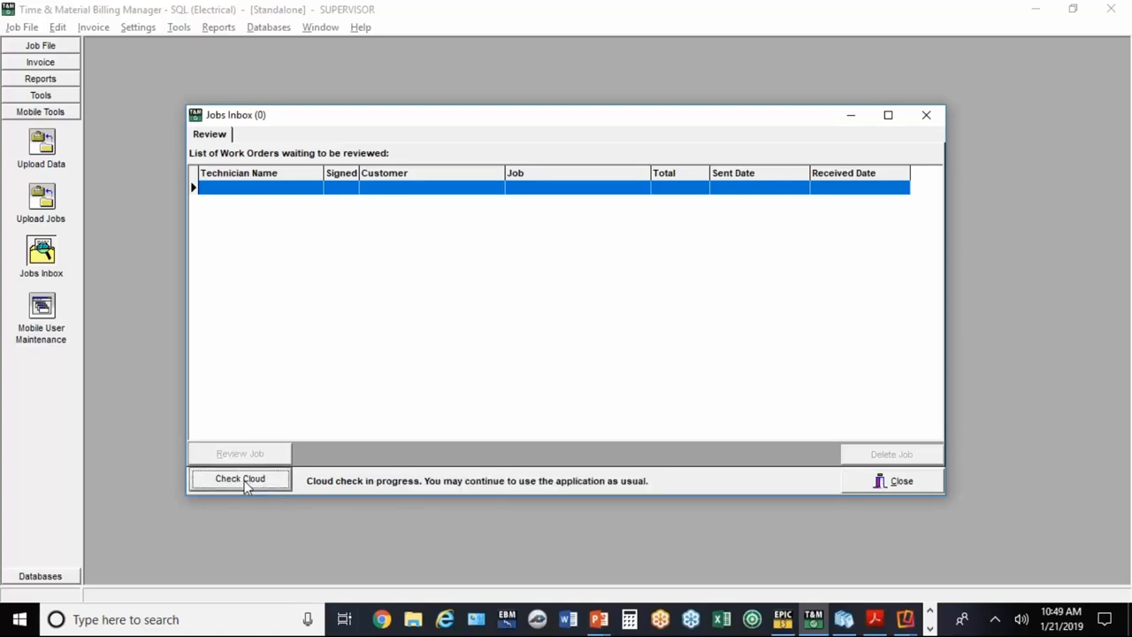
pyautogui.click(239, 478)
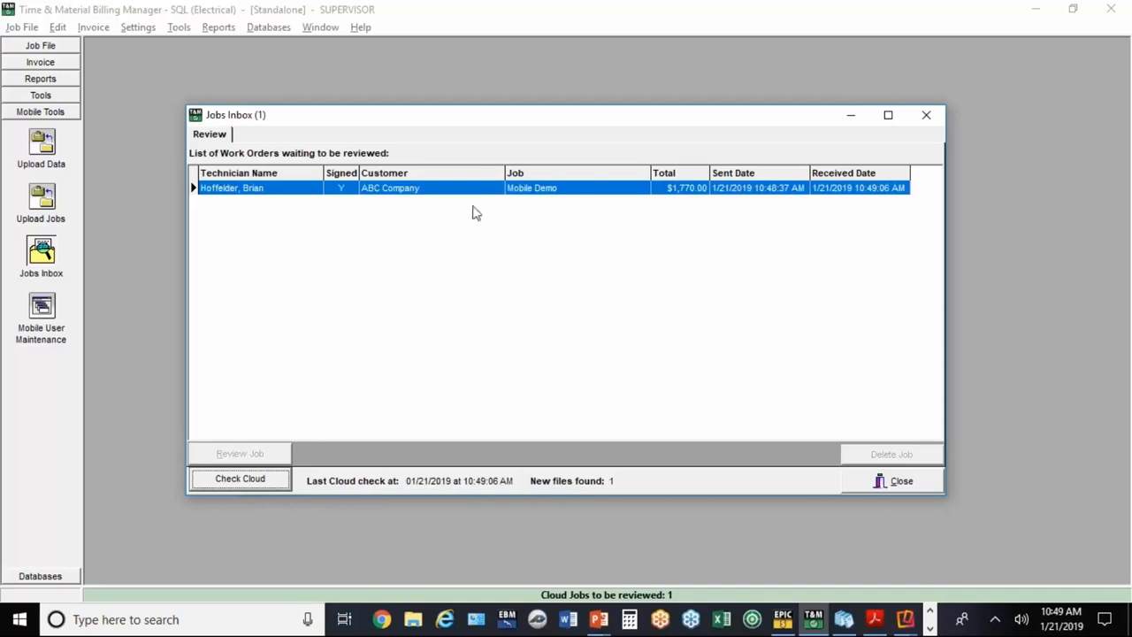
pyautogui.moveTo(478, 193)
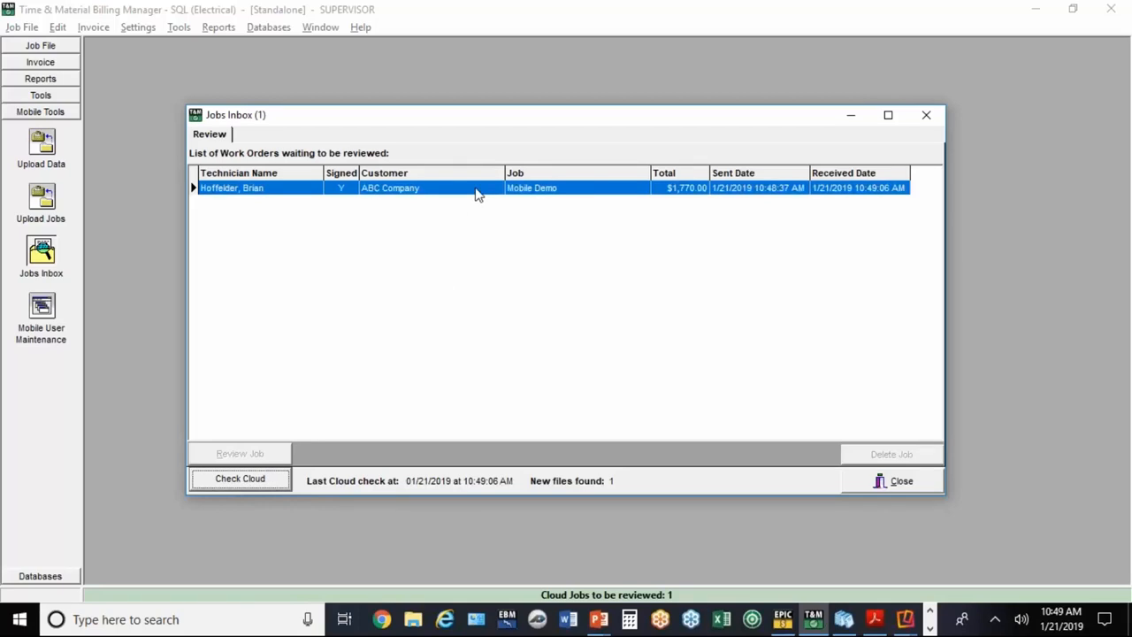
pyautogui.moveTo(526, 190)
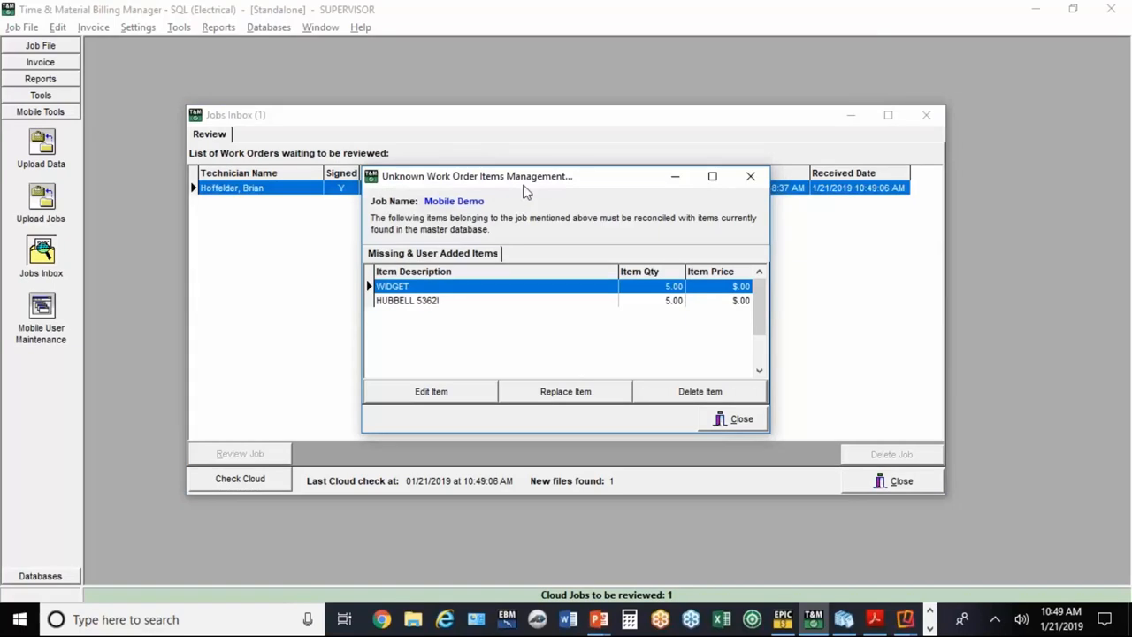
pyautogui.moveTo(420, 285)
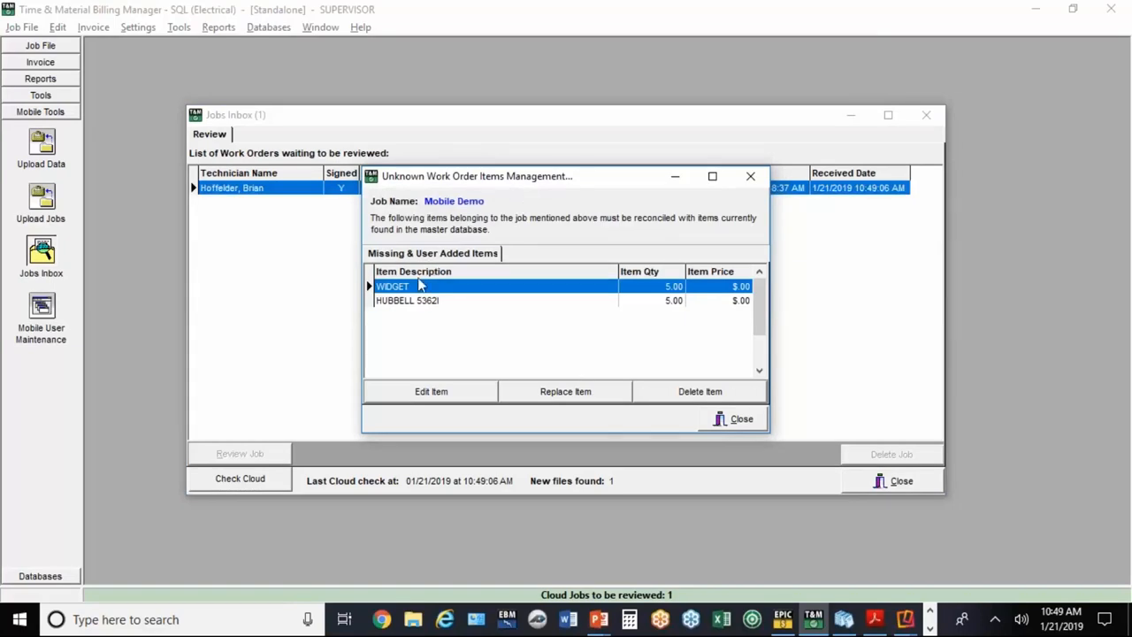
# Step: Make WIDGET a temporary Material item with cost 8 and save it
pyautogui.click(431, 391)
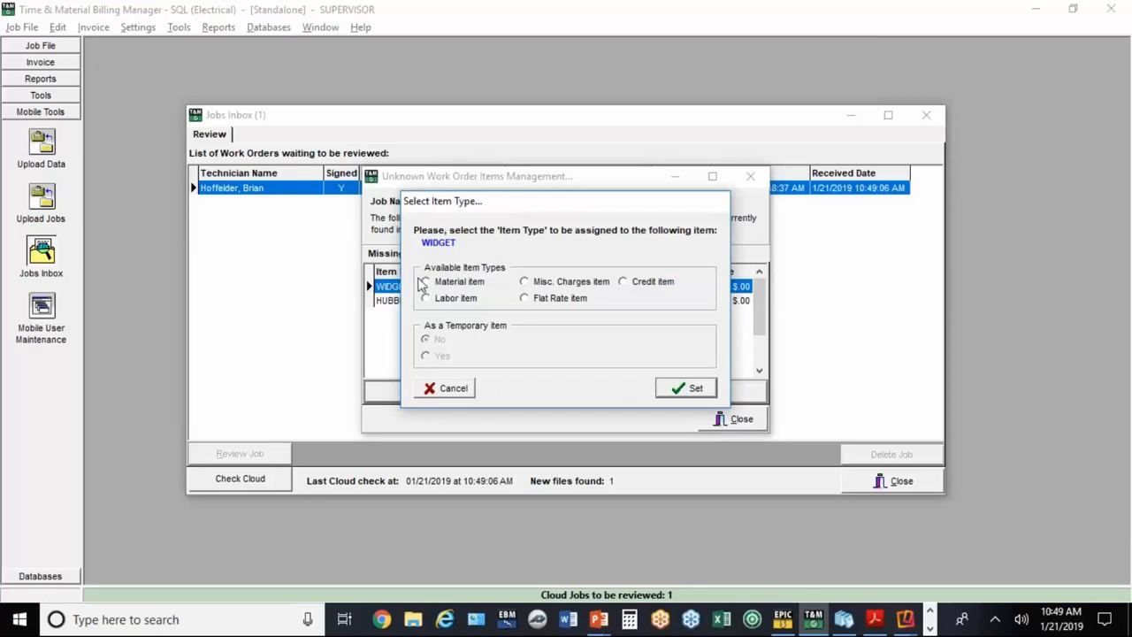
pyautogui.click(425, 281)
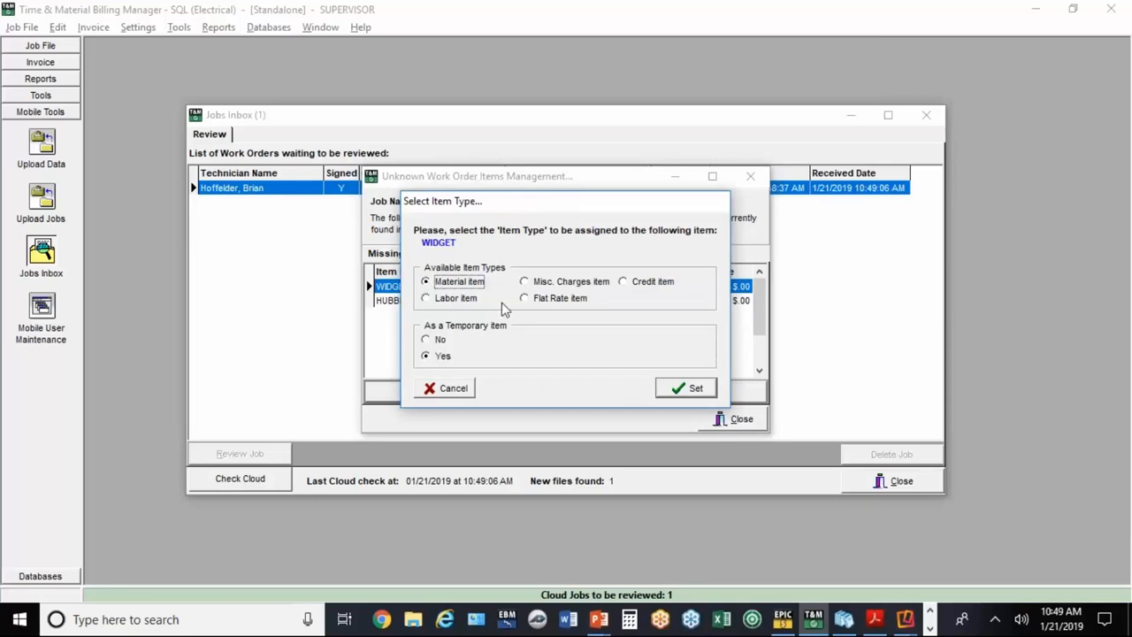
pyautogui.moveTo(478, 296)
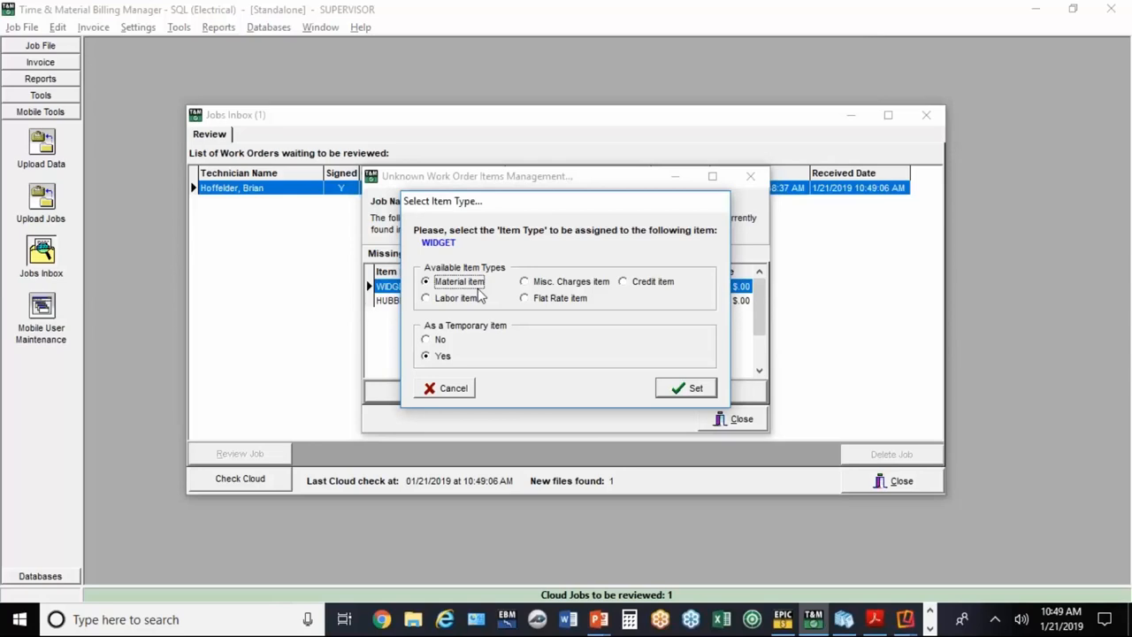
pyautogui.moveTo(695, 389)
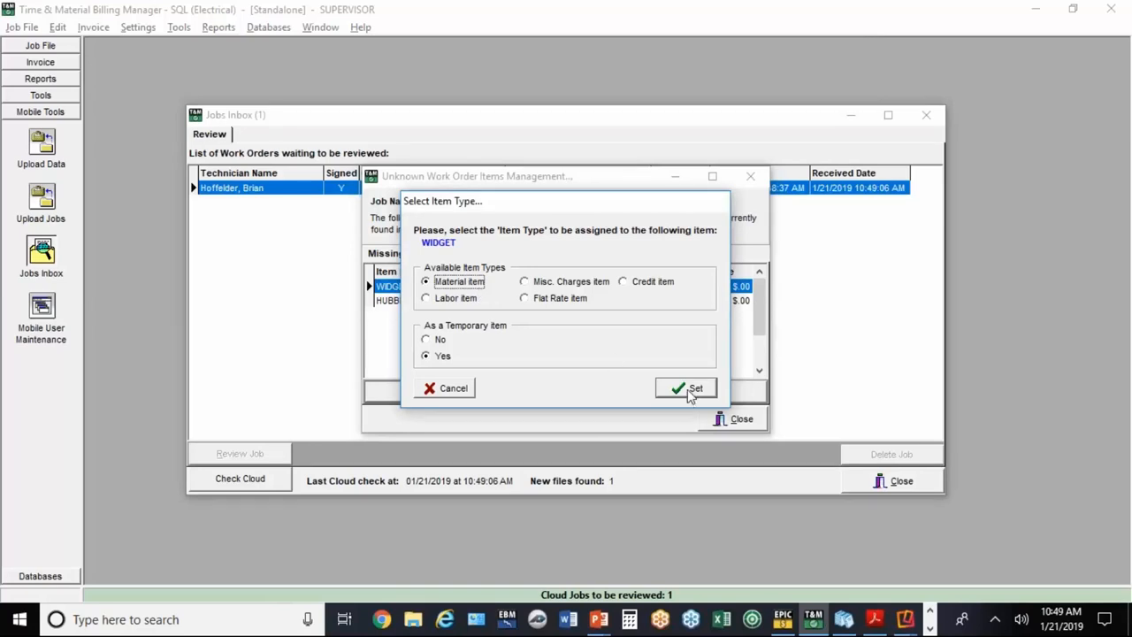
pyautogui.click(686, 388)
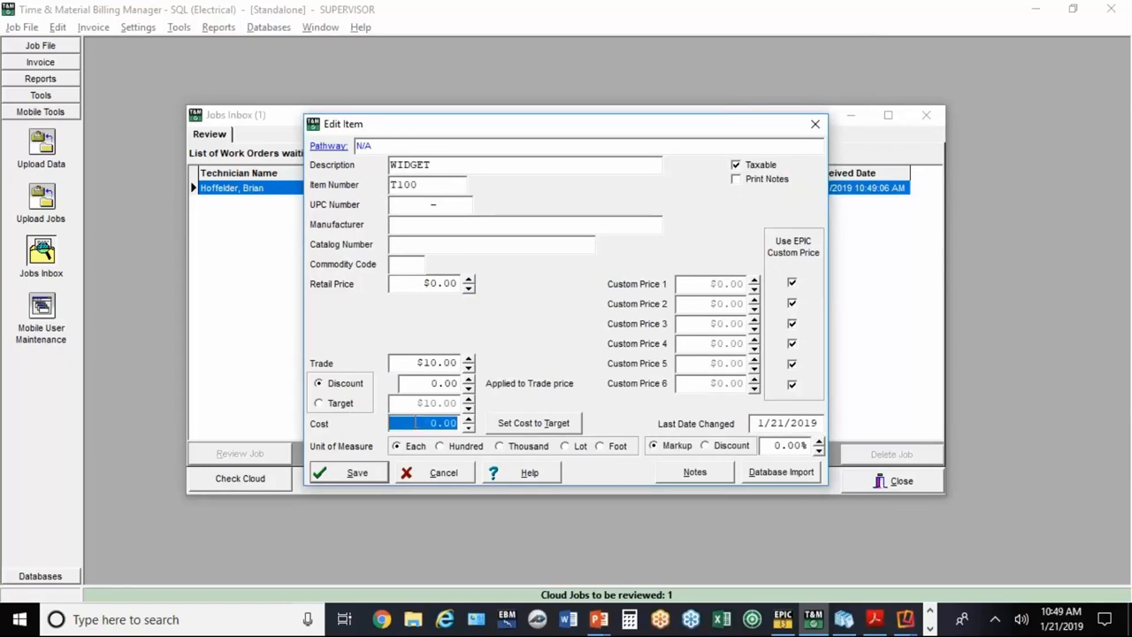
pyautogui.write('8')
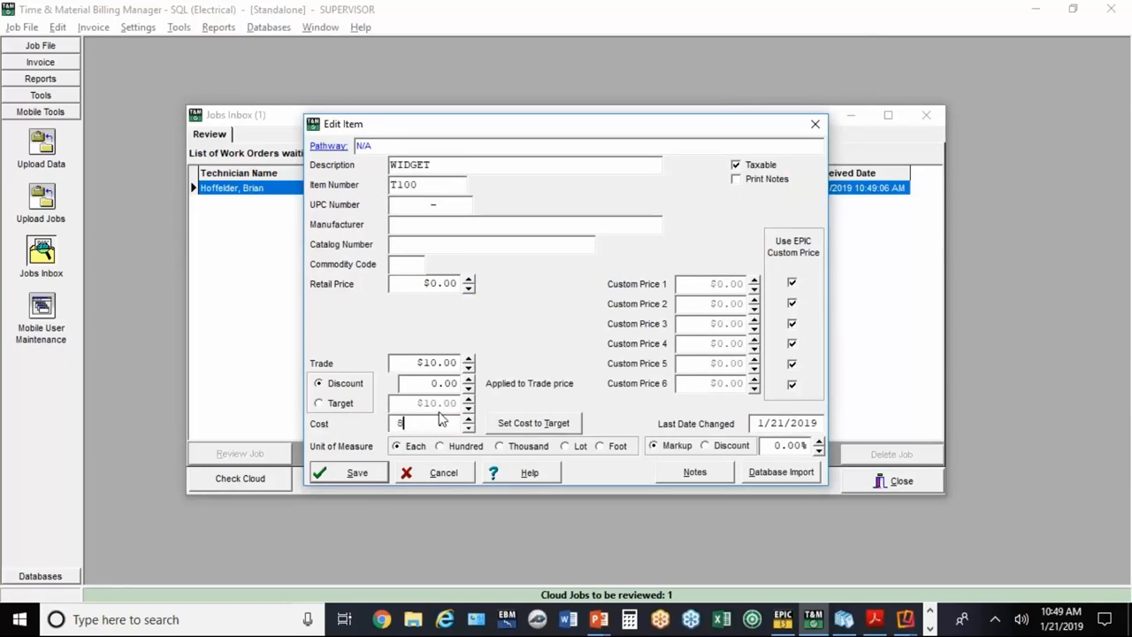
pyautogui.click(356, 471)
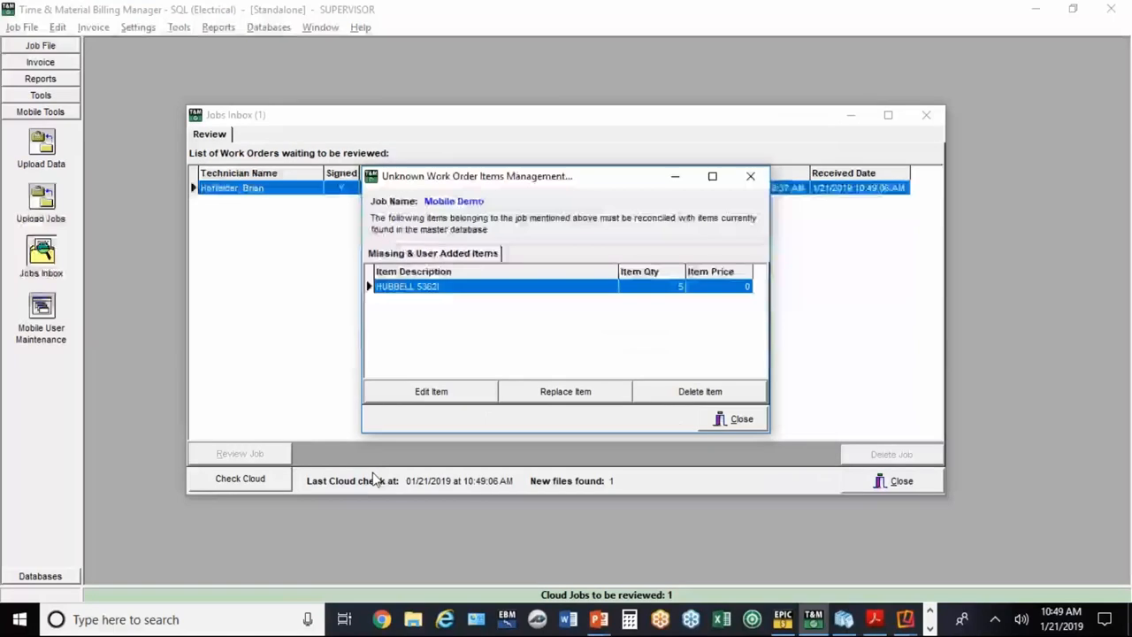
pyautogui.moveTo(449, 296)
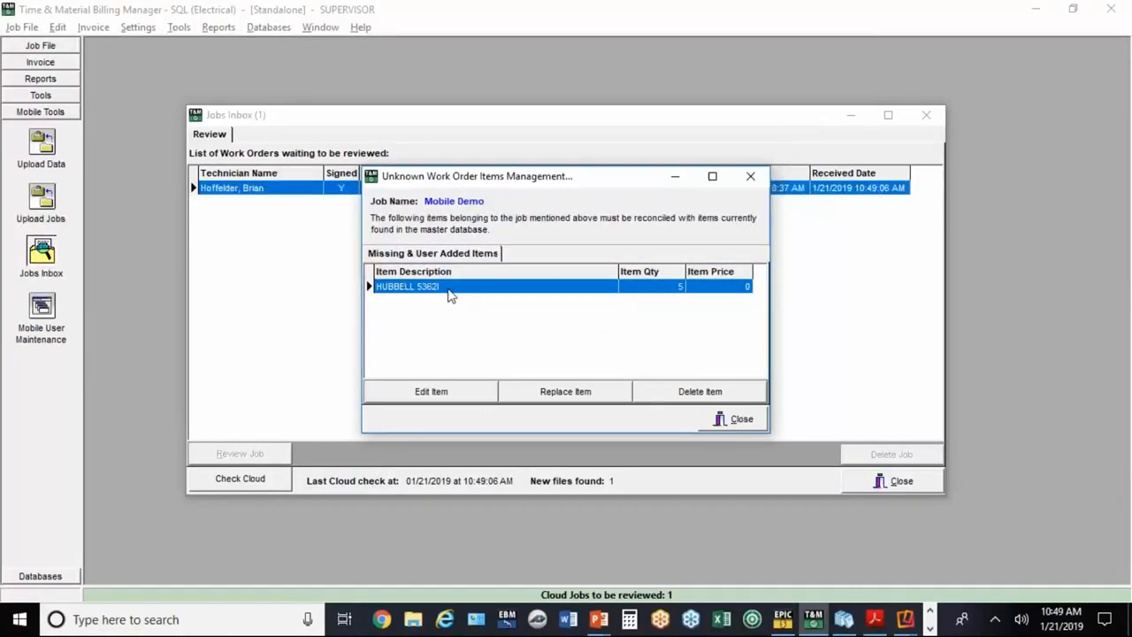
# Step: Set HUBBELL 5362I as a Material item and launch the EPIC Database Import
pyautogui.click(431, 391)
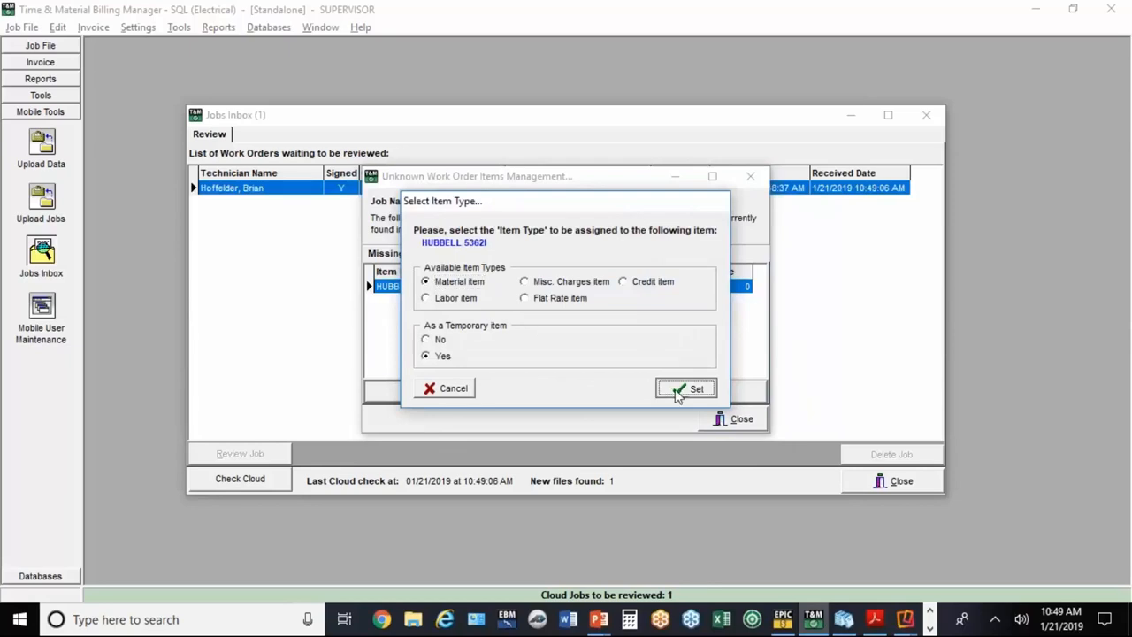
pyautogui.click(687, 389)
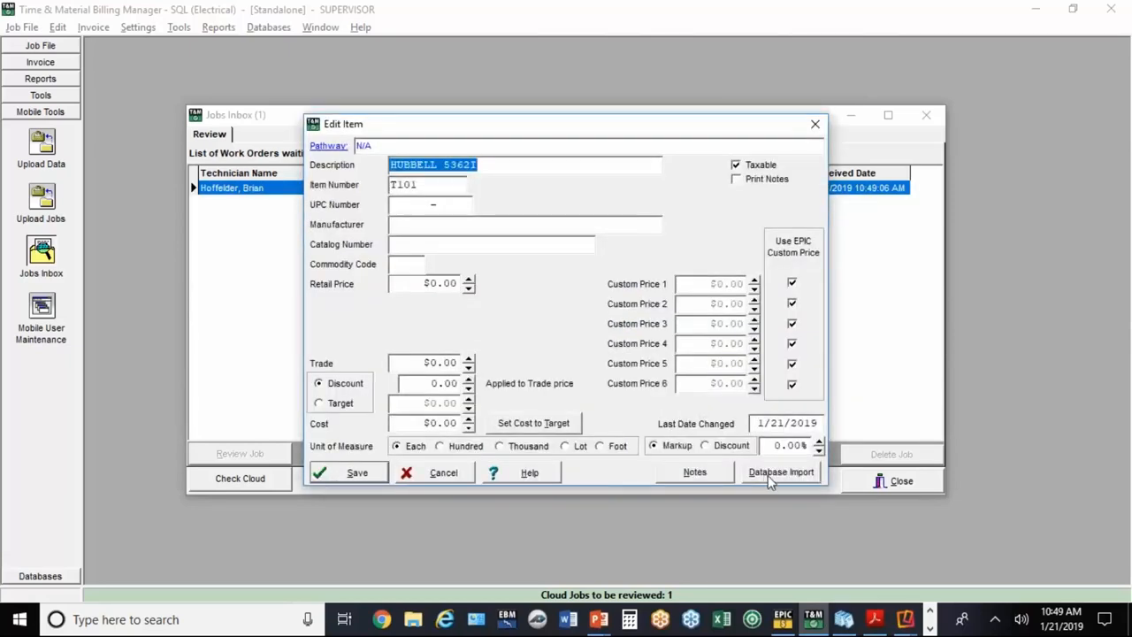
pyautogui.click(780, 472)
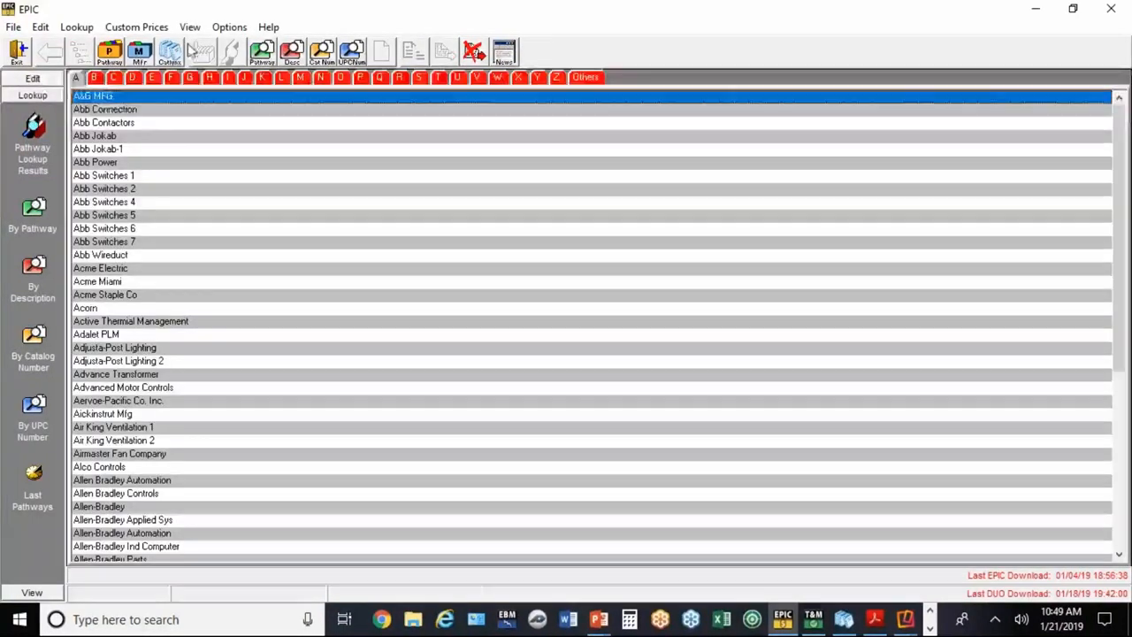
# Step: In EPIC, look up Hubbell catalog 5362I and import the ivory 20-amp duplex receptacle
pyautogui.click(209, 77)
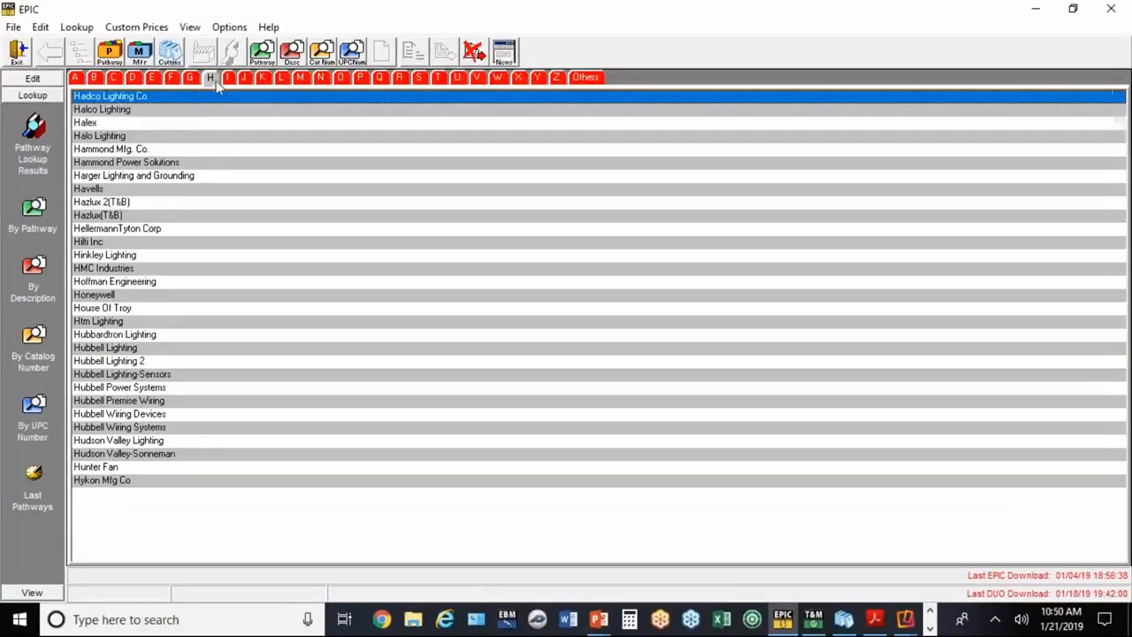
pyautogui.click(119, 414)
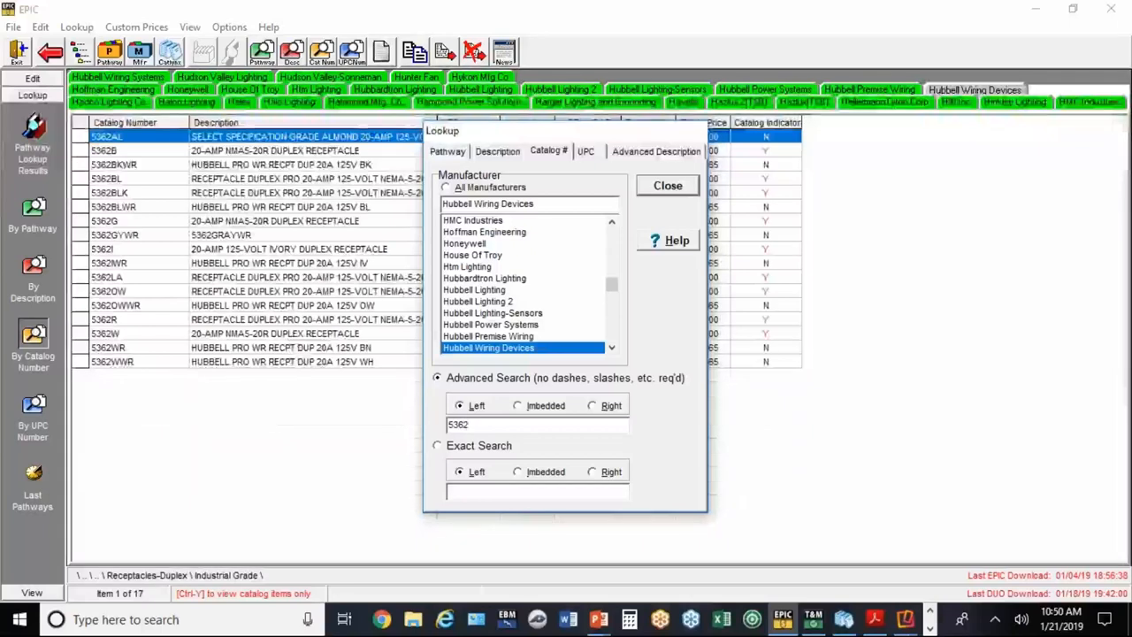
pyautogui.write('I')
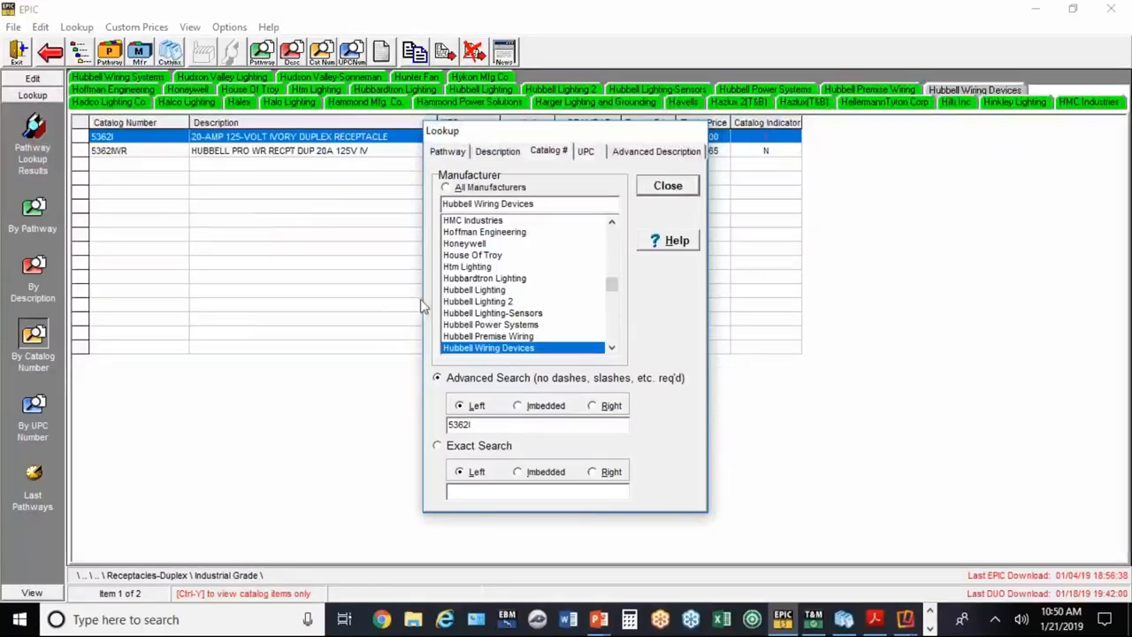
pyautogui.click(667, 185)
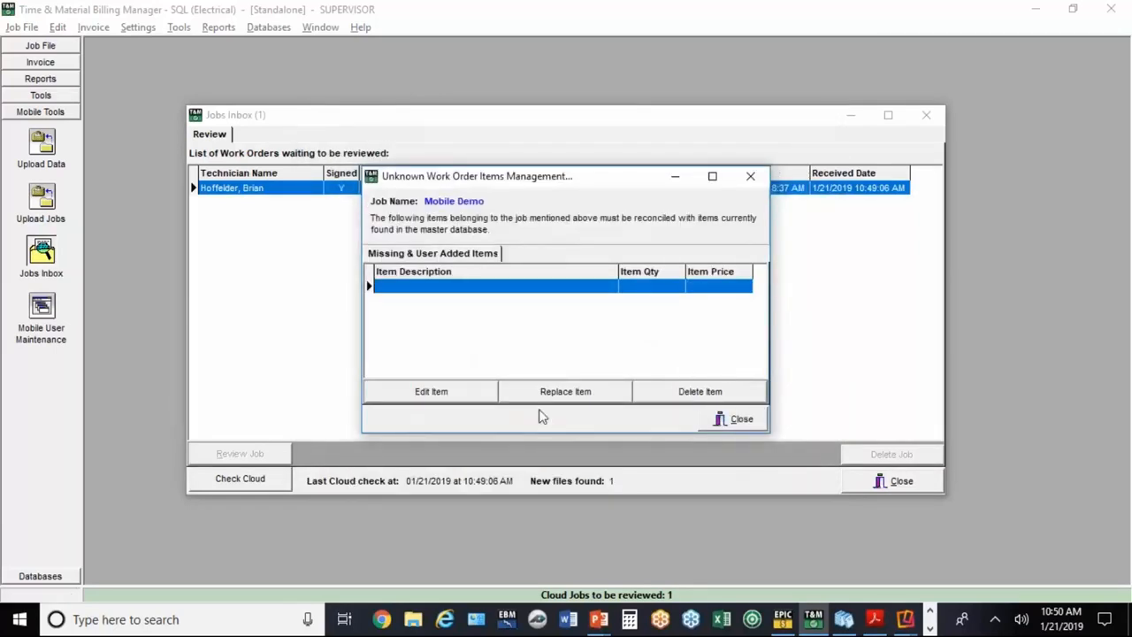
# Step: Close the unknown items dialog and view the Mobile Demo invoice totaling $1,888.94
pyautogui.click(734, 418)
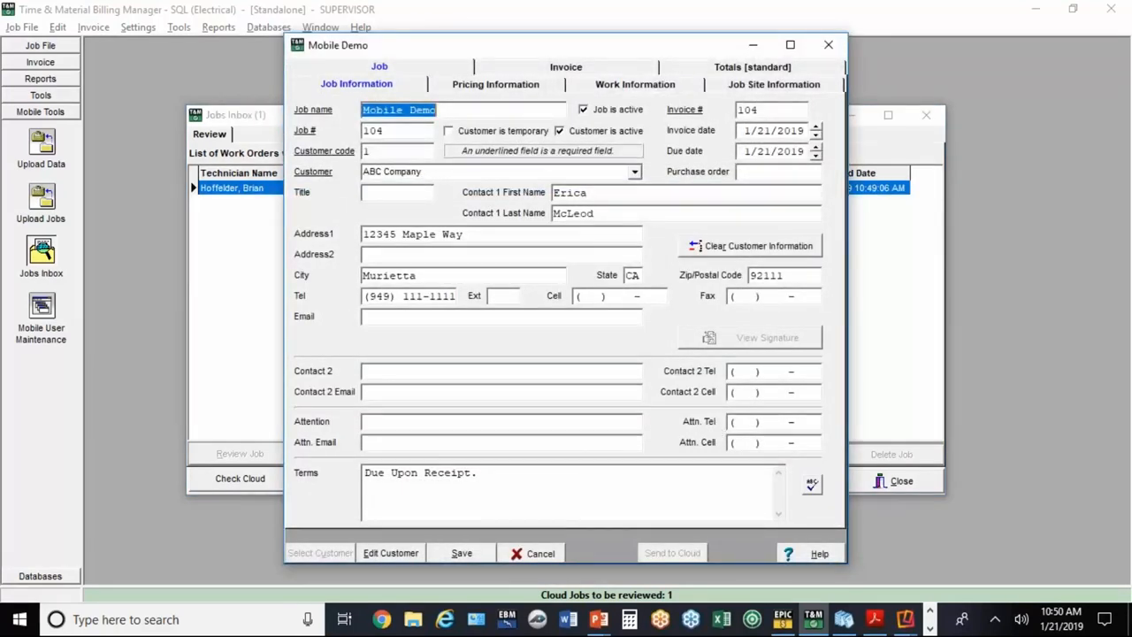
pyautogui.click(566, 67)
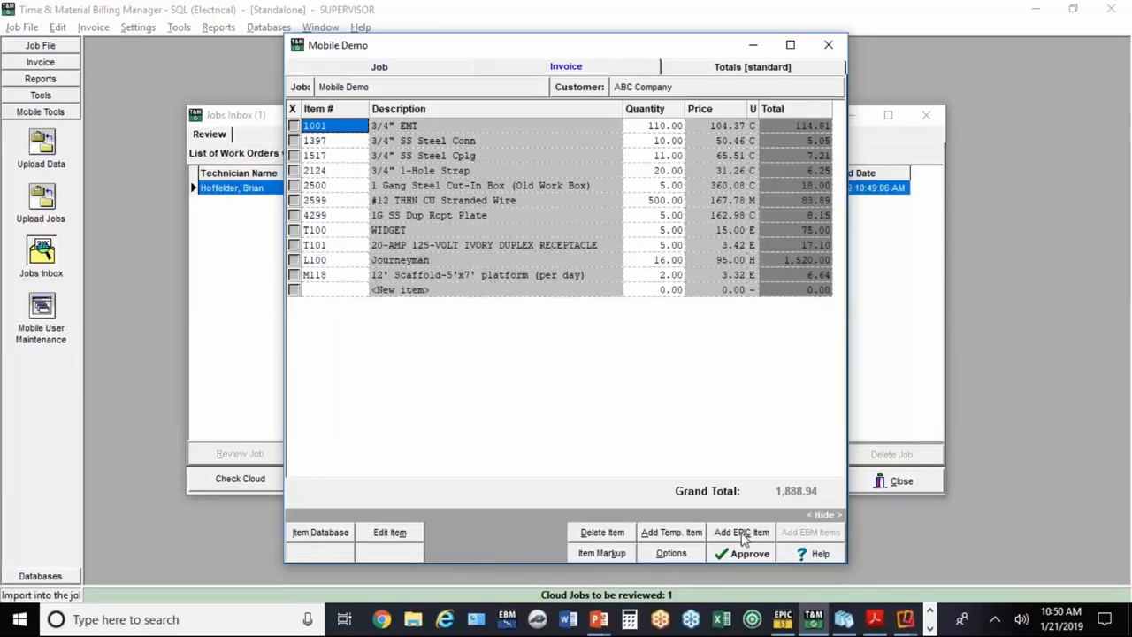
pyautogui.moveTo(570, 259)
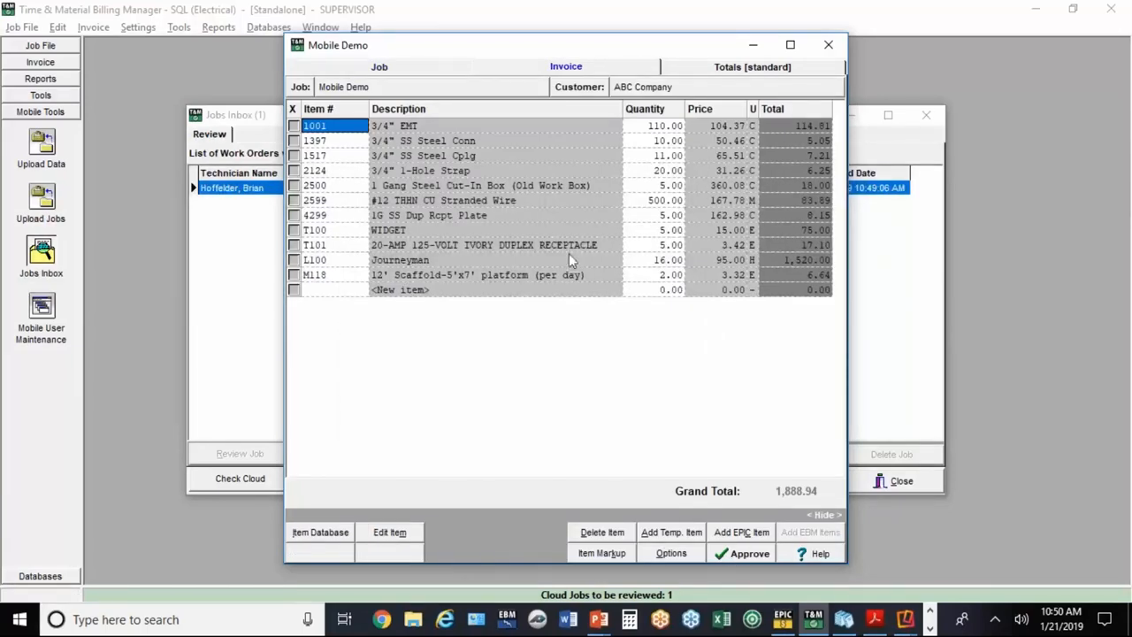
pyautogui.moveTo(632, 305)
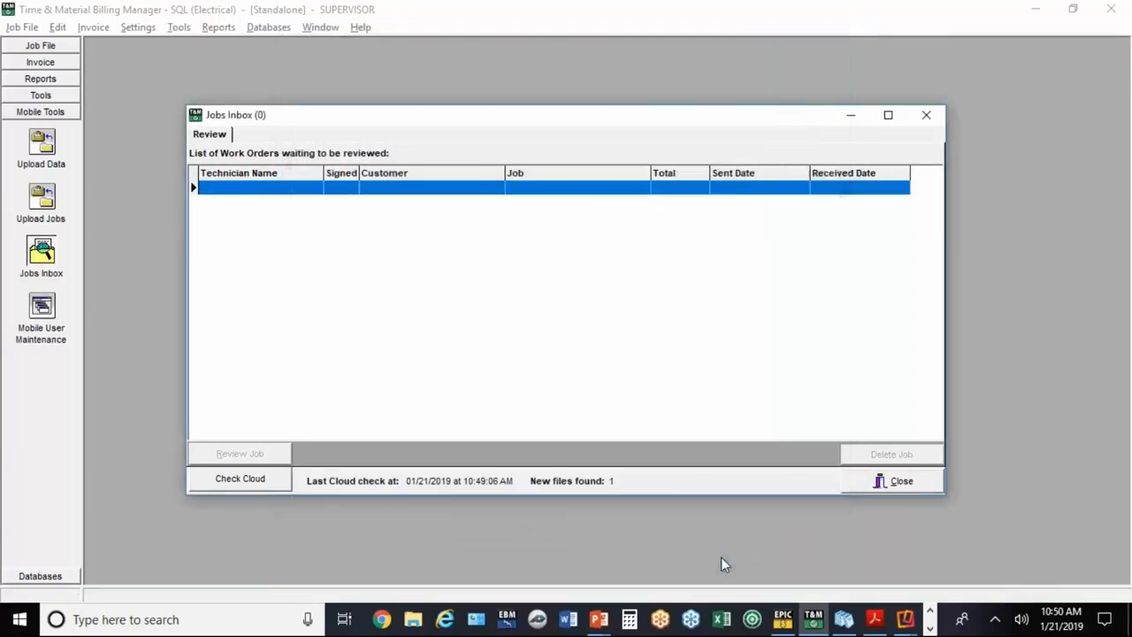
# Step: Close the empty Jobs Inbox and bring up the job's Invoice Reports settings
pyautogui.click(899, 480)
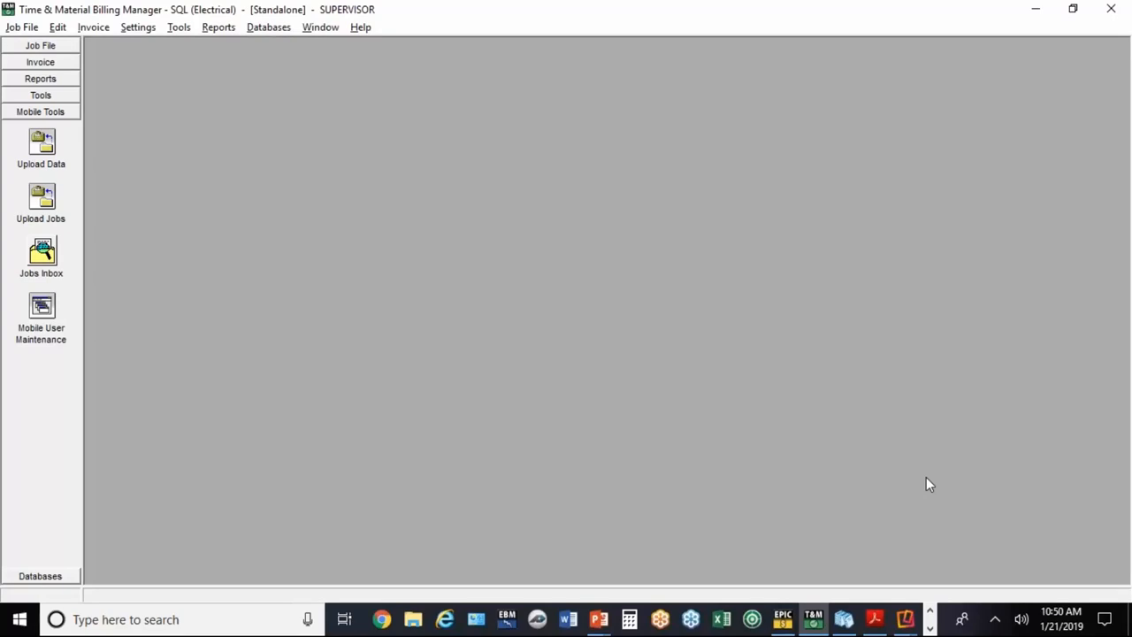
pyautogui.moveTo(882, 475)
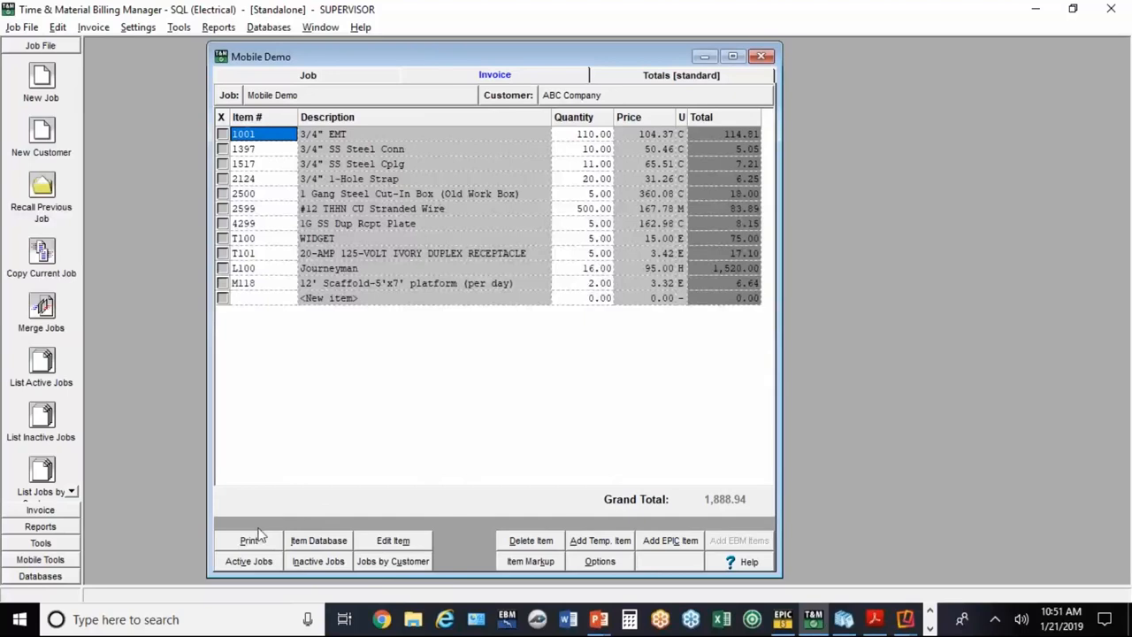
pyautogui.click(249, 541)
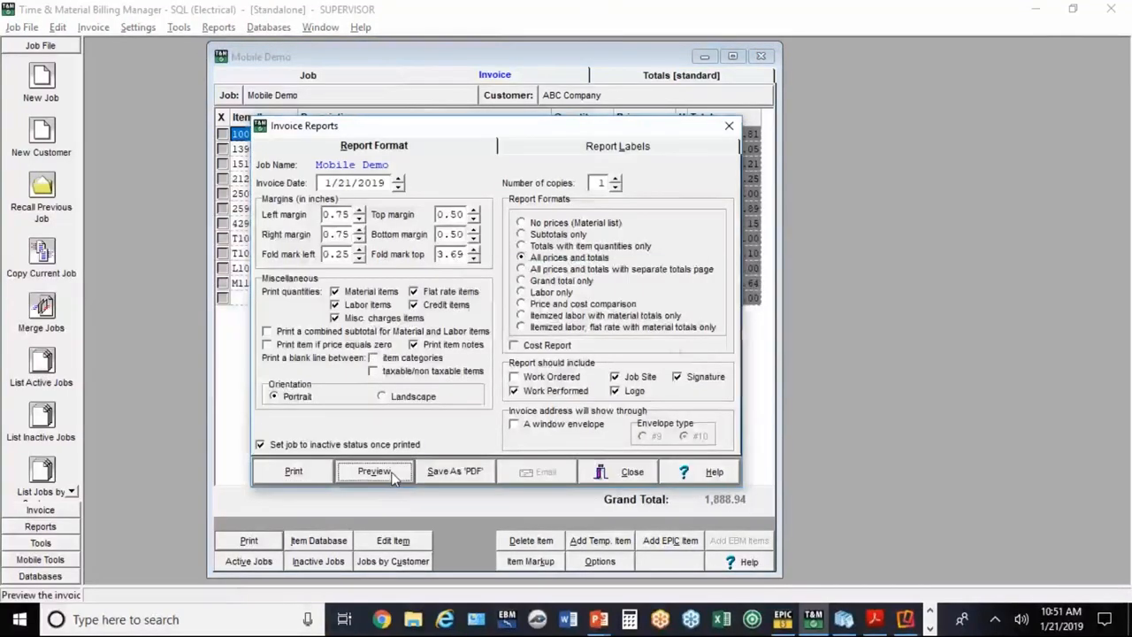
# Step: Preview invoice #104 for ABC Company and scroll through materials, tax and Journeyman labour
pyautogui.click(373, 471)
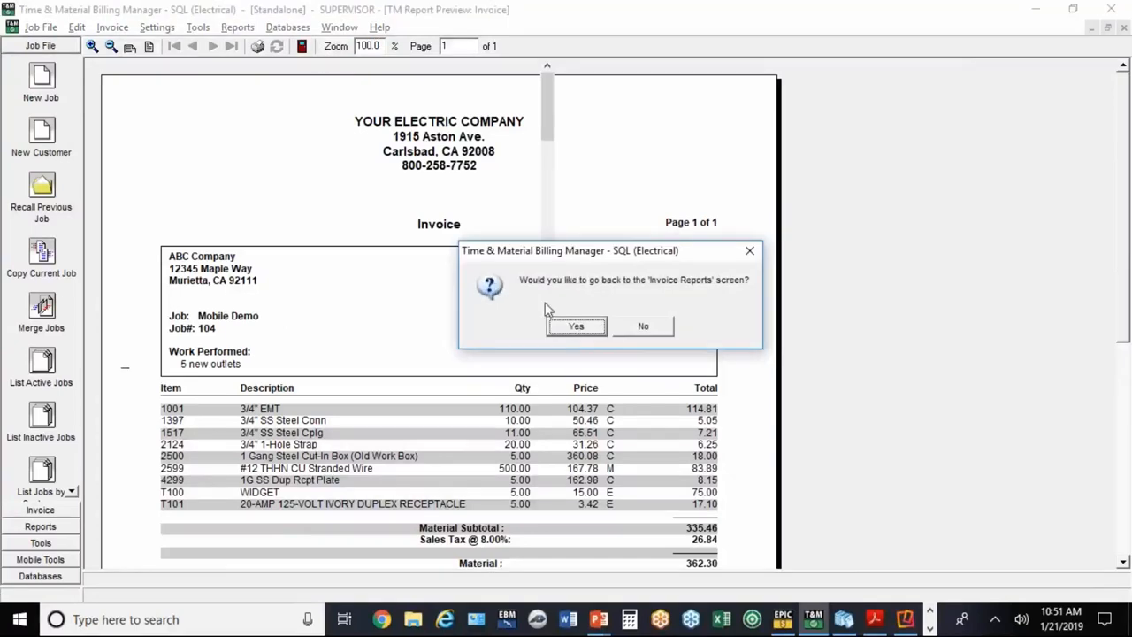
pyautogui.click(575, 326)
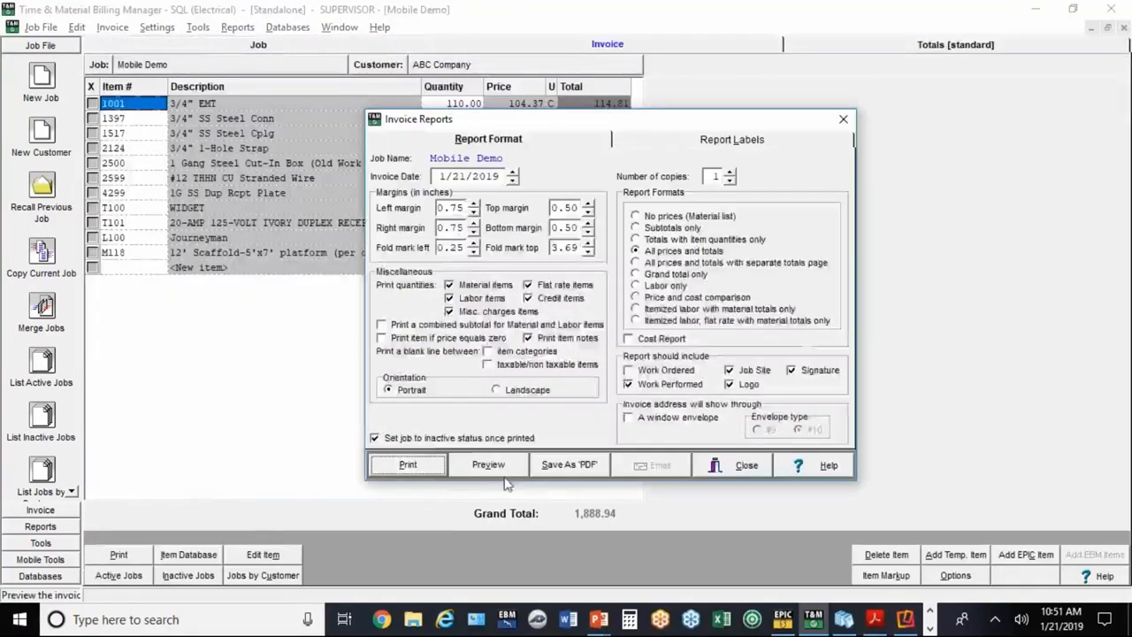
pyautogui.click(487, 464)
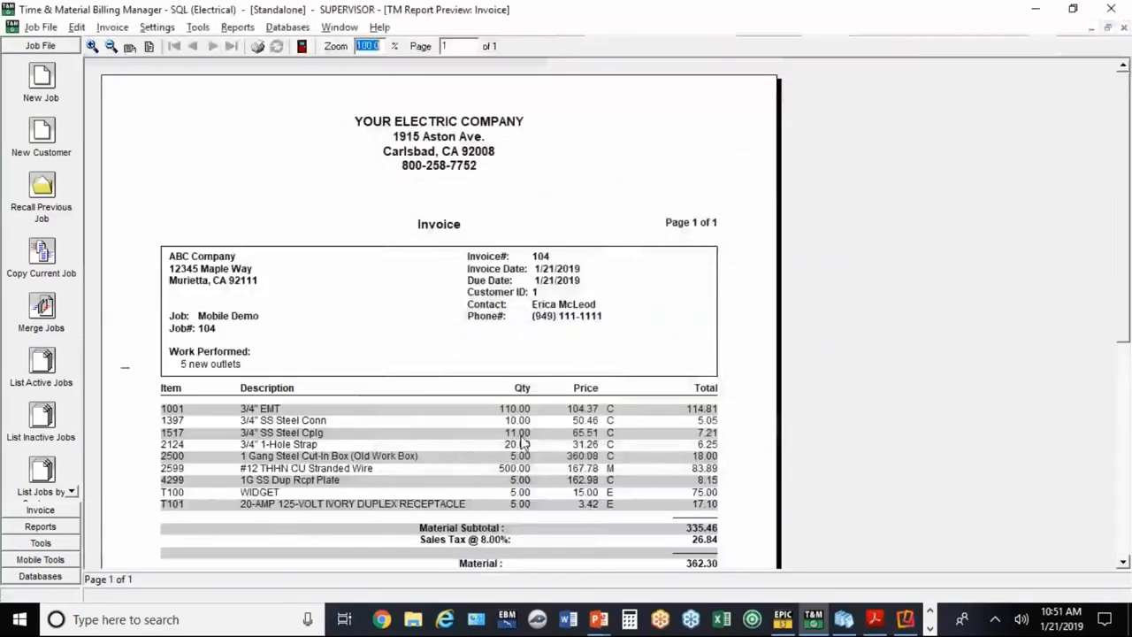
pyautogui.scroll(-3)
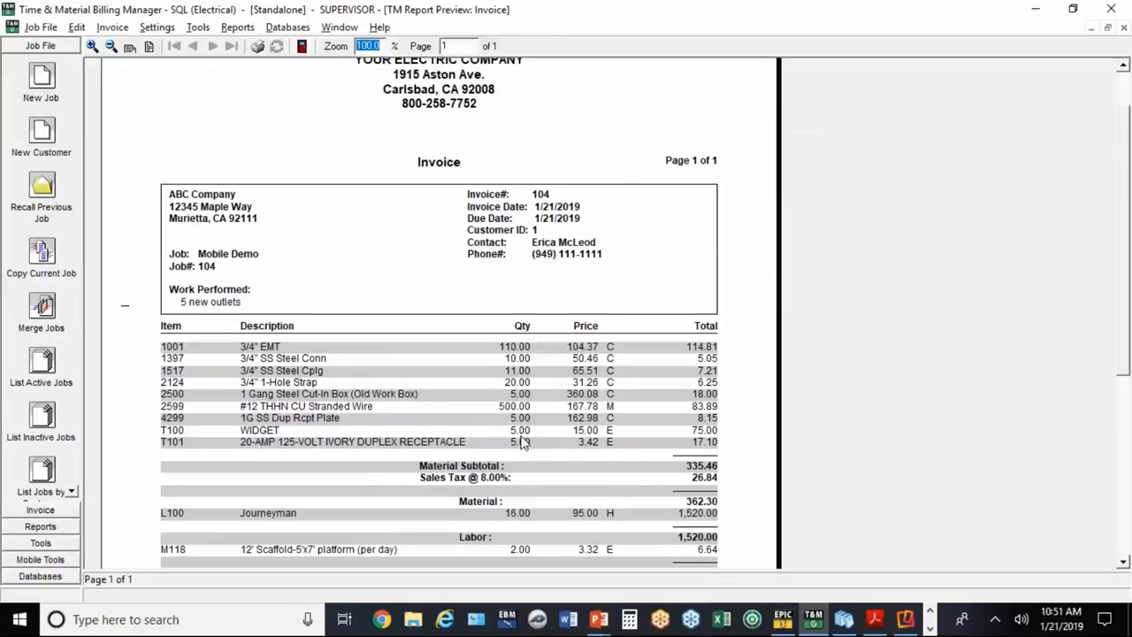
pyautogui.moveTo(742, 446)
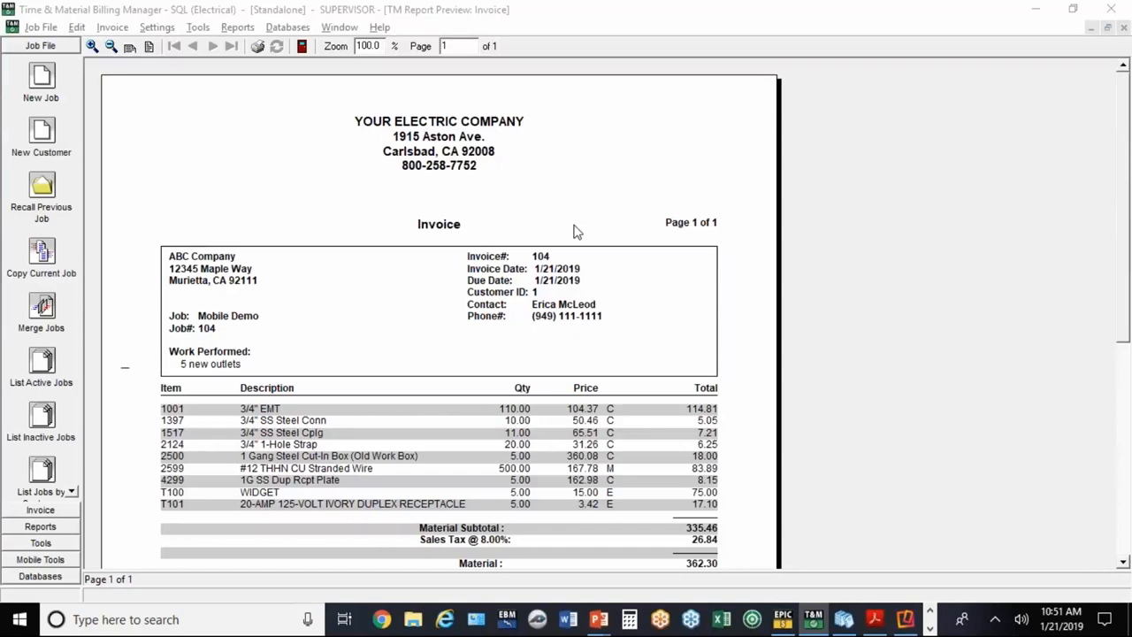
pyautogui.moveTo(645, 213)
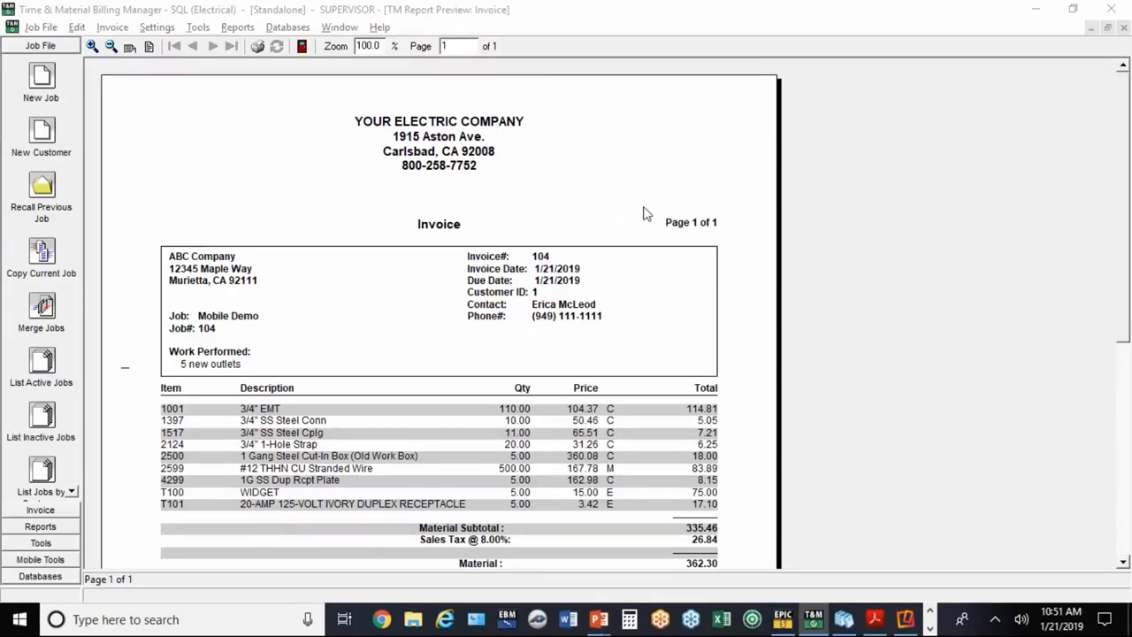
# Step: Open the Help menu over the Mobile Demo invoice #104 preview
pyautogui.click(380, 26)
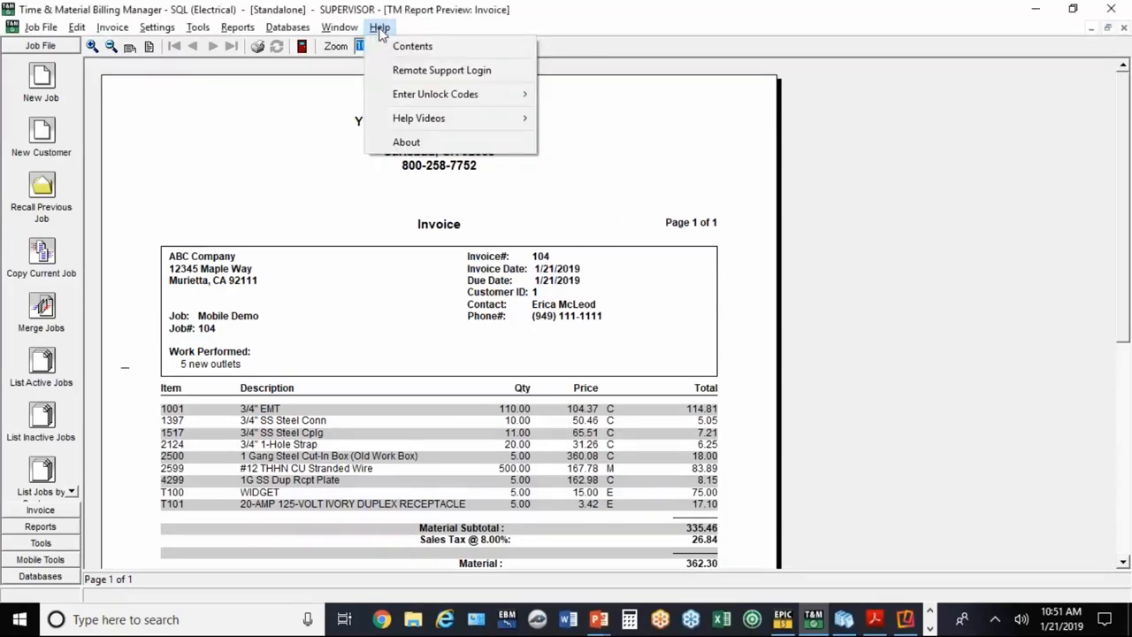
pyautogui.moveTo(419, 117)
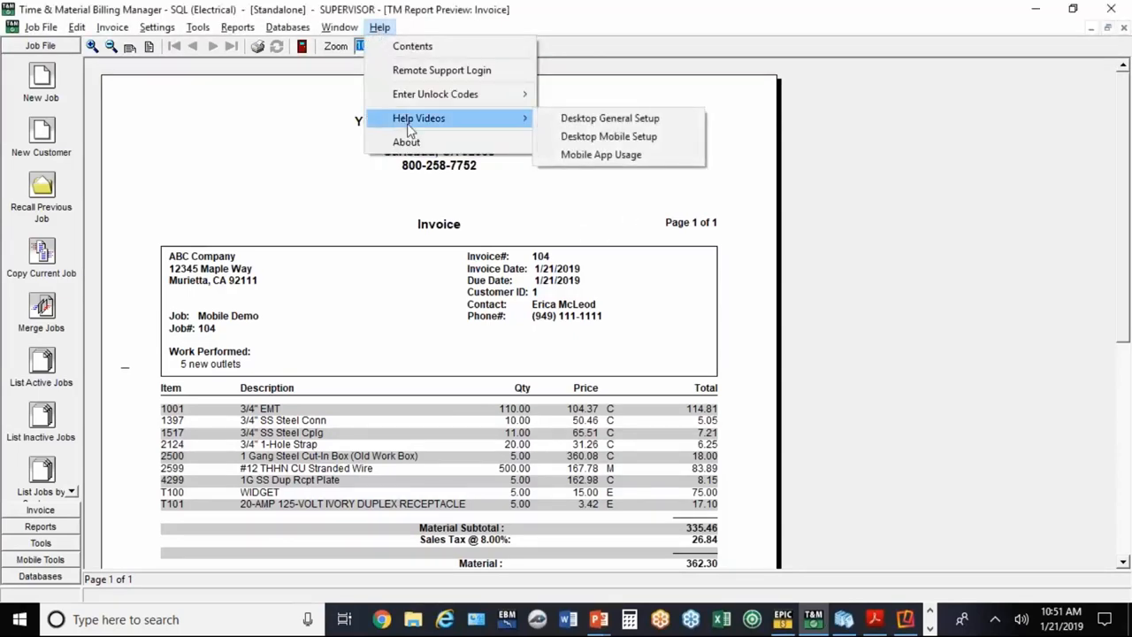
pyautogui.moveTo(608, 136)
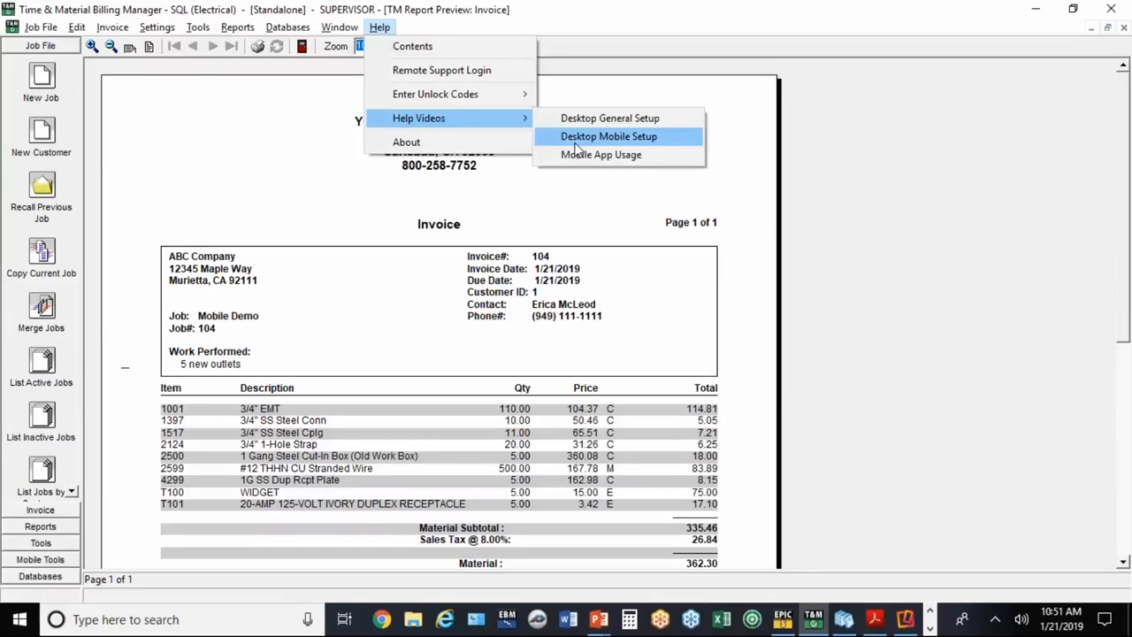
pyautogui.moveTo(600, 154)
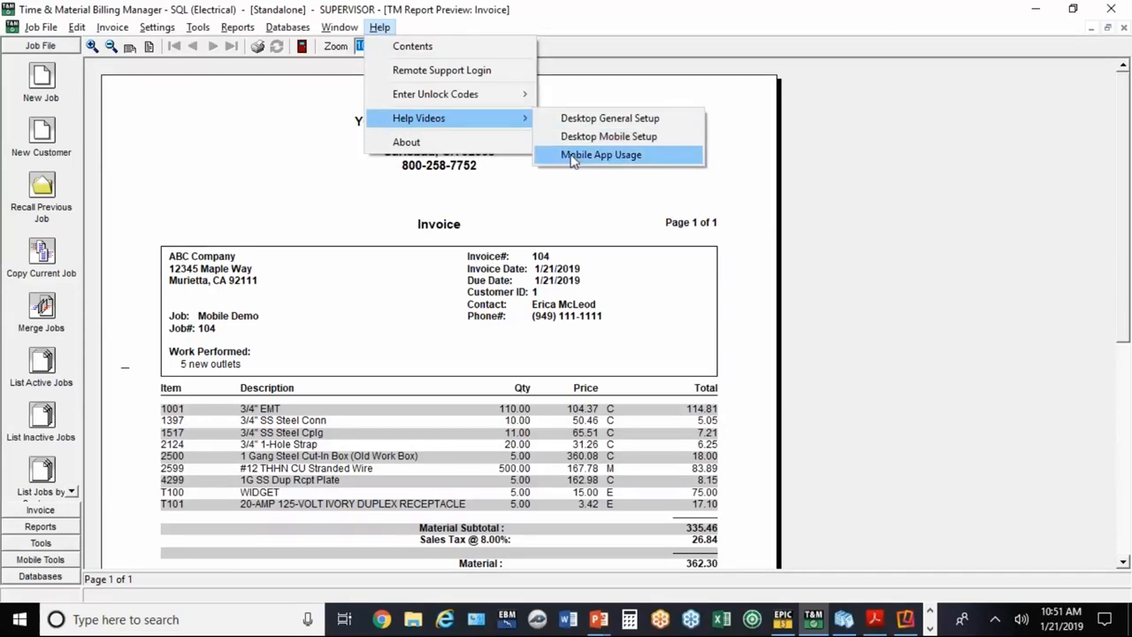
pyautogui.moveTo(609, 118)
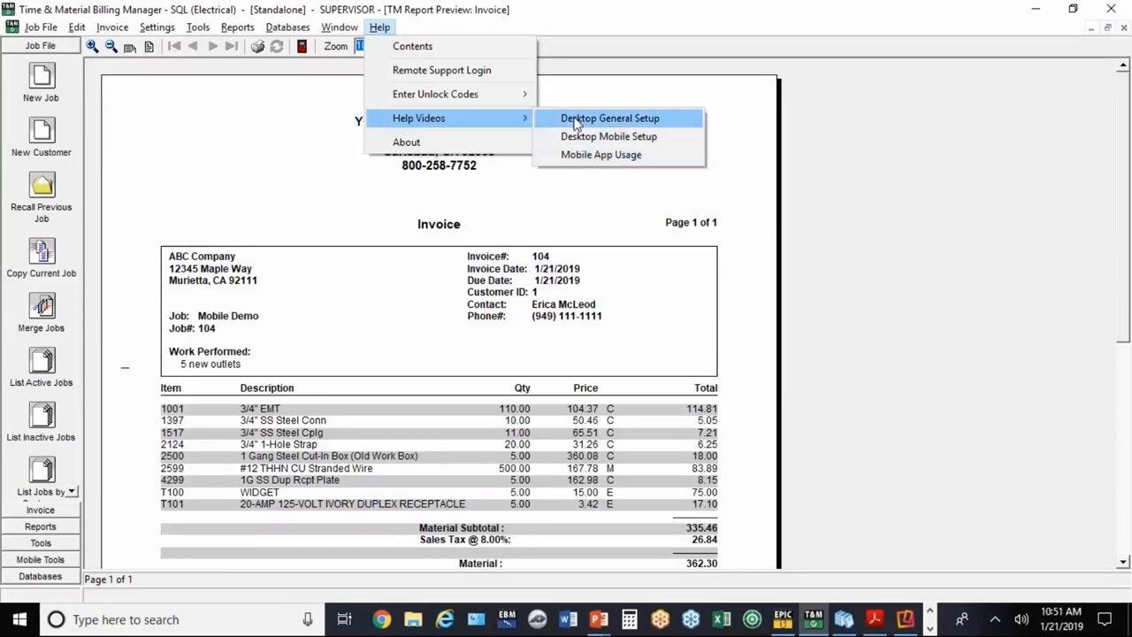
pyautogui.moveTo(608, 136)
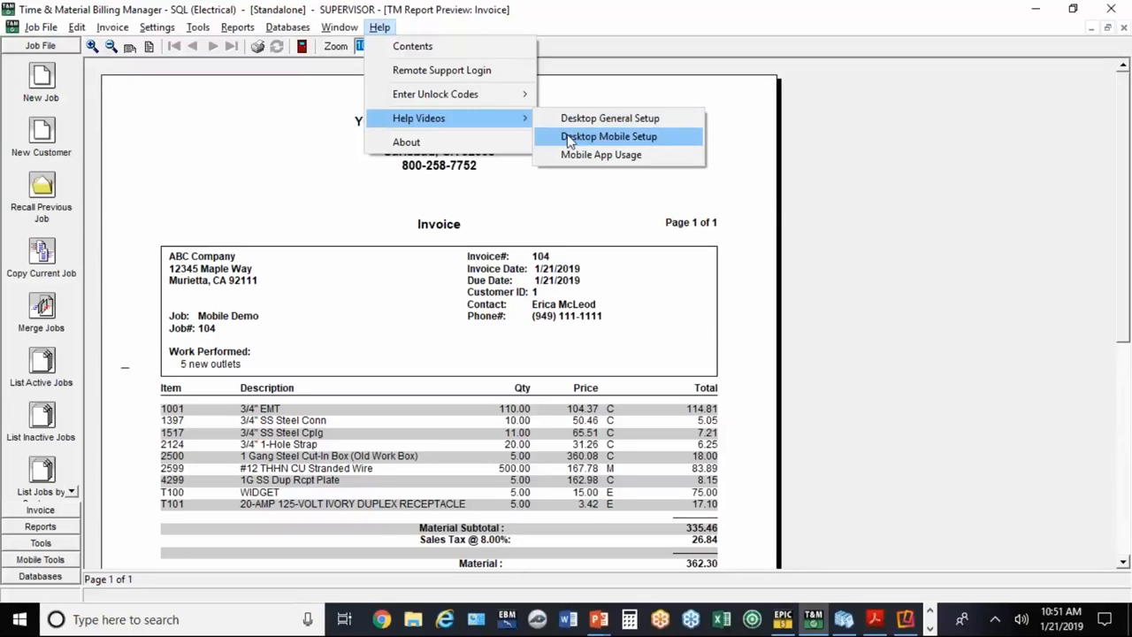
pyautogui.moveTo(601, 155)
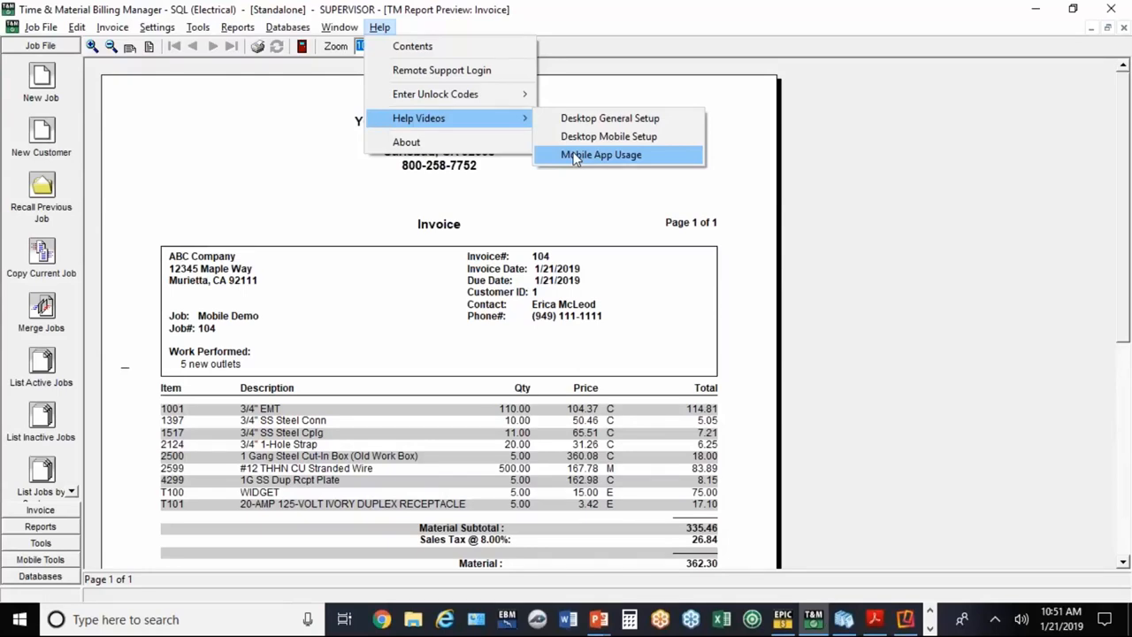
pyautogui.moveTo(567, 202)
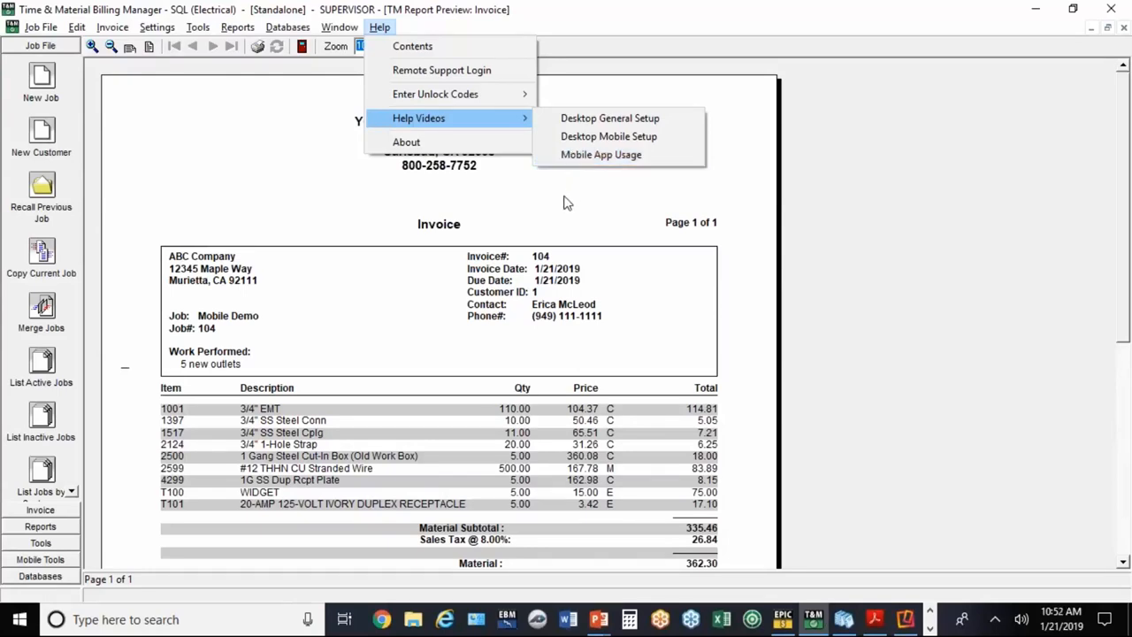